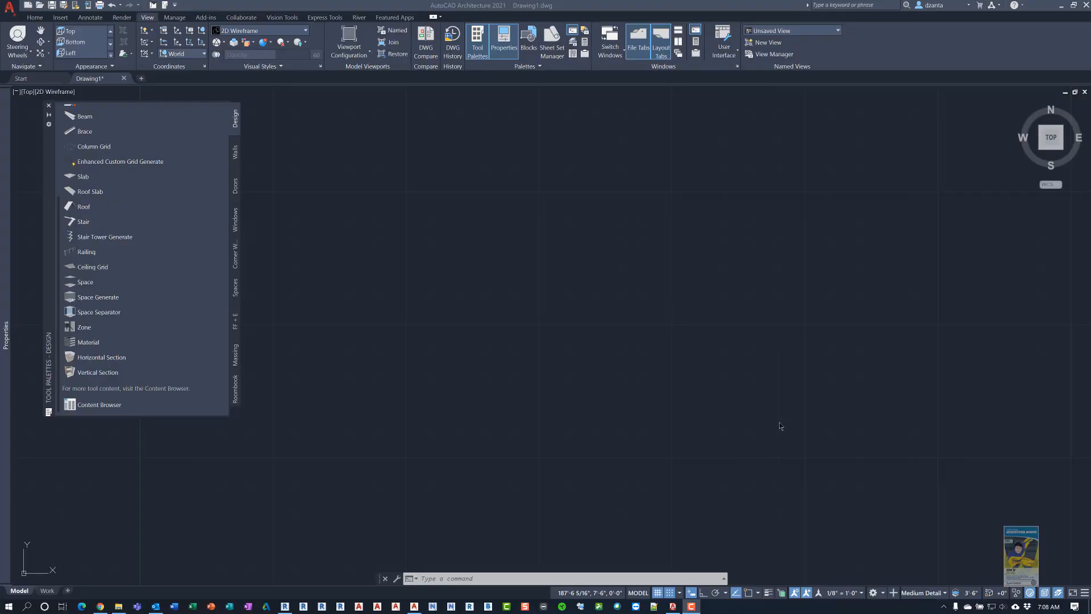
mouse_move(805, 391)
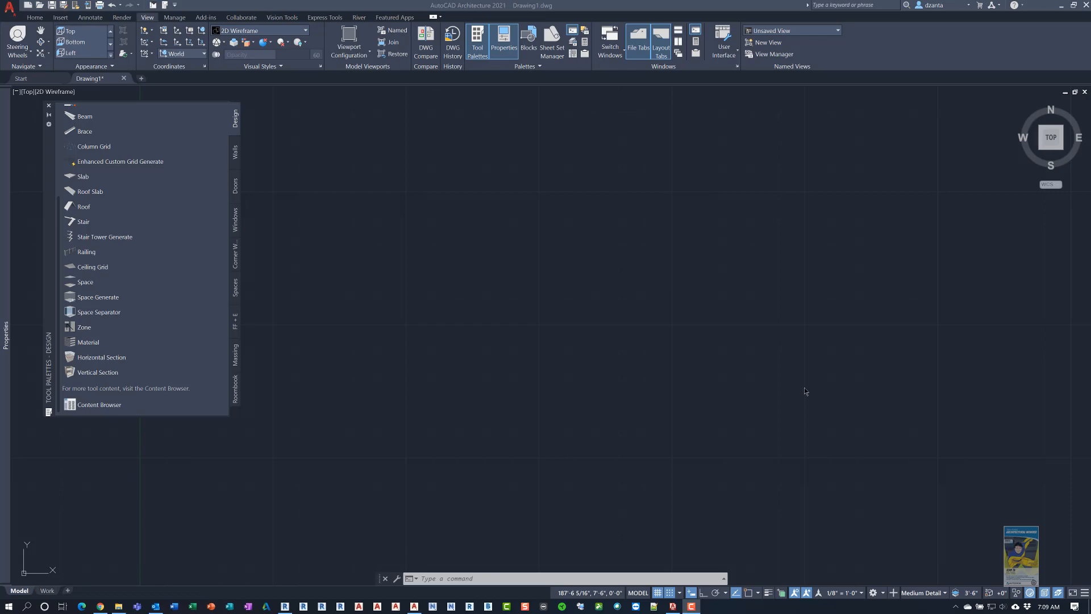
mouse_move(744, 334)
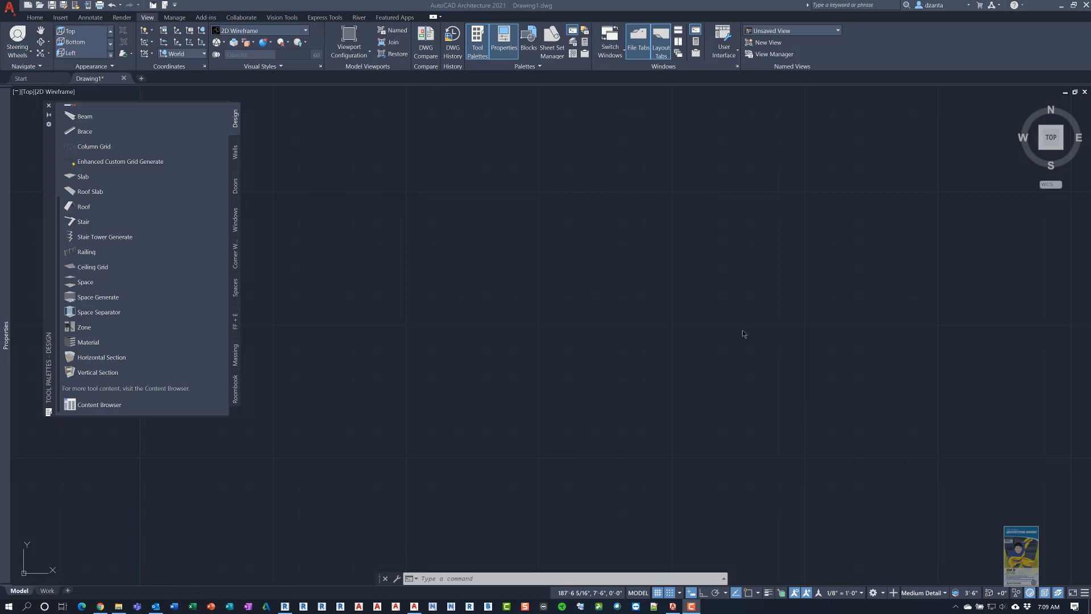
mouse_move(748, 322)
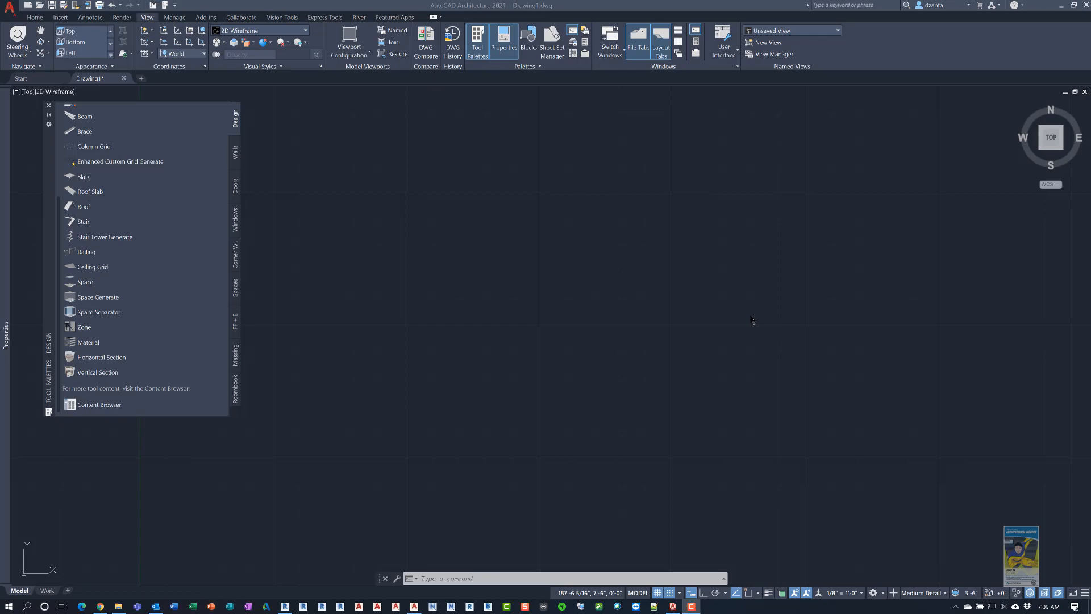
mouse_move(505, 237)
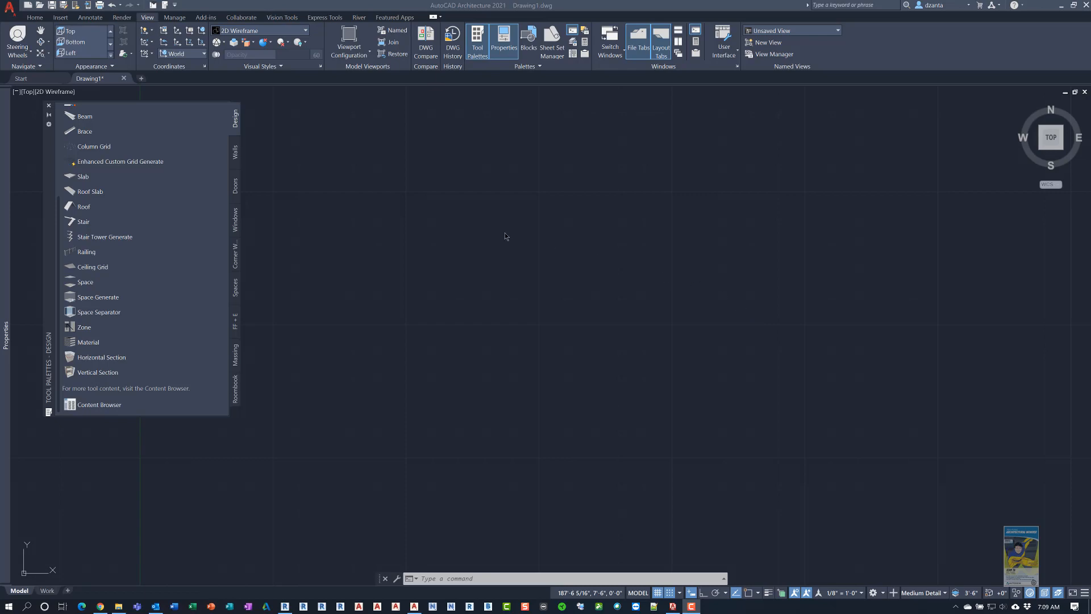
mouse_move(118, 202)
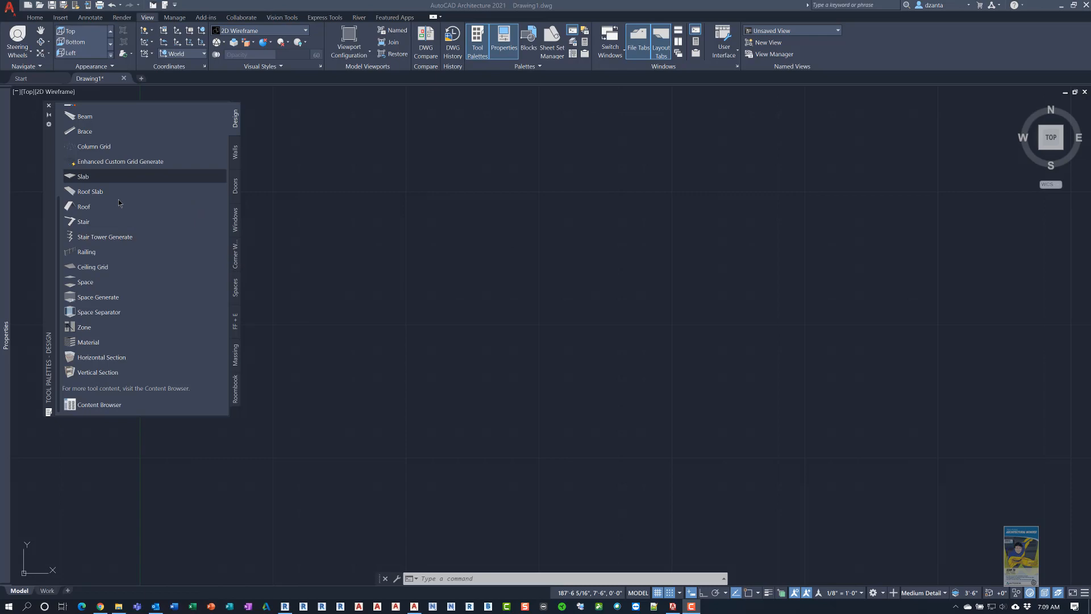
mouse_move(94, 397)
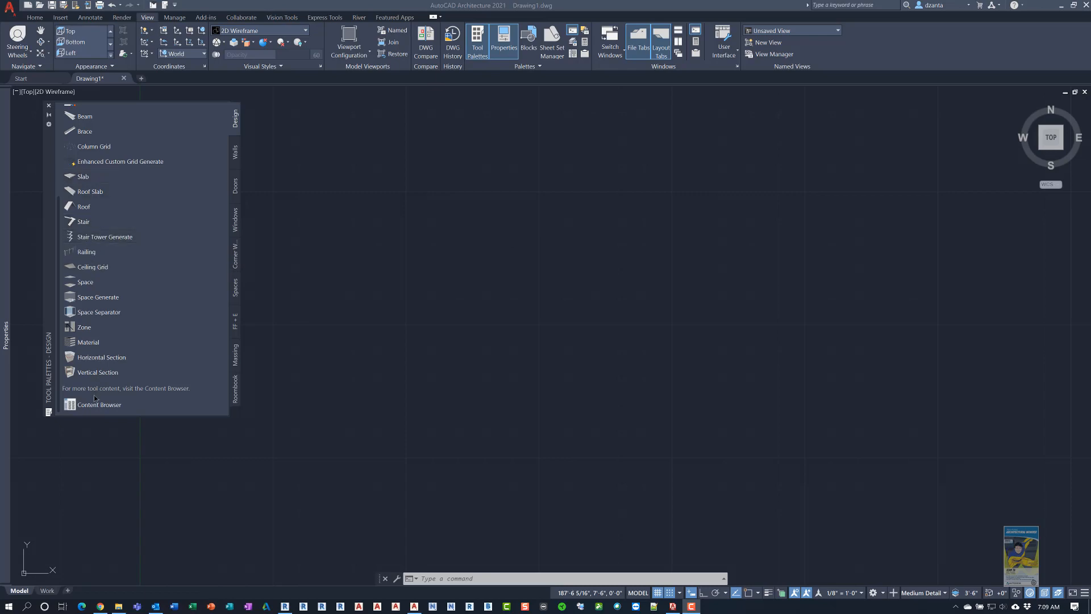
mouse_move(98, 405)
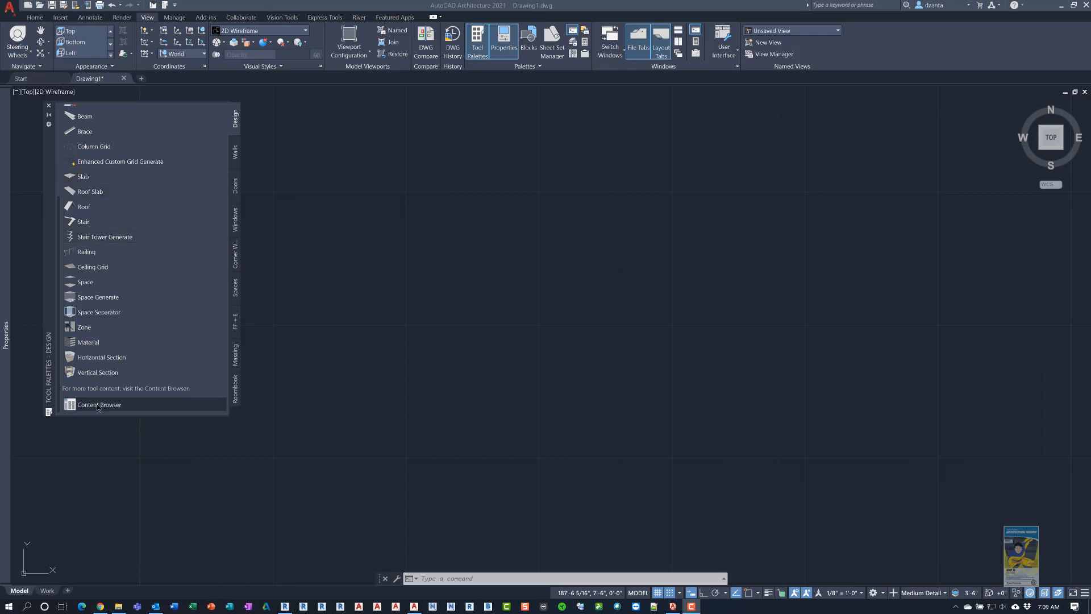
mouse_move(125, 342)
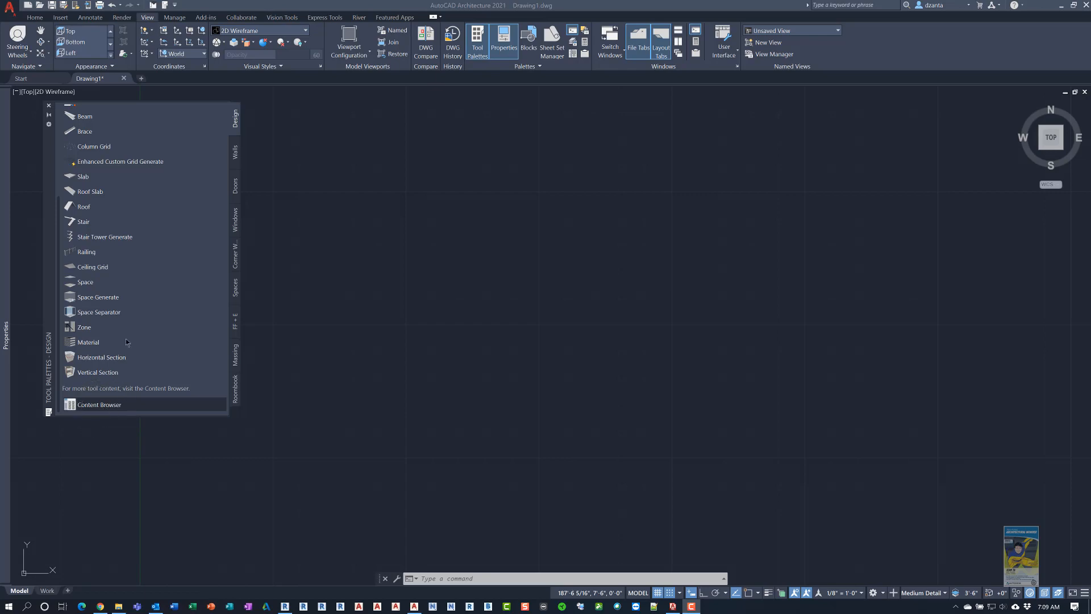
Step: Browse the Walls and Doors palettes and the More Door Tools catalog, then close Content Browser
click(236, 154)
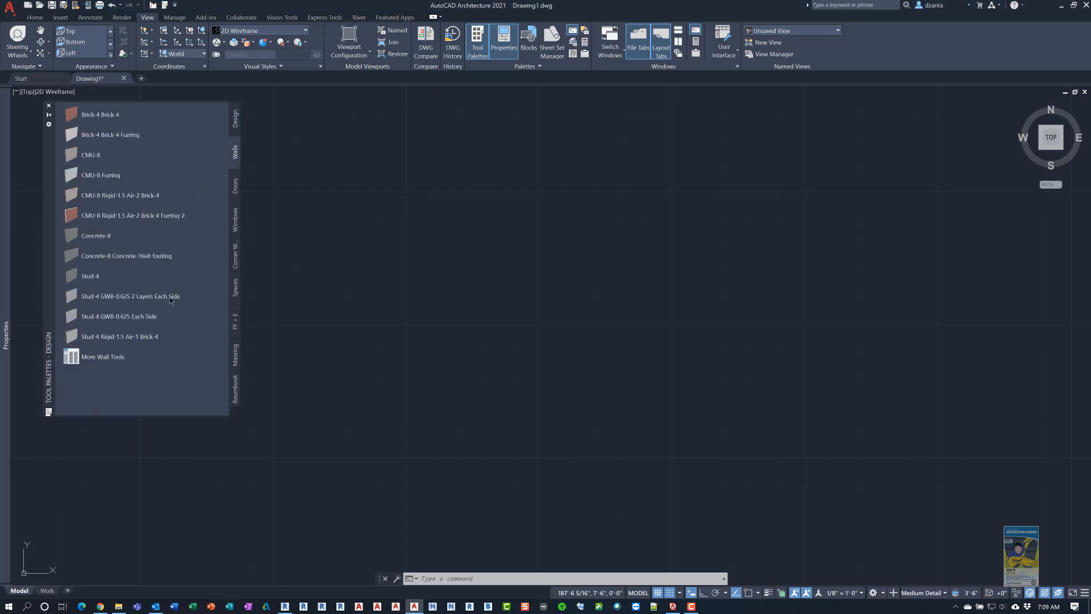
mouse_move(102, 356)
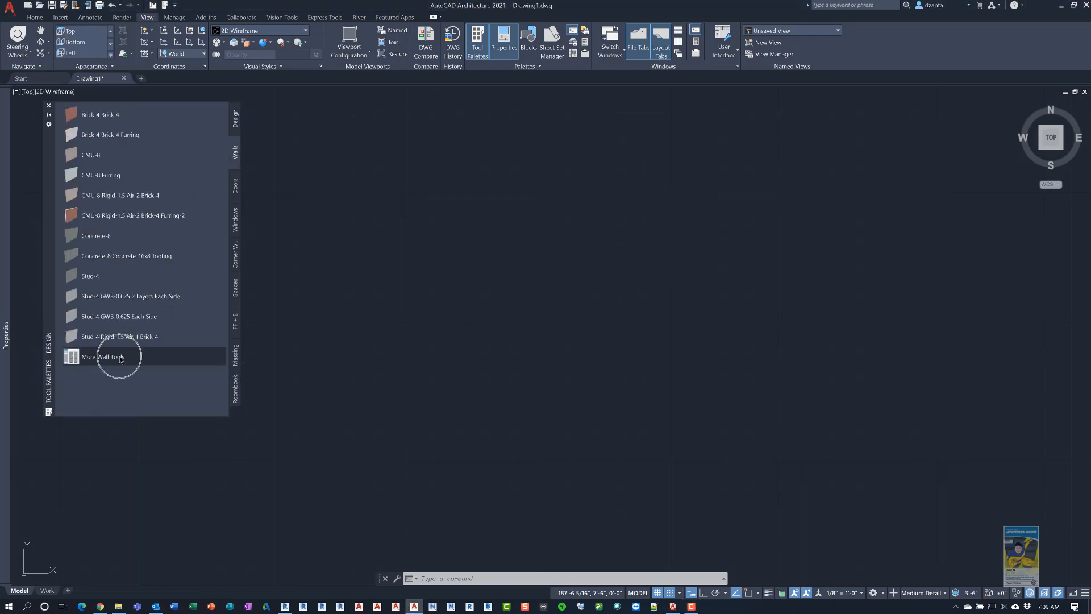
mouse_move(102, 356)
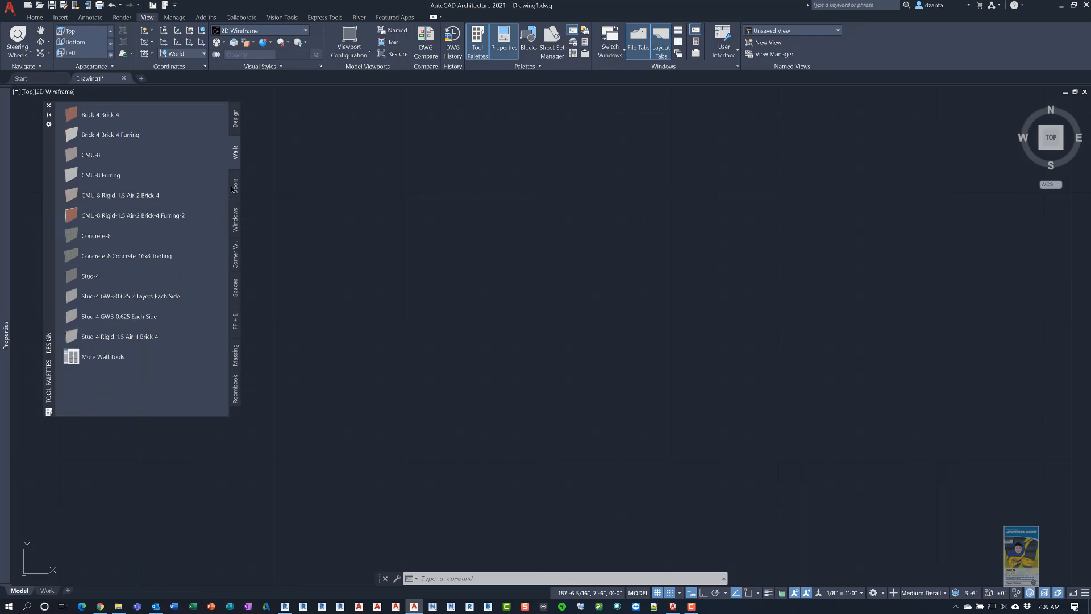
click(234, 184)
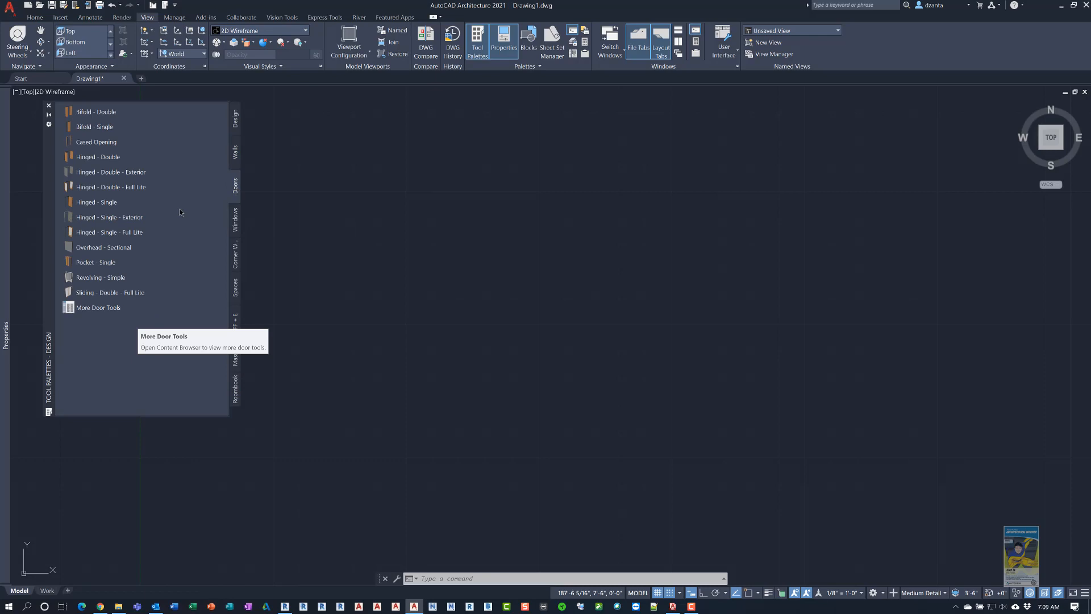
mouse_move(102, 307)
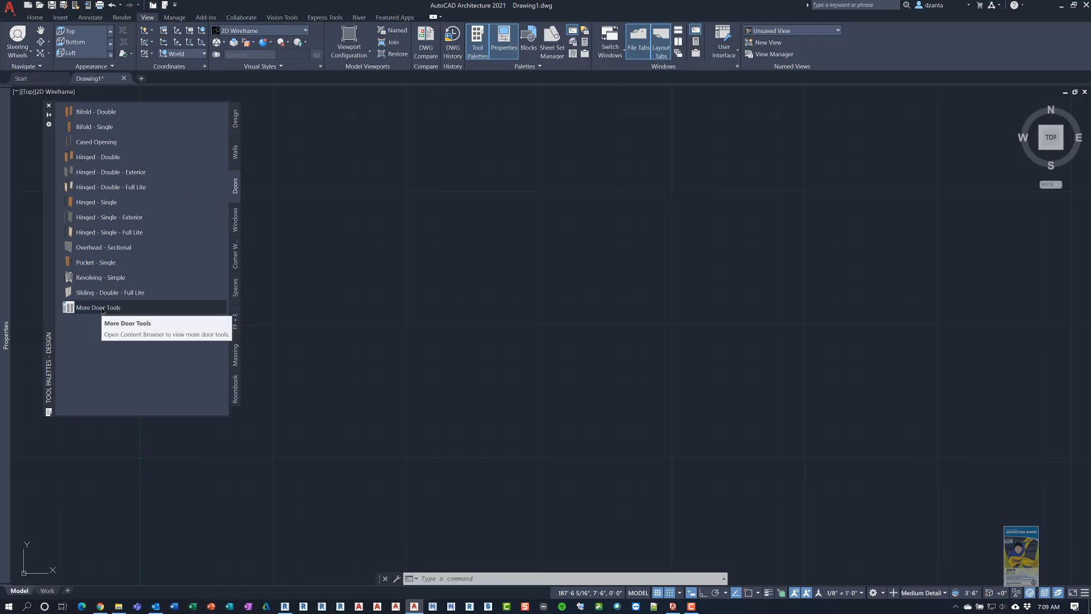
click(97, 307)
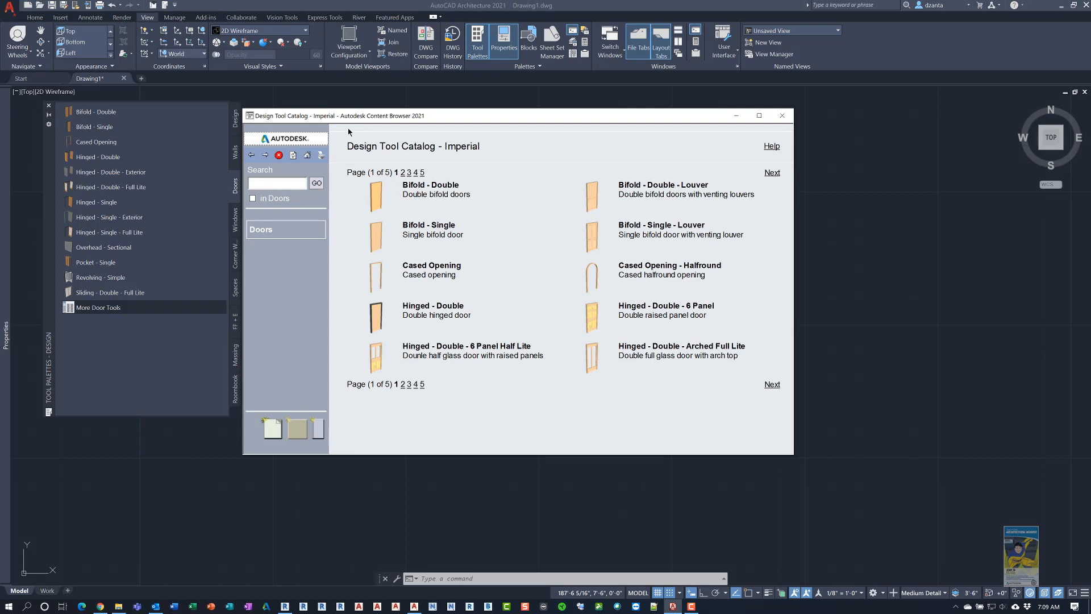
mouse_move(436, 147)
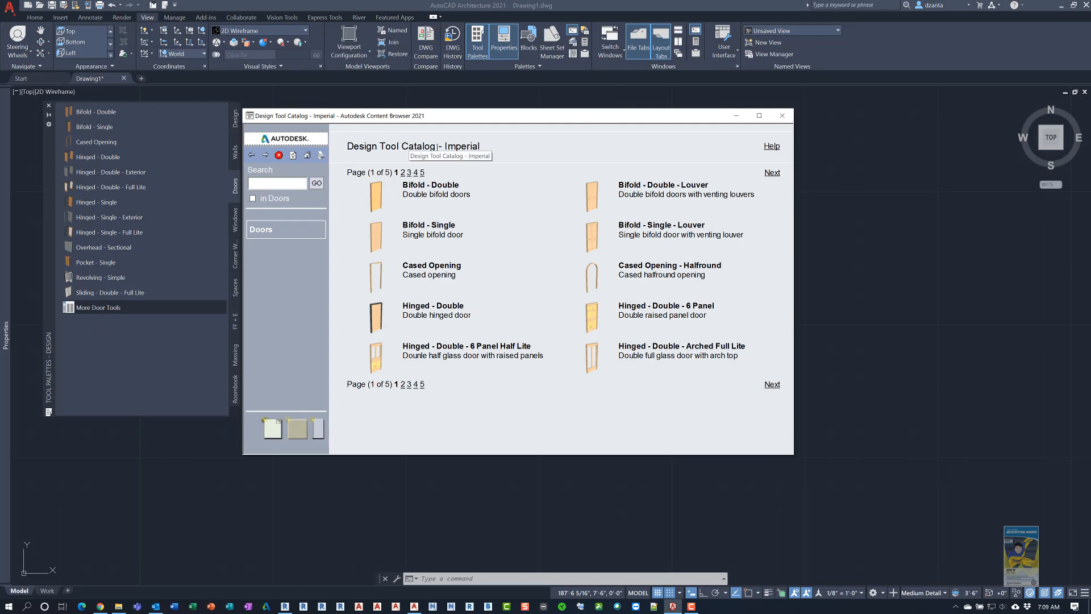
mouse_move(502, 168)
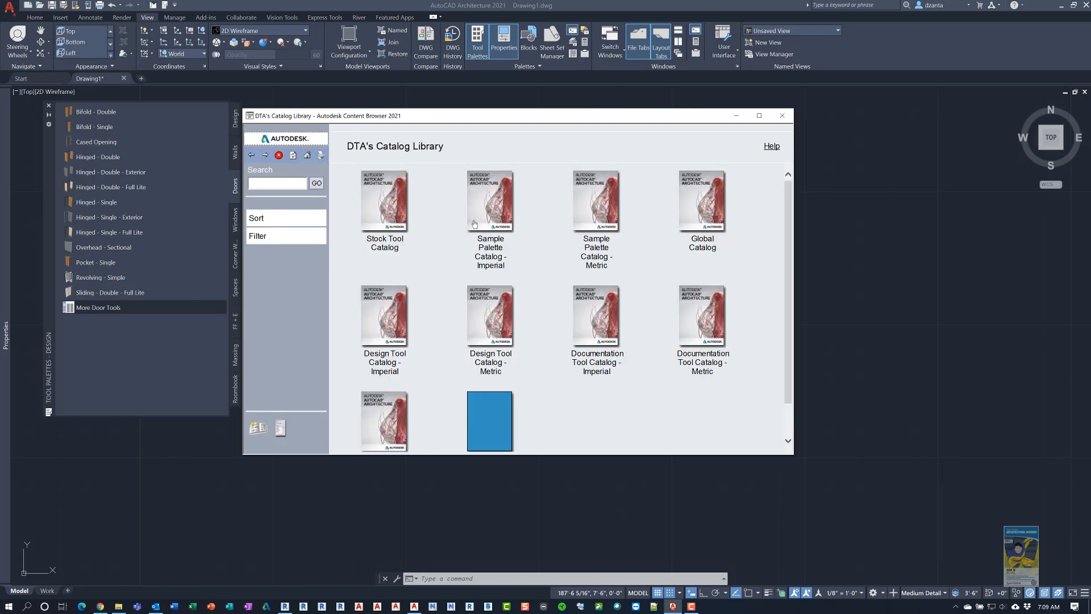
click(781, 115)
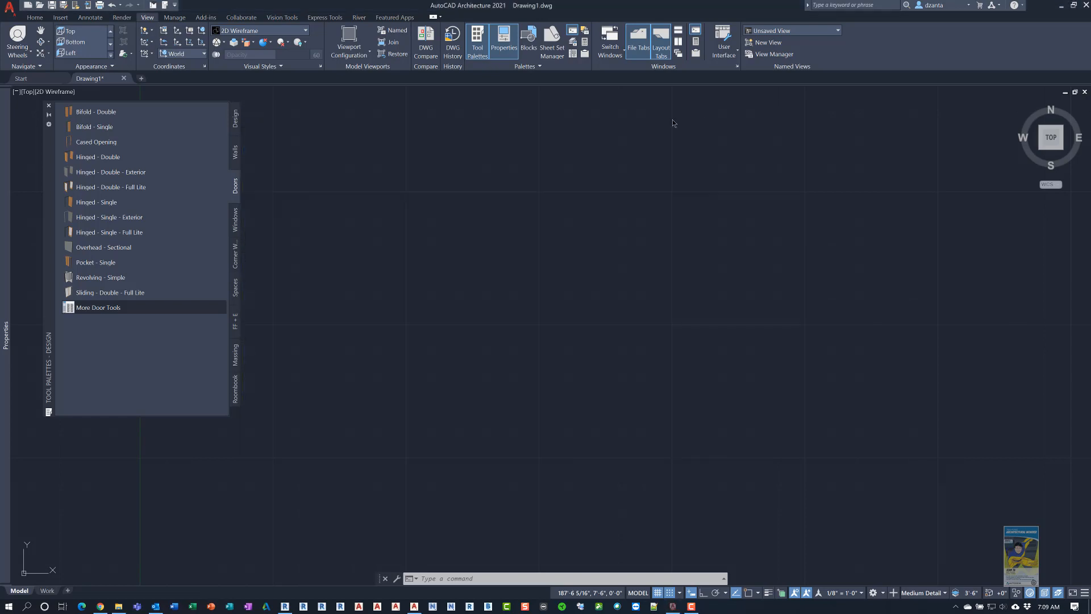
Step: Return to the Design palette and reopen the Content Browser catalog library
click(235, 117)
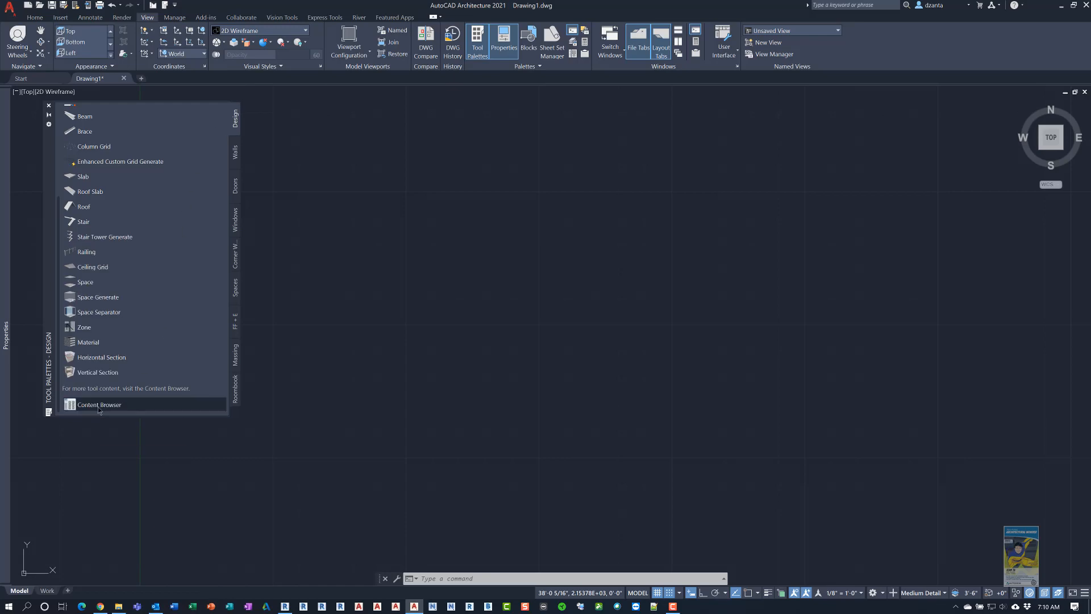
click(99, 404)
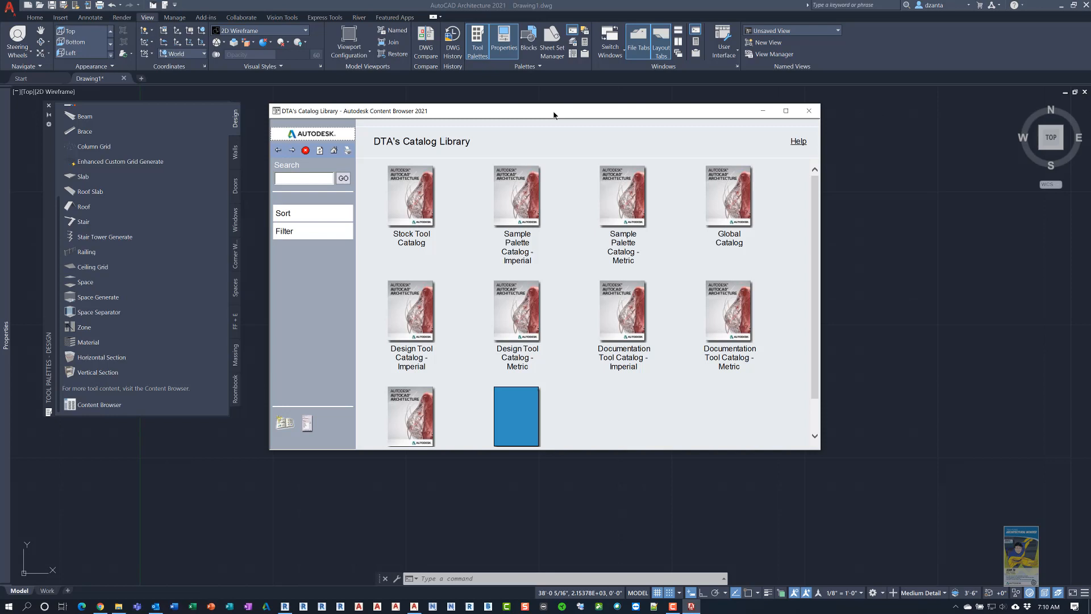
click(808, 110)
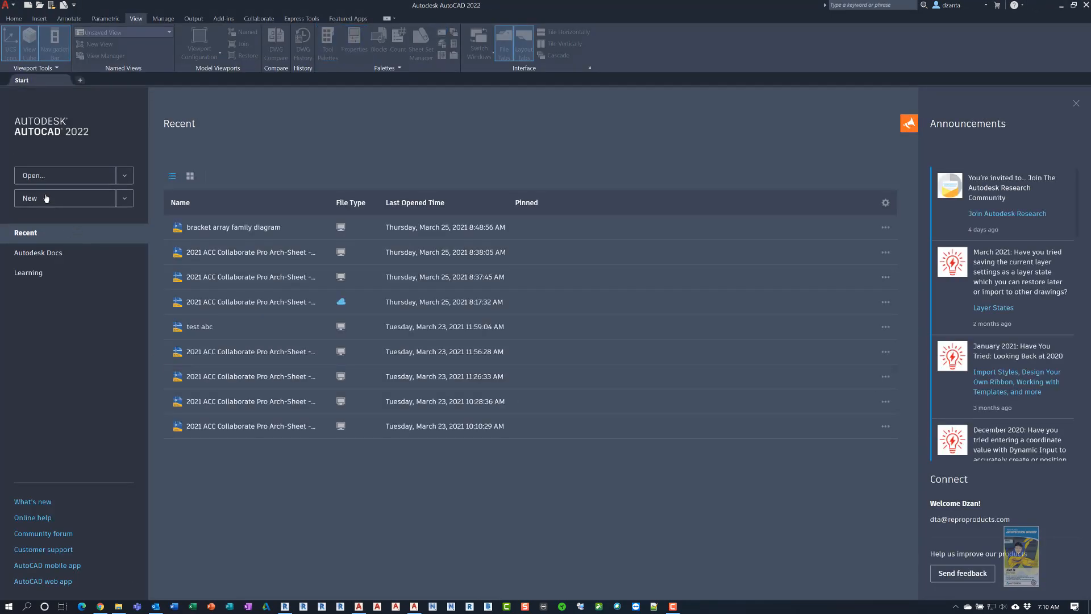
Step: Start a blank drawing in AutoCAD 2022 and show its tool palettes
click(62, 198)
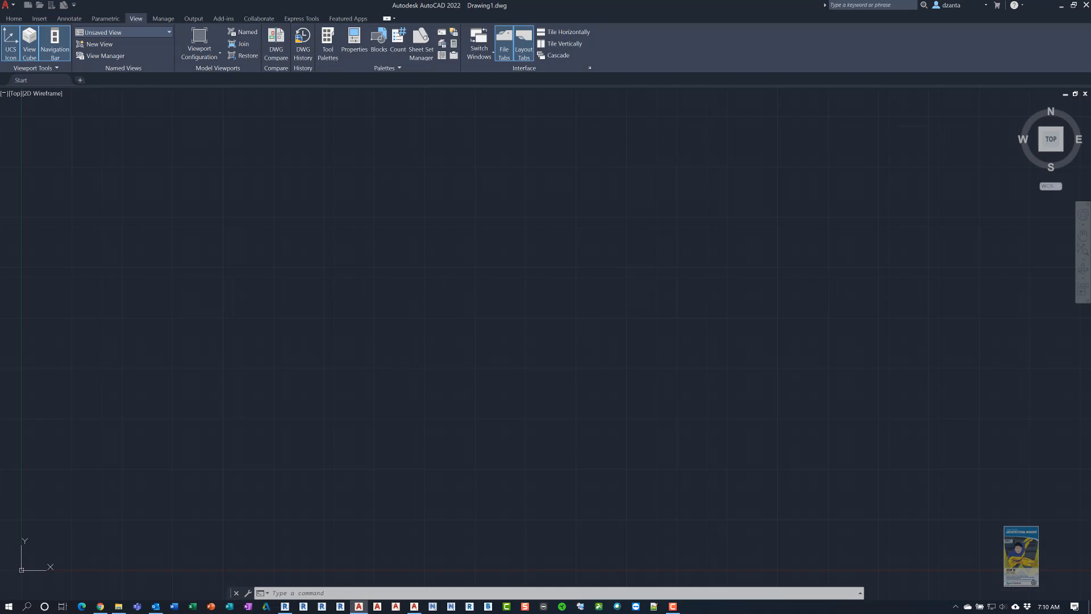
click(328, 45)
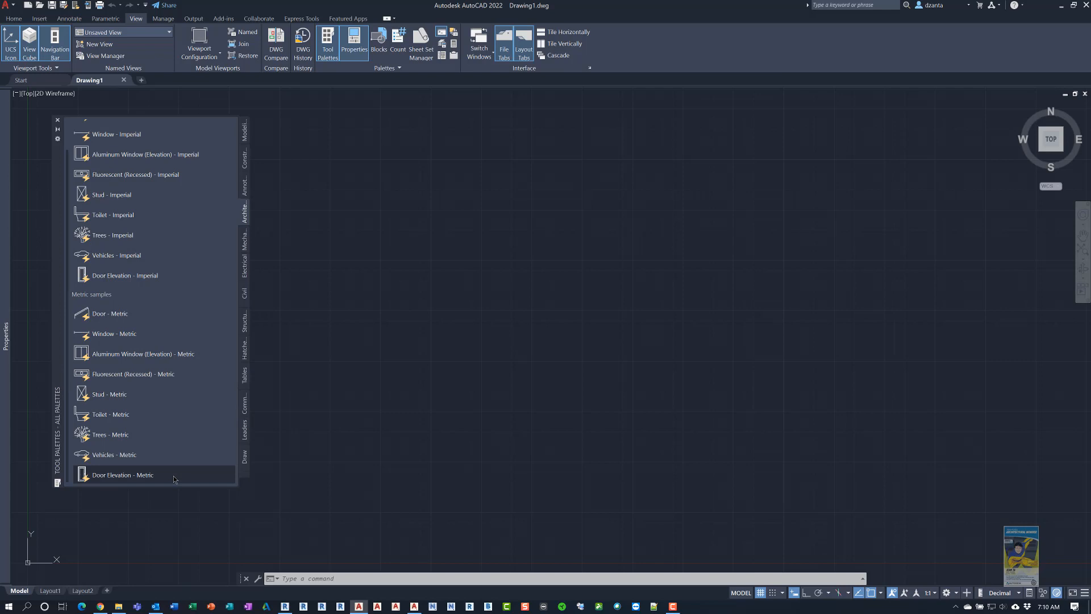
mouse_move(250, 132)
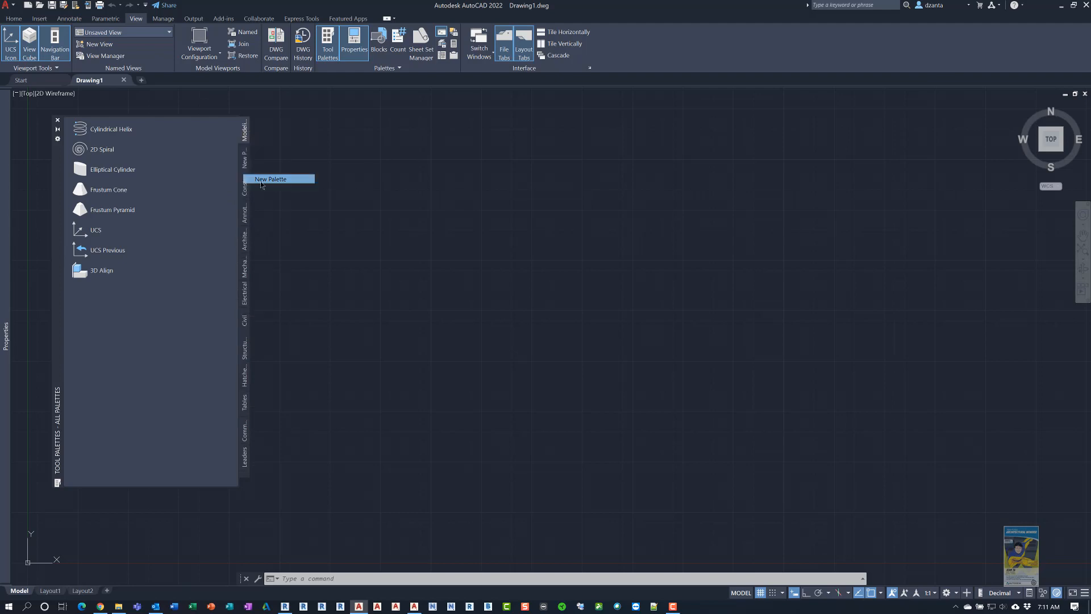
Step: Create an empty Test palette, review its View Options and cancel without changes
click(271, 178)
text(Test)
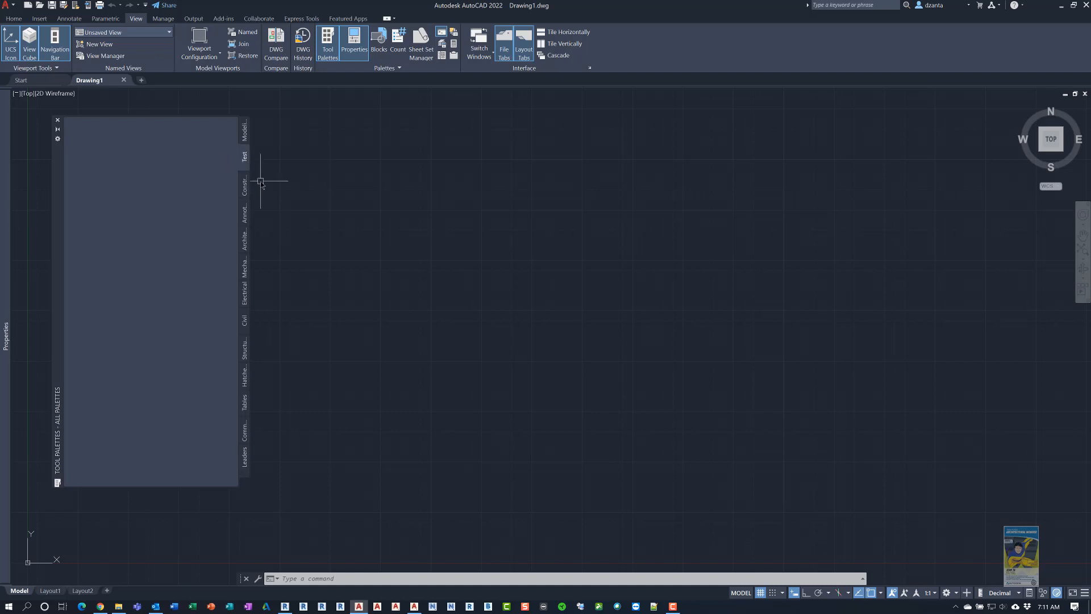
mouse_move(120, 171)
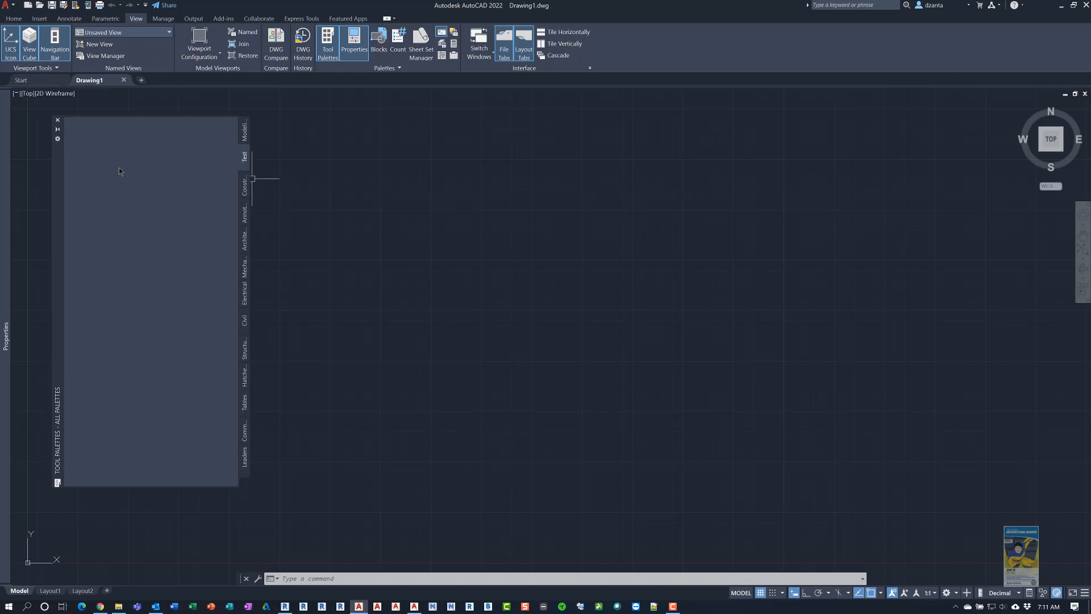
mouse_move(249, 162)
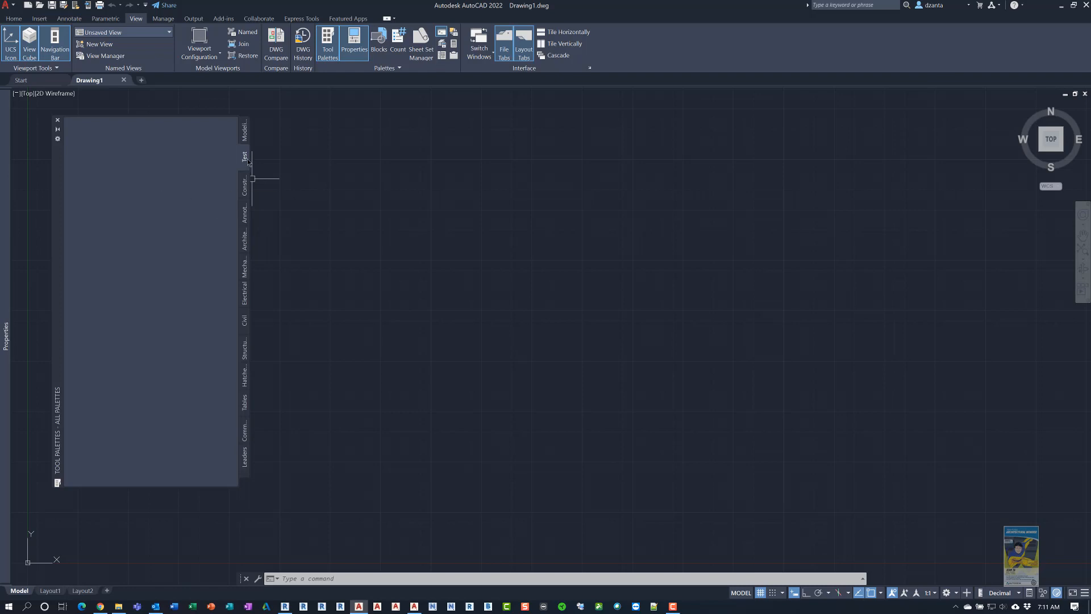
right_click(243, 156)
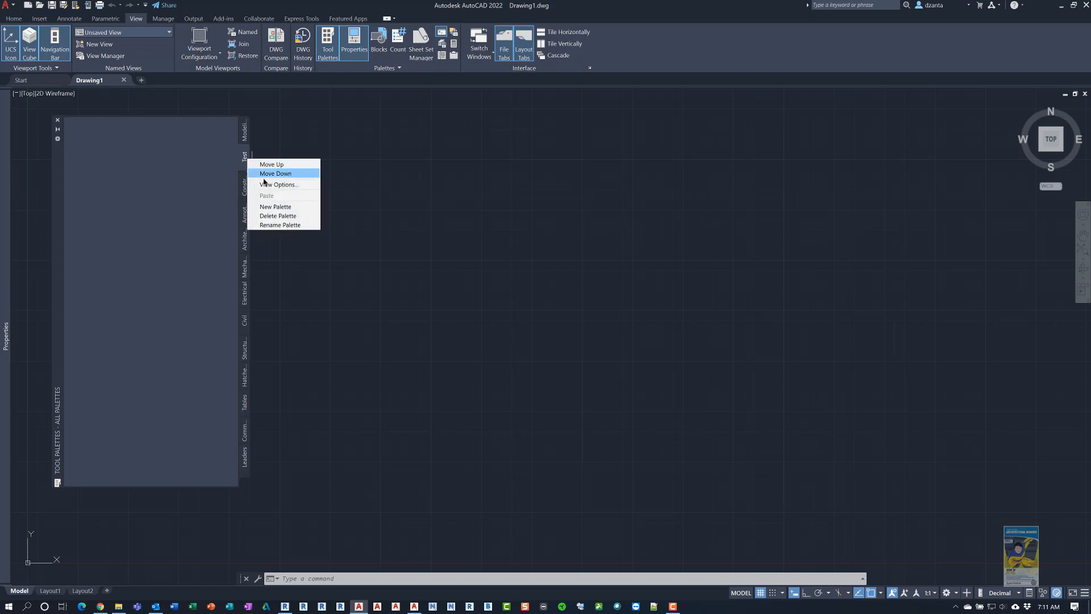
click(279, 185)
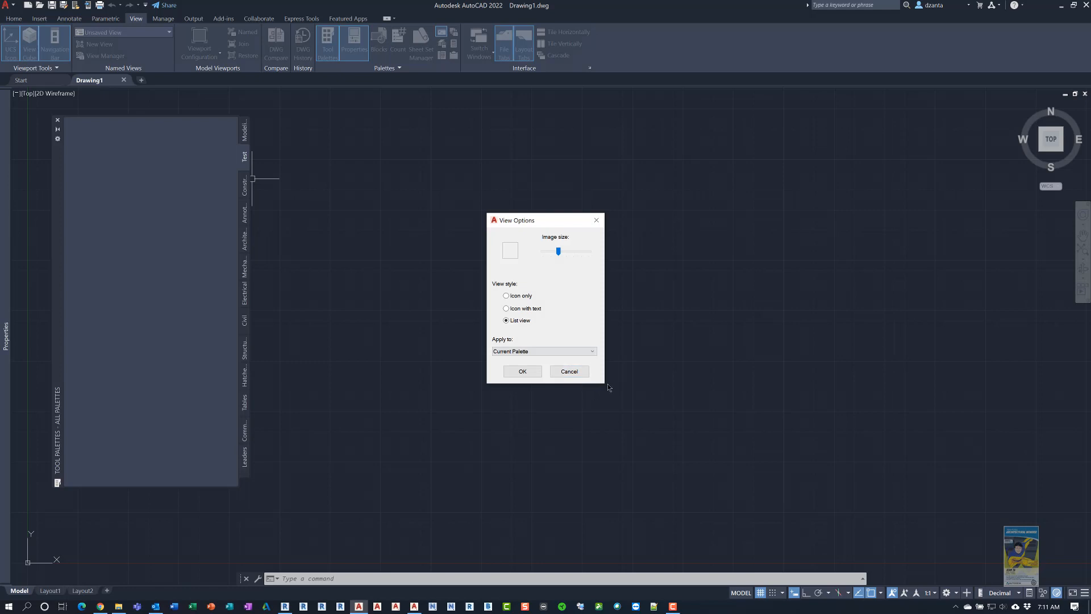
mouse_move(551, 274)
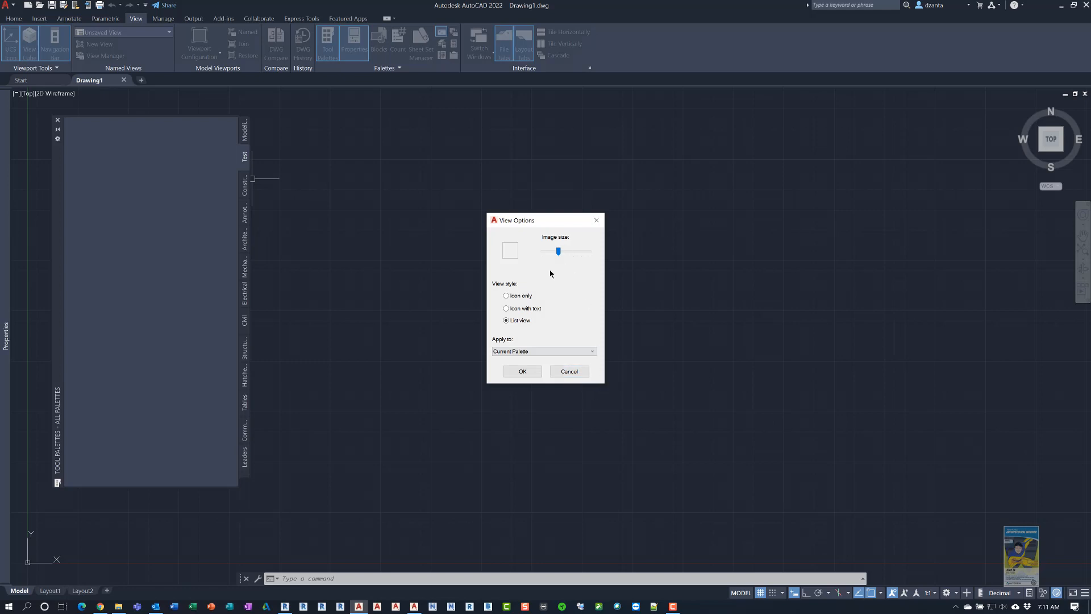
mouse_move(522, 308)
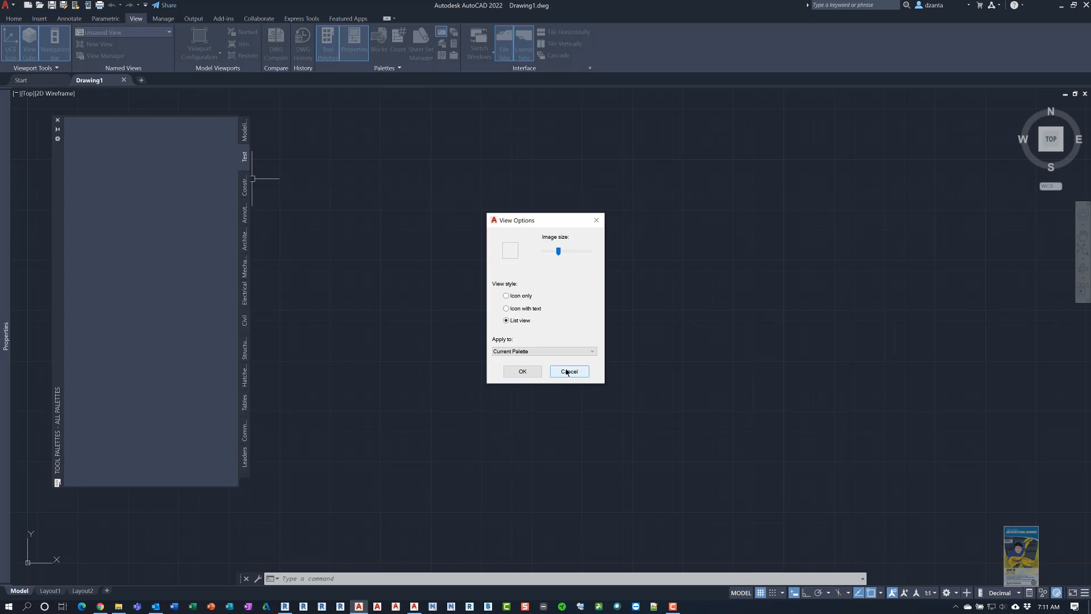
click(568, 370)
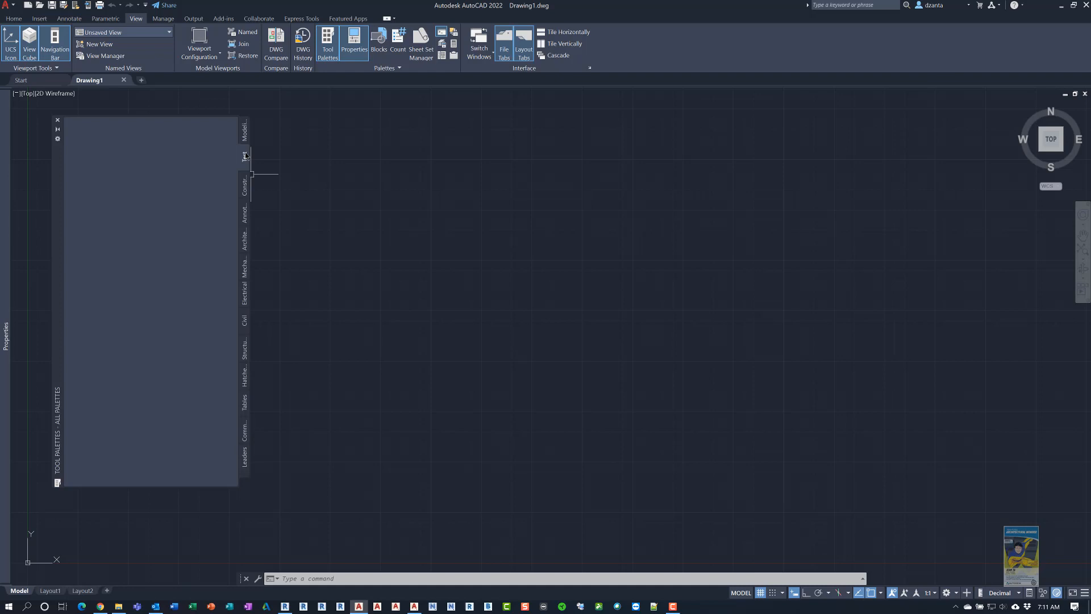
Step: Delete the empty Test palette and confirm its removal
right_click(244, 155)
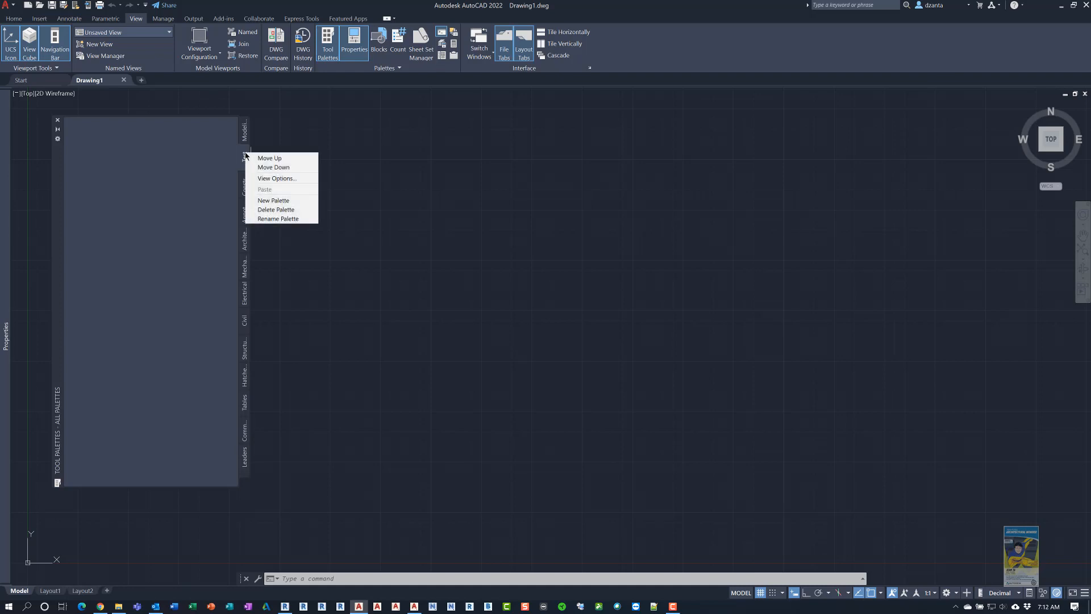
mouse_move(272, 209)
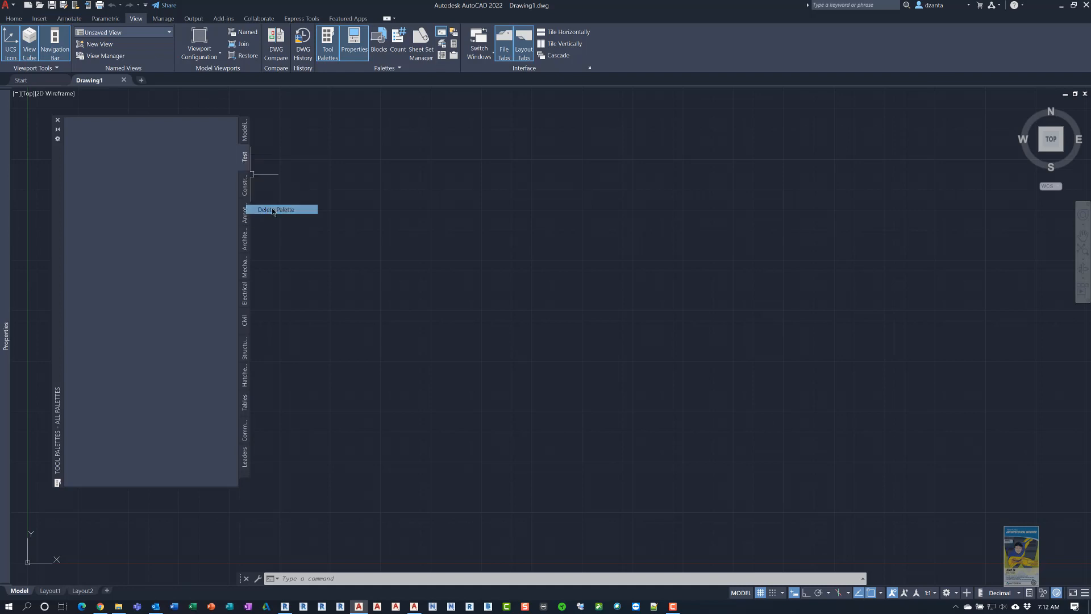
click(278, 209)
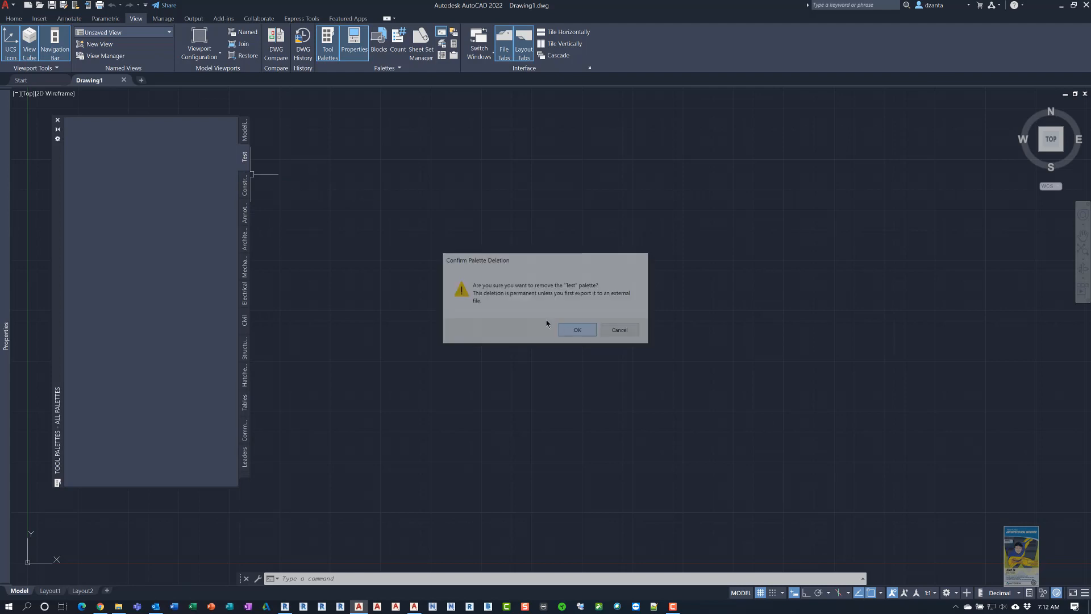
click(576, 330)
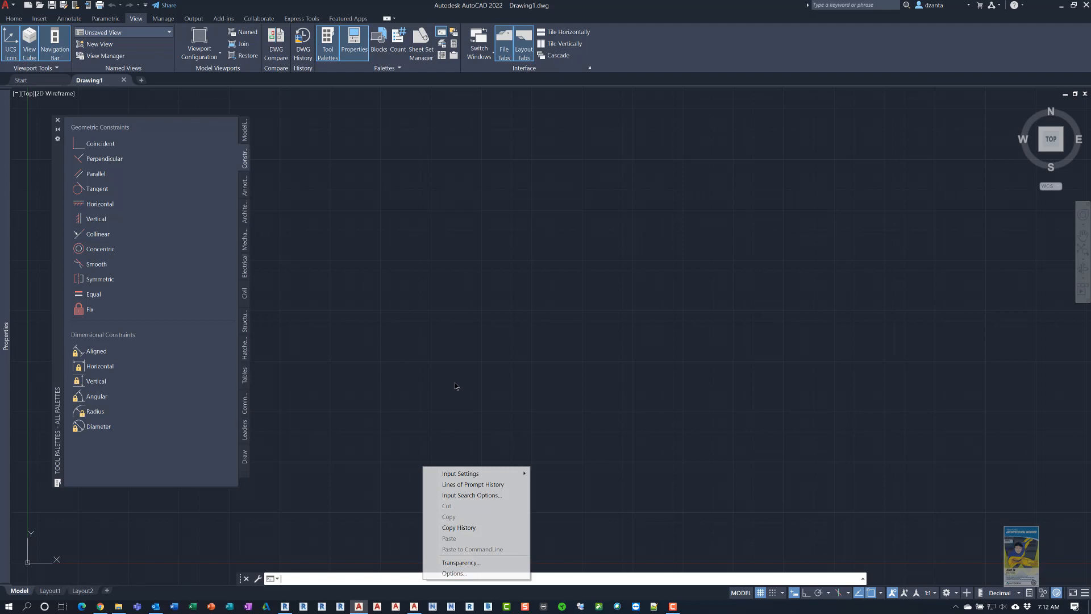
Step: In Options > Files, expand Tool Palettes File Locations and add a new blank entry
click(454, 573)
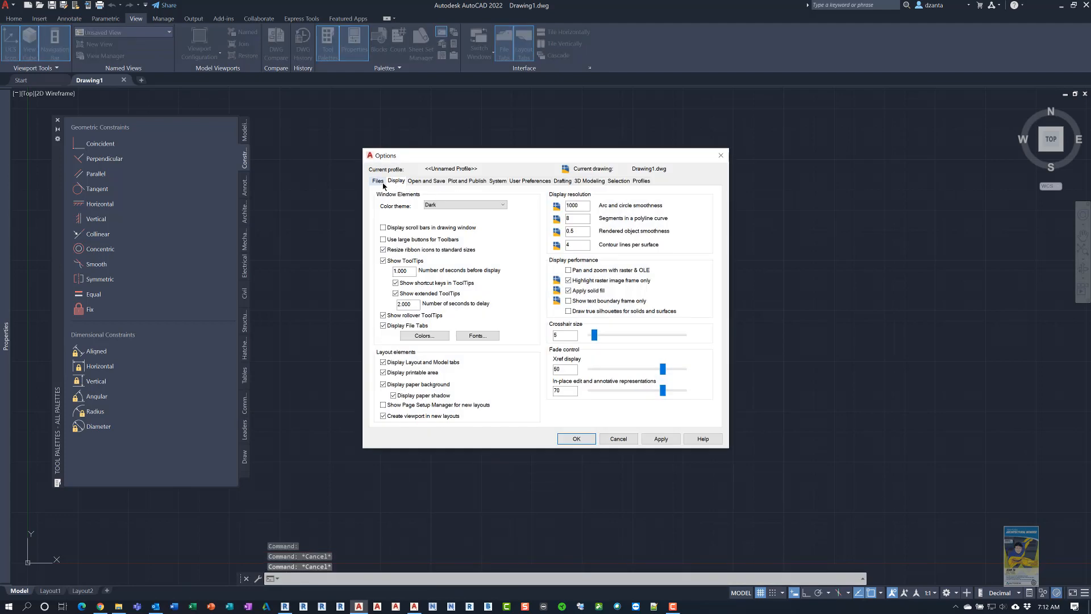
click(377, 181)
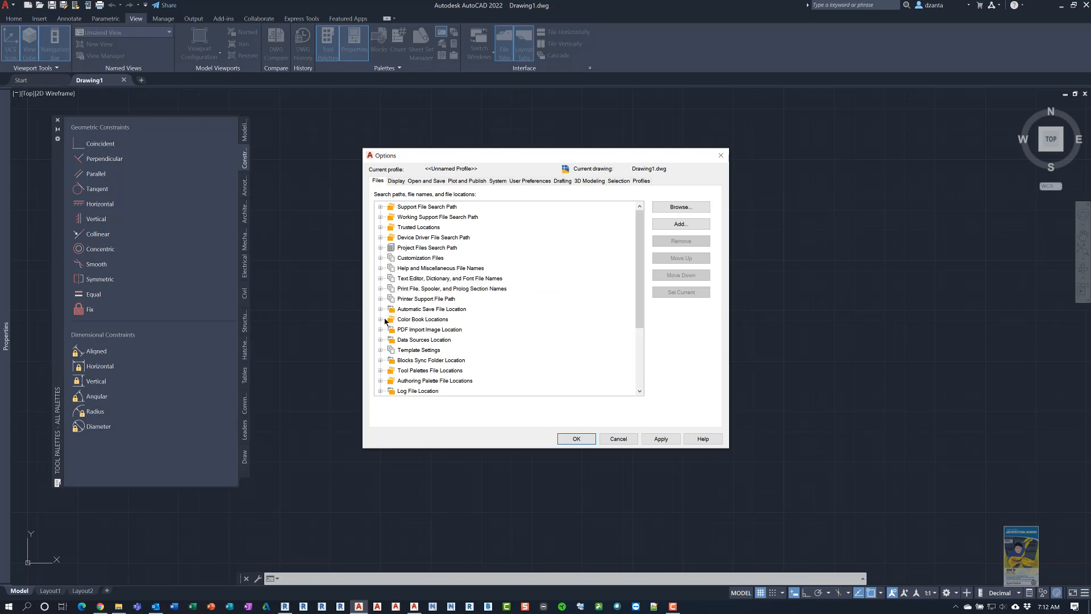
mouse_move(382, 355)
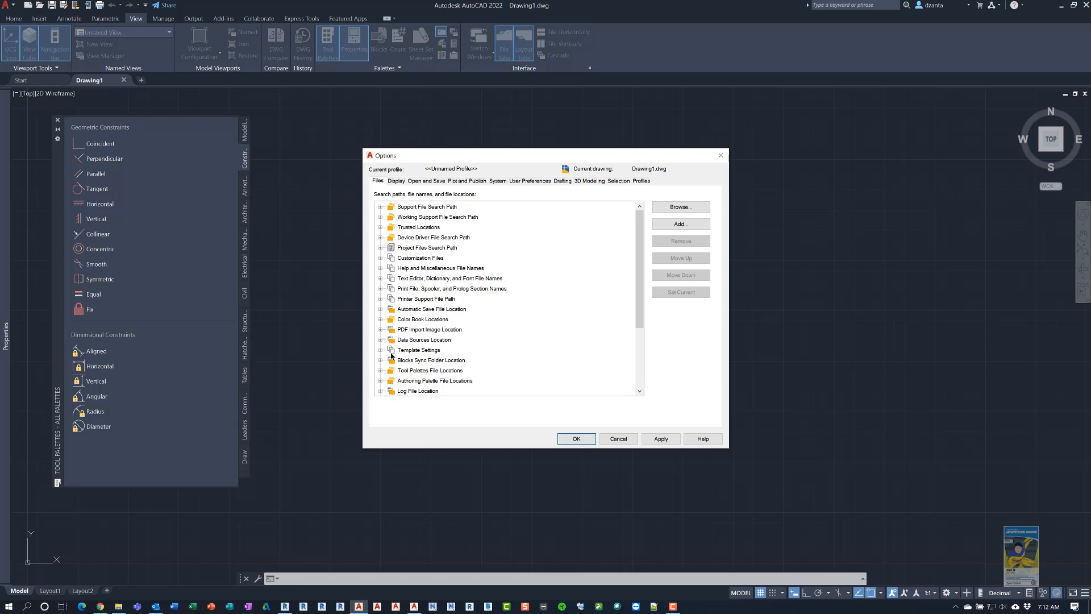
scroll(down, 3)
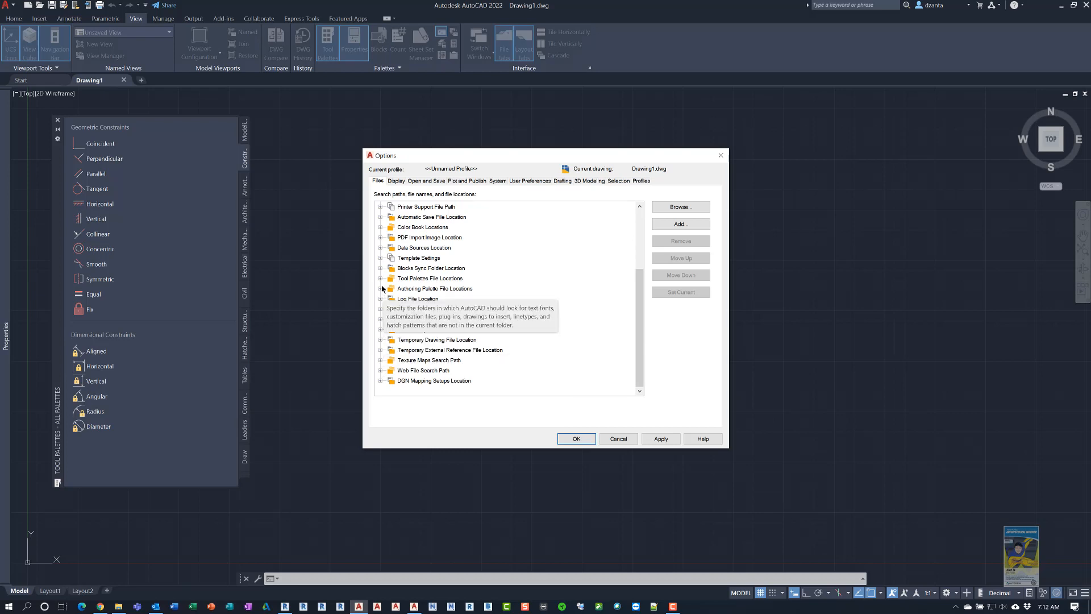
click(380, 278)
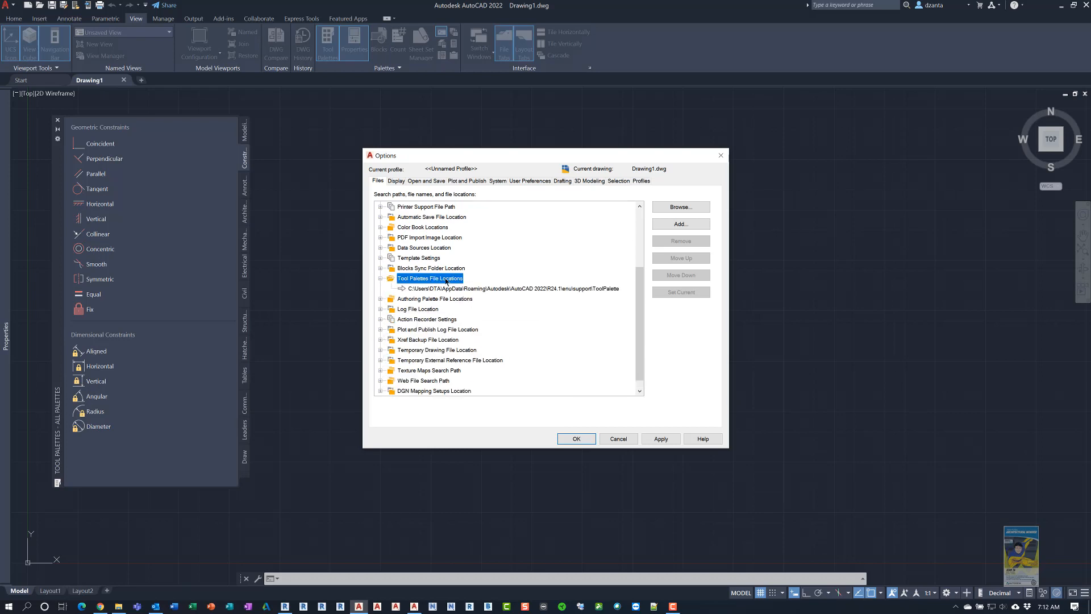
click(511, 288)
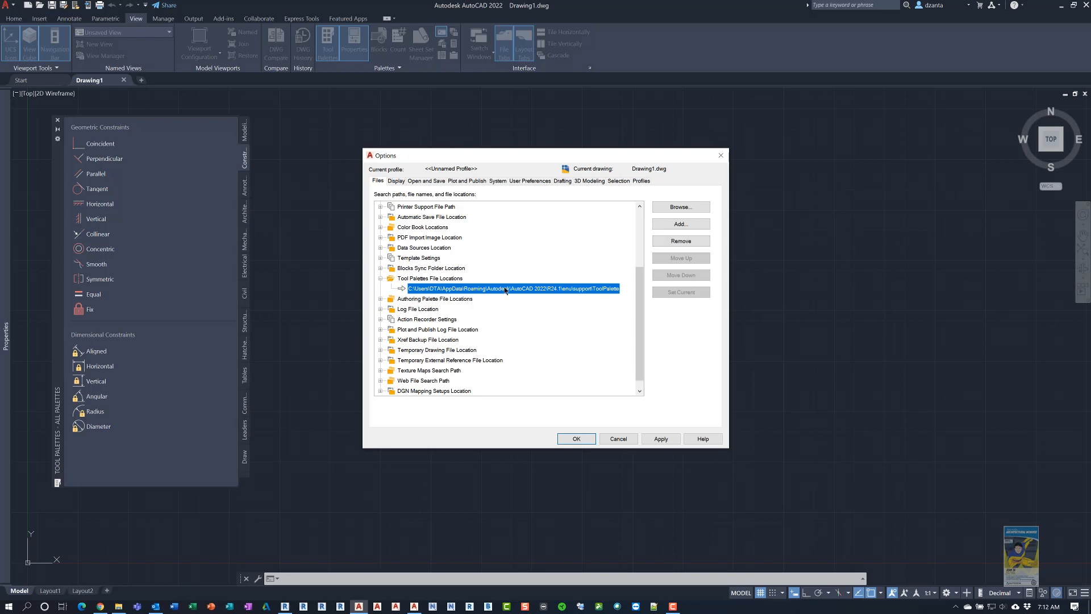
mouse_move(646, 237)
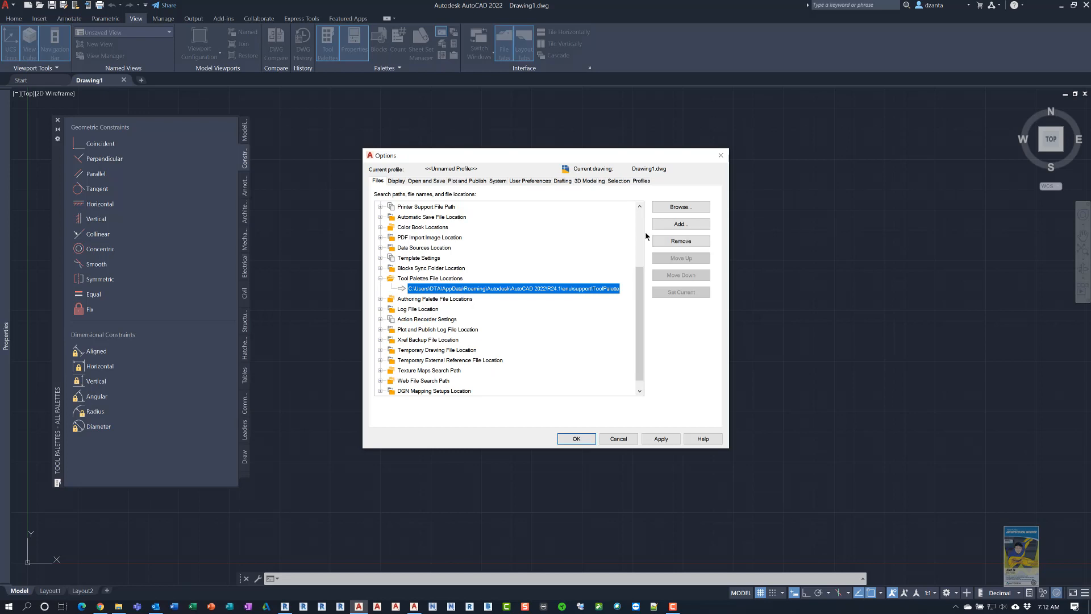
click(680, 223)
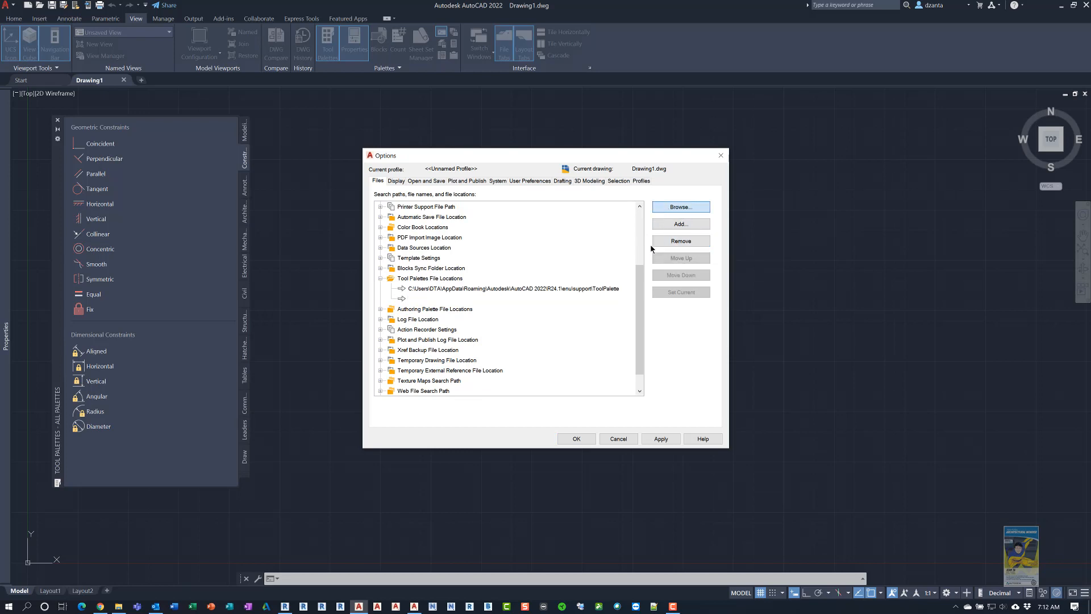
Step: Browse to Temp, create a Server folder and set it as the new palette location
click(680, 207)
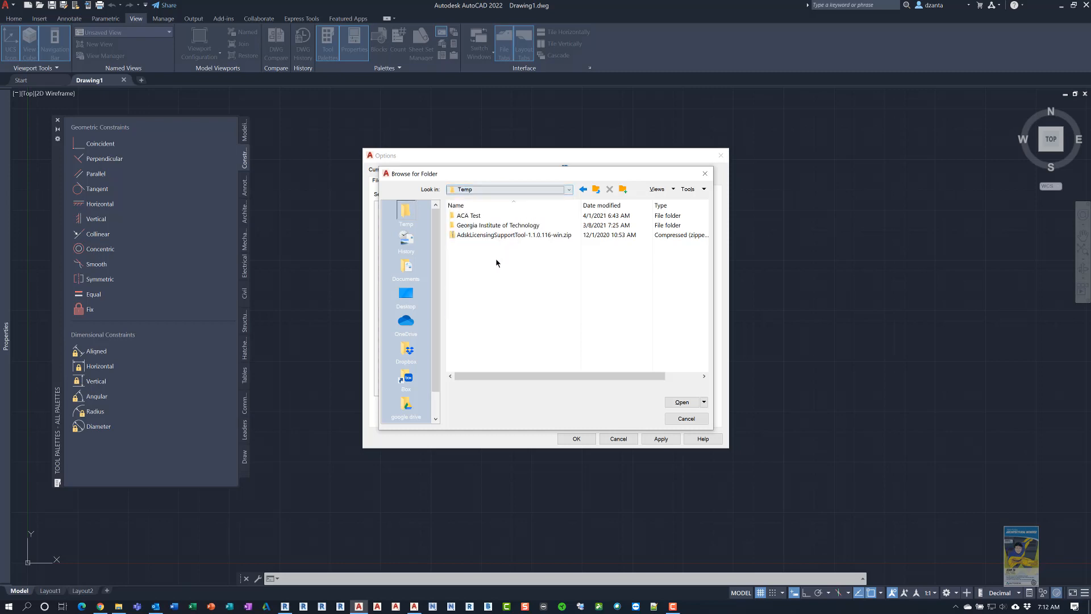
right_click(496, 263)
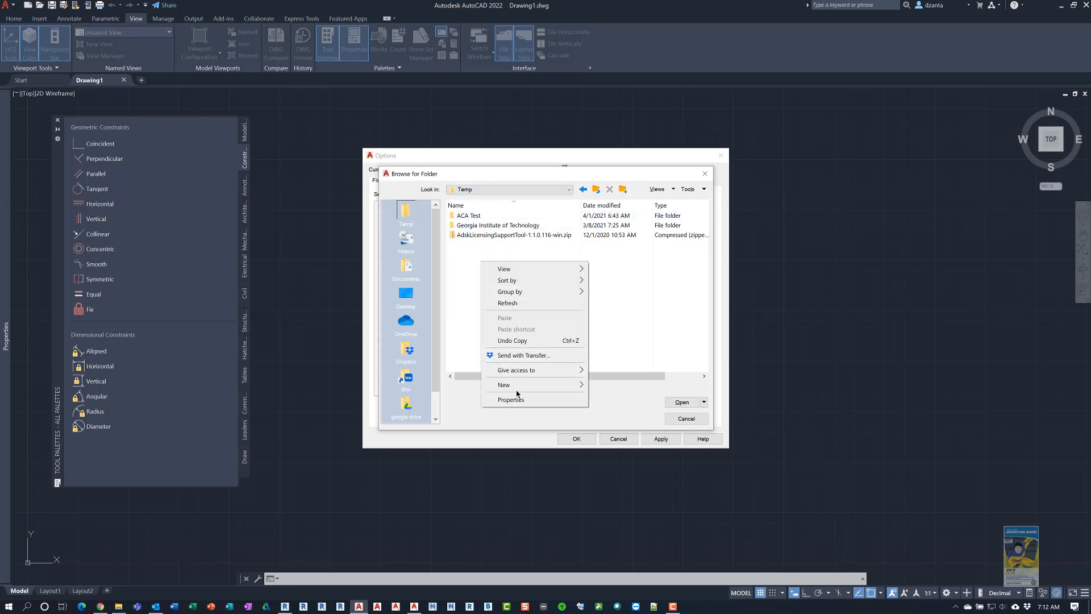
click(503, 384)
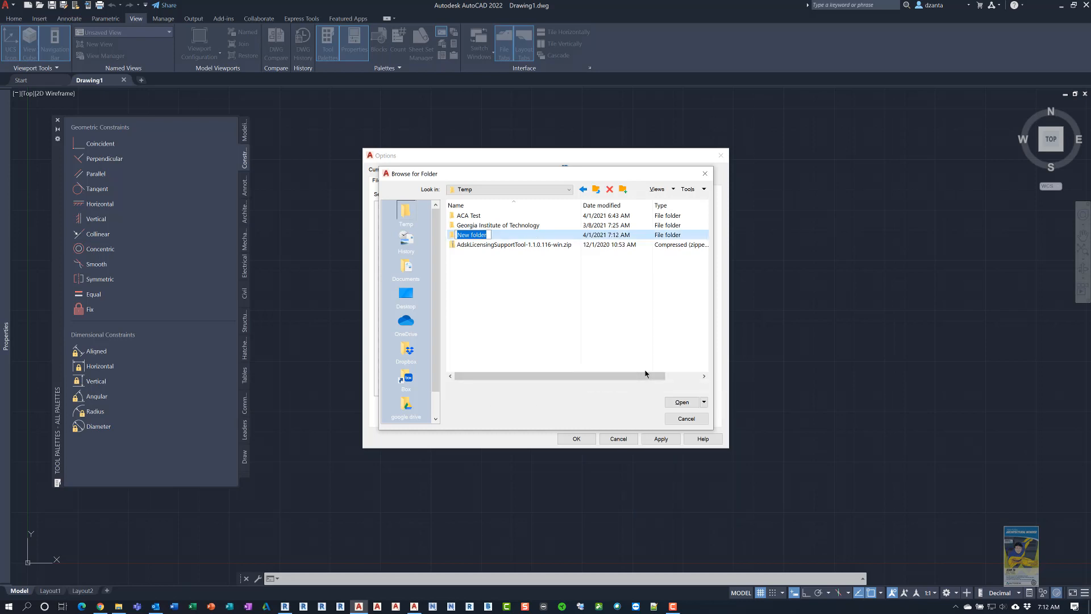
text(Server)
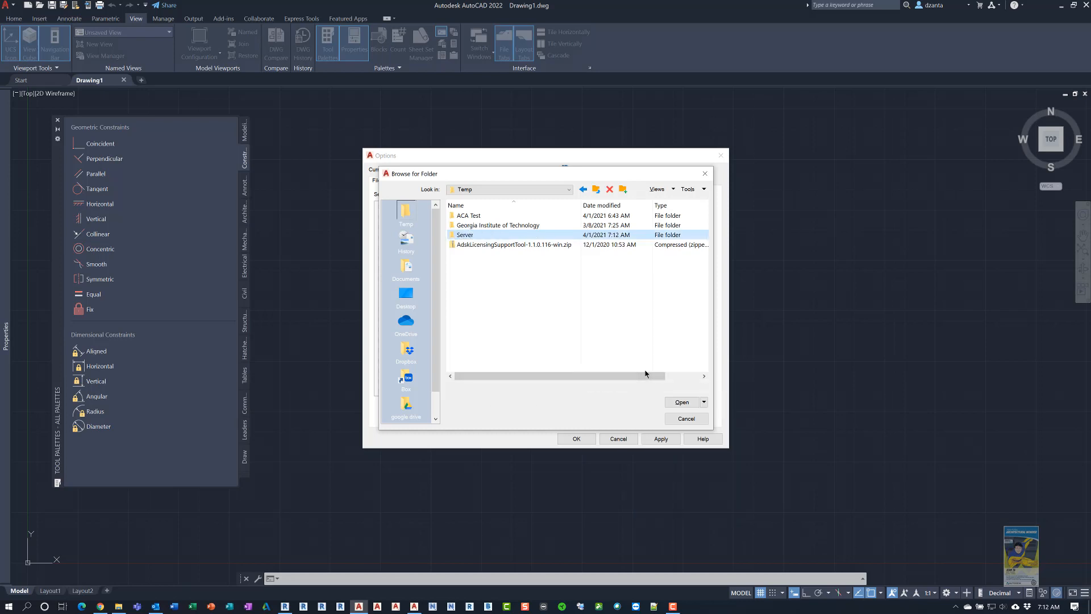
click(681, 401)
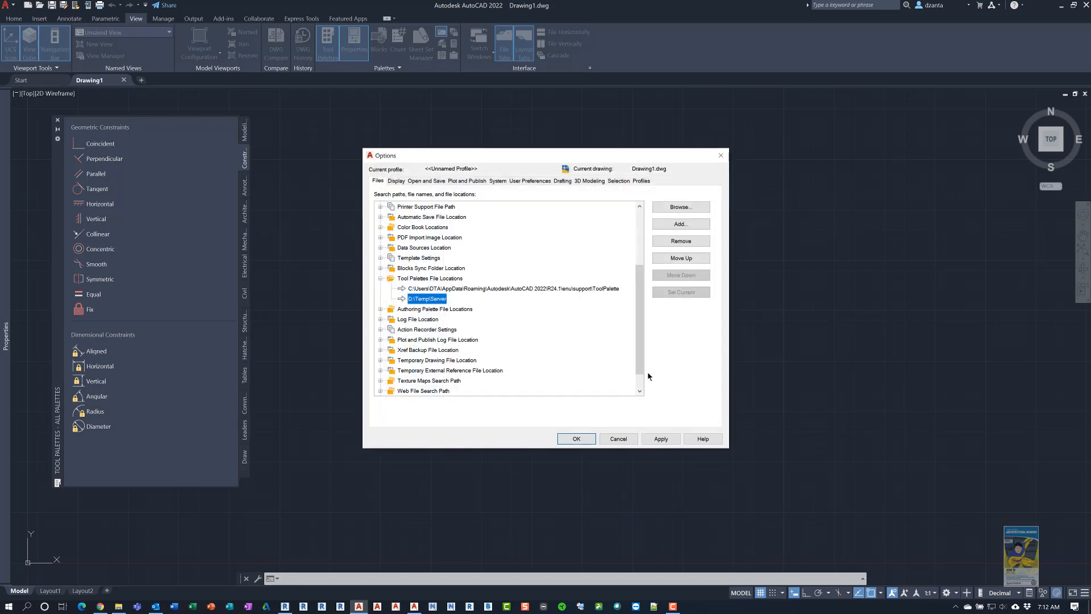
mouse_move(441, 305)
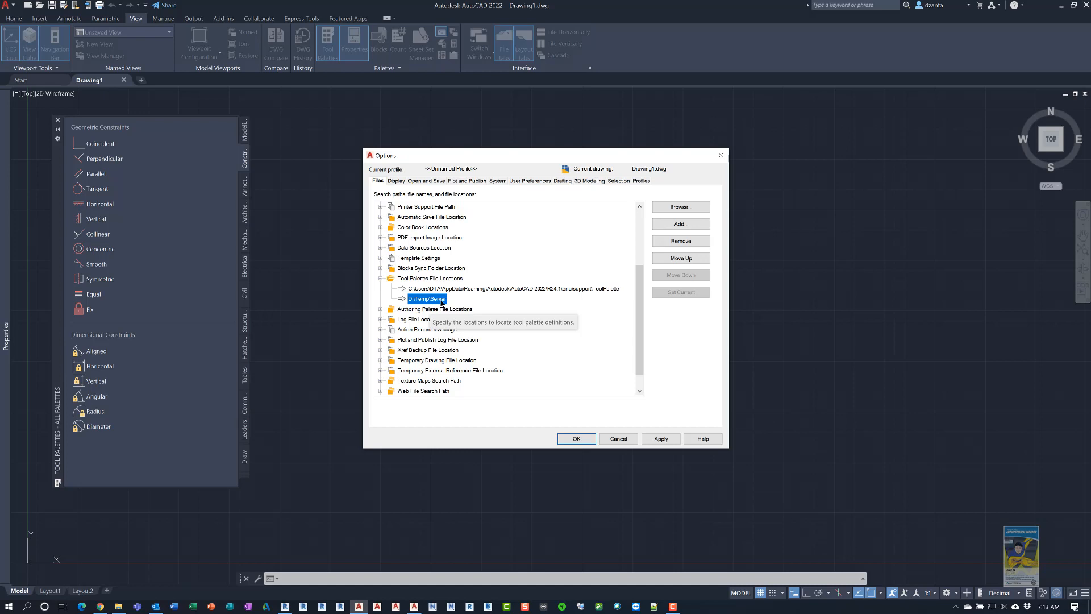
mouse_move(492, 325)
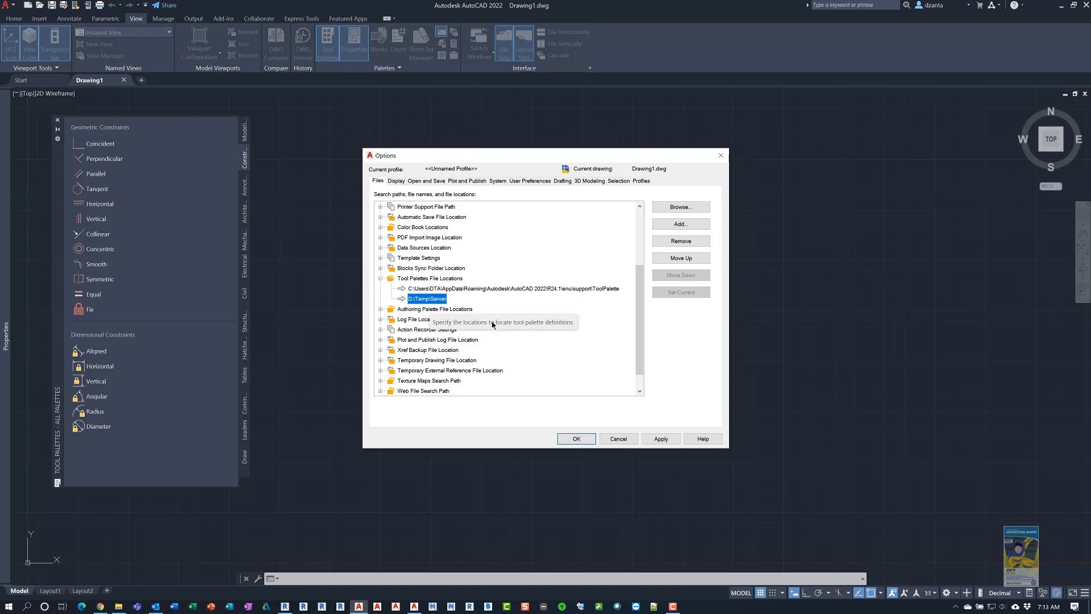
Step: Select the original tool palette path and browse its folder in File Explorer
click(508, 288)
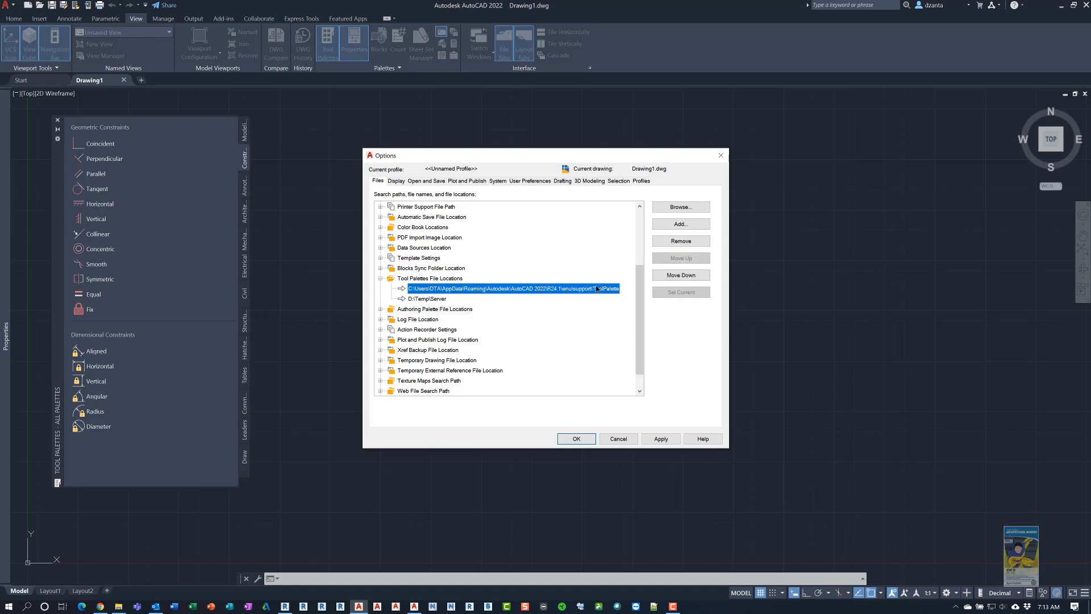
mouse_move(607, 279)
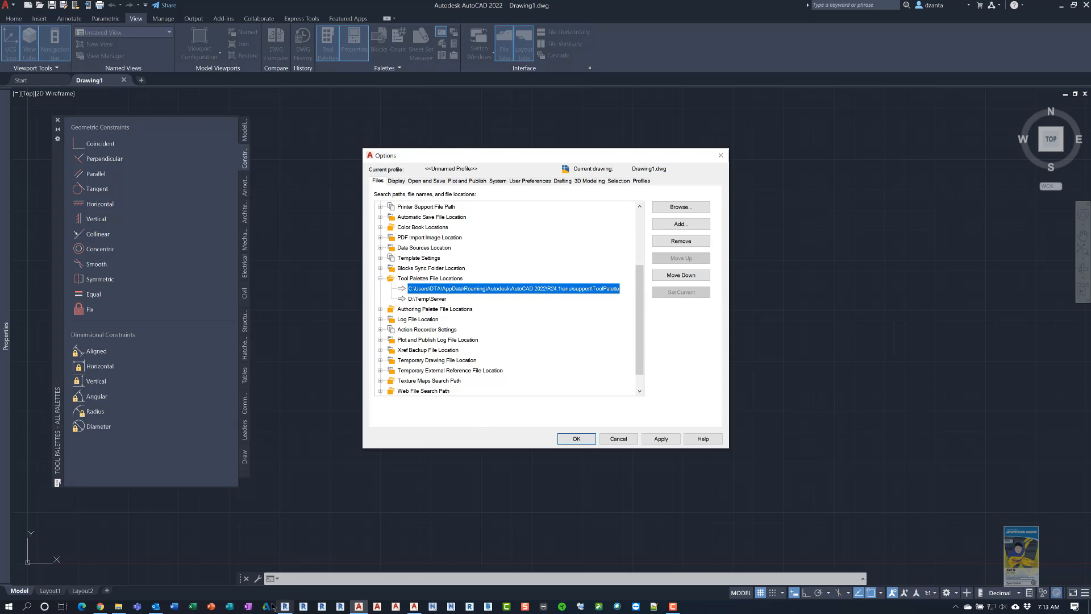
click(680, 207)
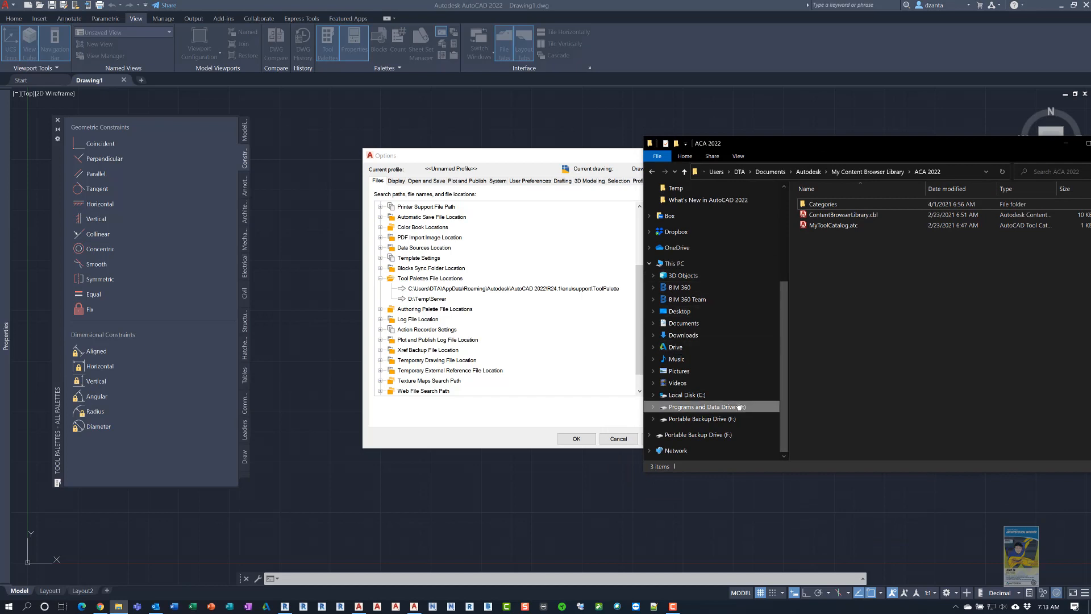
Step: Navigate from C: through the user profile, AppData\Roaming\Autodesk into the AutoCAD 2022 folder
click(684, 395)
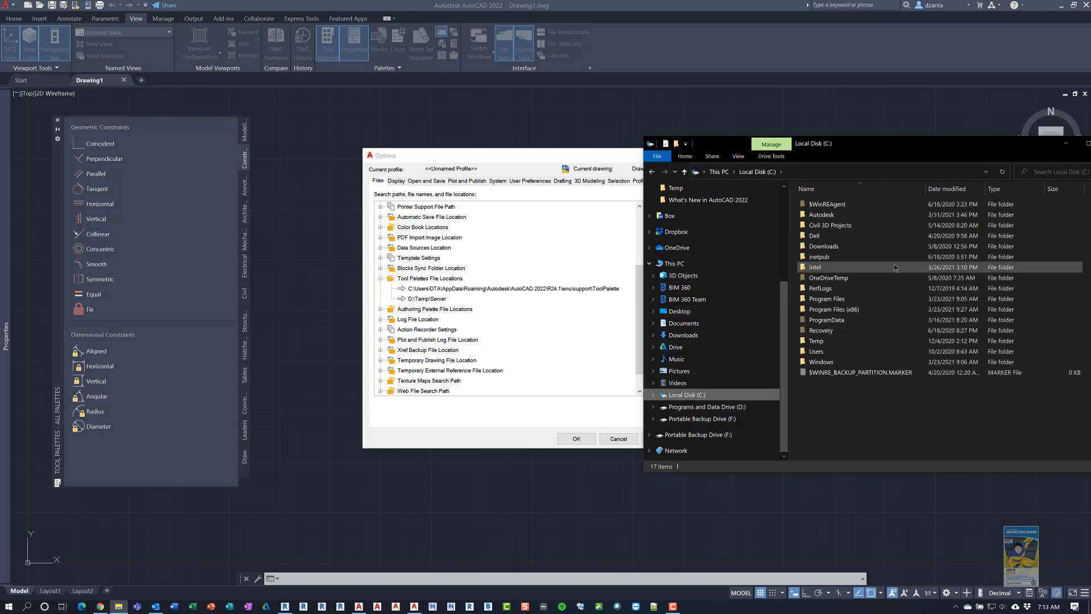
click(816, 351)
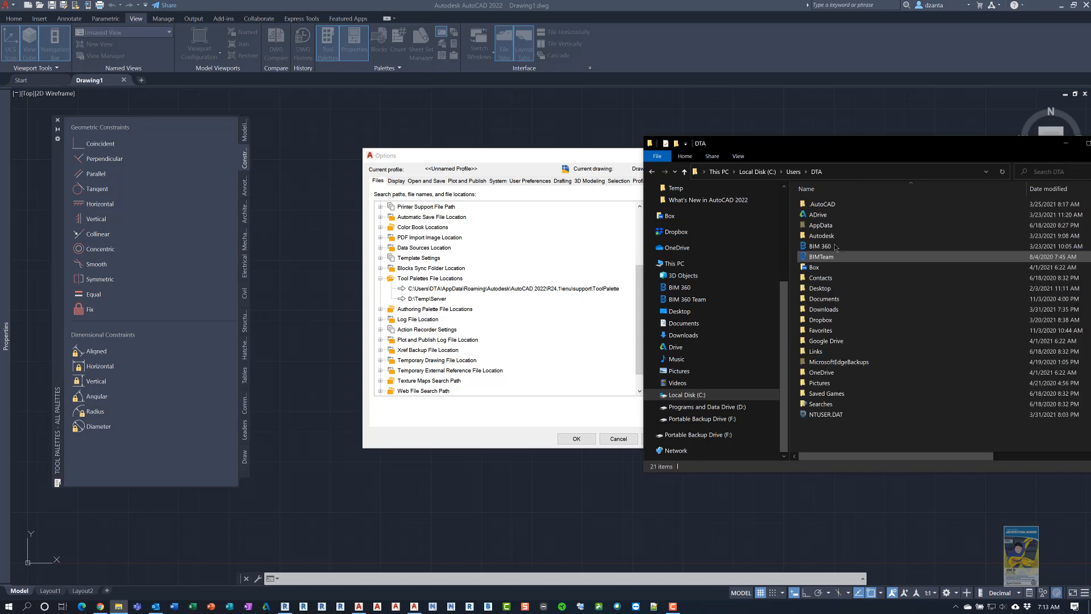
mouse_move(821, 225)
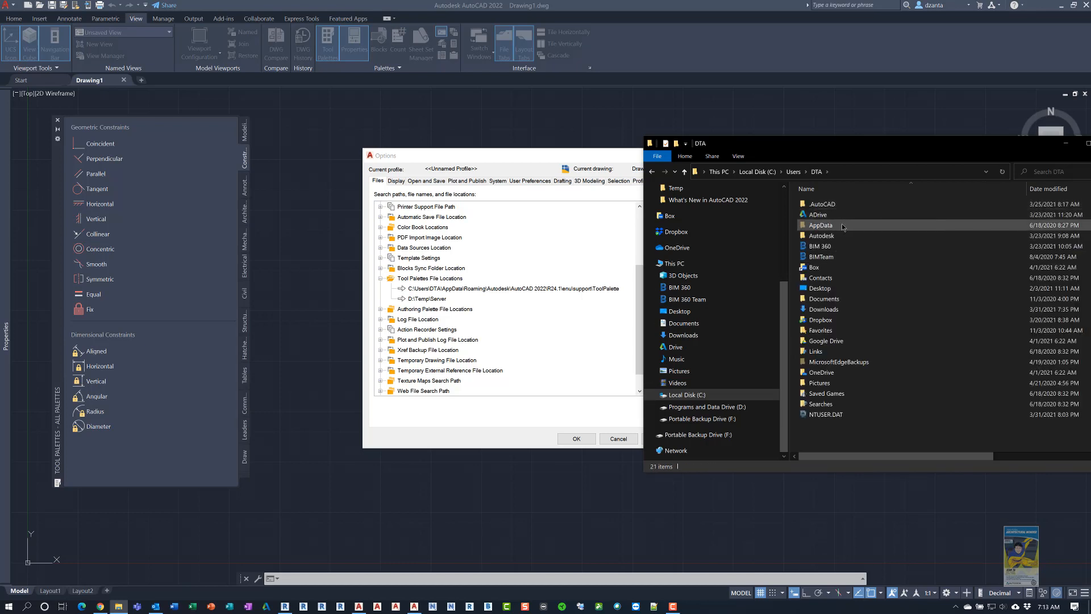
double_click(820, 225)
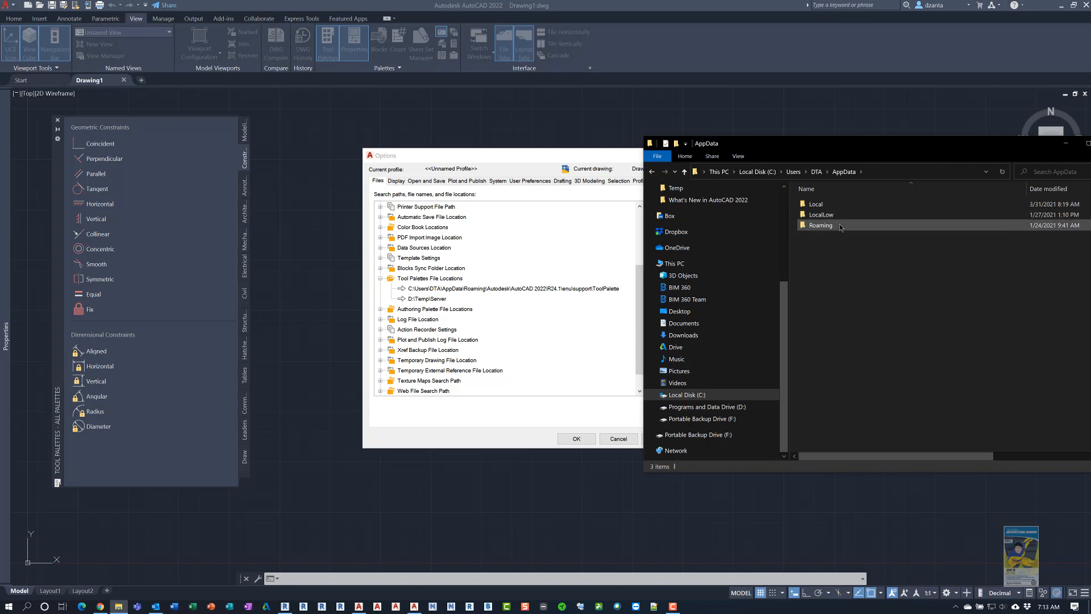
double_click(821, 225)
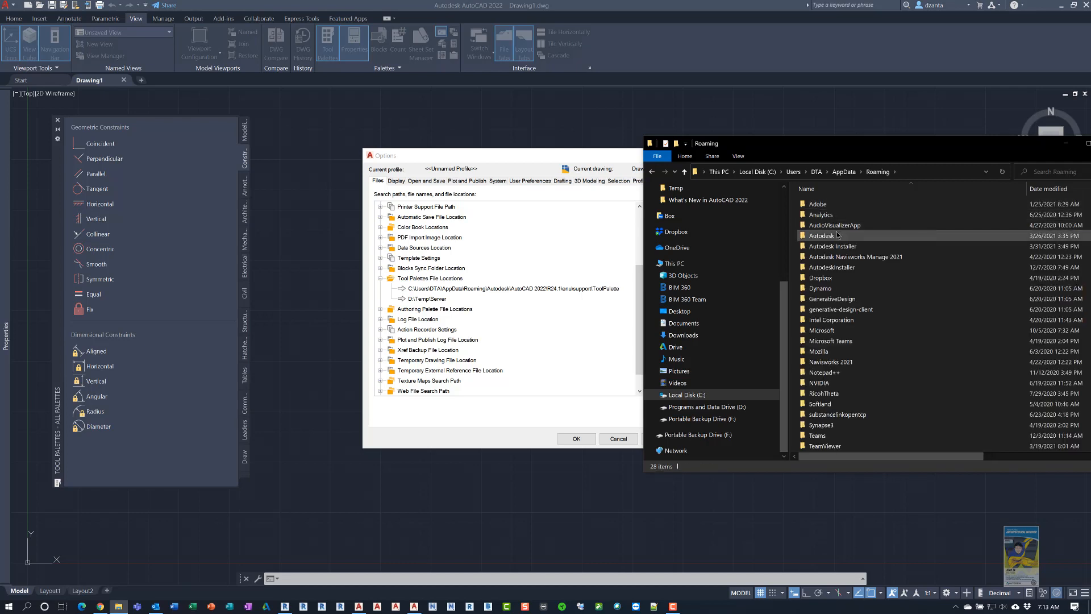
double_click(820, 235)
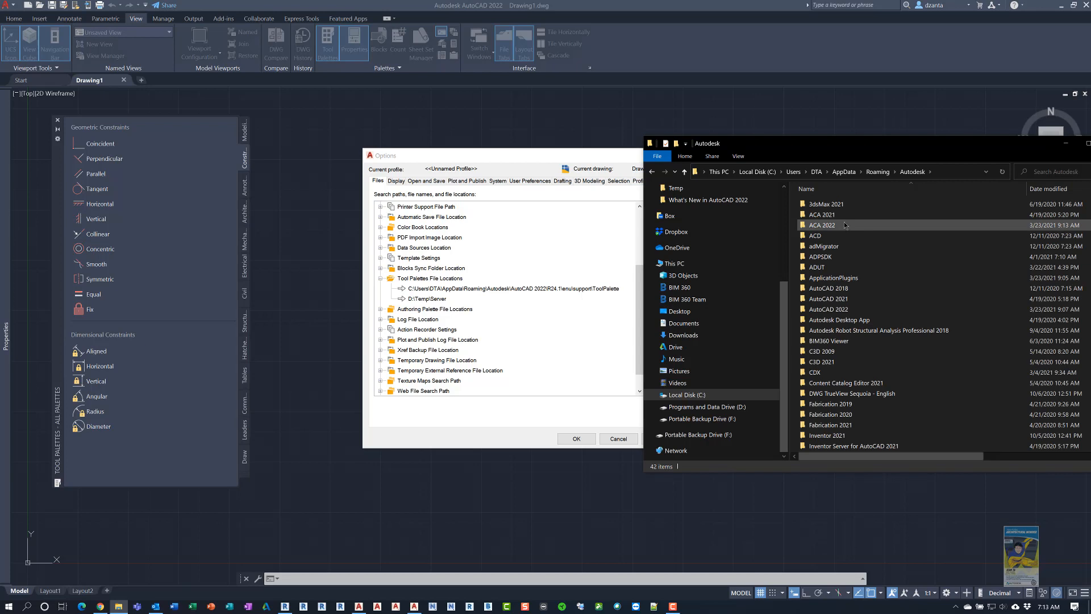
mouse_move(835, 215)
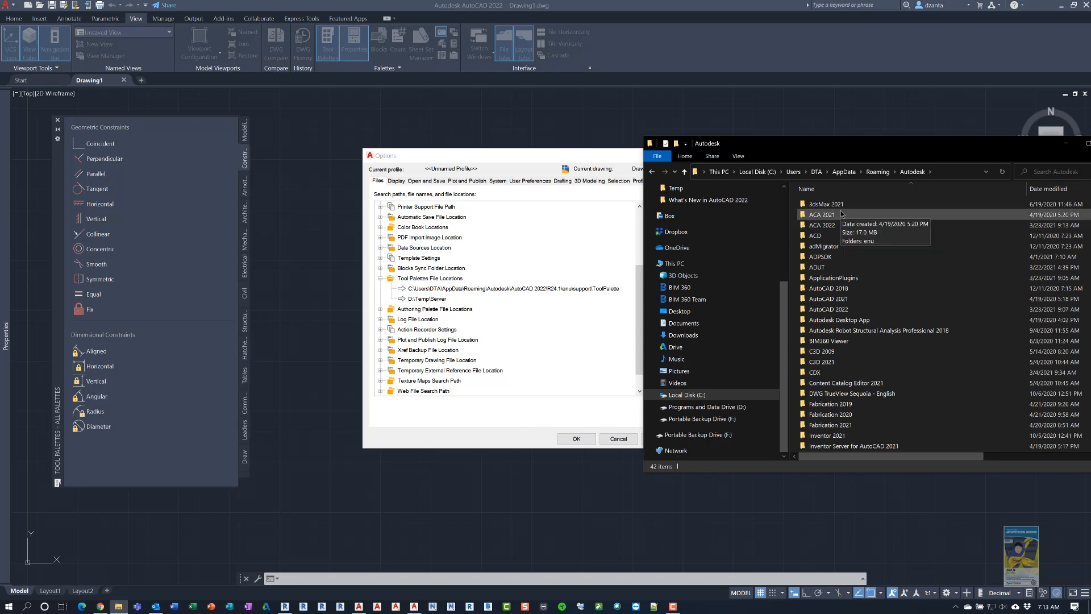
mouse_move(849, 309)
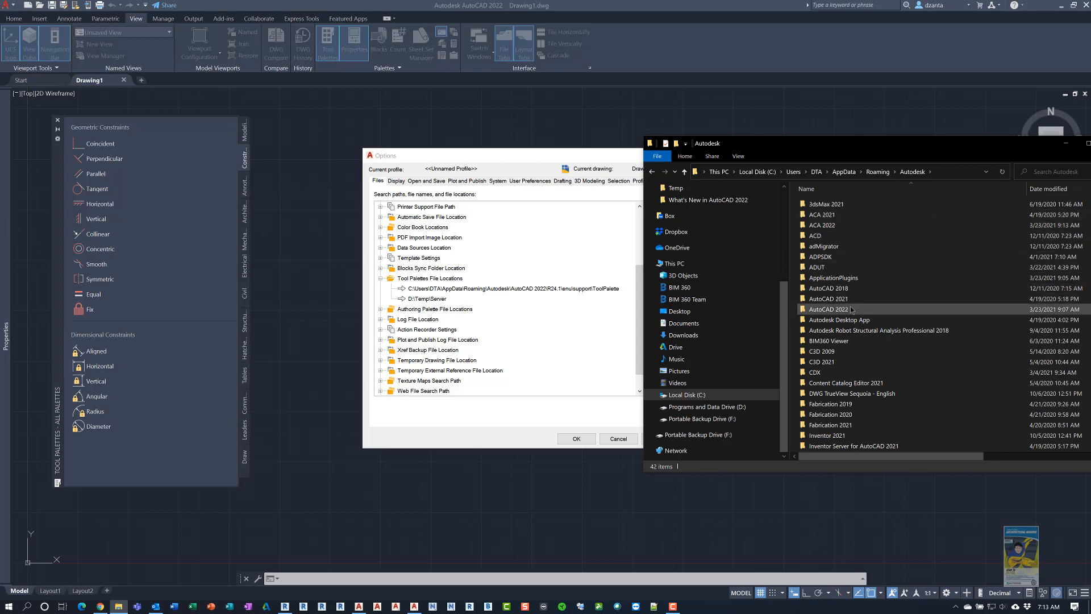
double_click(829, 309)
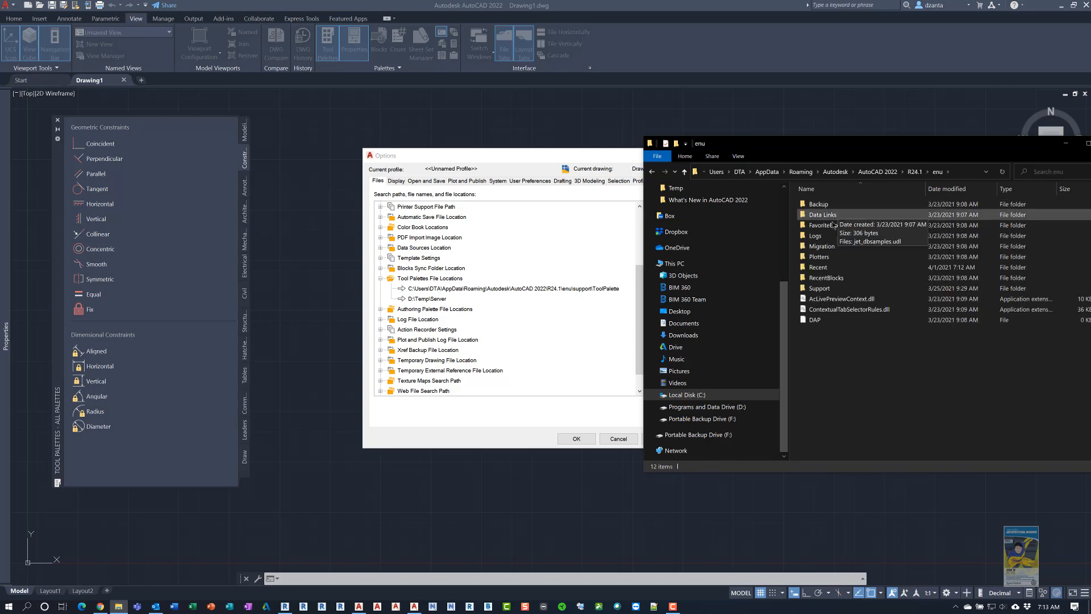
Step: Go into Support\ToolPalette, inspect AcTpCatalog.atc and open the Palettes folder of .atc catalogs
double_click(819, 287)
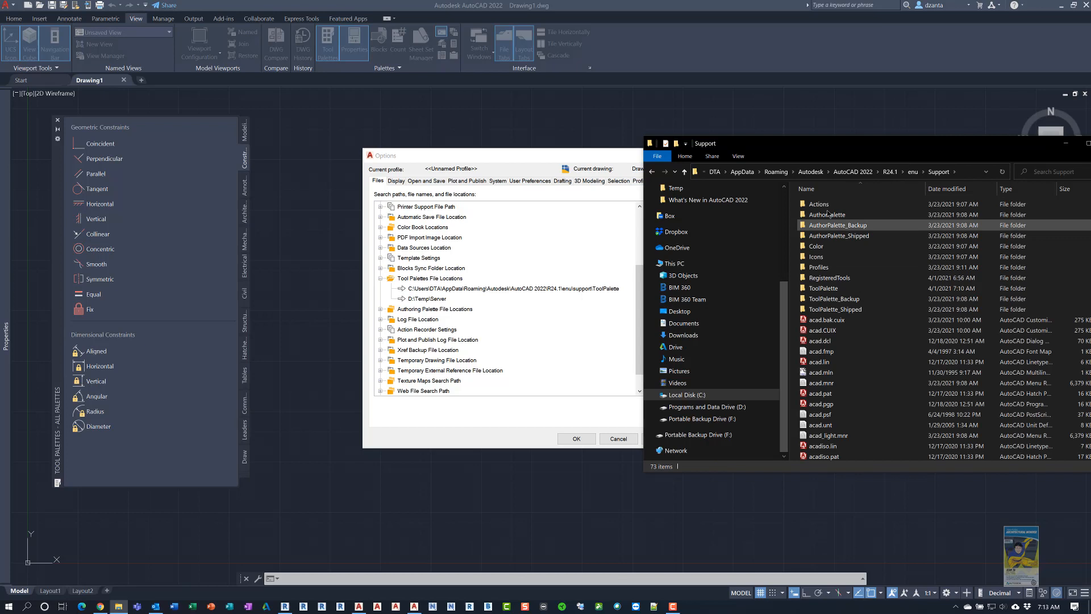
double_click(822, 287)
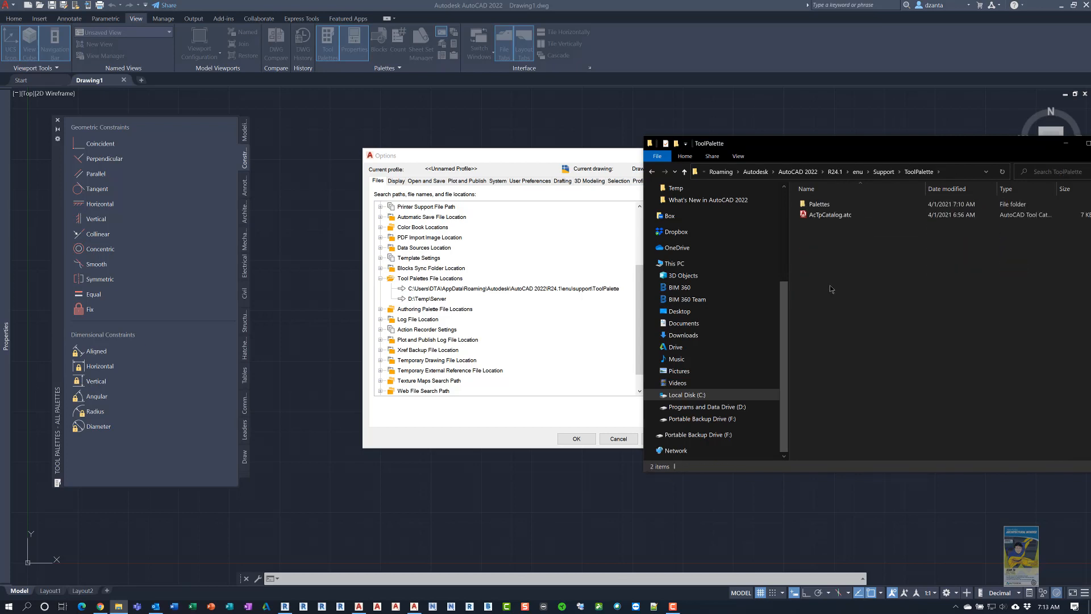
click(828, 215)
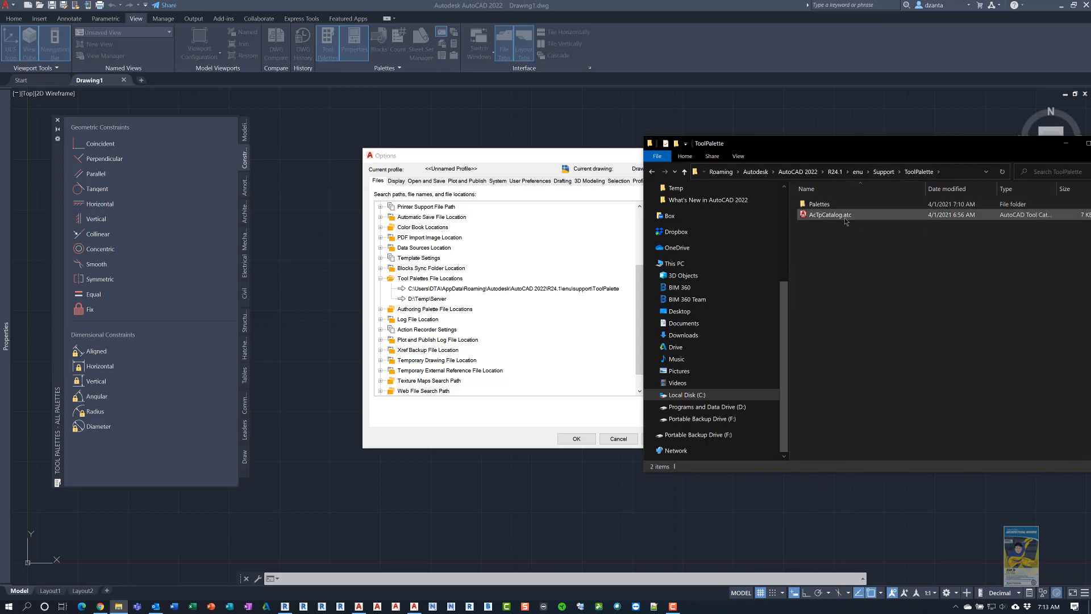
mouse_move(829, 215)
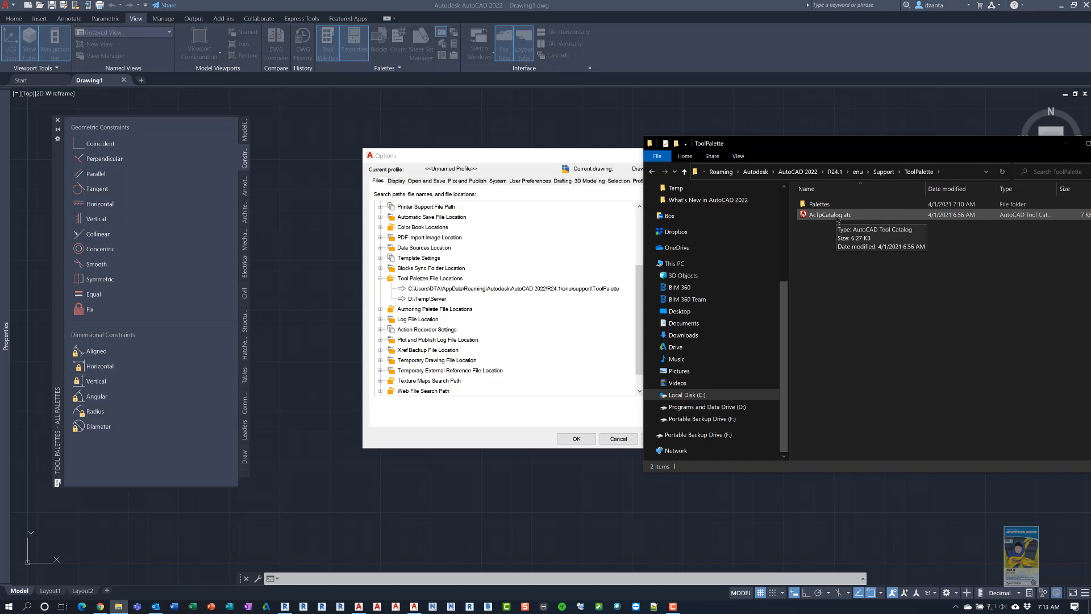
mouse_move(819, 203)
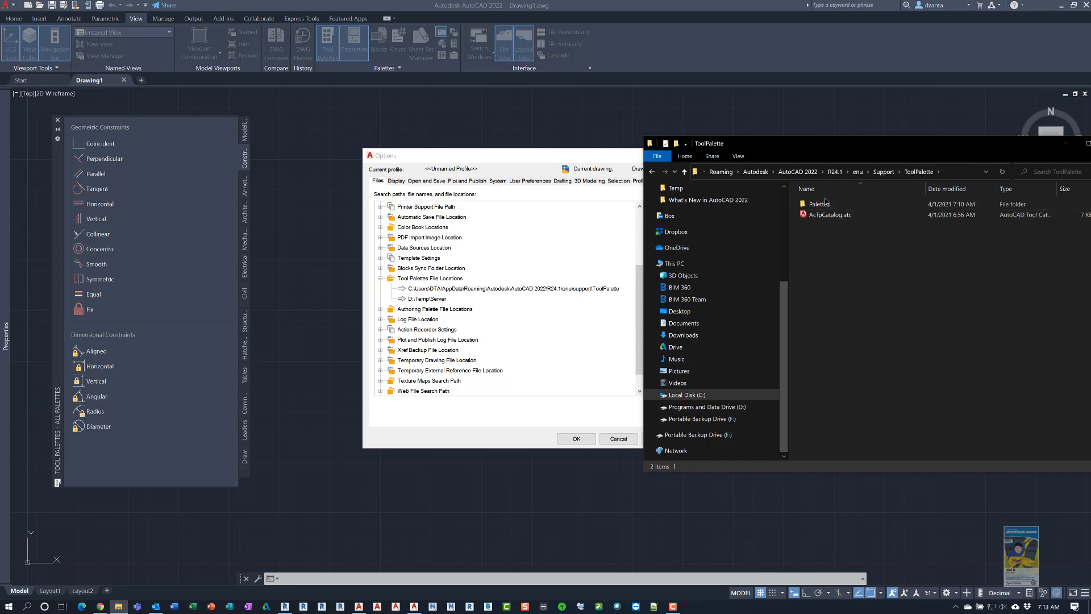
click(825, 203)
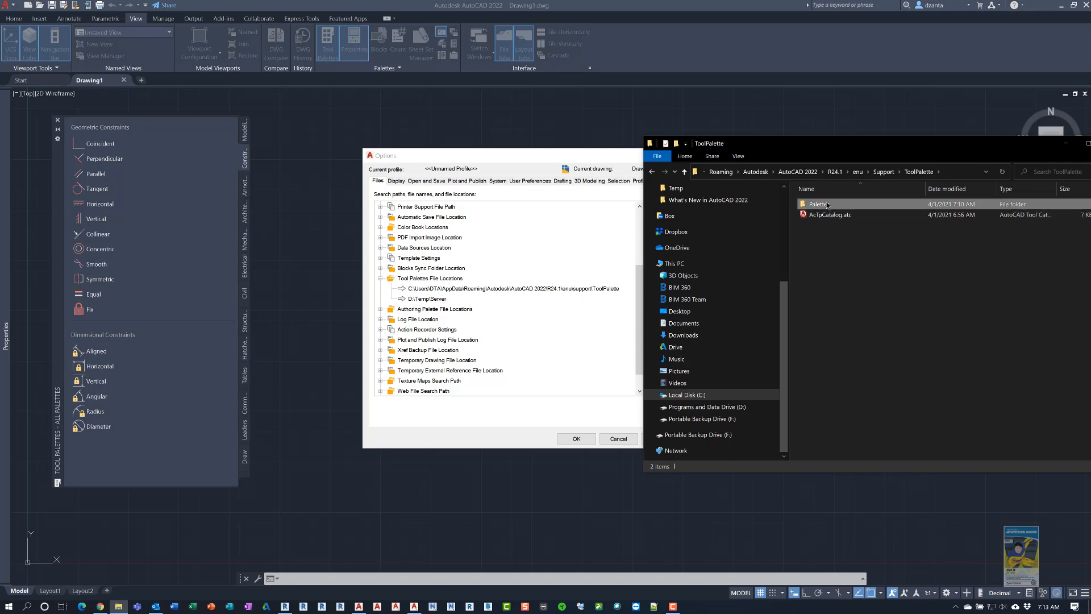
double_click(817, 203)
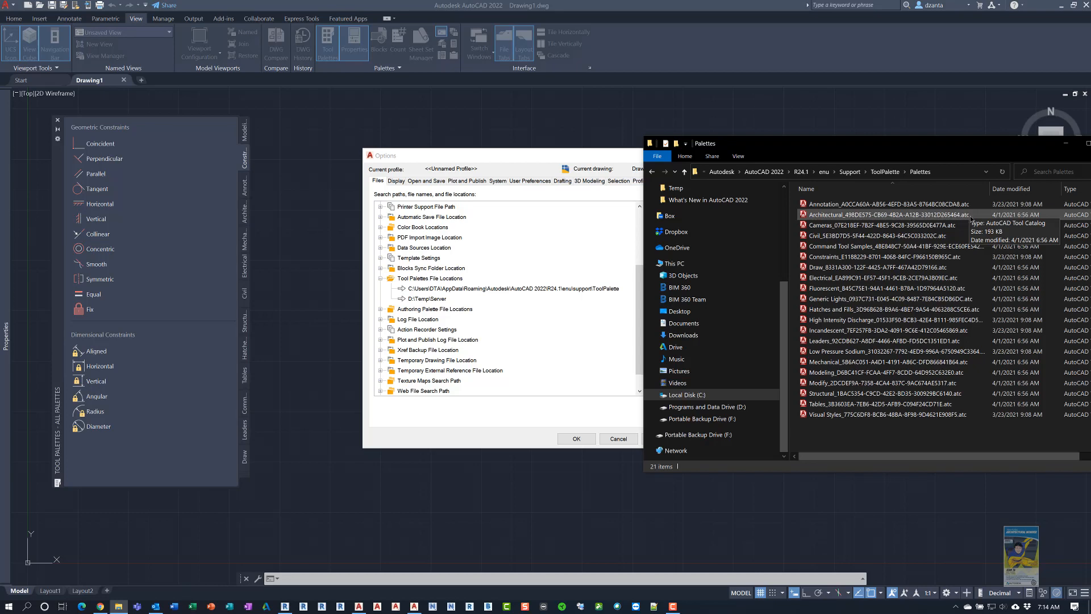
right_click(884, 214)
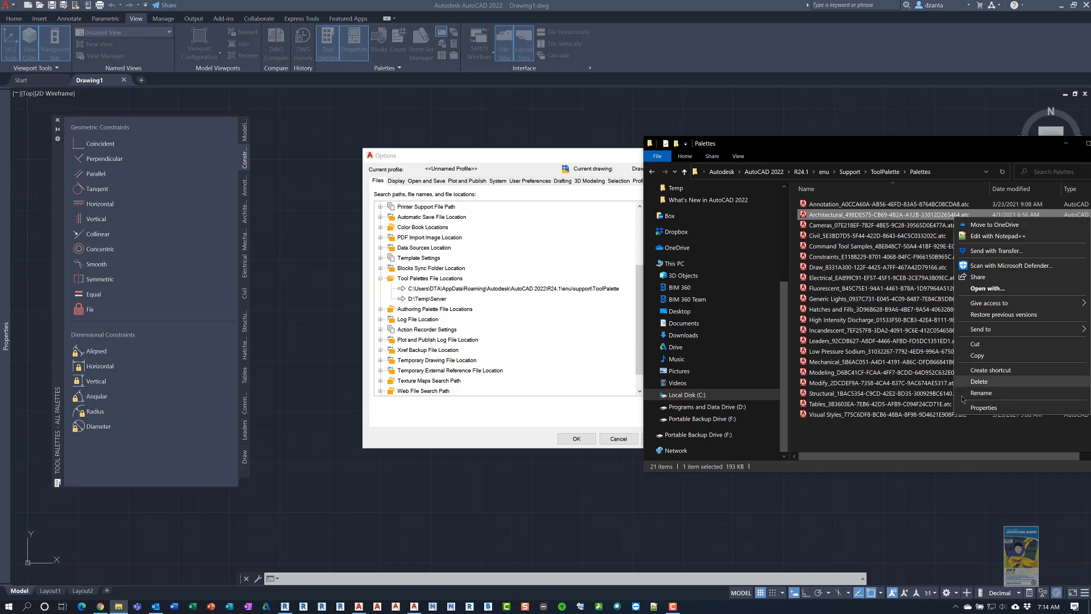
click(984, 407)
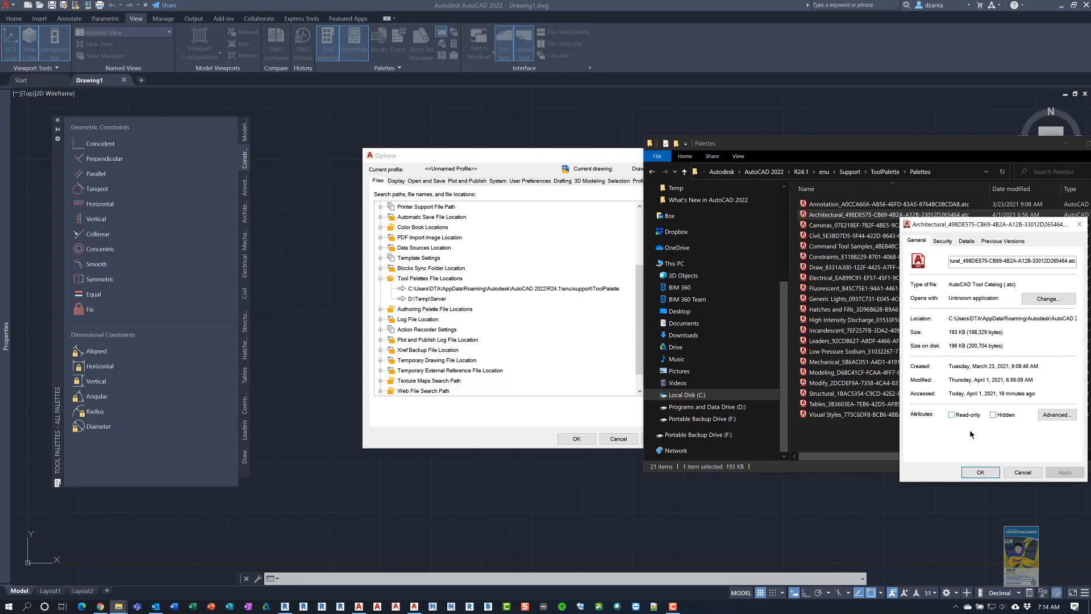
click(979, 472)
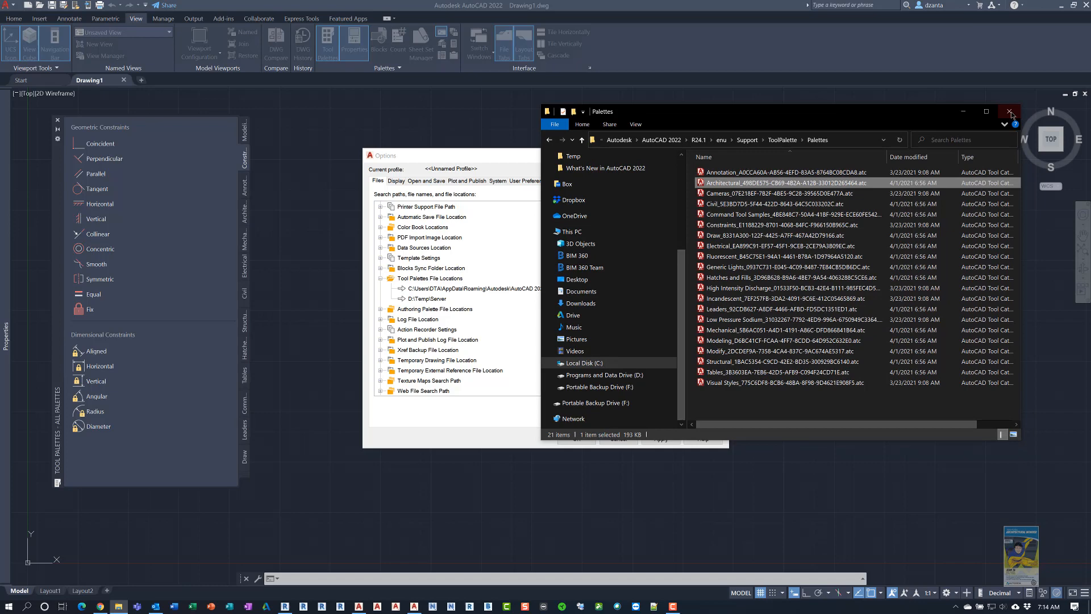
Step: Remove the D:\Temp\Server palette location, apply the change and acknowledge the log directory warning
click(1012, 111)
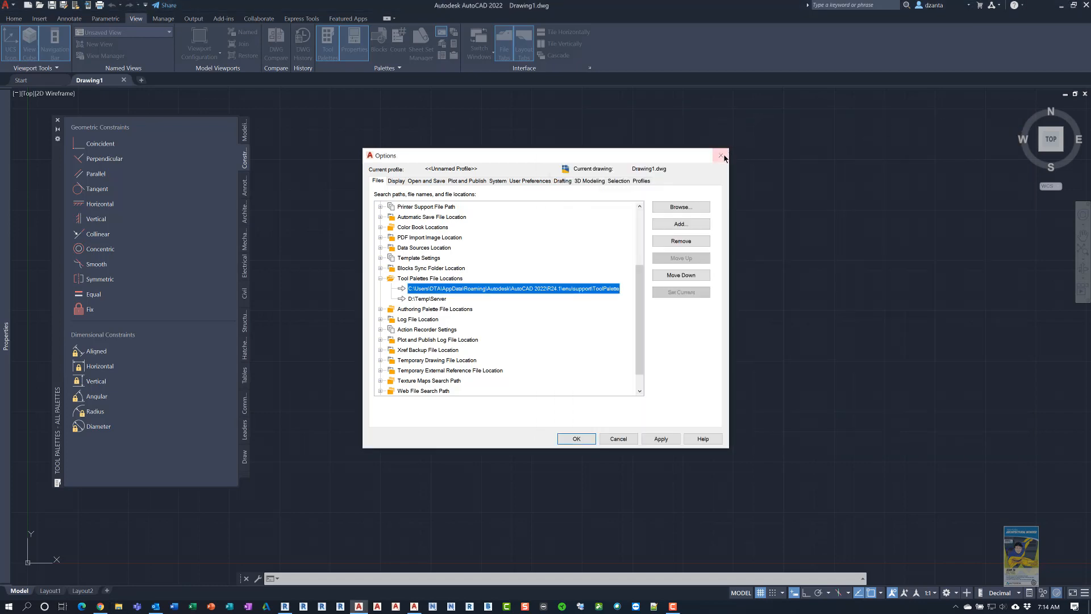
click(426, 298)
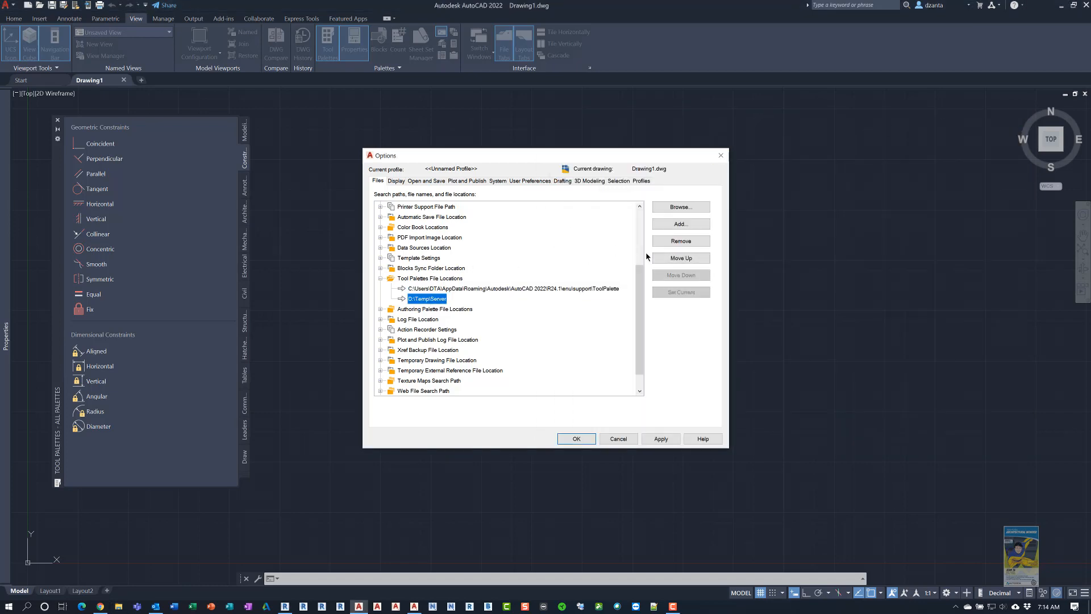
click(679, 241)
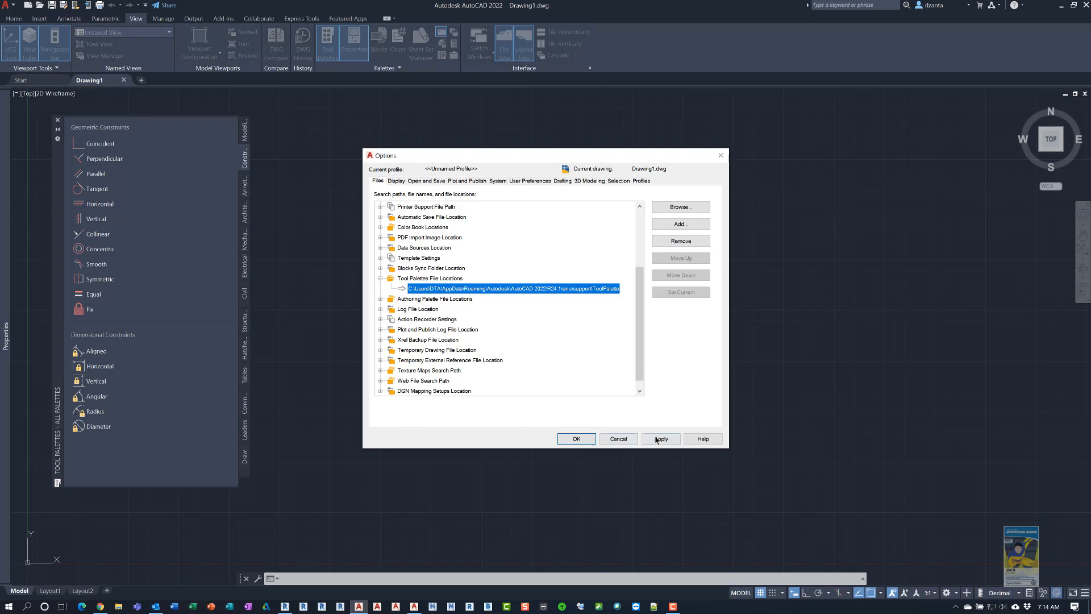
click(659, 438)
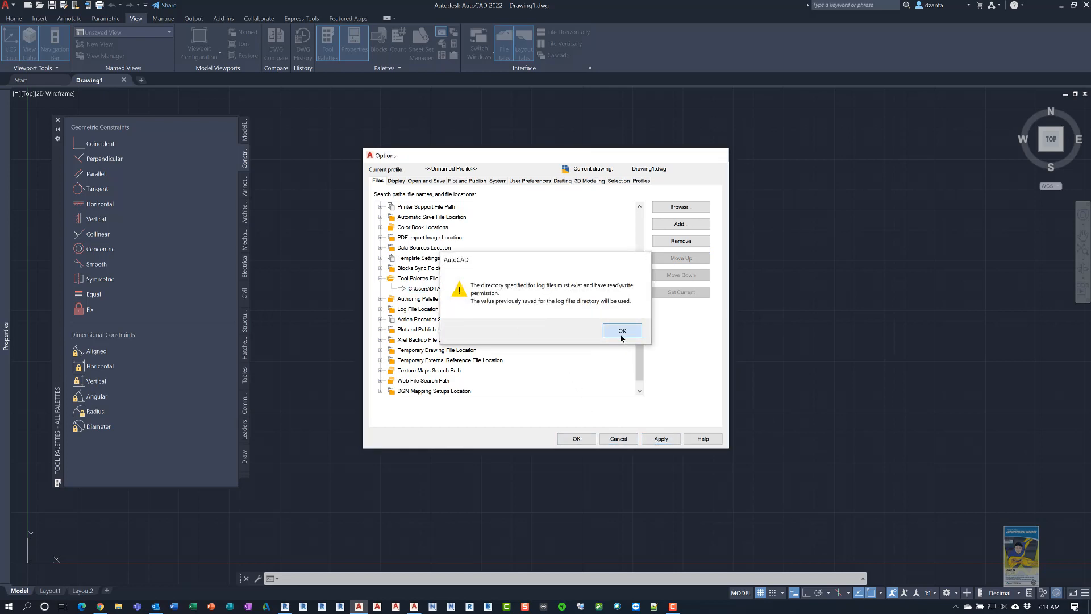
click(621, 330)
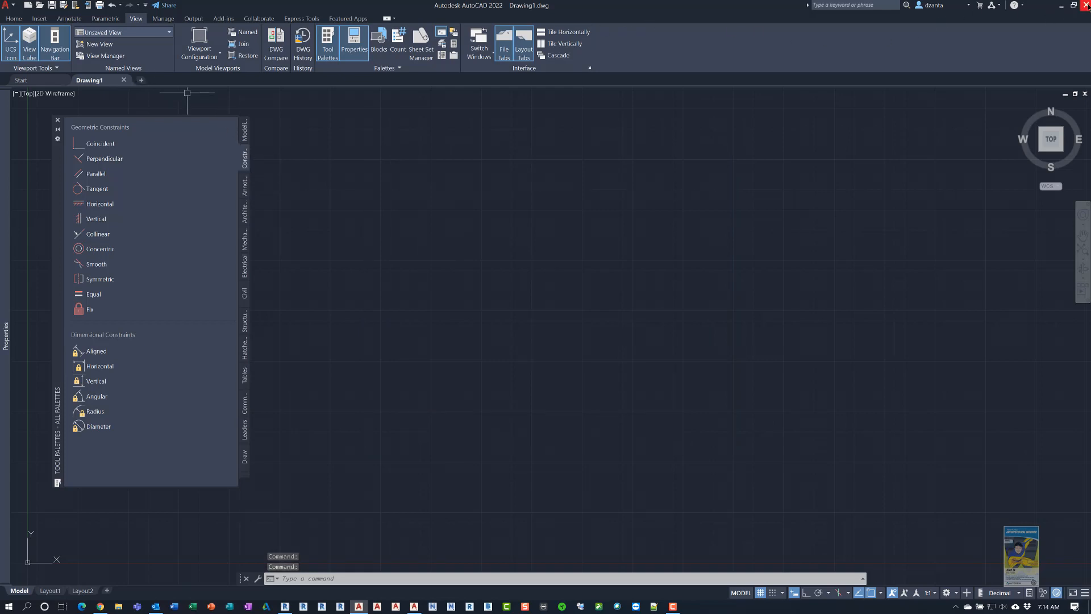
mouse_move(595, 166)
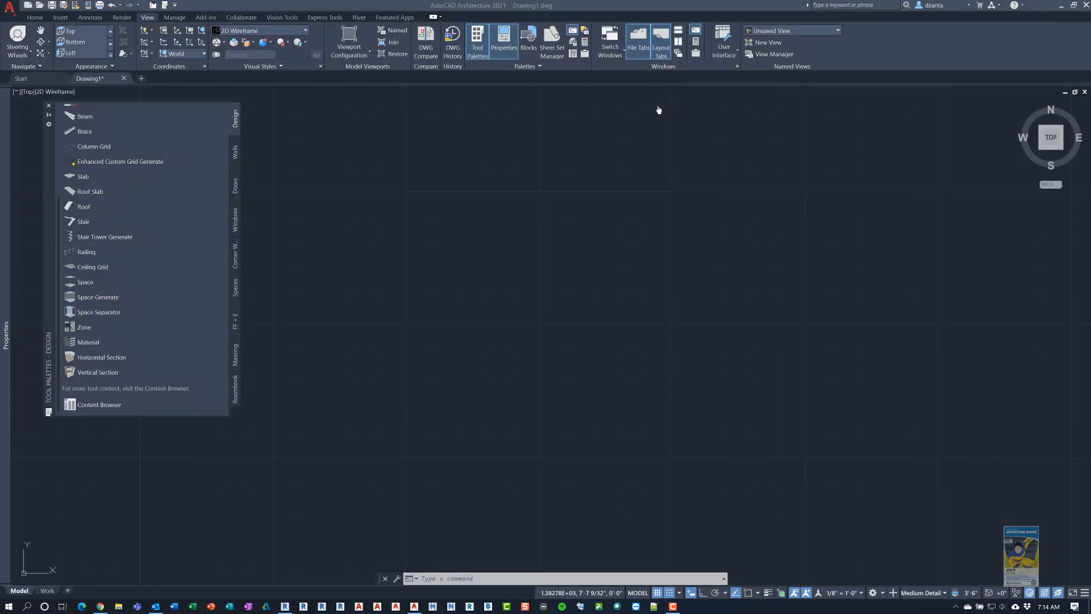
mouse_move(569, 193)
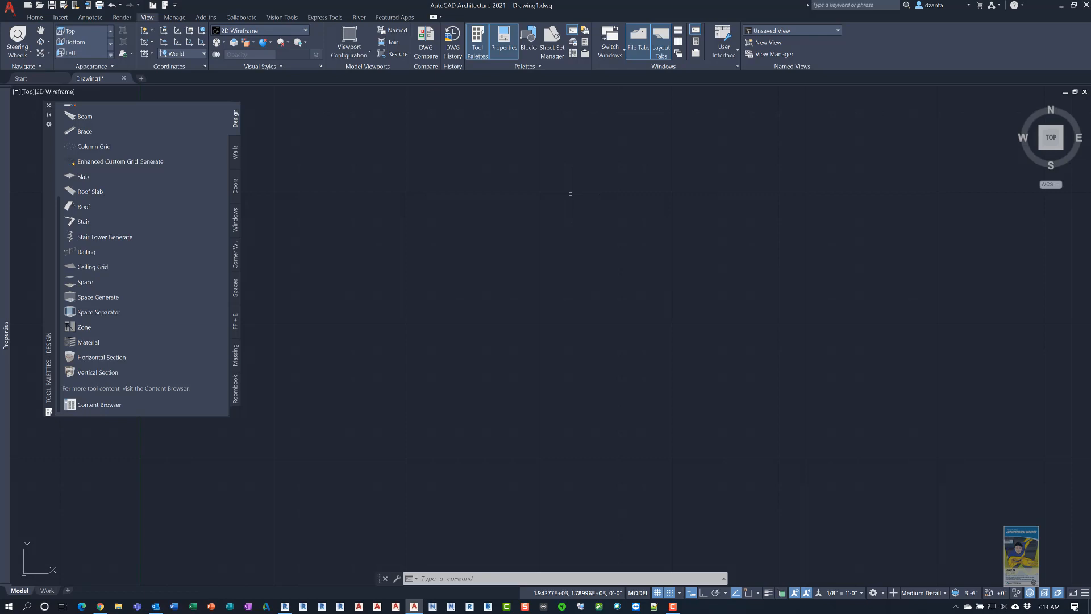
mouse_move(478, 156)
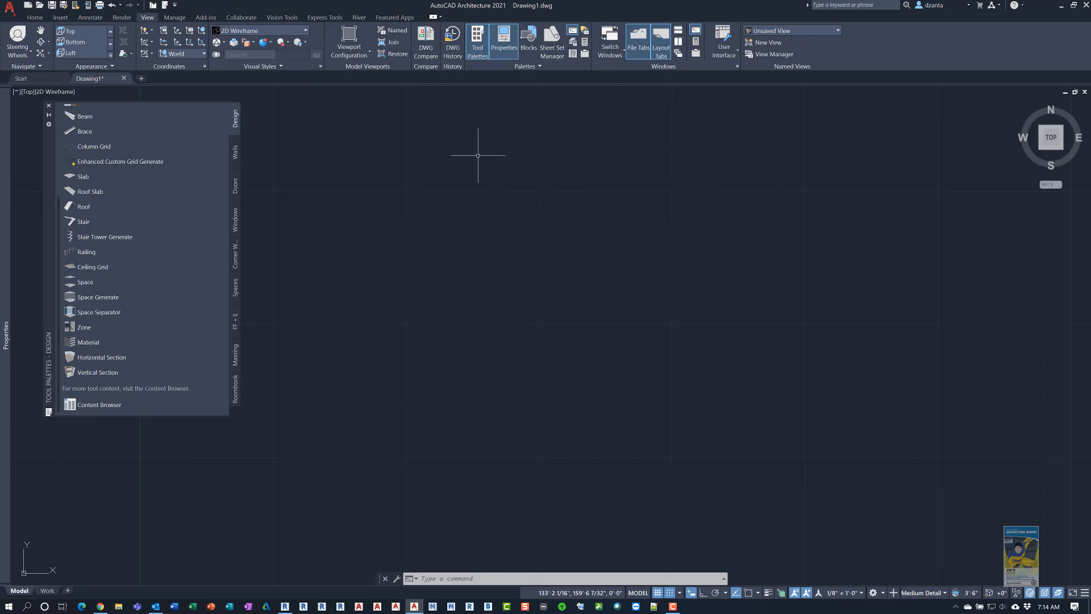
mouse_move(500, 311)
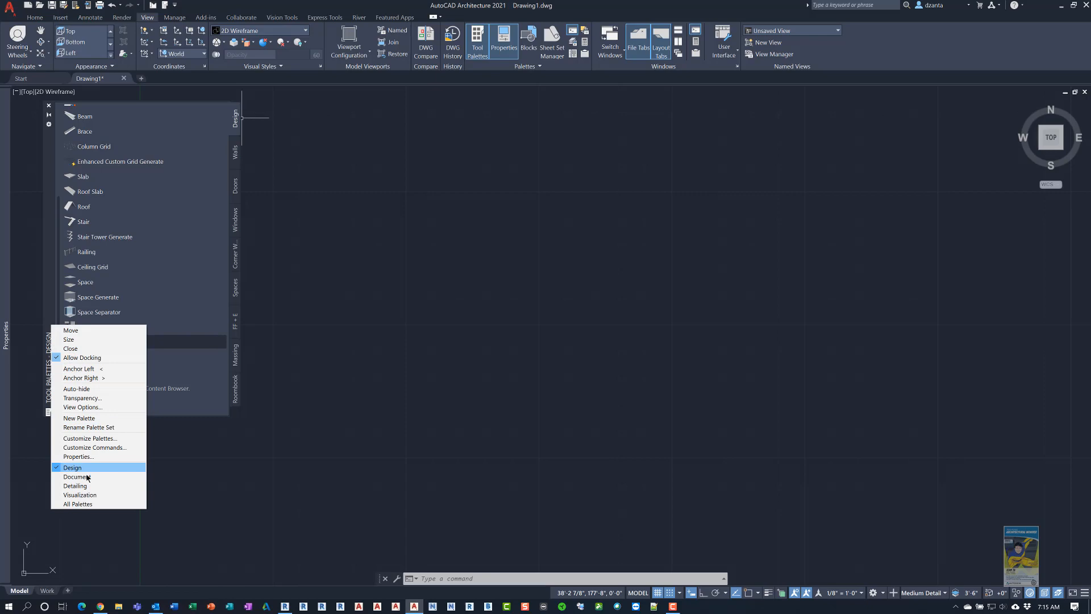
mouse_move(75, 485)
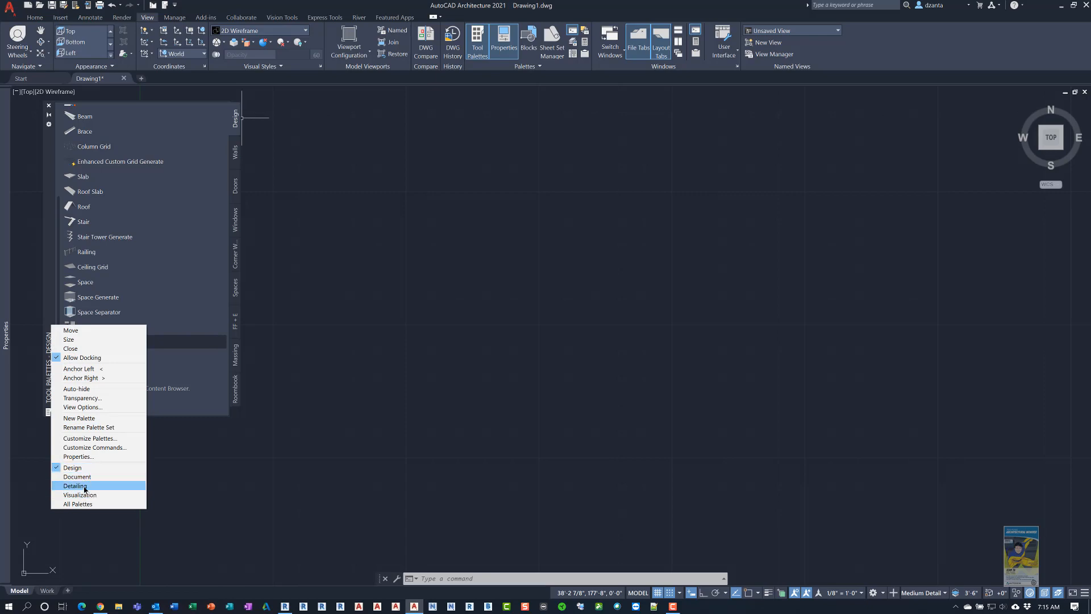
Step: Switch the tool palettes from the Design group to All Palettes
click(78, 503)
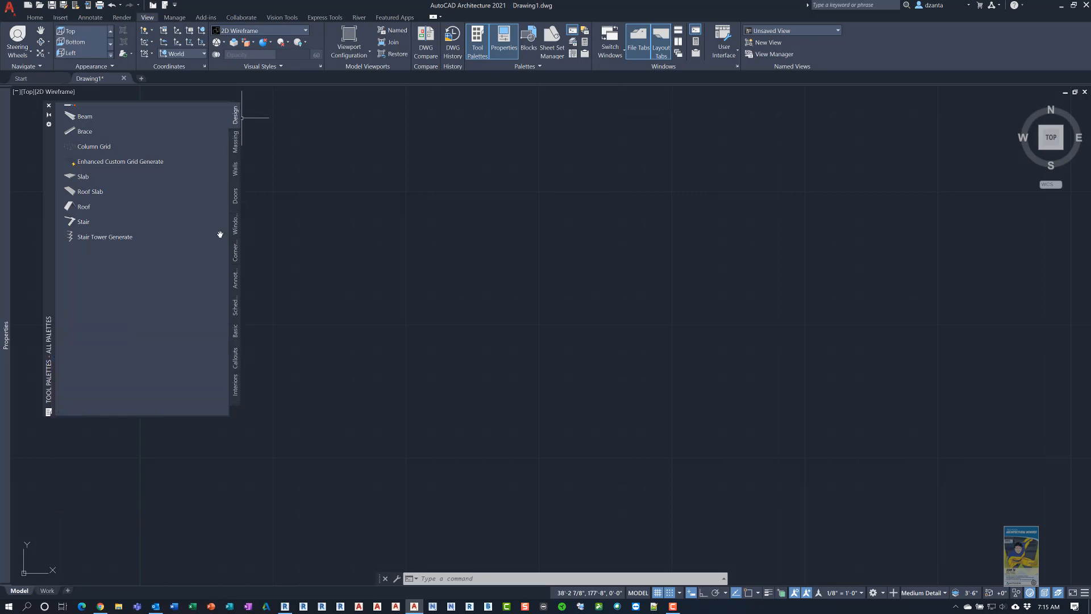
scroll(down, 3)
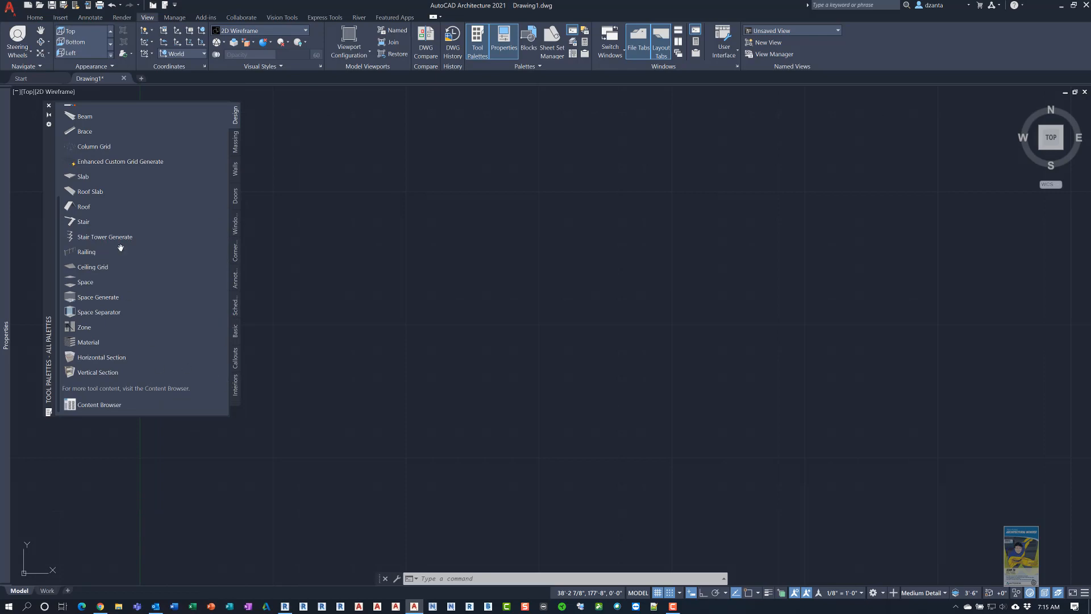
mouse_move(100, 405)
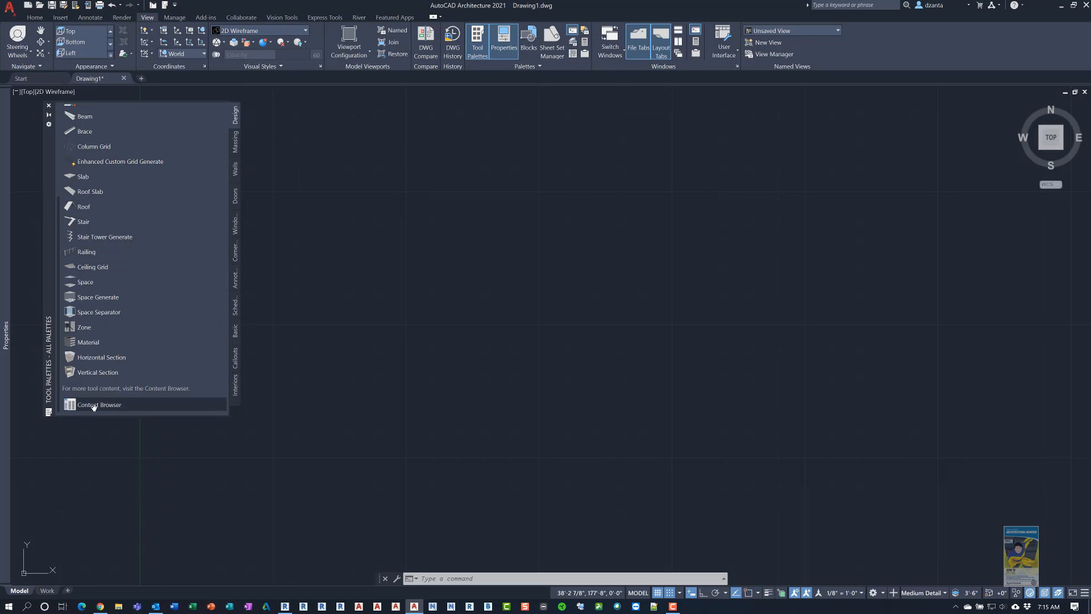
Step: Launch the Content Browser from the tool palette to show DTA's Catalog Library
click(99, 404)
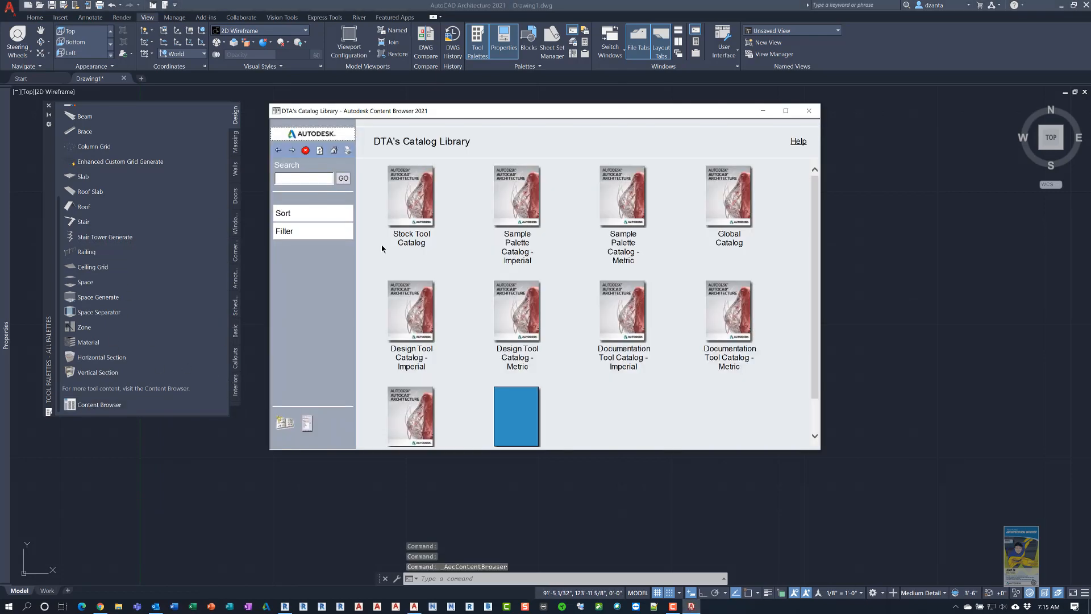
mouse_move(411, 145)
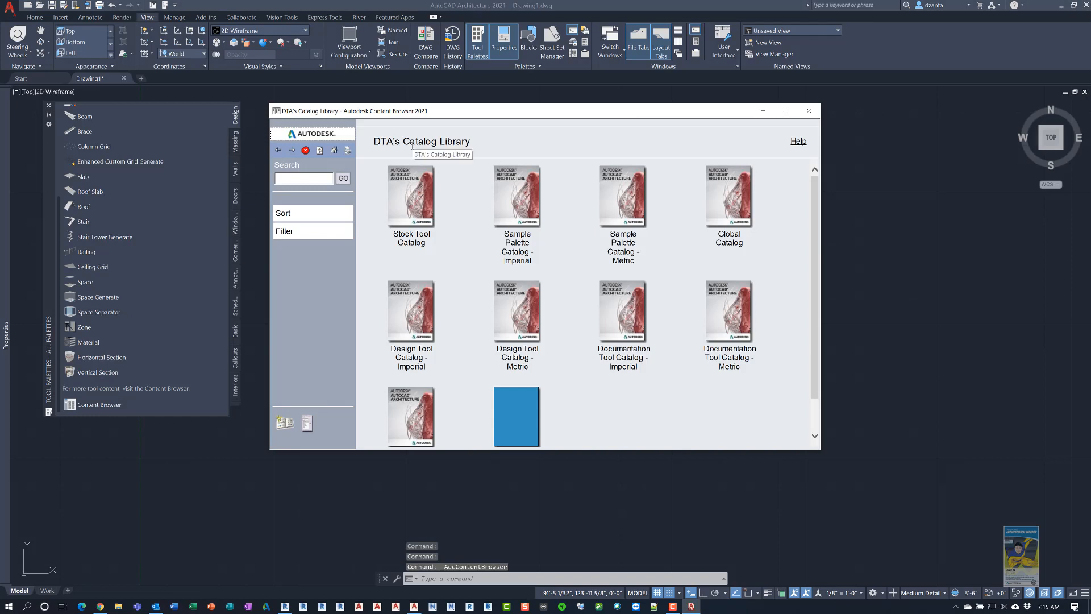
mouse_move(721, 258)
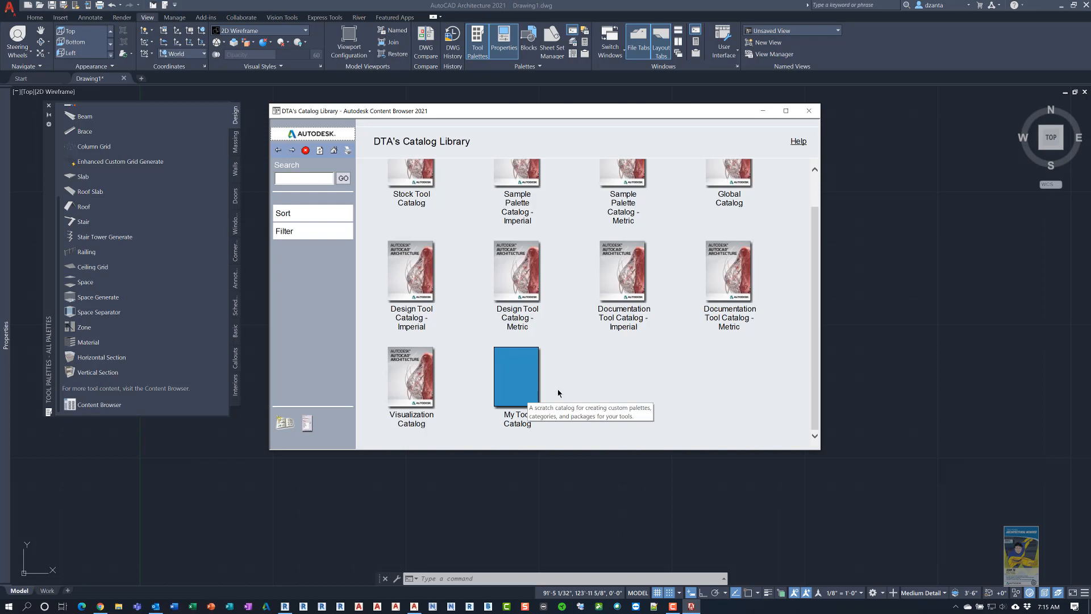
mouse_move(524, 399)
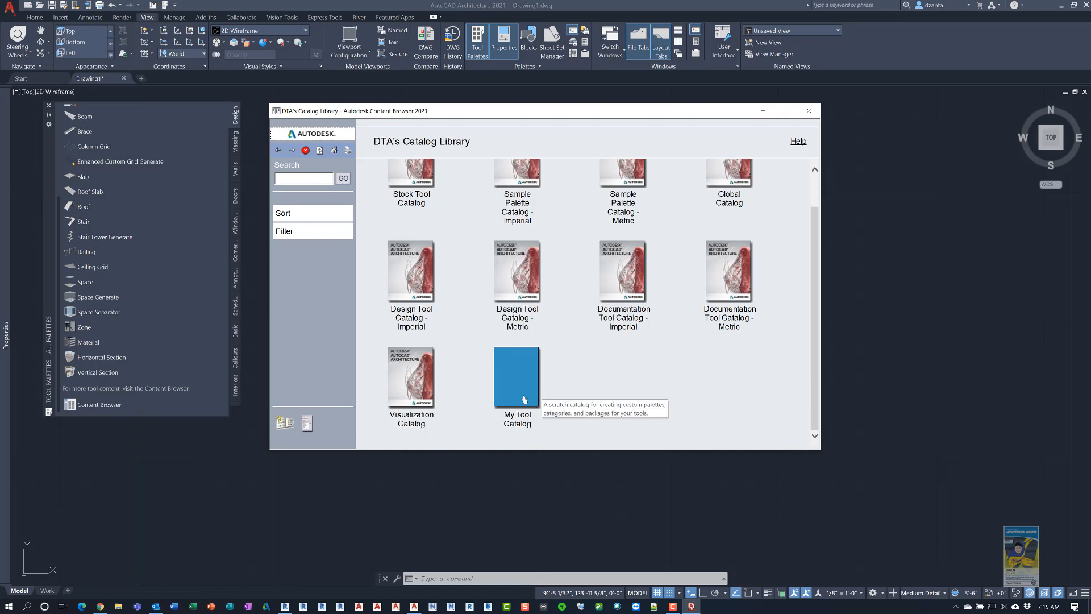
double_click(516, 377)
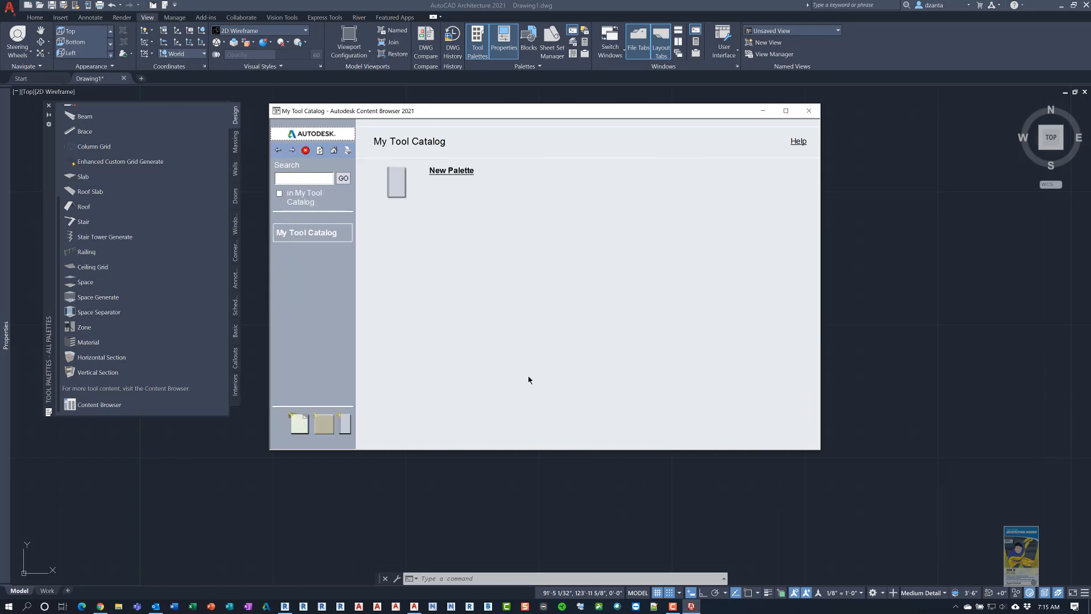
mouse_move(489, 217)
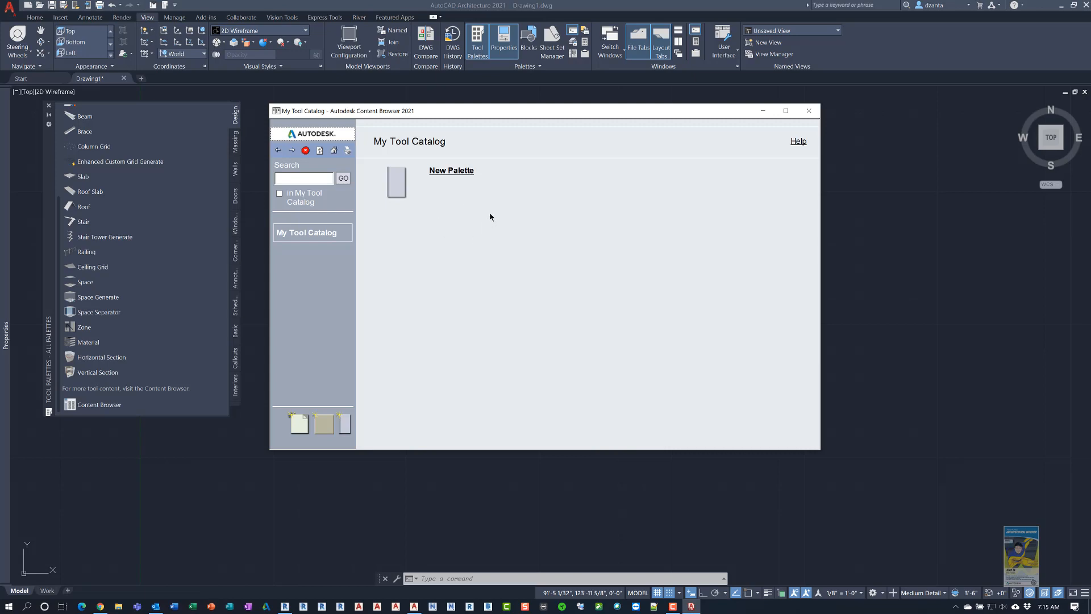
mouse_move(298, 423)
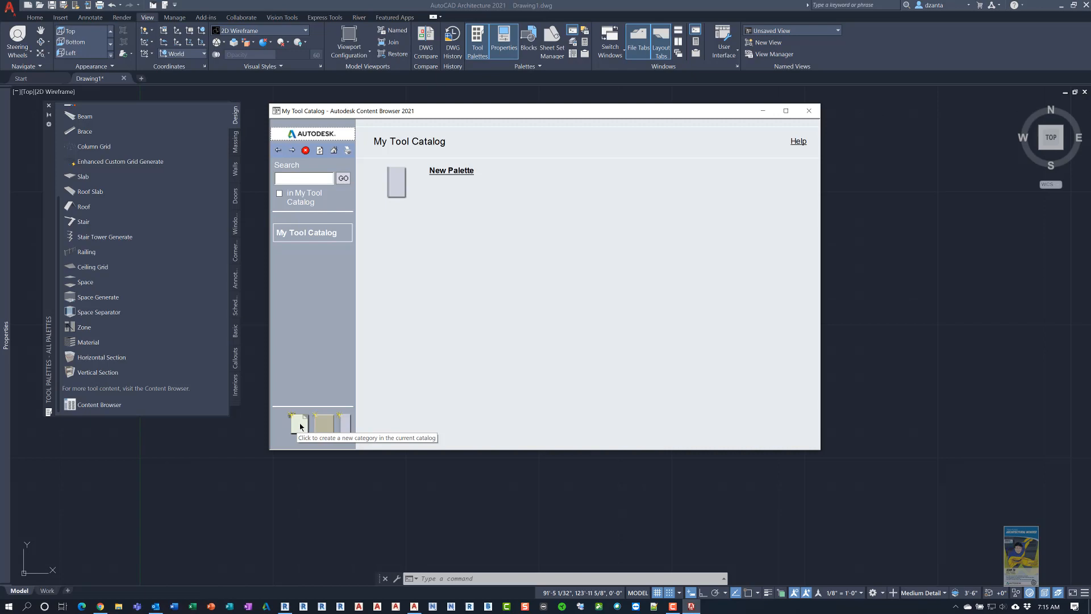
mouse_move(324, 430)
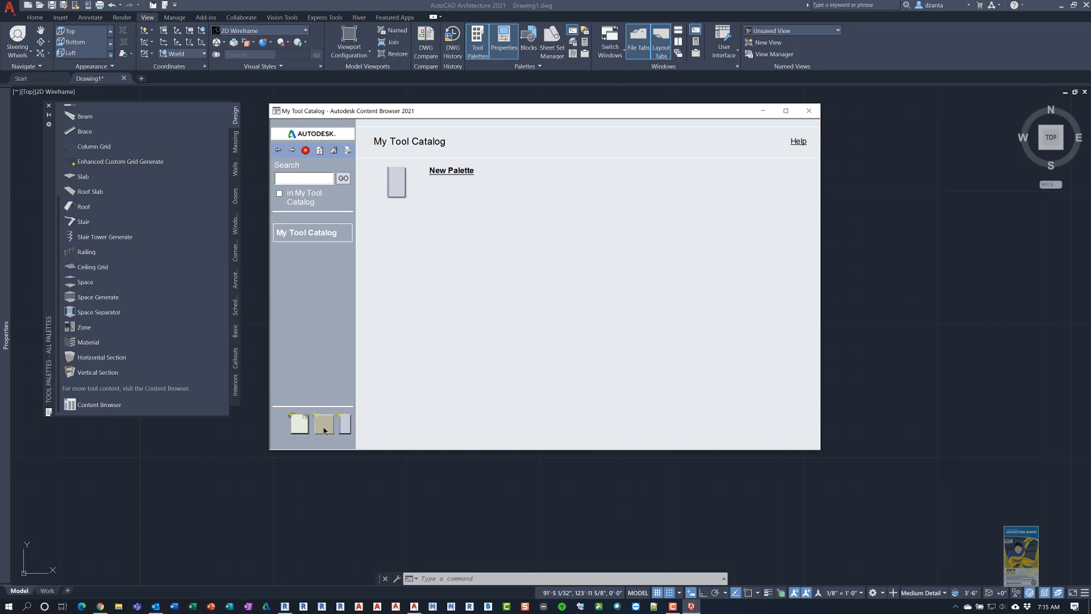
mouse_move(323, 423)
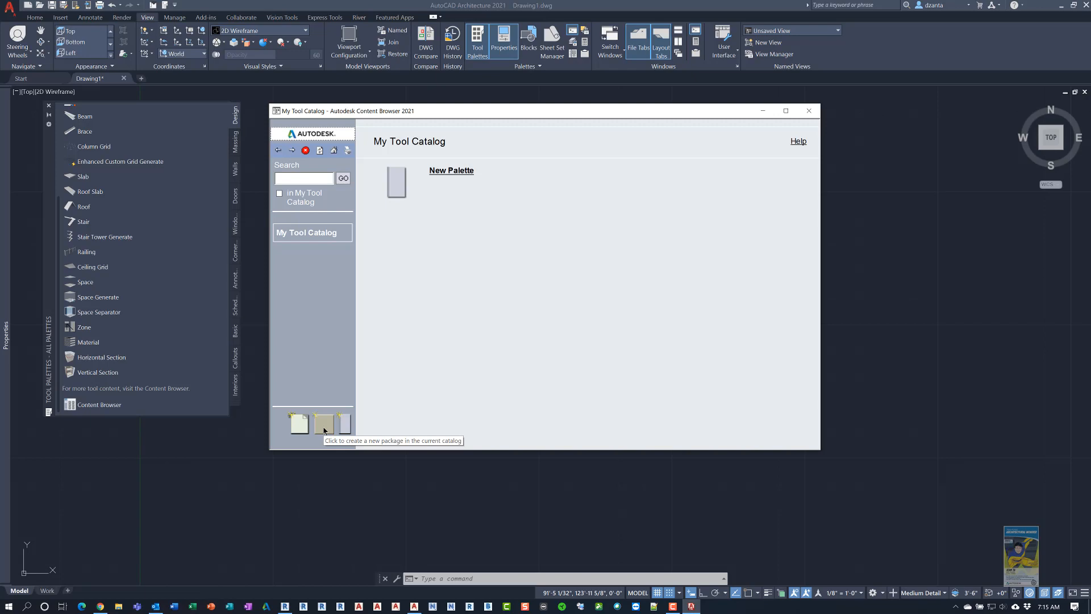
mouse_move(350, 426)
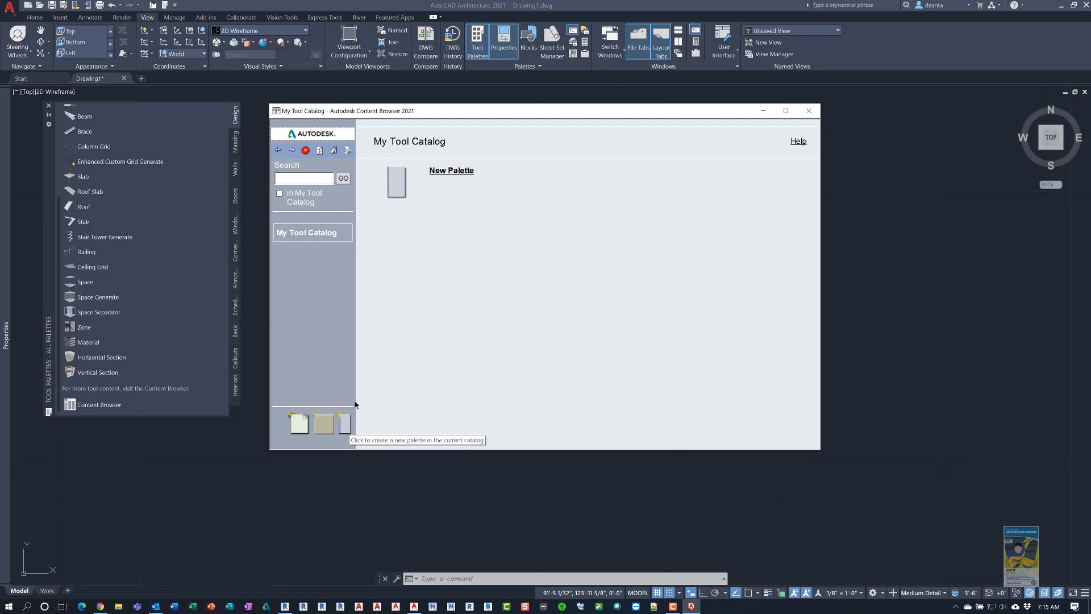
mouse_move(454, 175)
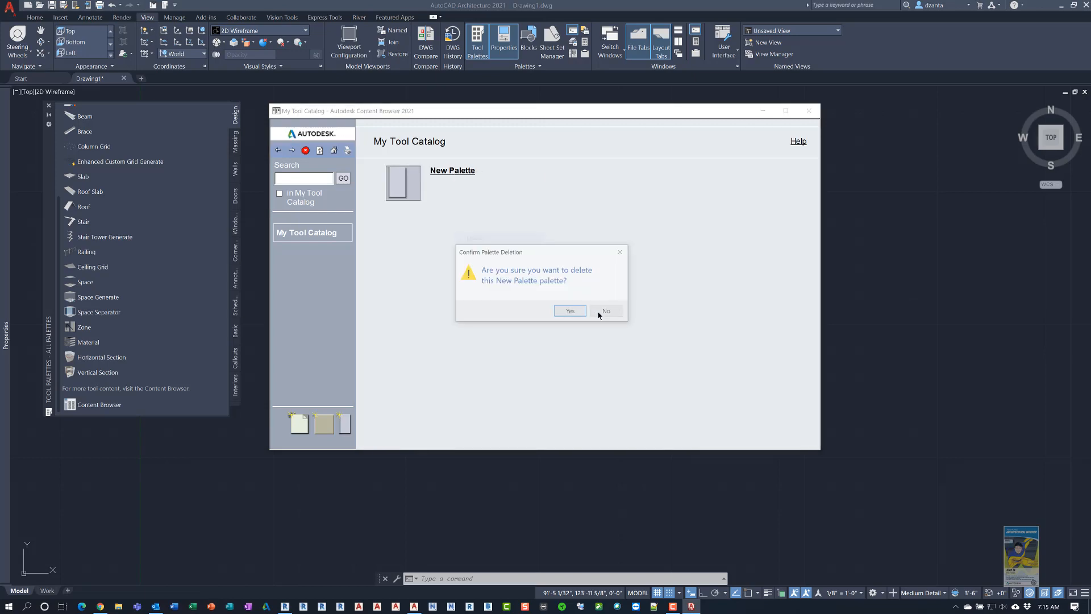
Step: Confirm deletion of New Palette, leaving My Tool Catalog empty
click(569, 310)
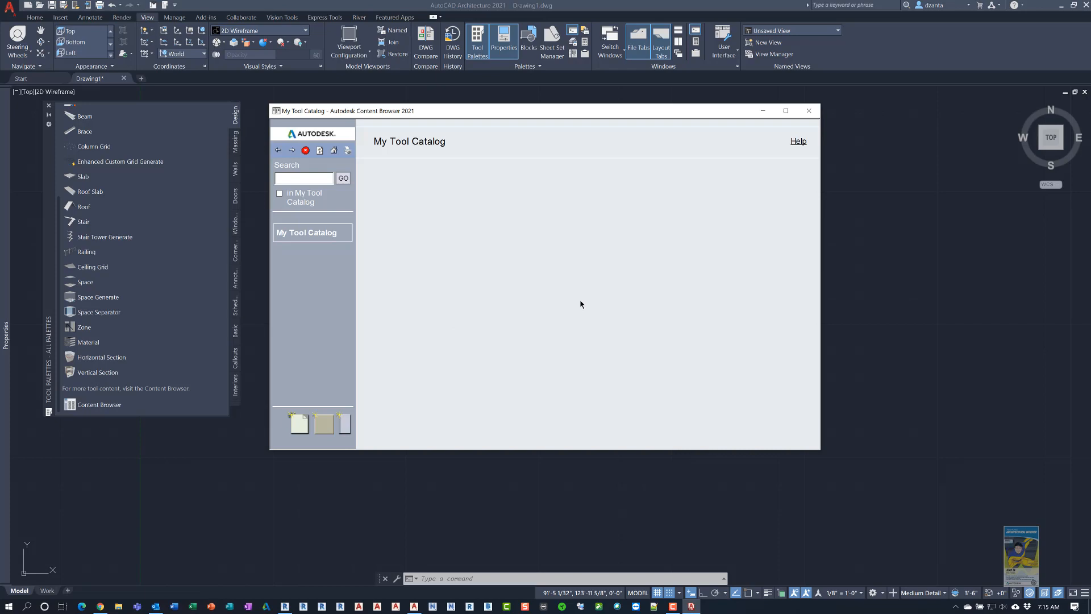
mouse_move(348, 425)
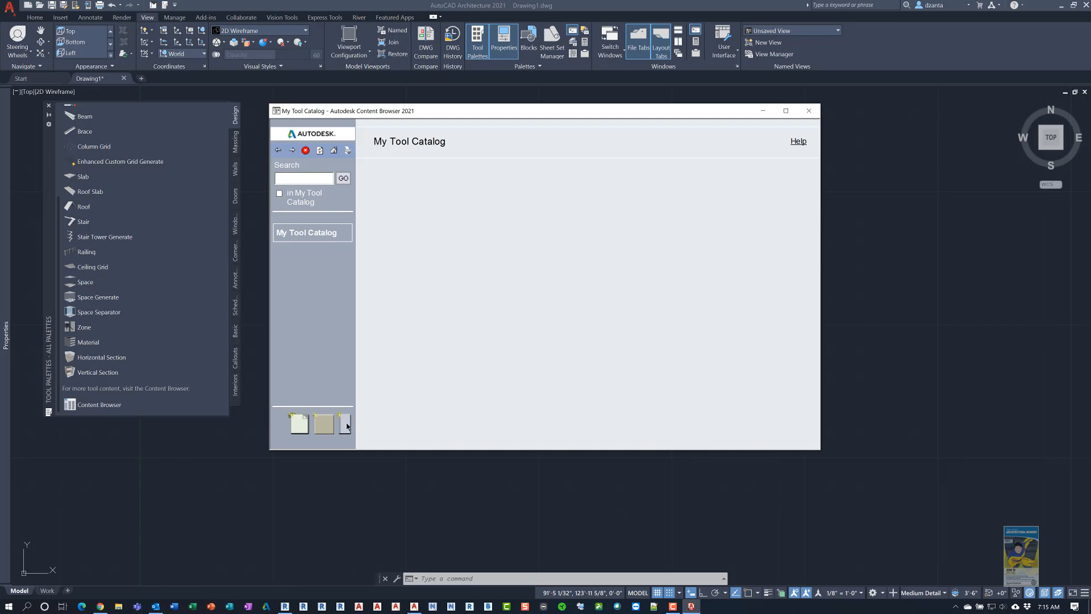
mouse_move(347, 423)
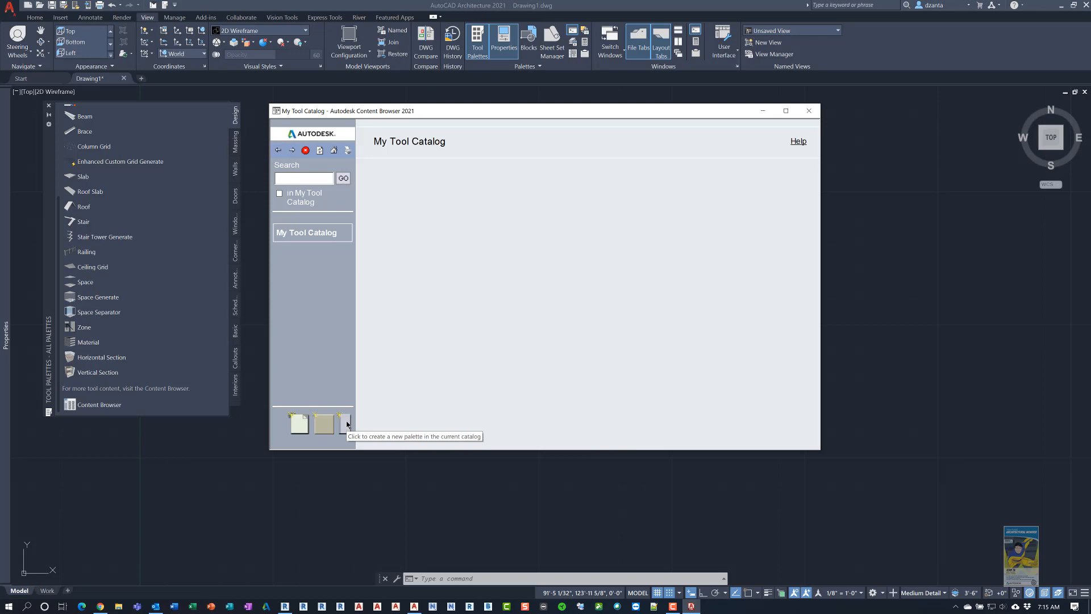
Step: Create palette 'My Custom Palette for Fun' described 'Custom blocks for testing purposes' and accept its properties
click(346, 423)
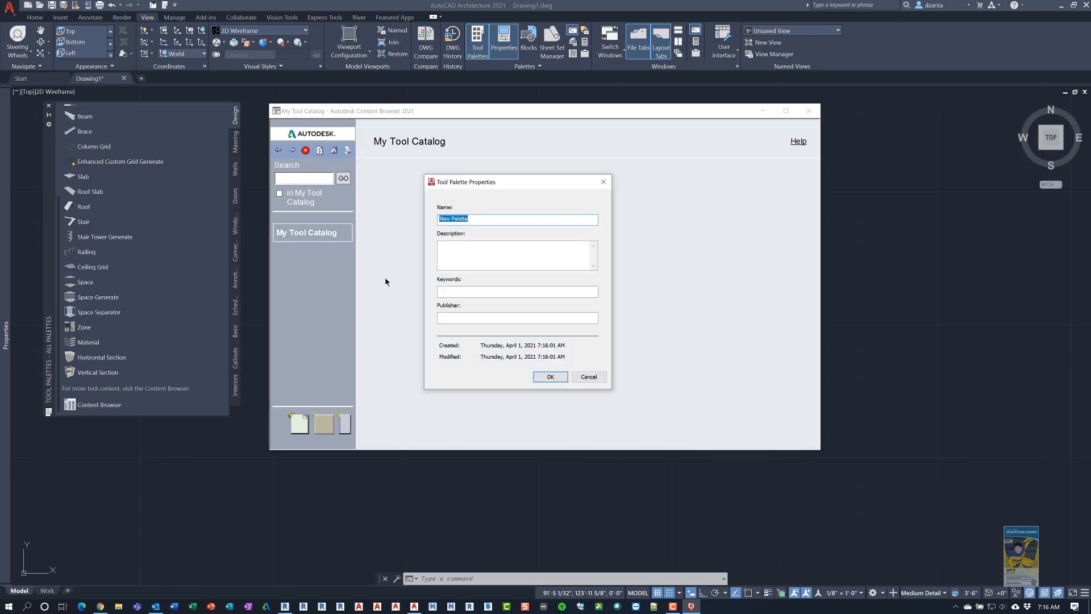
text(M)
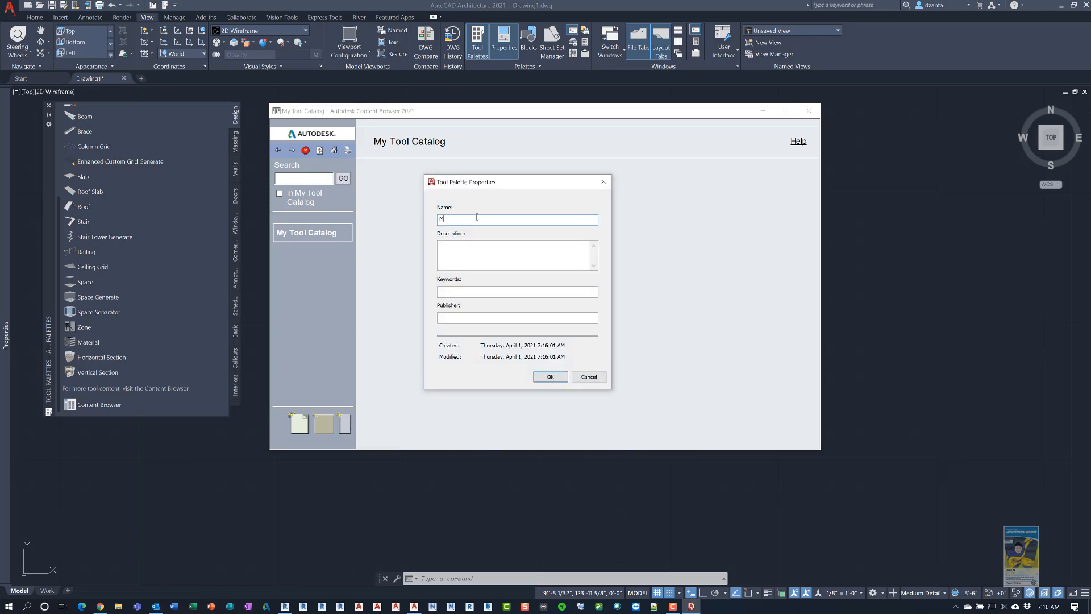
text(y Custom)
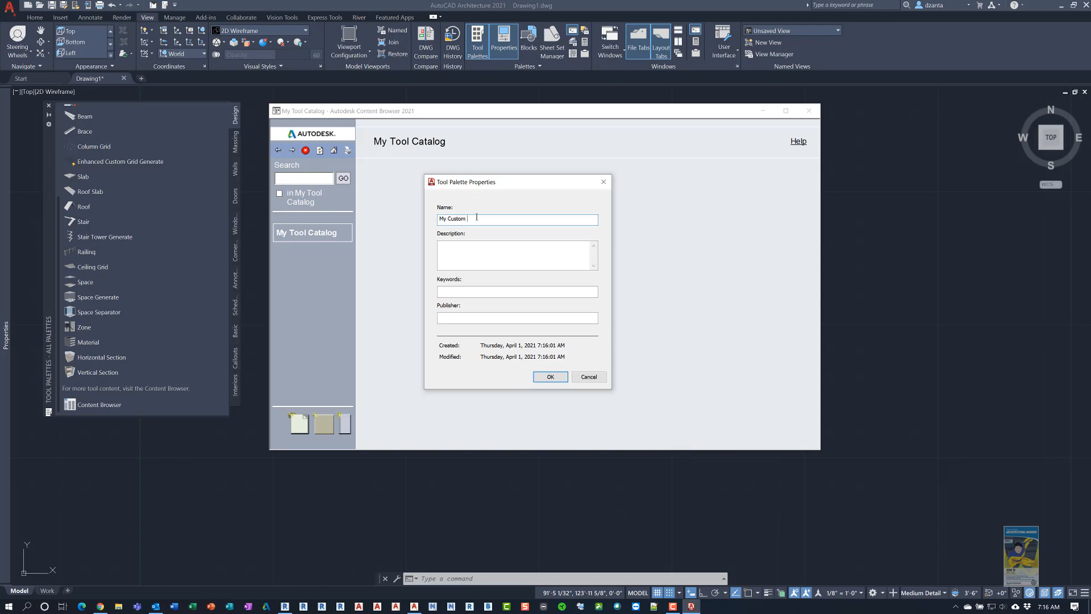
text(Palette for Fun)
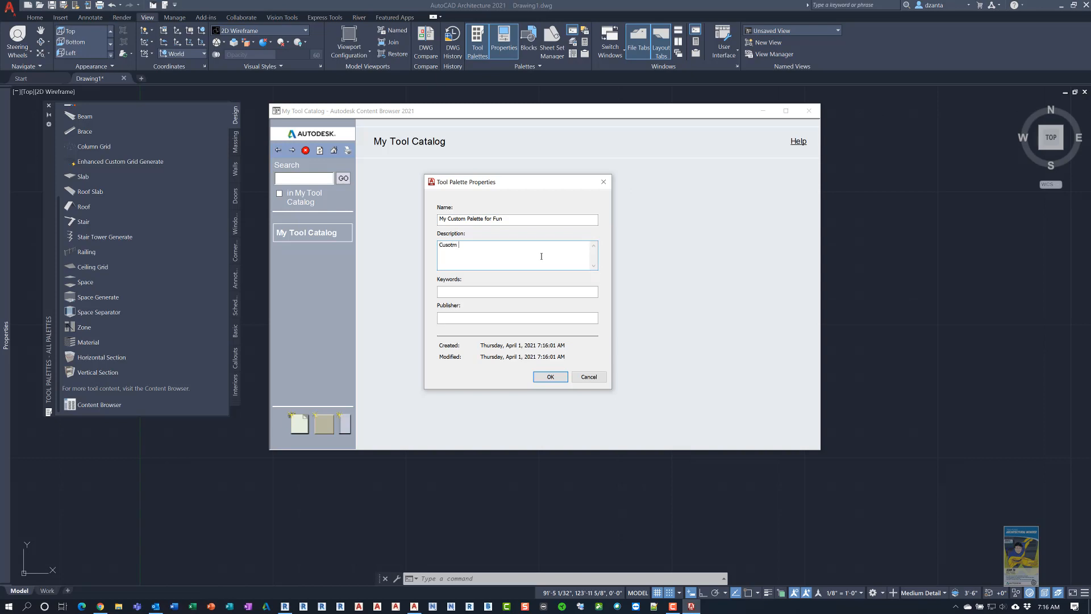
text(Custom blocks for te)
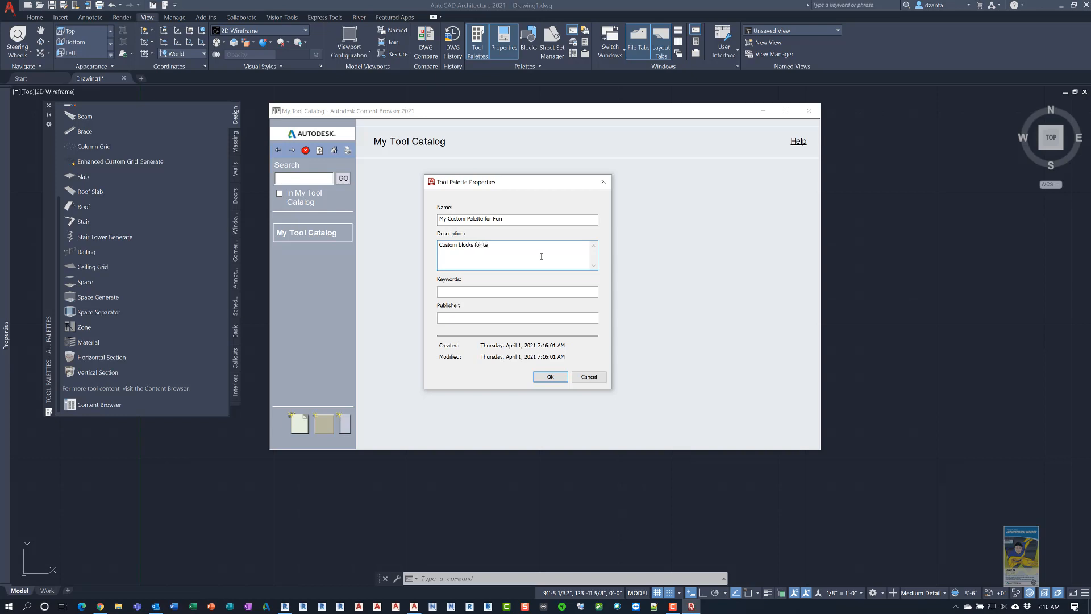
text(sting purposes)
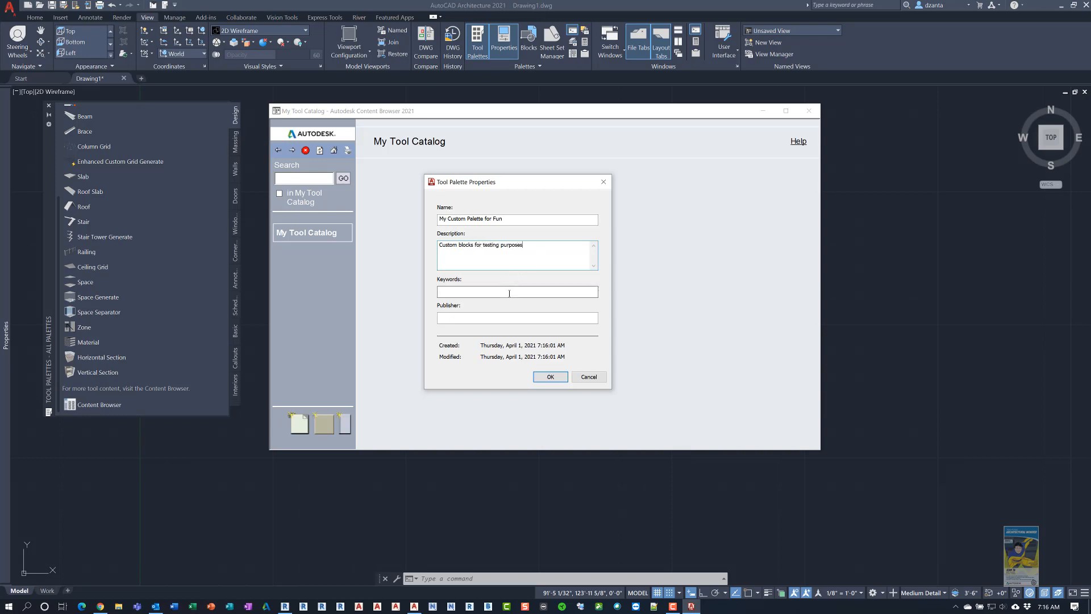
click(516, 319)
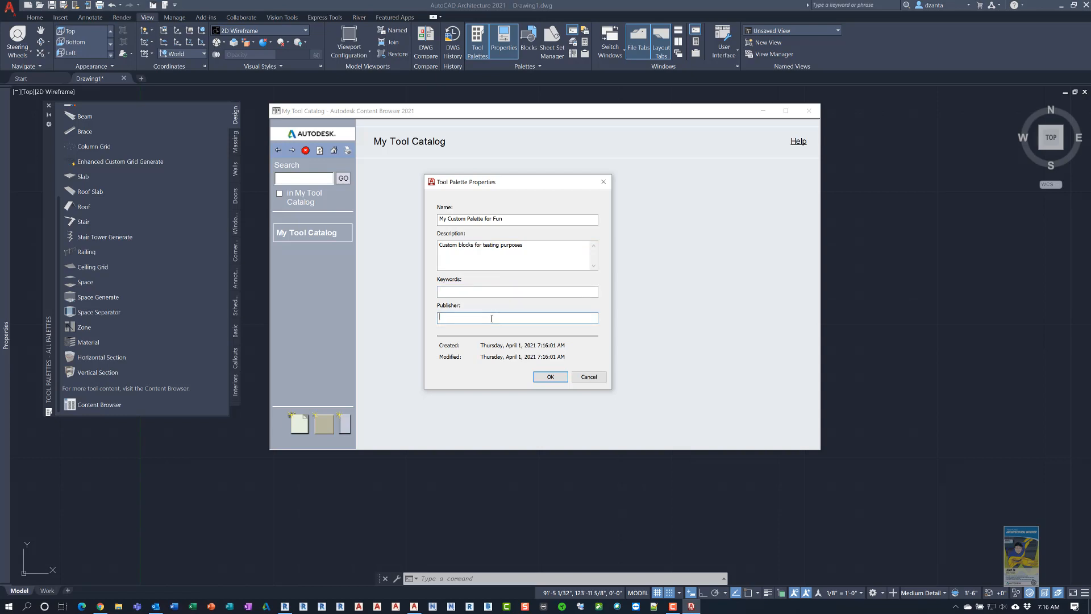
click(549, 376)
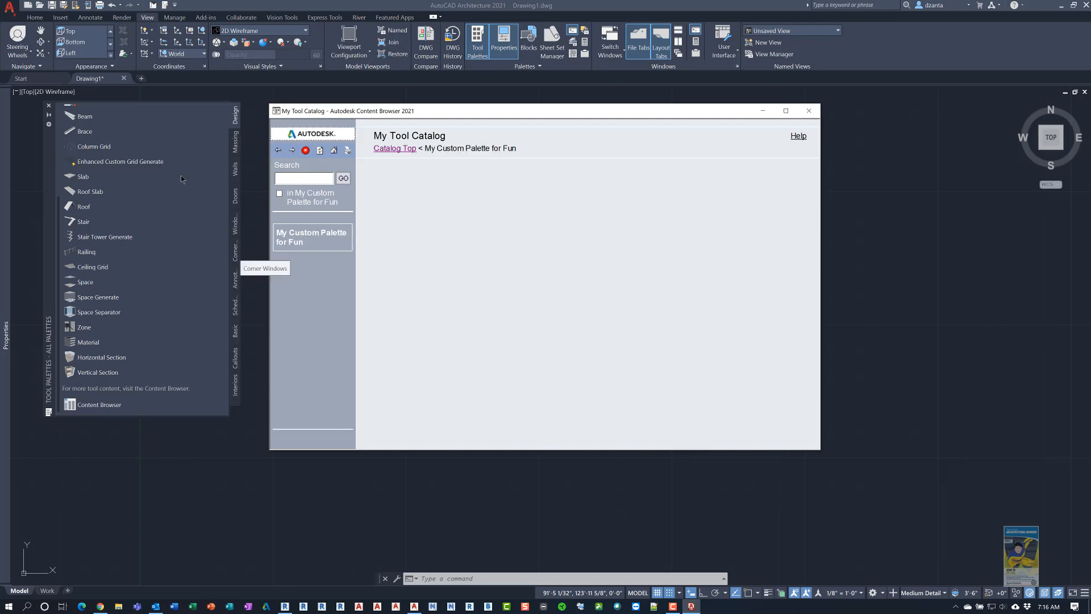
Step: Copy the Door, Custom Column and Slab tools from the Design palette into My Custom Palette for Fun
scroll(up, 3)
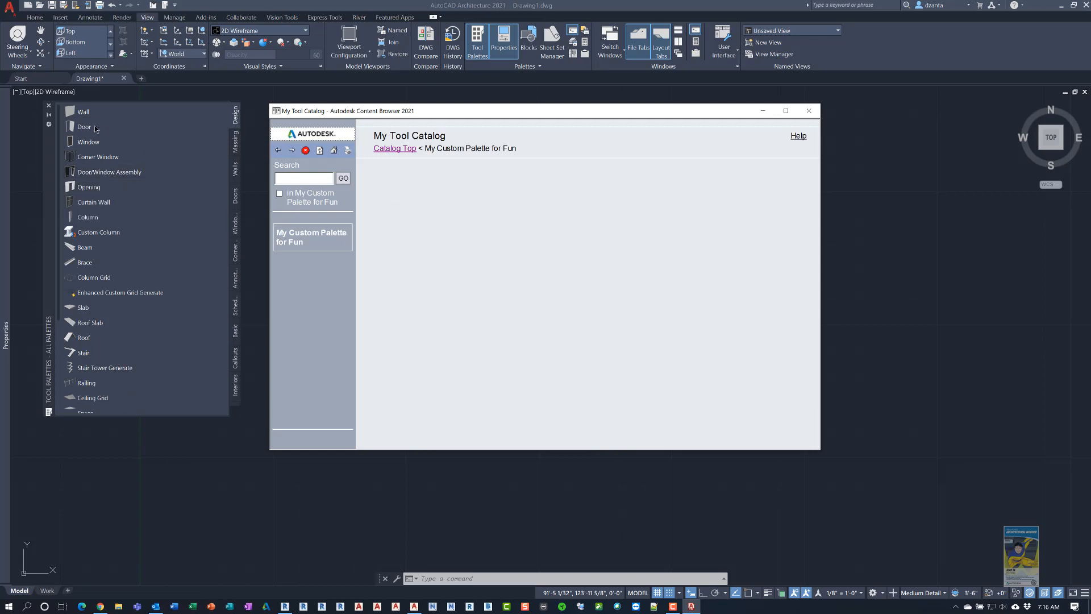
right_click(84, 126)
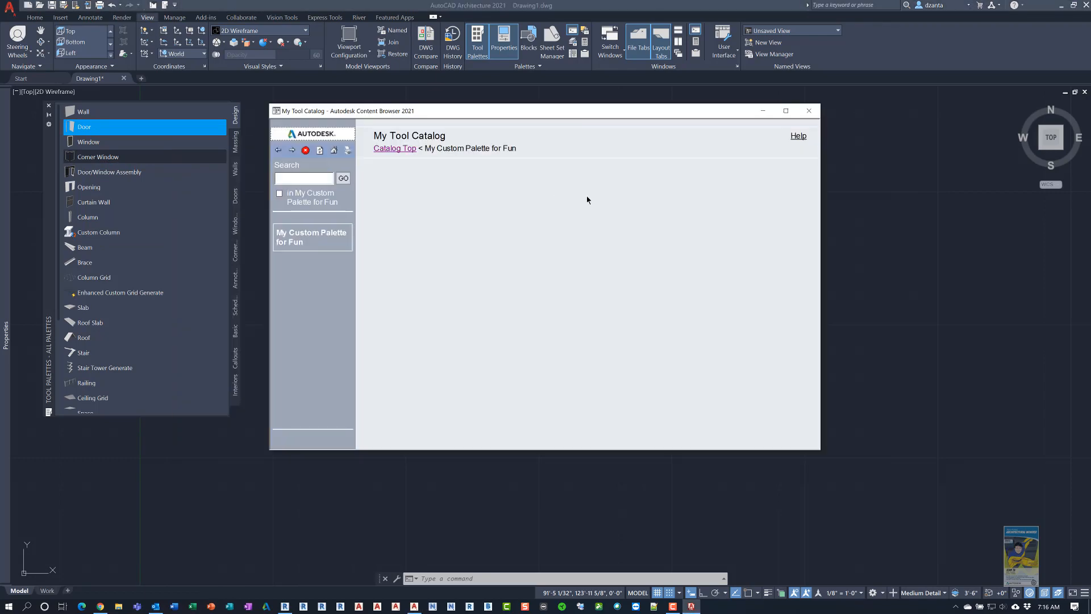
mouse_move(477, 193)
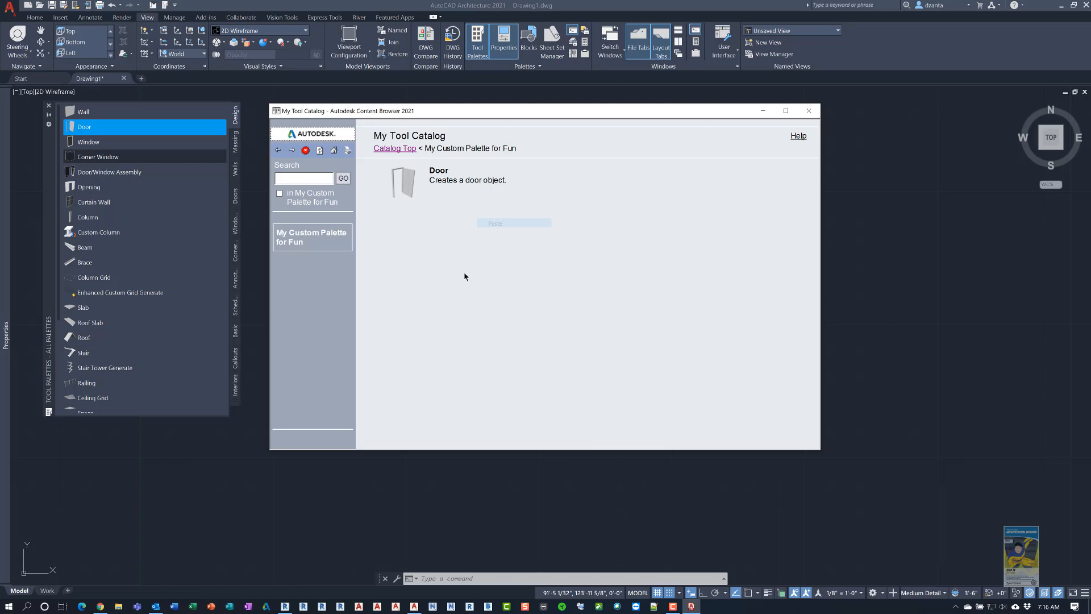
mouse_move(157, 243)
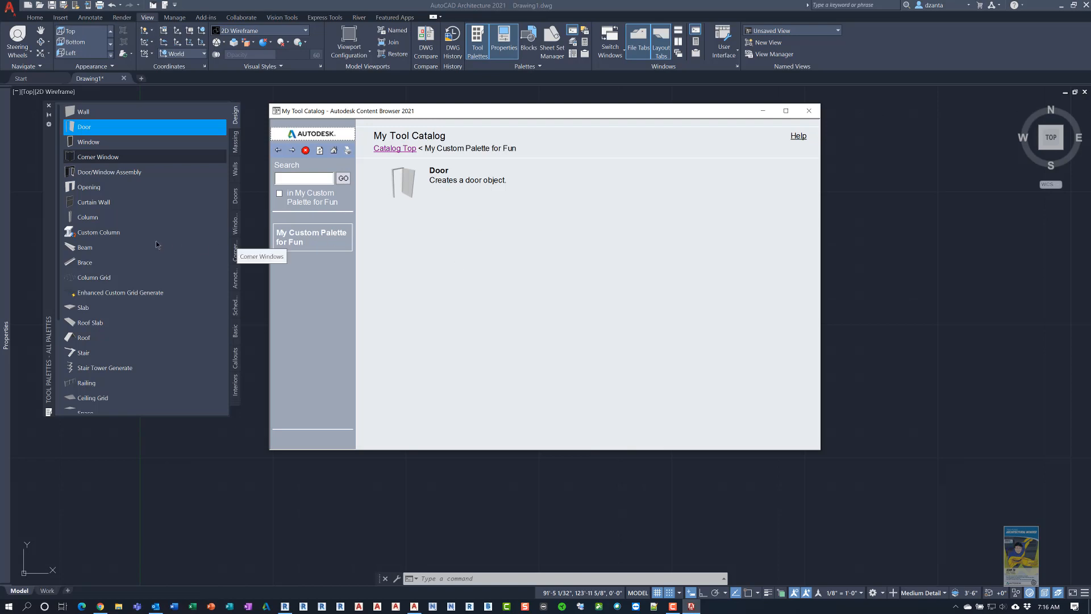
right_click(98, 232)
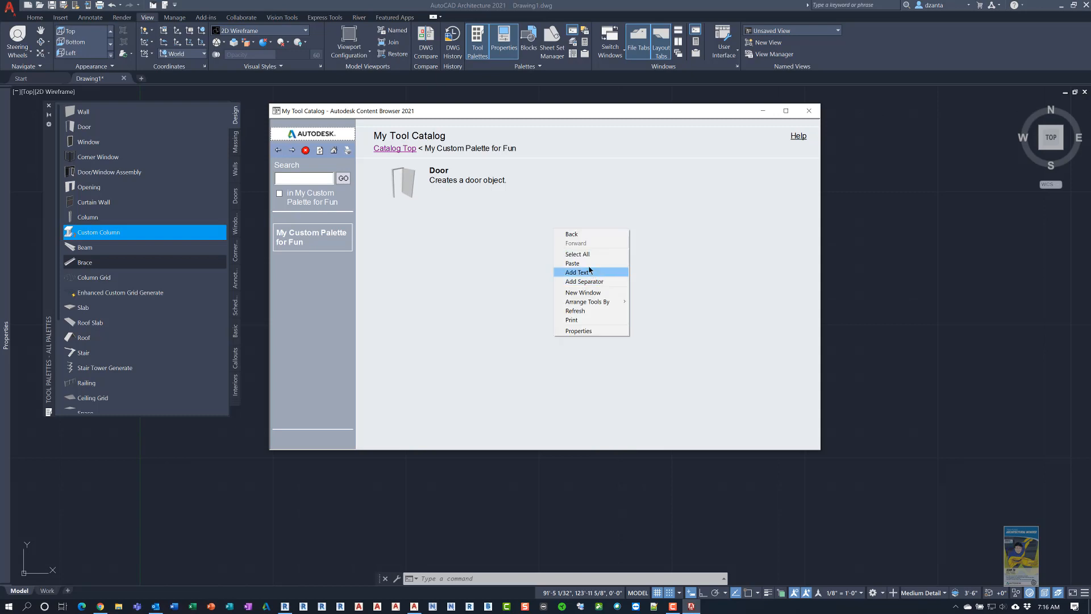
click(579, 271)
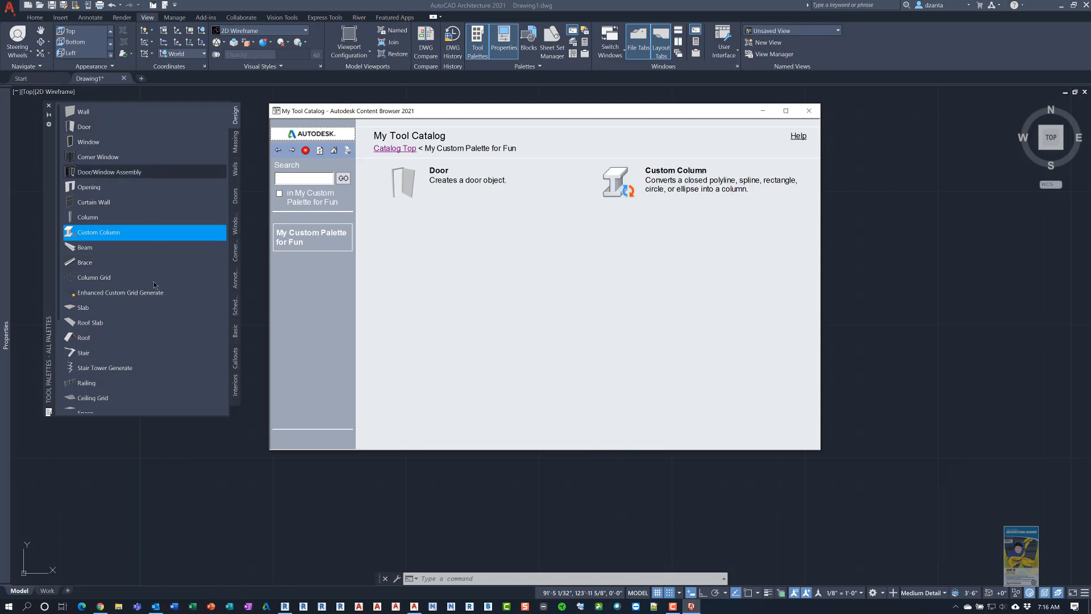
right_click(82, 307)
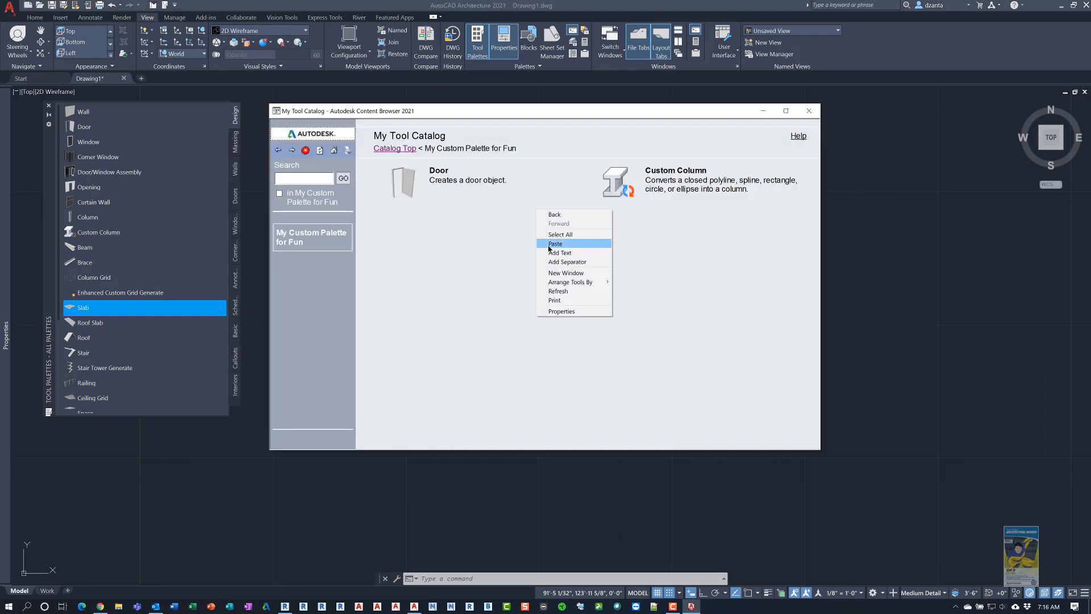
click(556, 243)
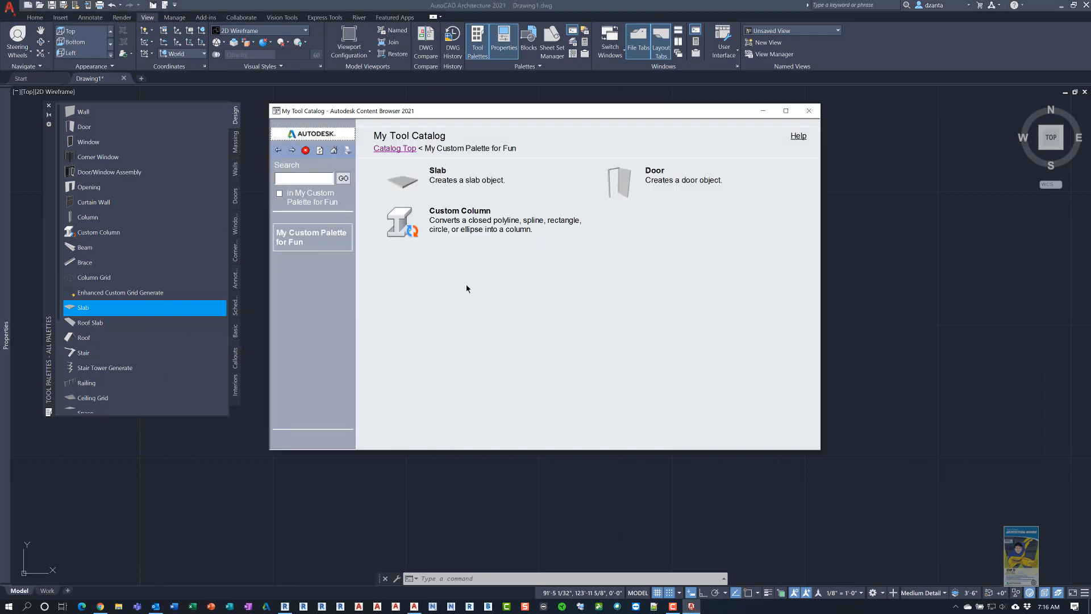
click(395, 148)
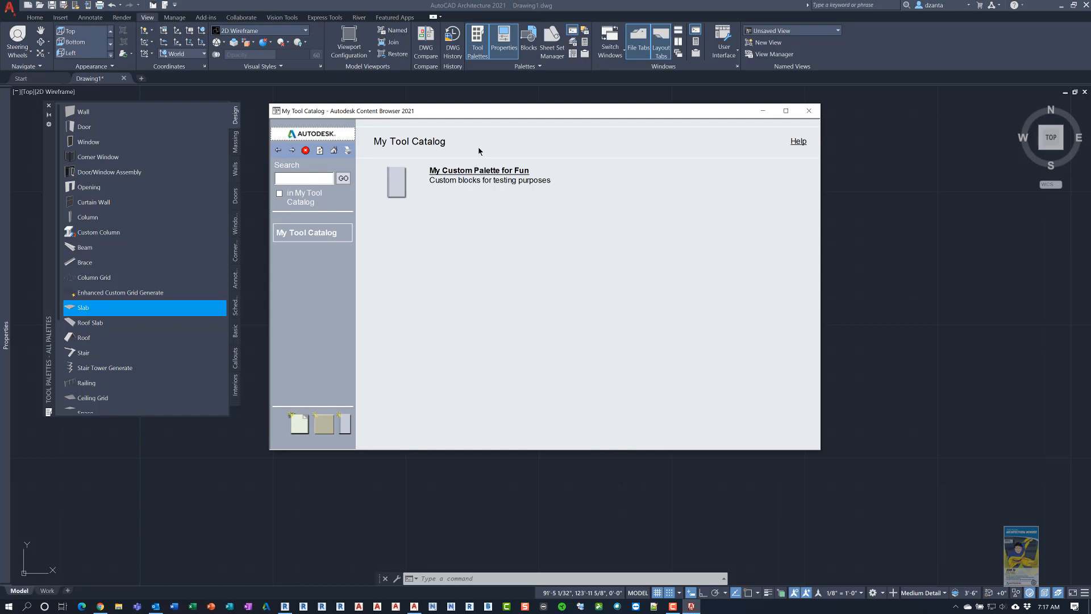
mouse_move(706, 137)
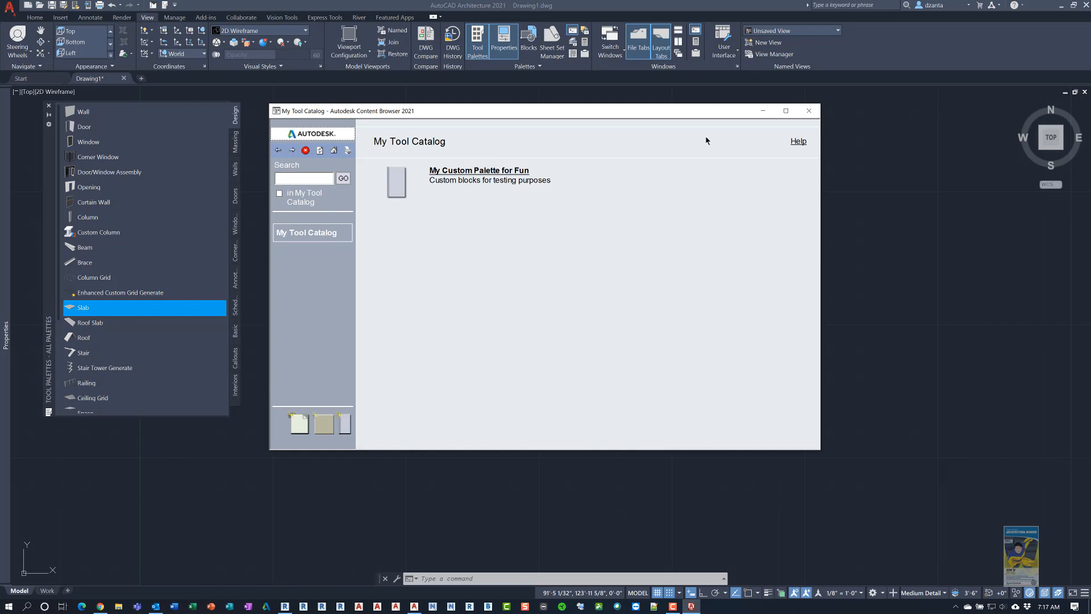
mouse_move(690, 216)
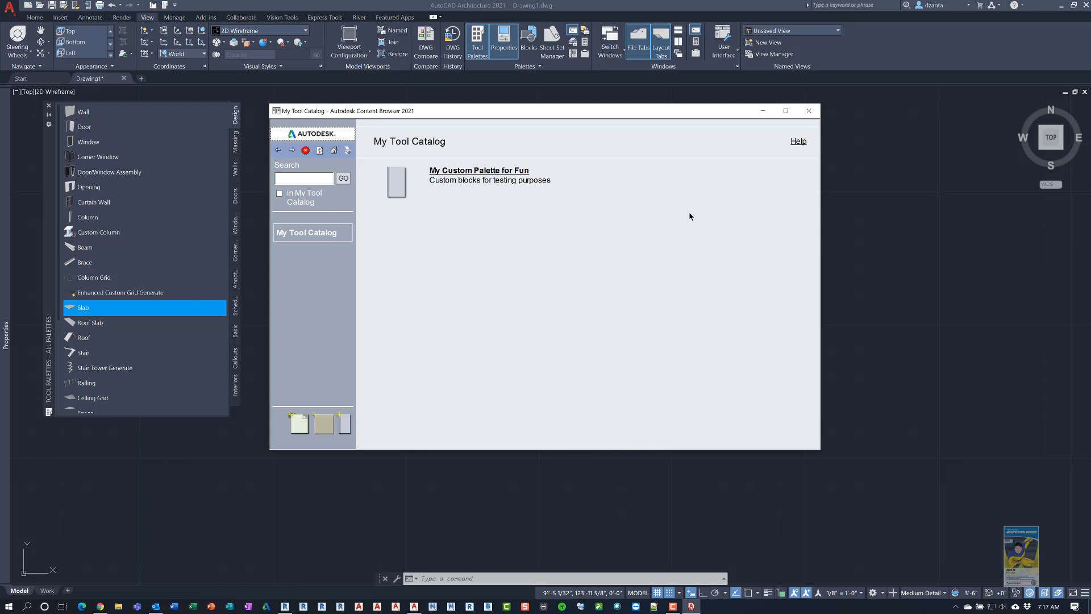
mouse_move(543, 228)
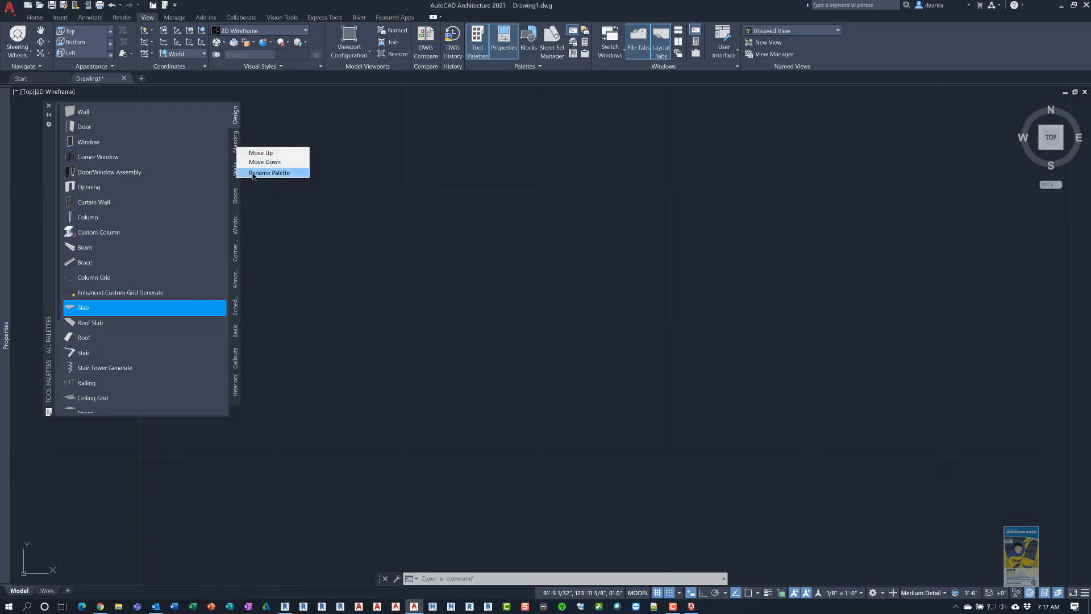
mouse_move(374, 273)
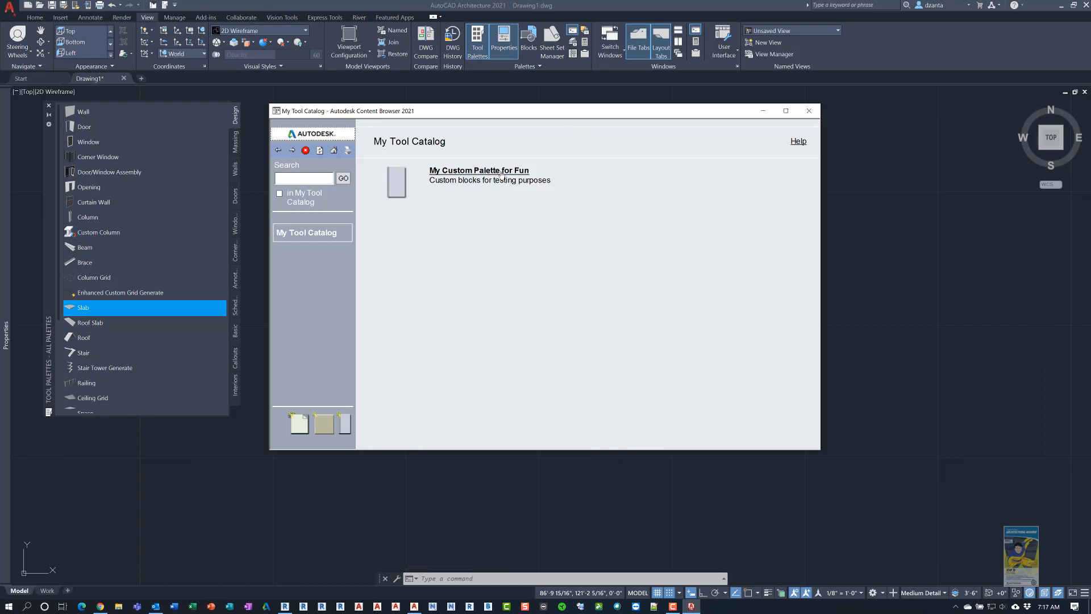
mouse_move(472, 179)
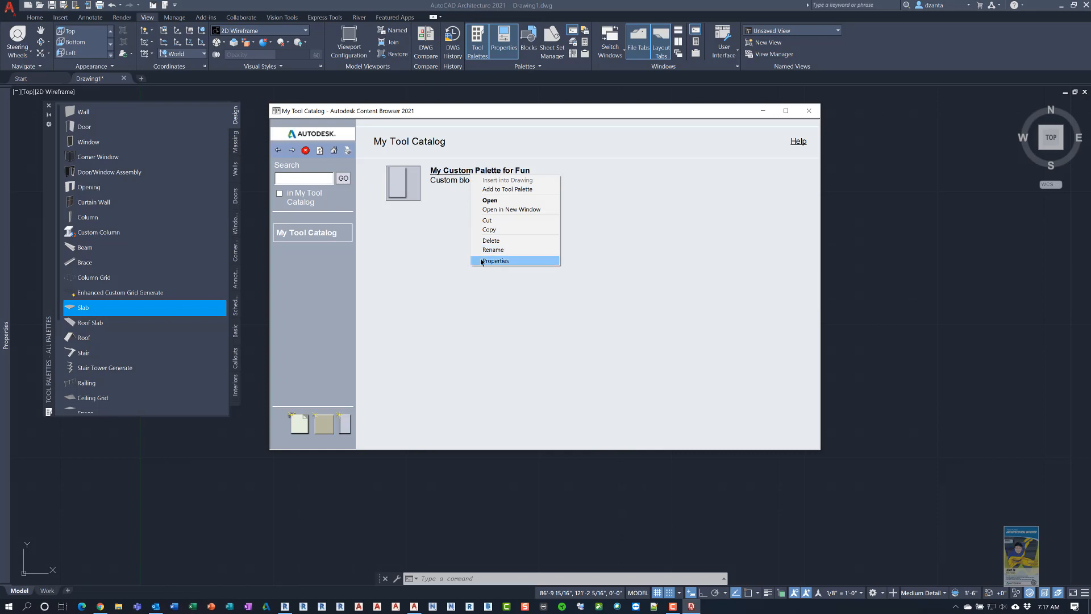
Step: Review the Tool Palette Properties of My Custom Palette for Fun and close them unchanged
click(495, 260)
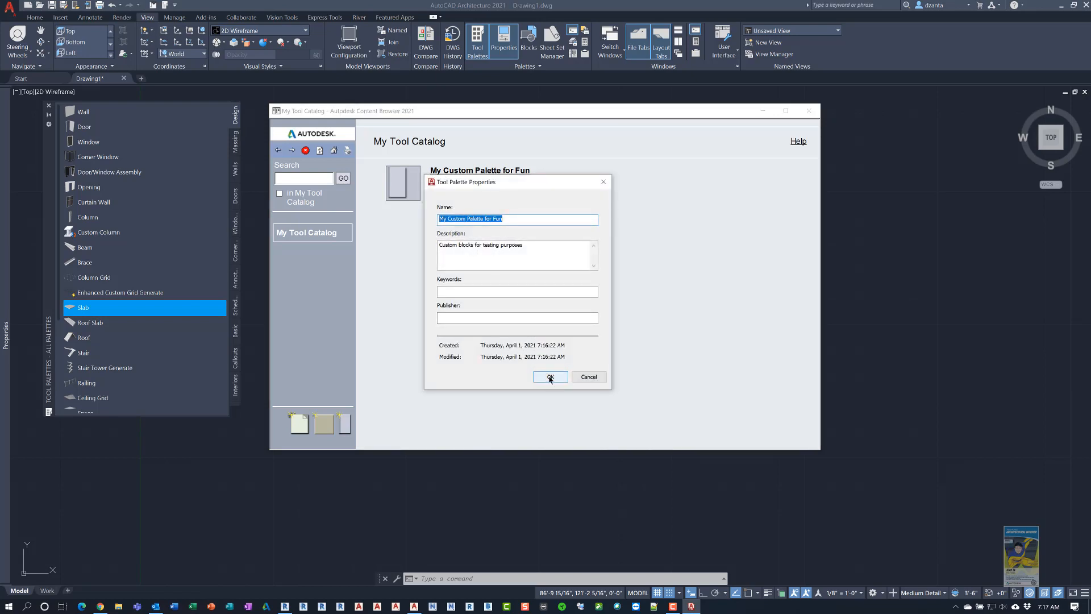
click(550, 376)
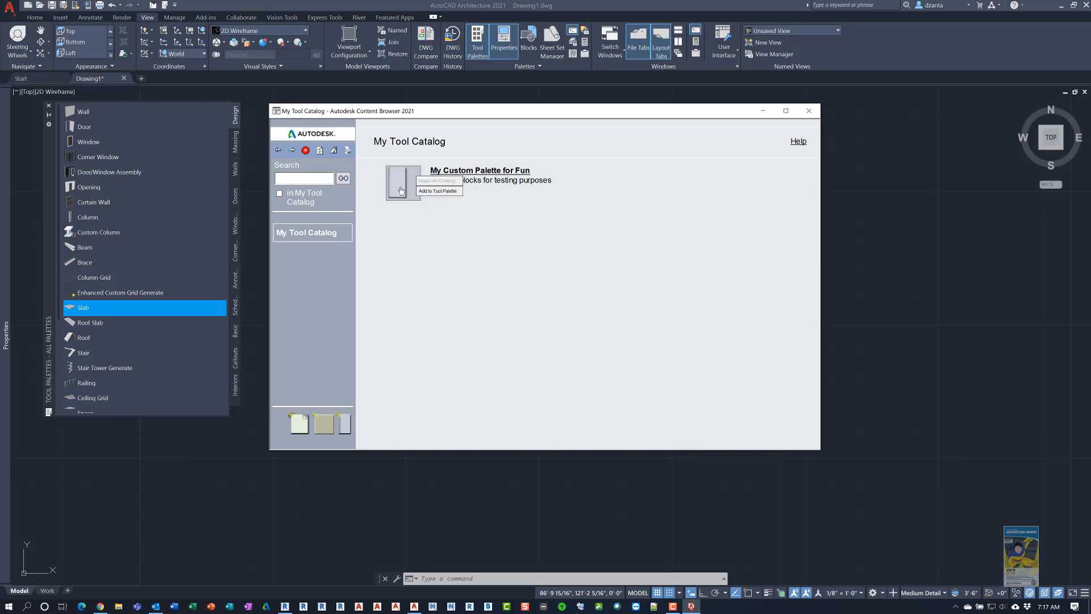
mouse_move(410, 204)
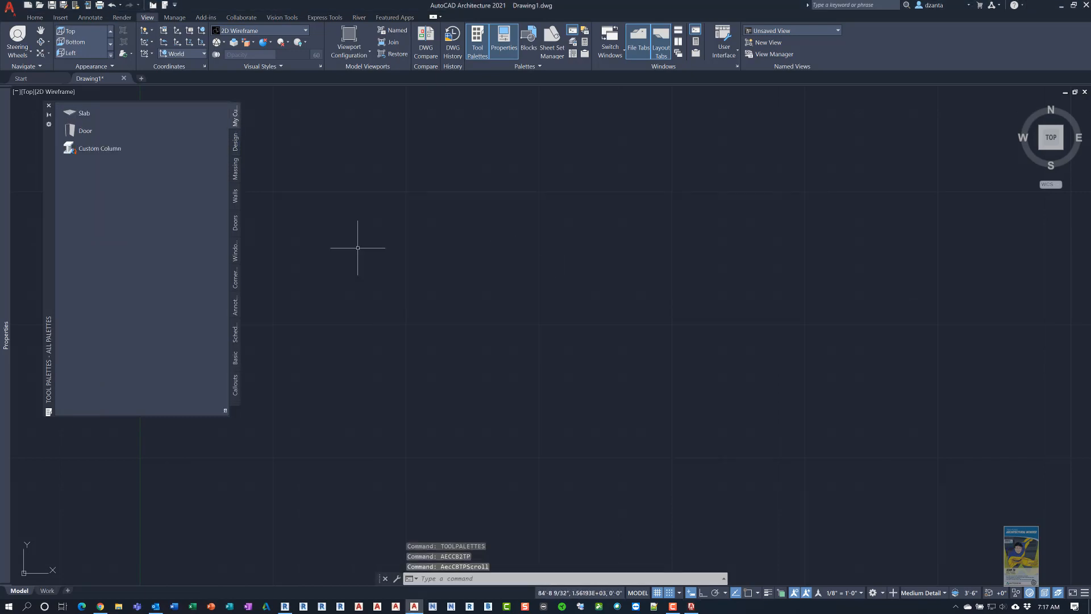
mouse_move(235, 115)
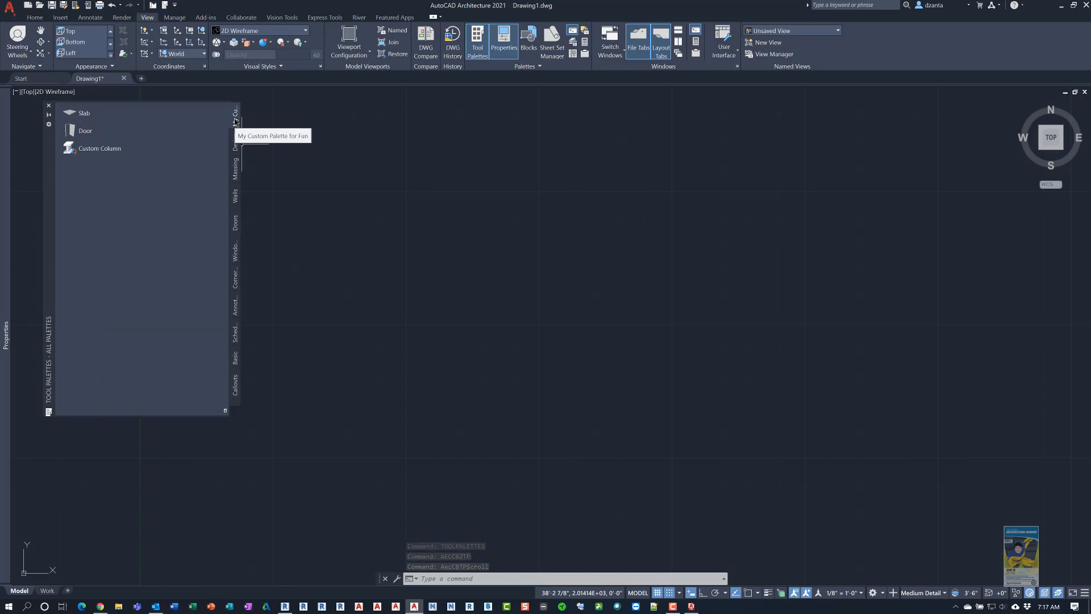
Step: Tick Enable Auto-refresh from My Tool Catalog in the palette's properties, check More Info, and accept
right_click(235, 132)
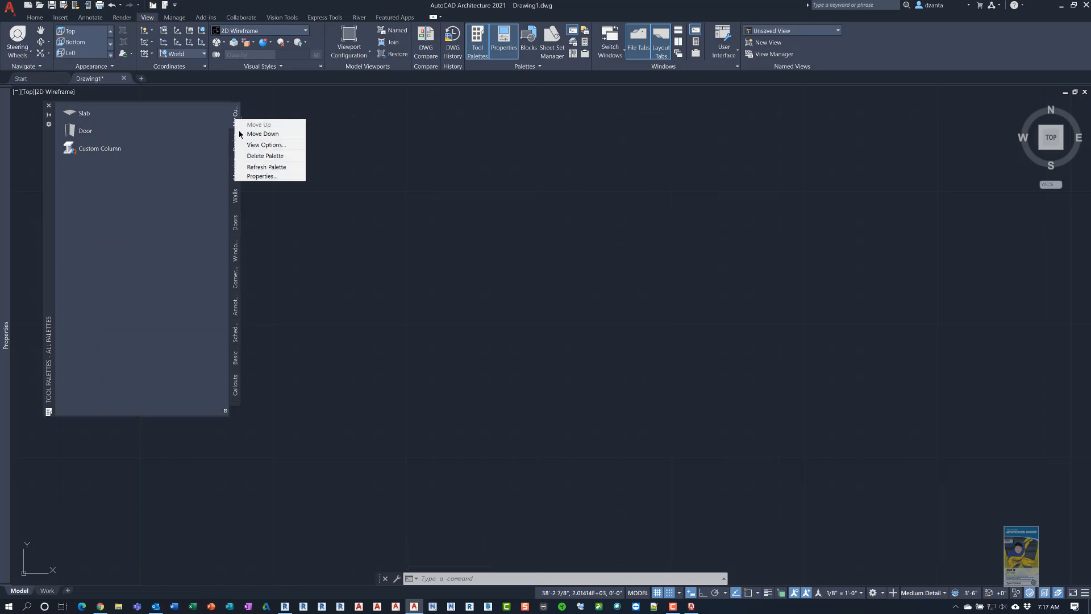
click(261, 175)
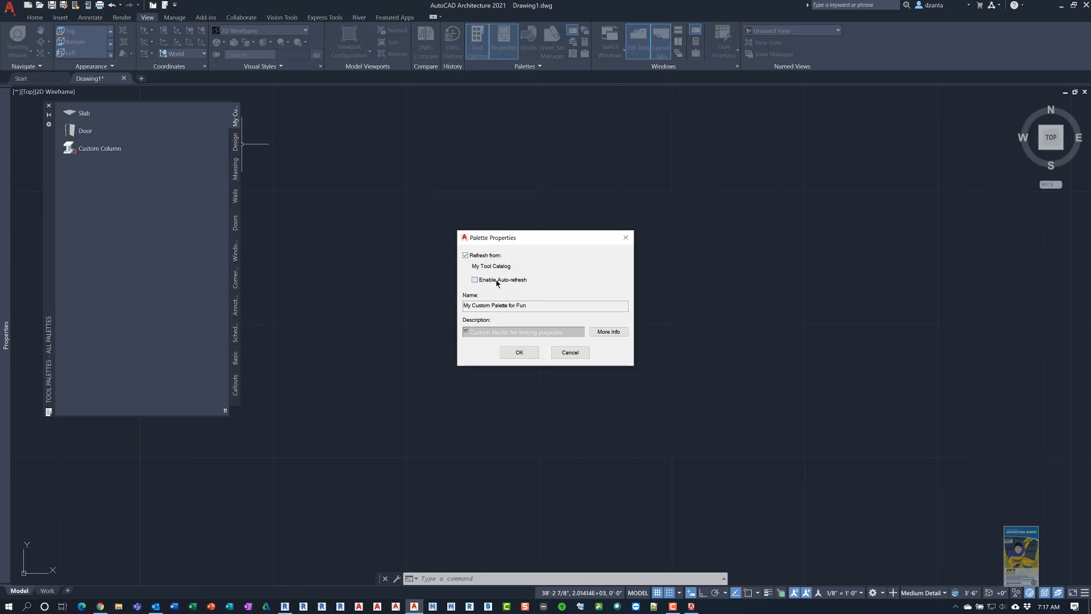
click(474, 279)
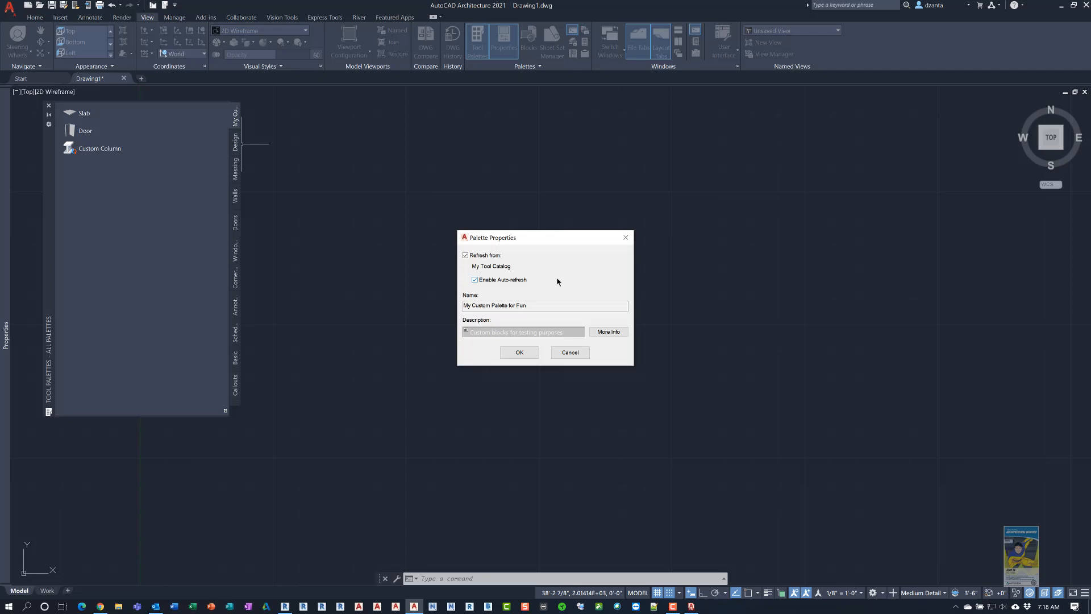
click(543, 305)
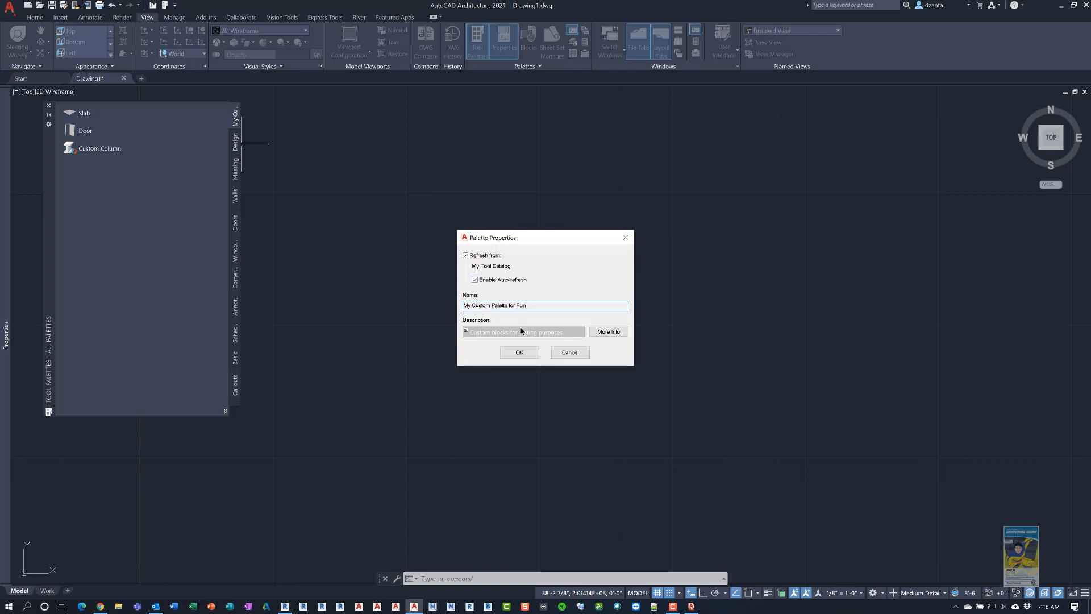
click(606, 331)
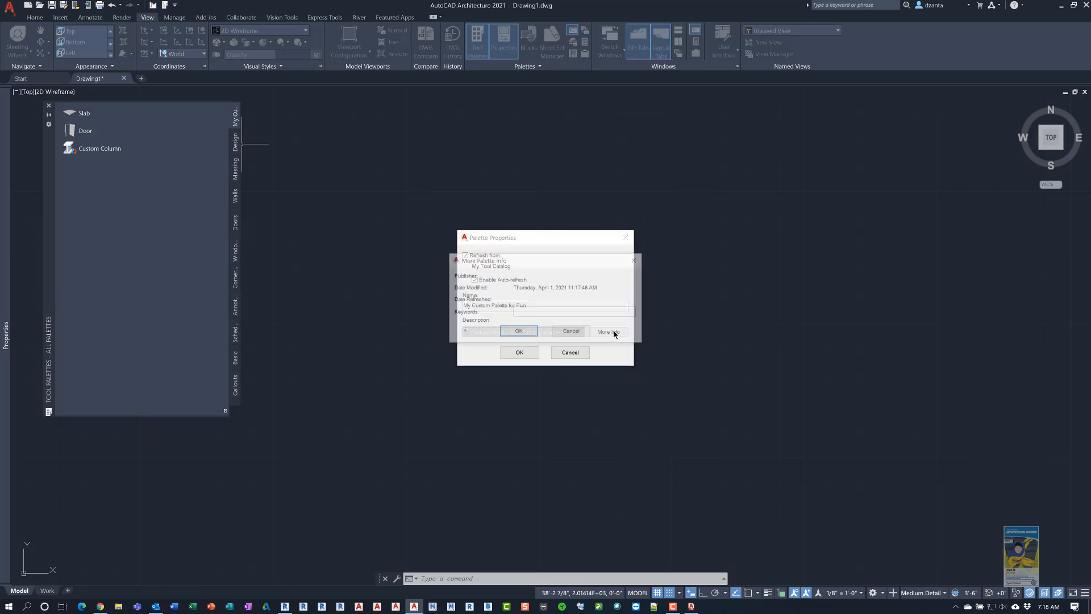
click(606, 331)
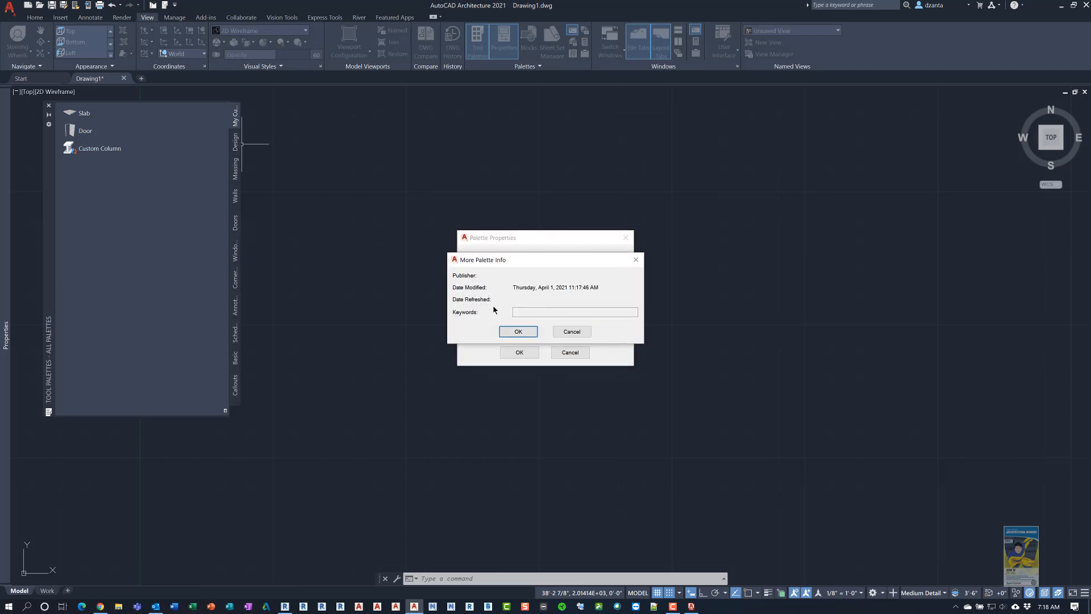
click(519, 331)
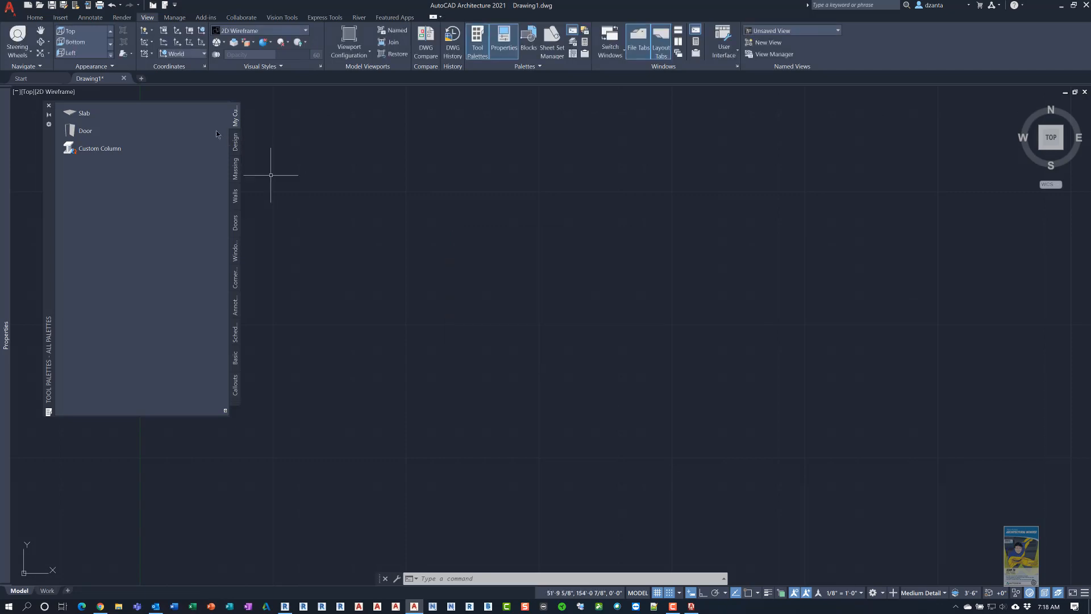
mouse_move(224, 153)
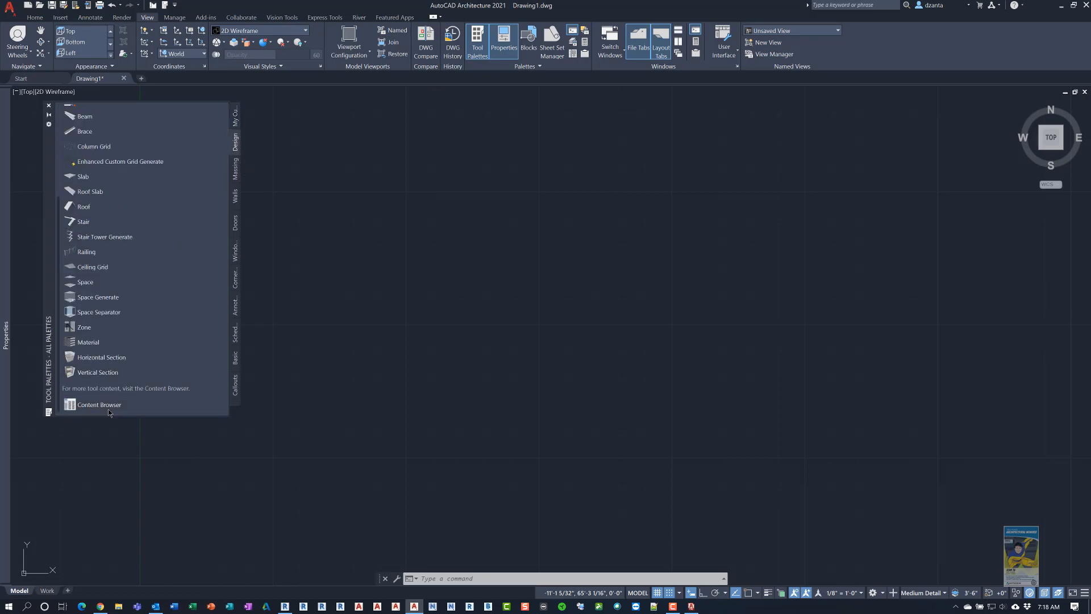
Step: Launch the Content Browser, which reports the D:\Users\DTA\Documents\ACA catalog cannot be loaded
click(100, 405)
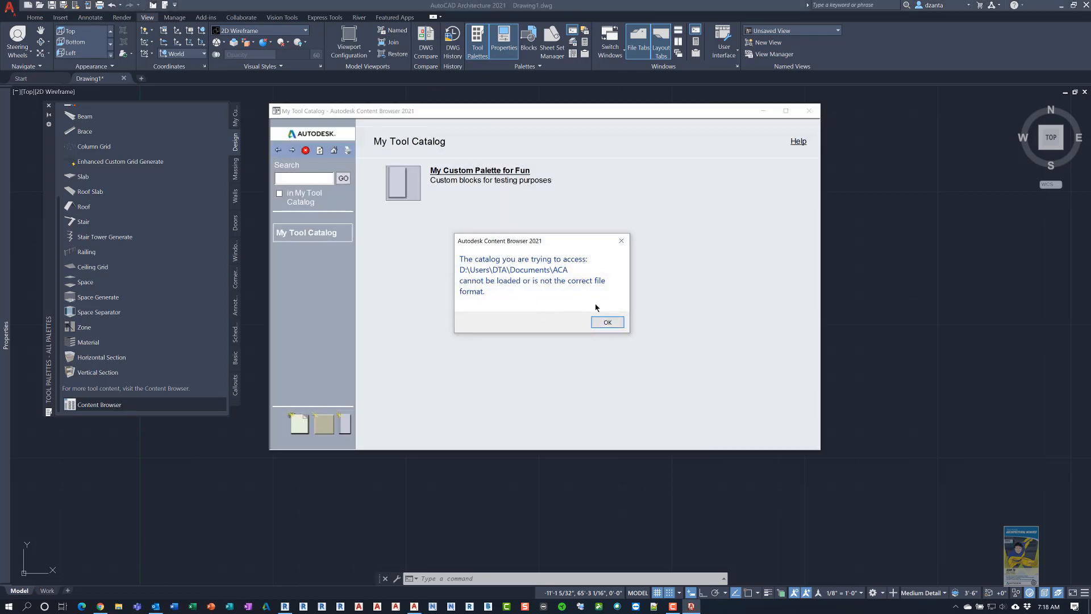
mouse_move(593, 301)
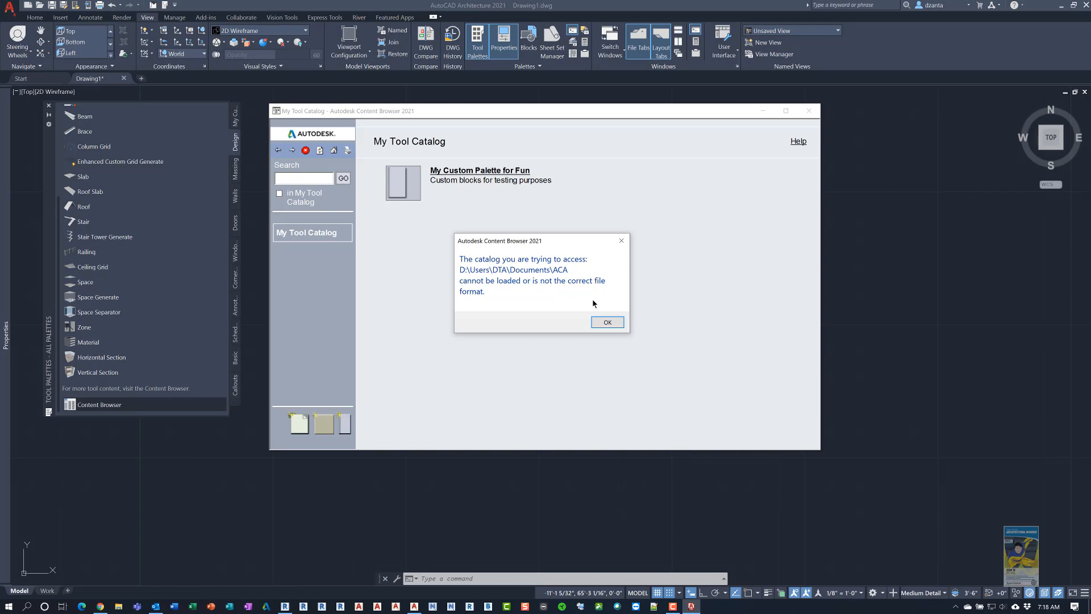
mouse_move(523, 279)
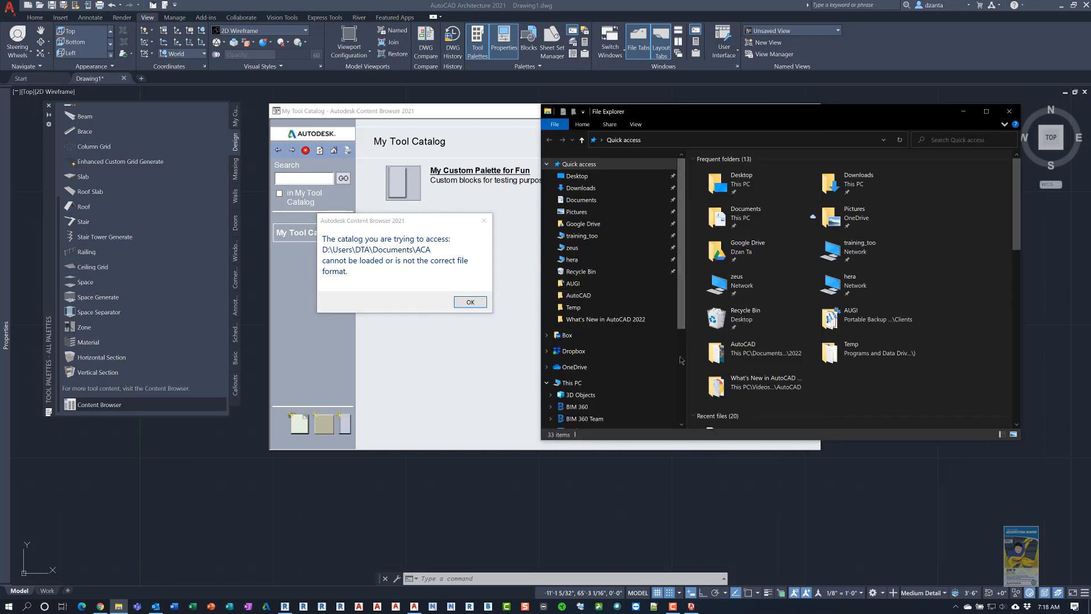
Step: Browse File Explorer to Documents\Autodesk\My Content Browser Library and the ACA 2021 folder
scroll(down, 3)
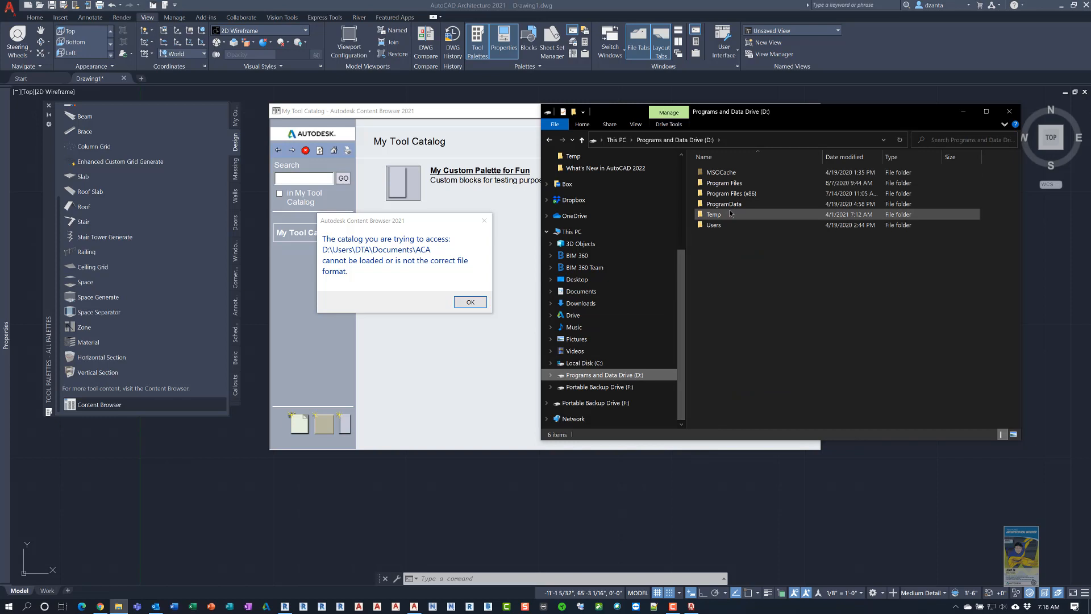
click(713, 214)
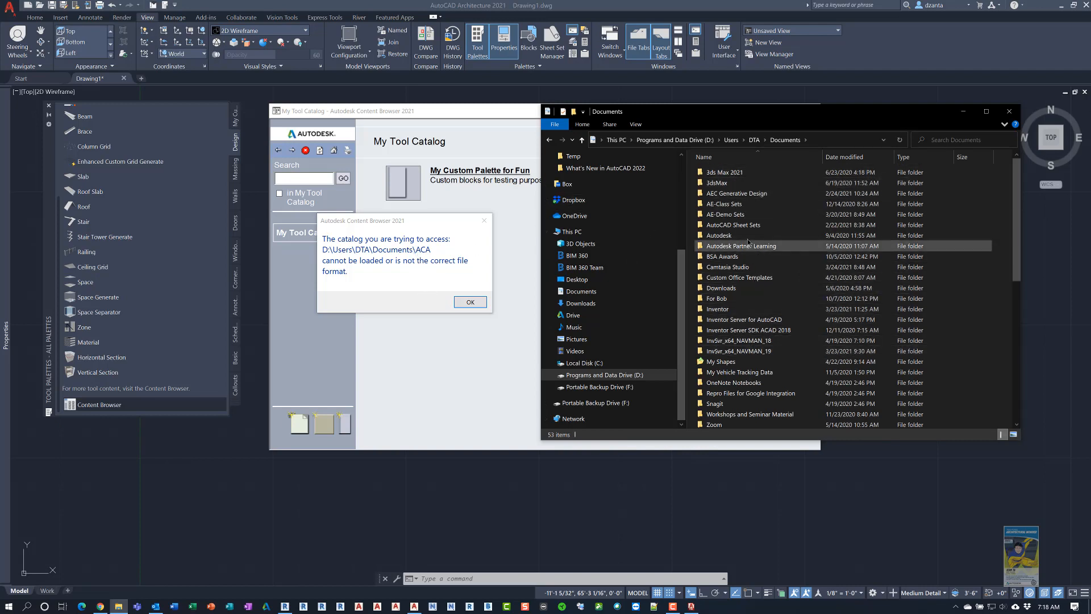
double_click(717, 235)
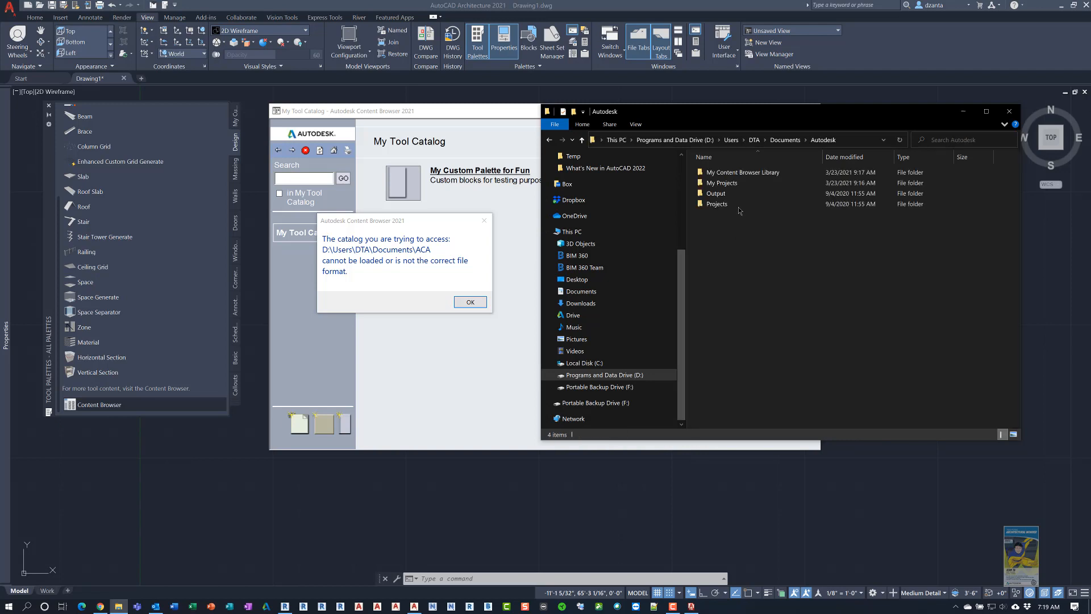
double_click(742, 171)
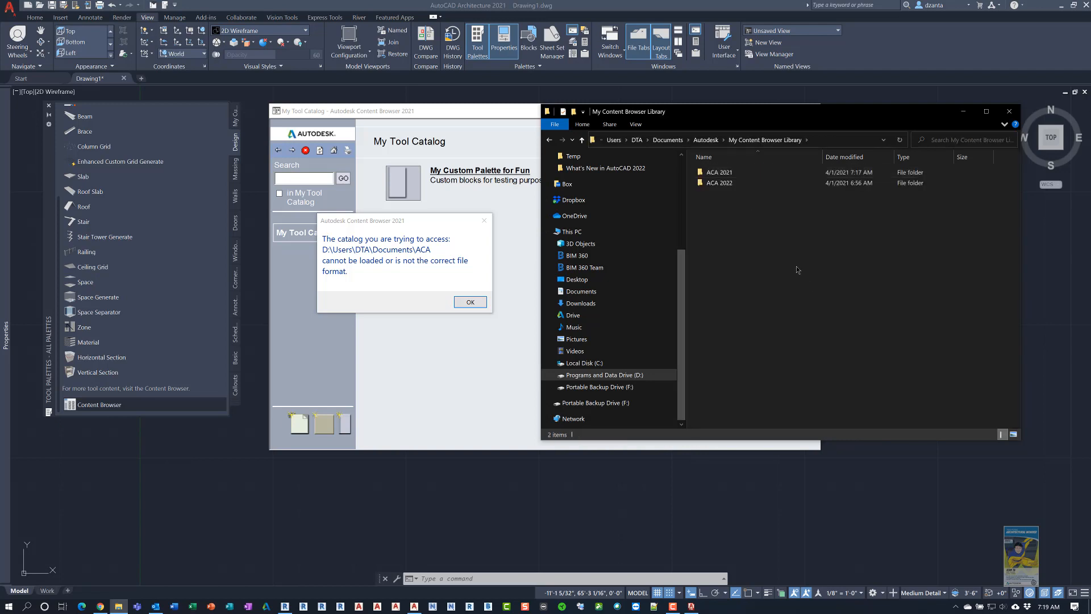
mouse_move(718, 172)
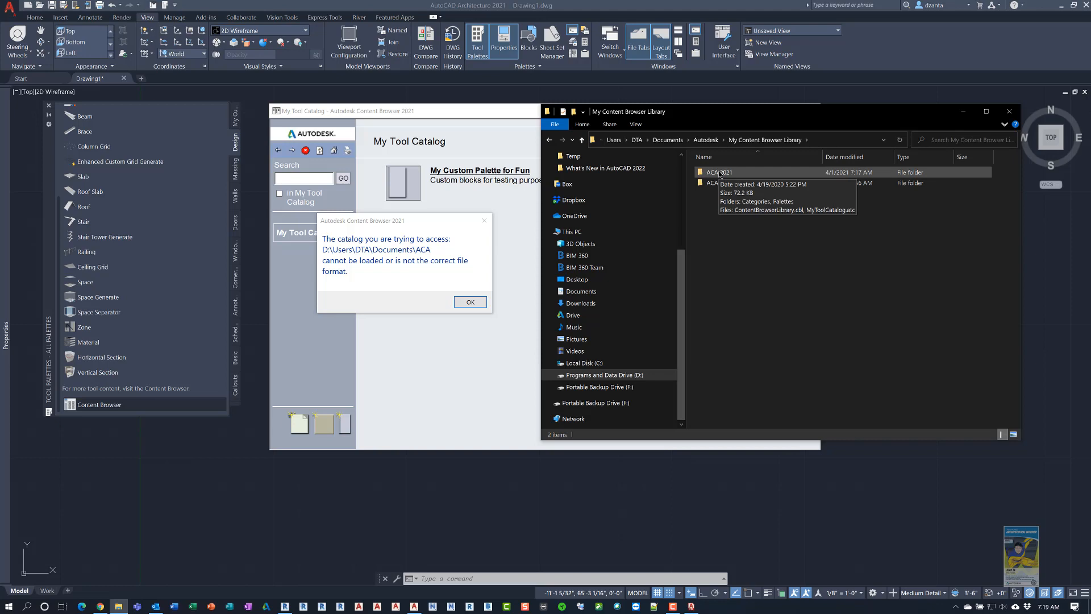
double_click(712, 171)
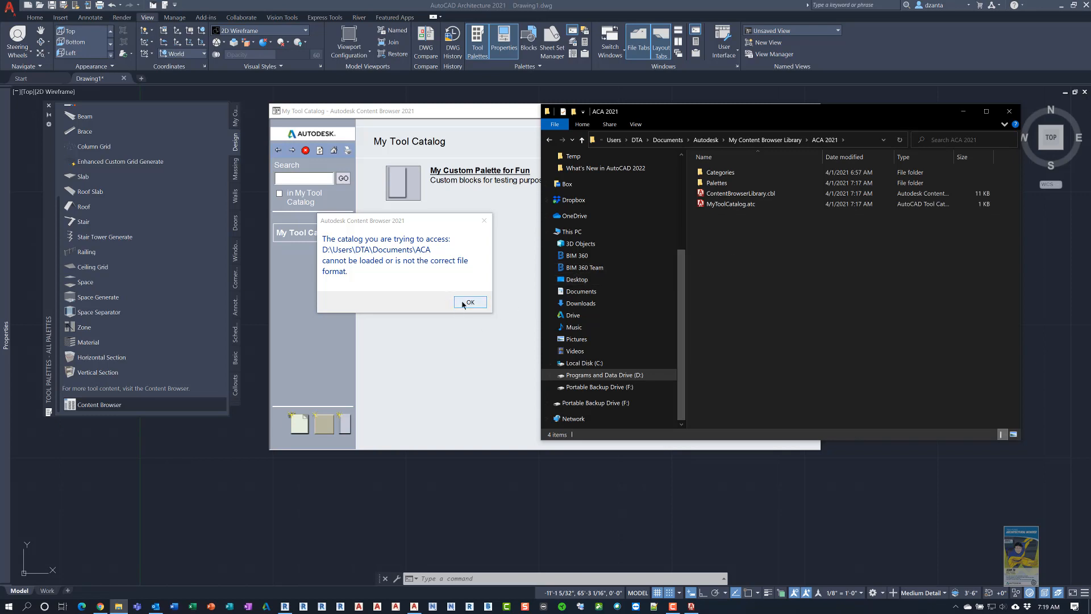
Step: Dismiss the catalog loading error, close Content Browser, and select all files in the ACA 2022 folder
click(469, 302)
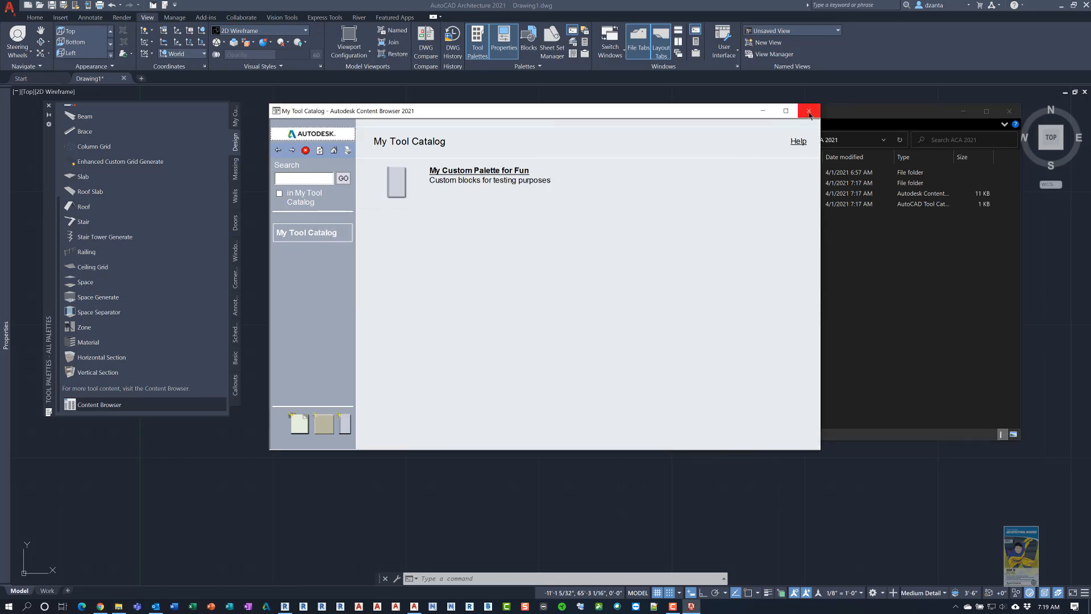
click(808, 111)
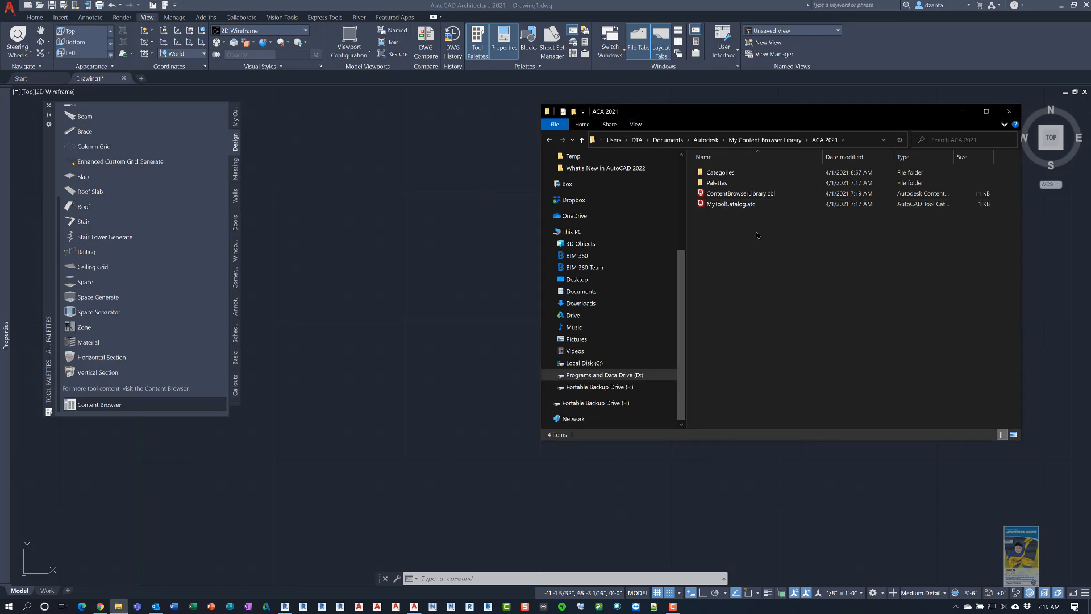
mouse_move(769, 255)
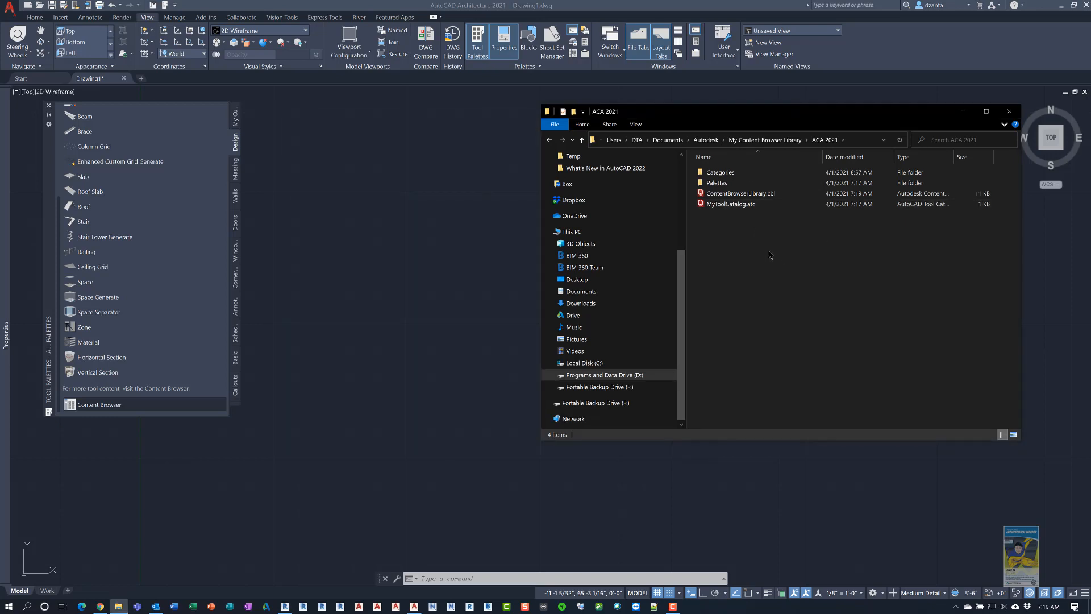
click(721, 171)
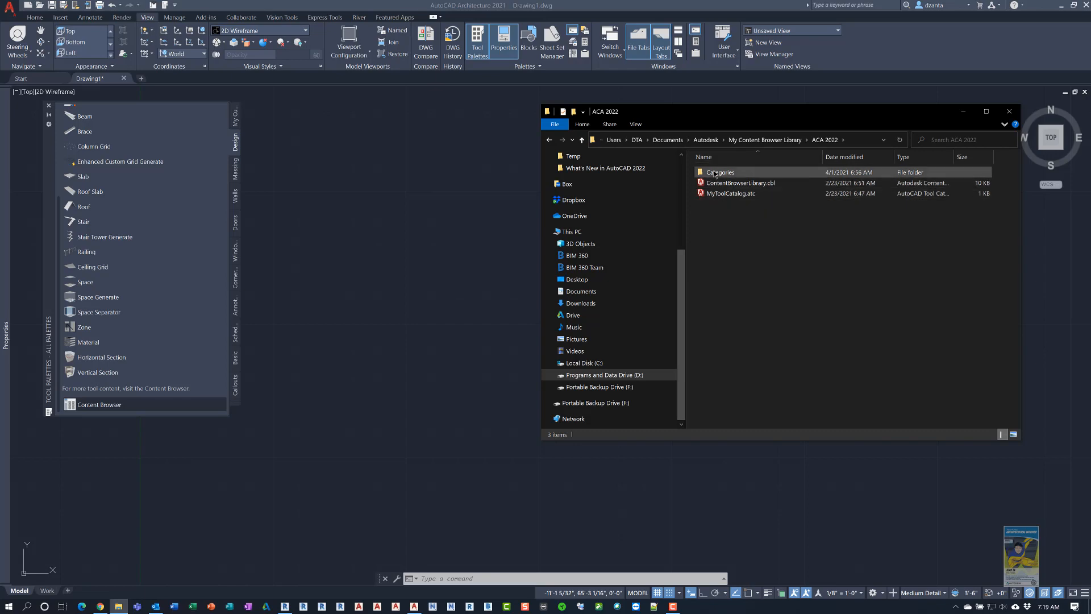
click(758, 238)
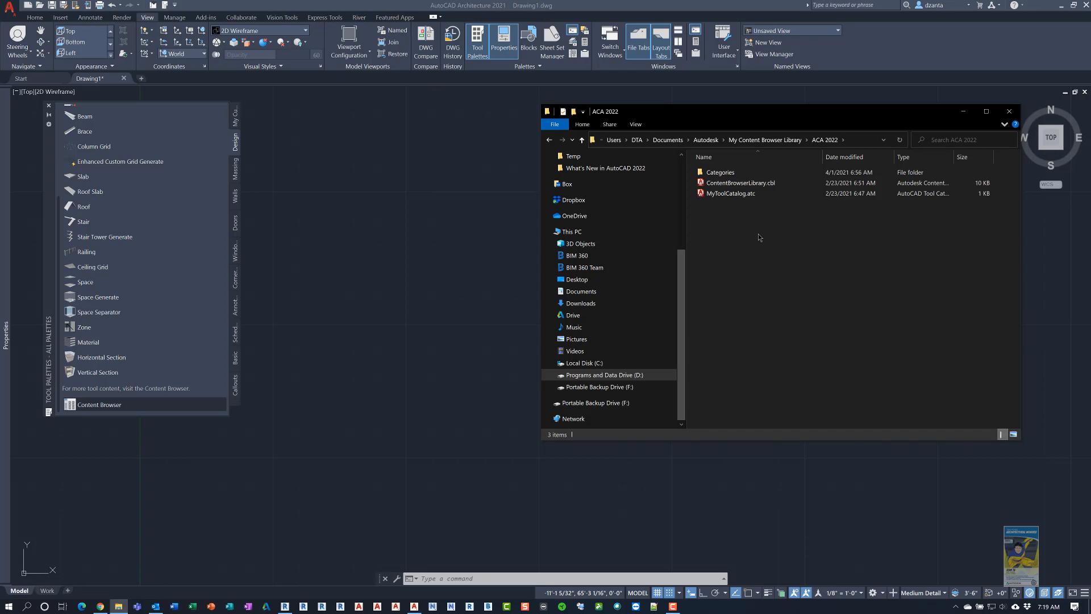
mouse_move(763, 218)
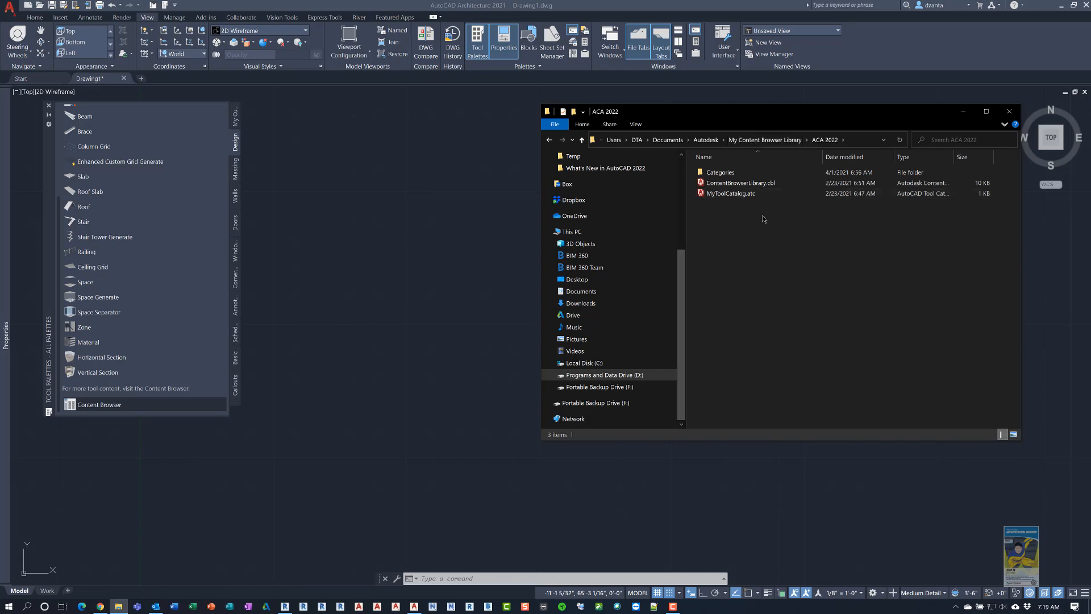
key(ctrl+a)
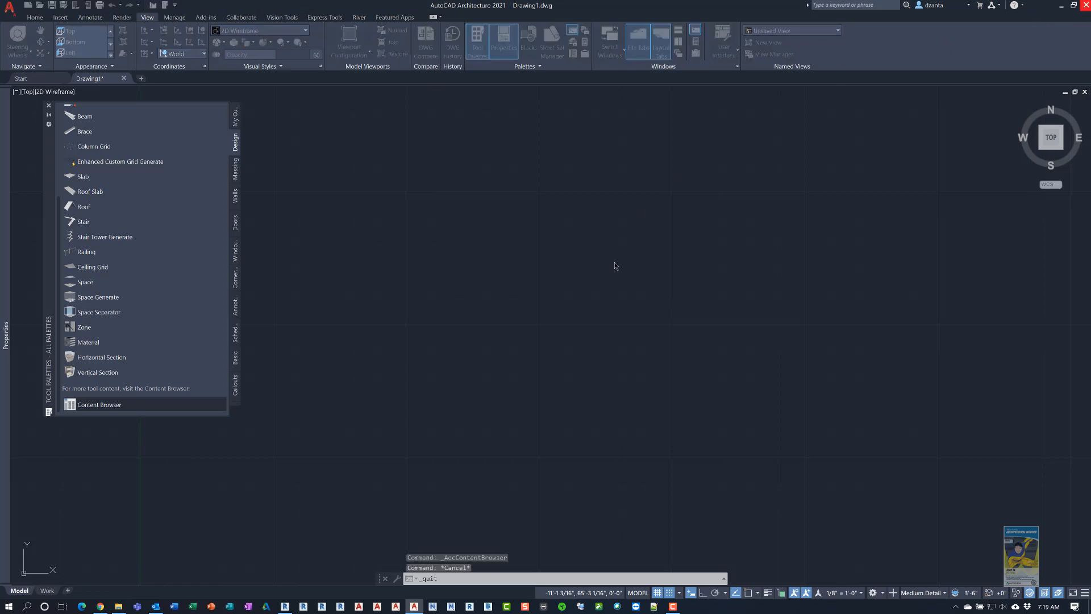
Step: Copy the selected catalog library files from ACA 2022 and go up to My Content Browser Library
key(Escape)
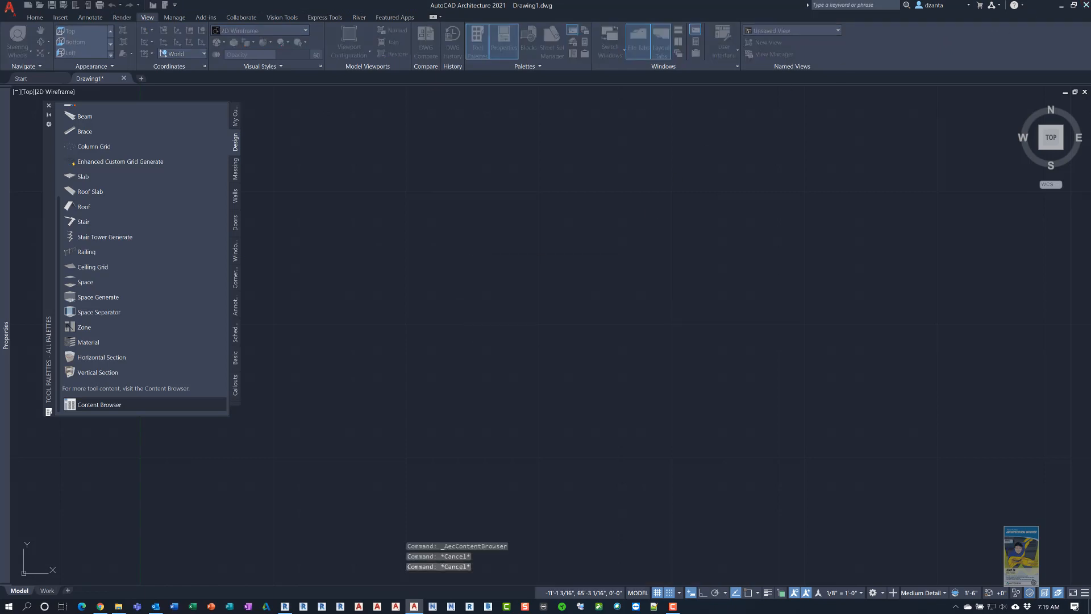
click(99, 404)
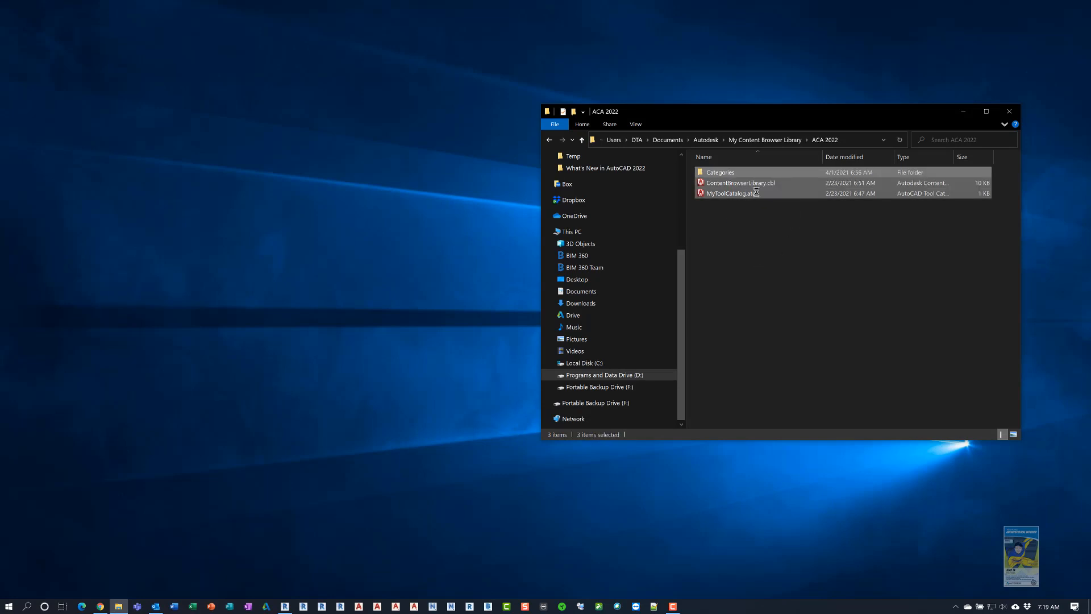
right_click(731, 193)
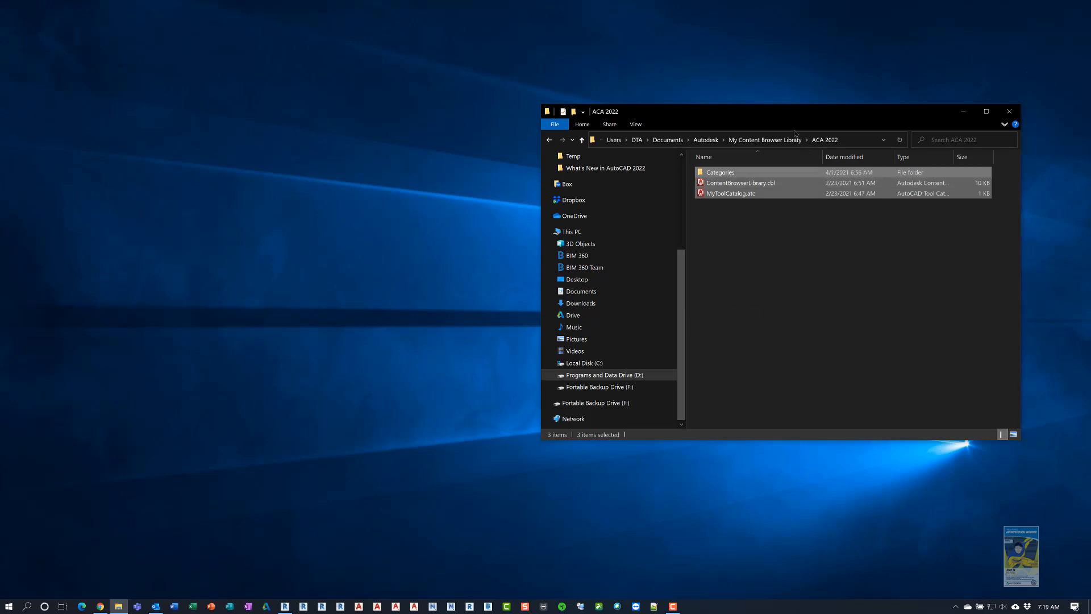
click(582, 139)
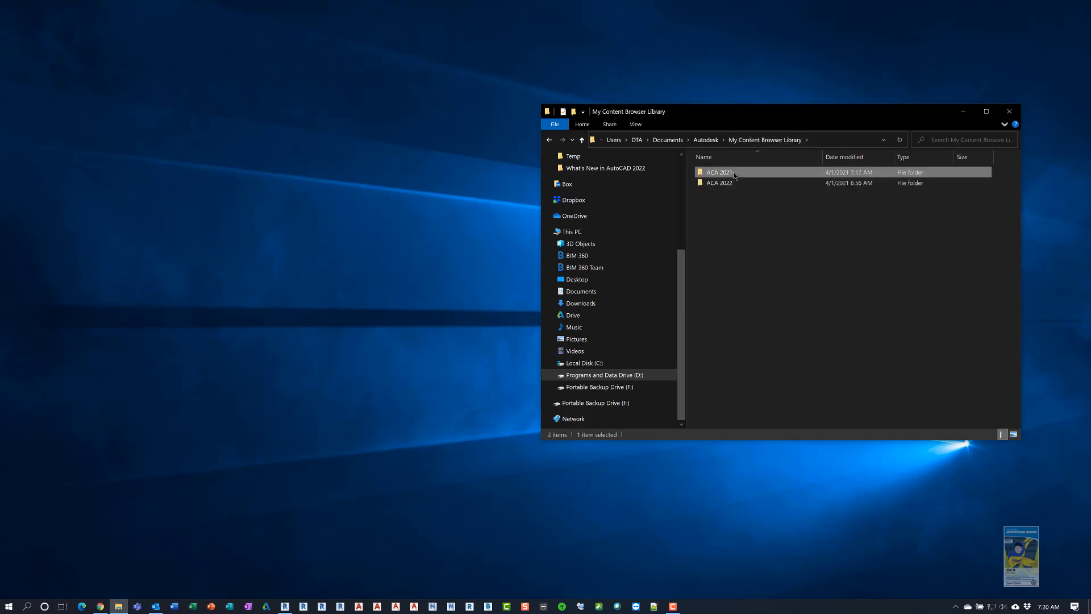
Step: Paste the files into the ACA 2021 folder, replacing the older versions, and return to AutoCAD
double_click(717, 172)
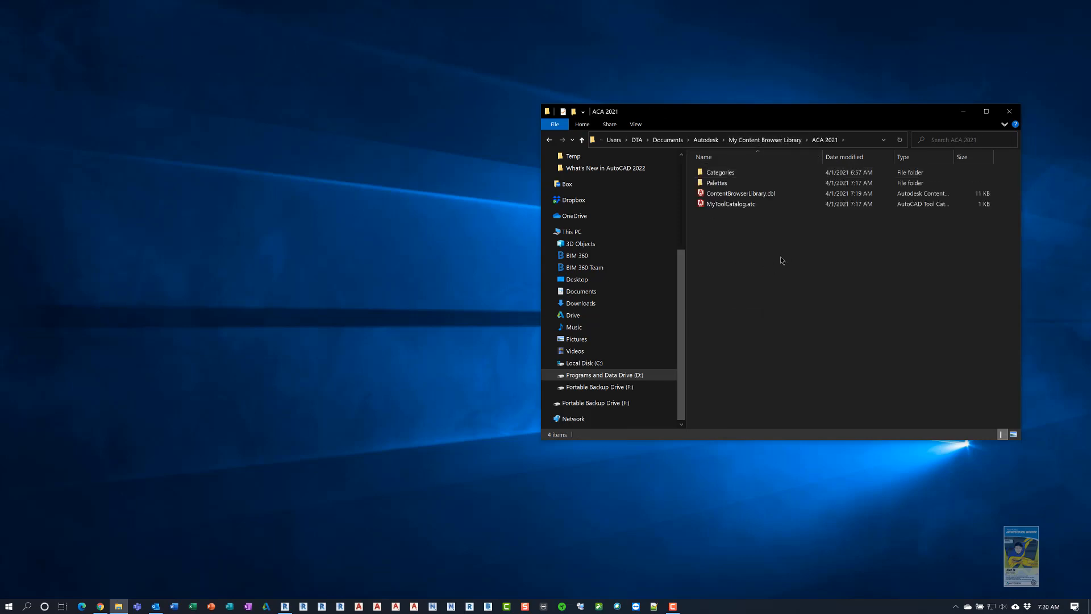
right_click(782, 259)
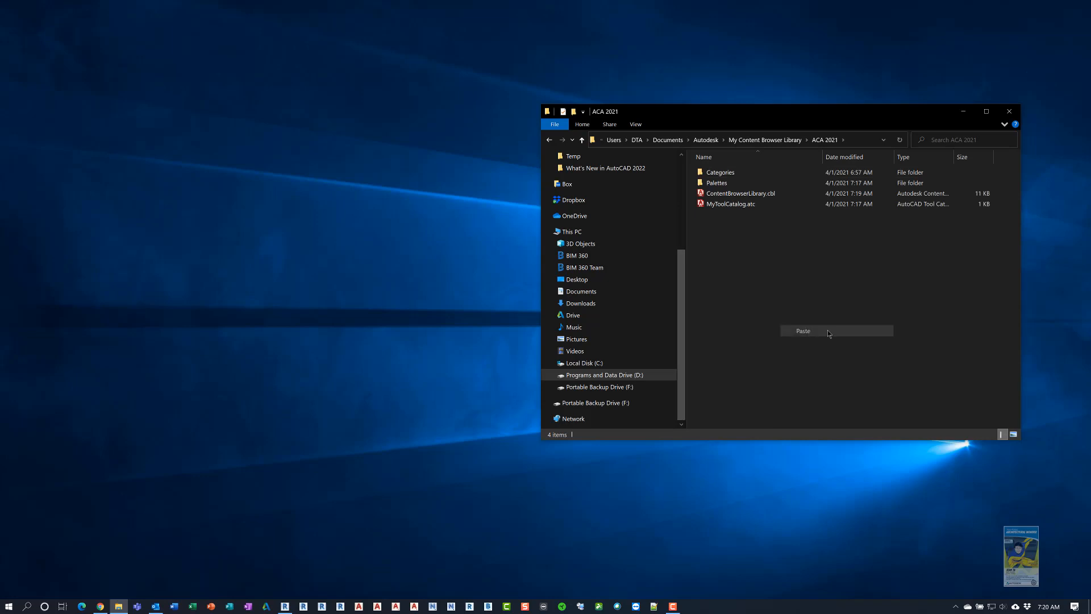
click(803, 330)
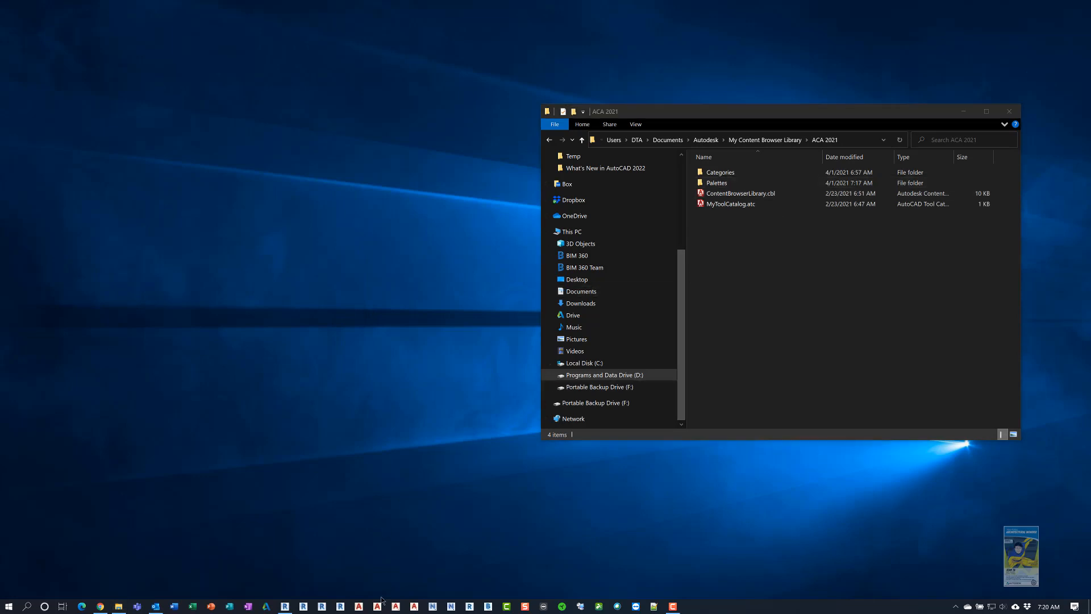
click(412, 606)
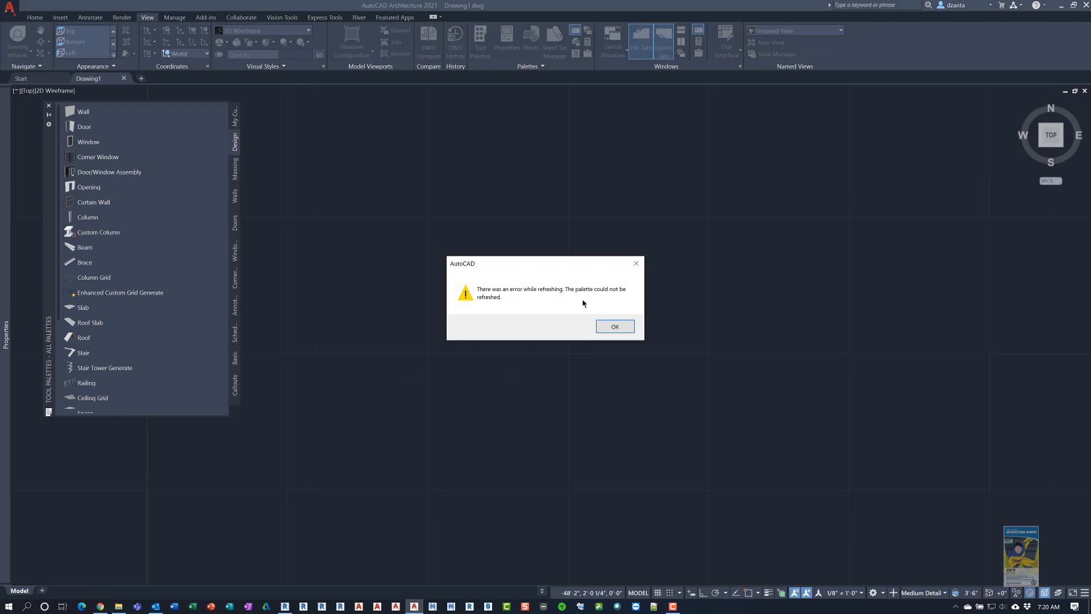
mouse_move(495, 308)
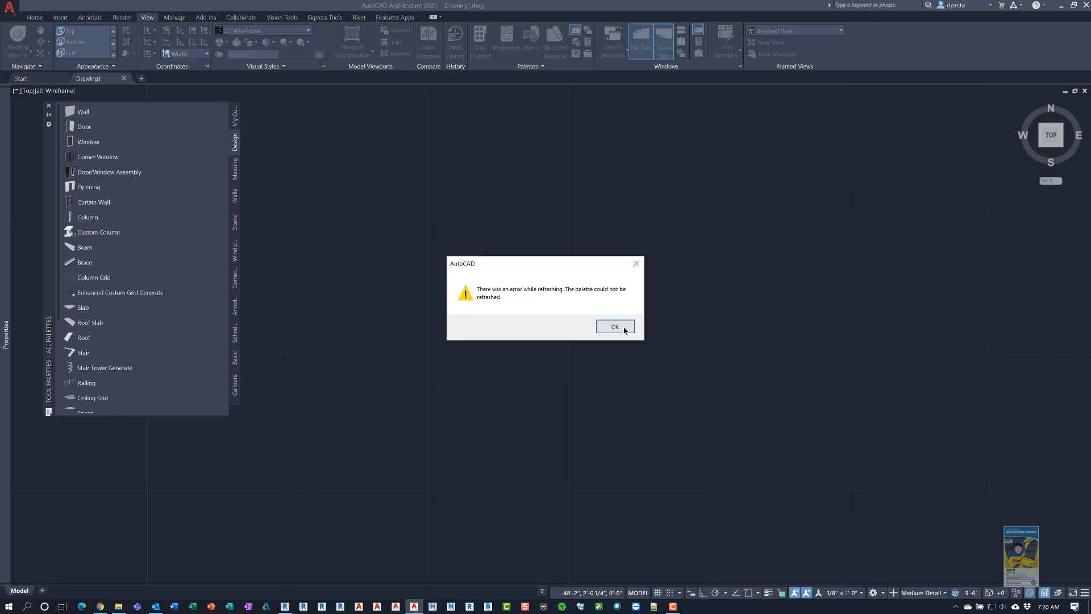
Step: Dismiss the palette refresh error and scroll the reloaded tool palette down to Content Browser
click(615, 326)
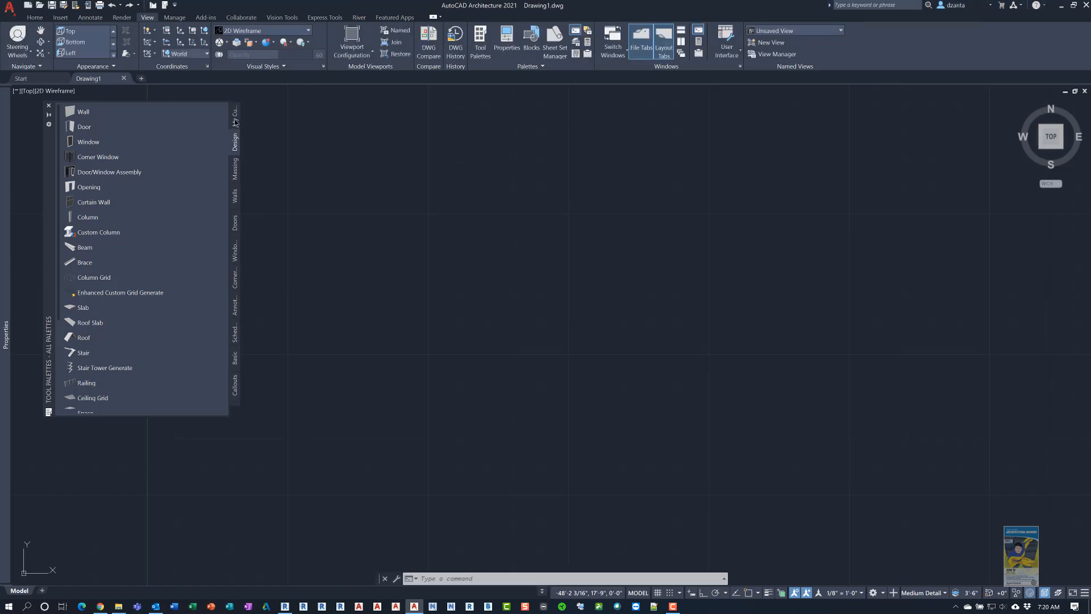
mouse_move(235, 118)
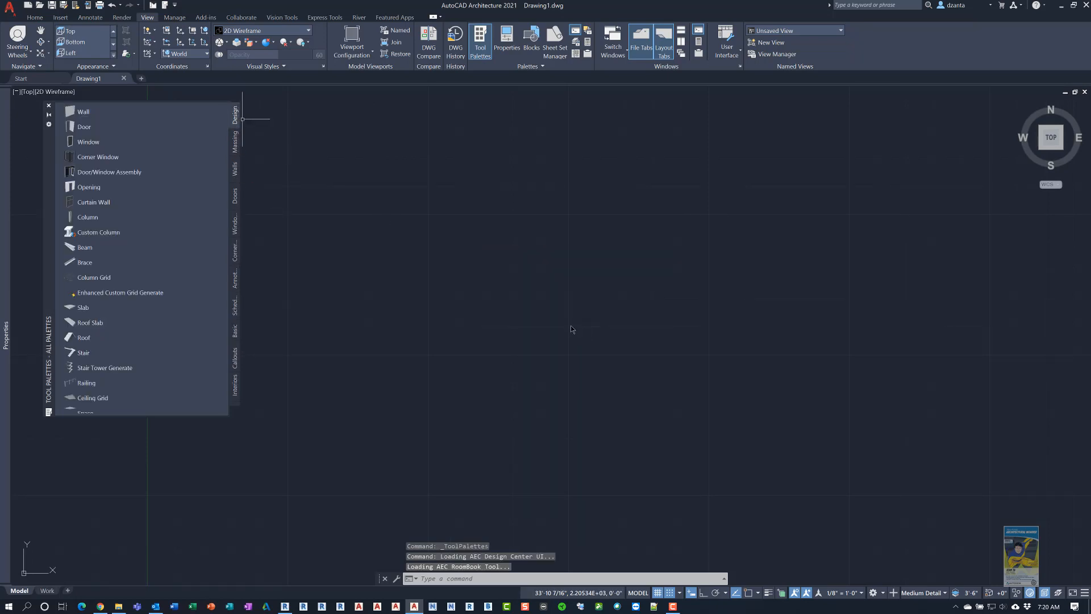
scroll(down, 3)
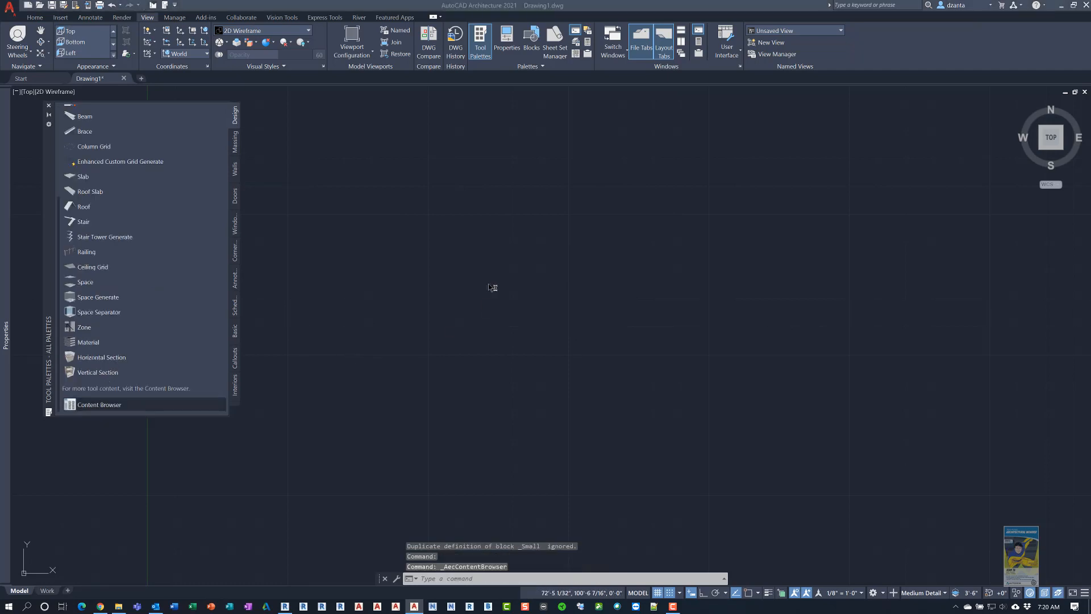
Step: Create New Palette with description 'test' inside New Category of My Tool Catalog
click(100, 405)
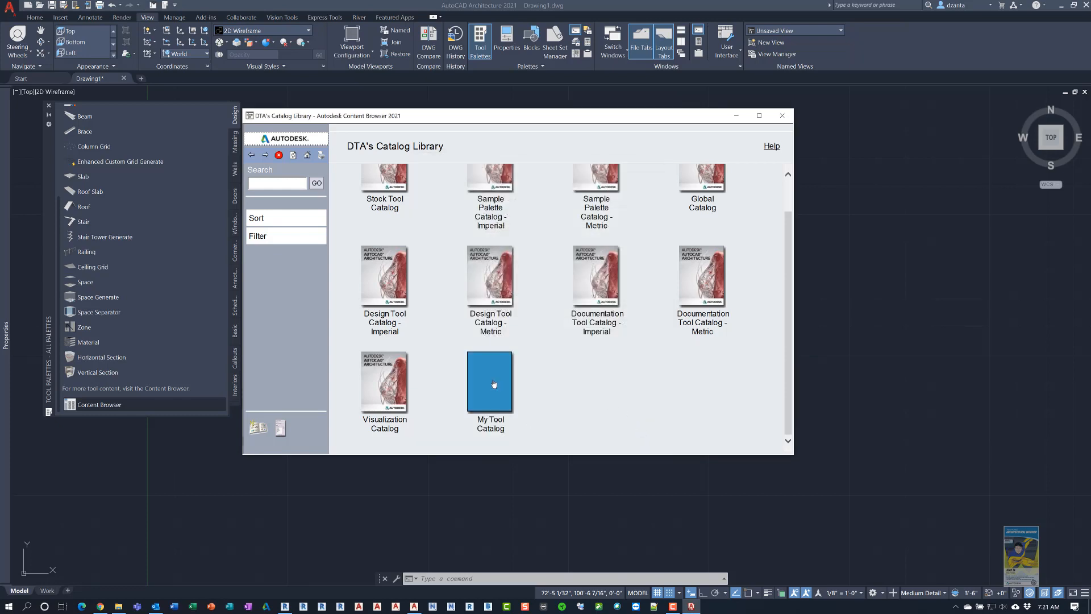
right_click(490, 381)
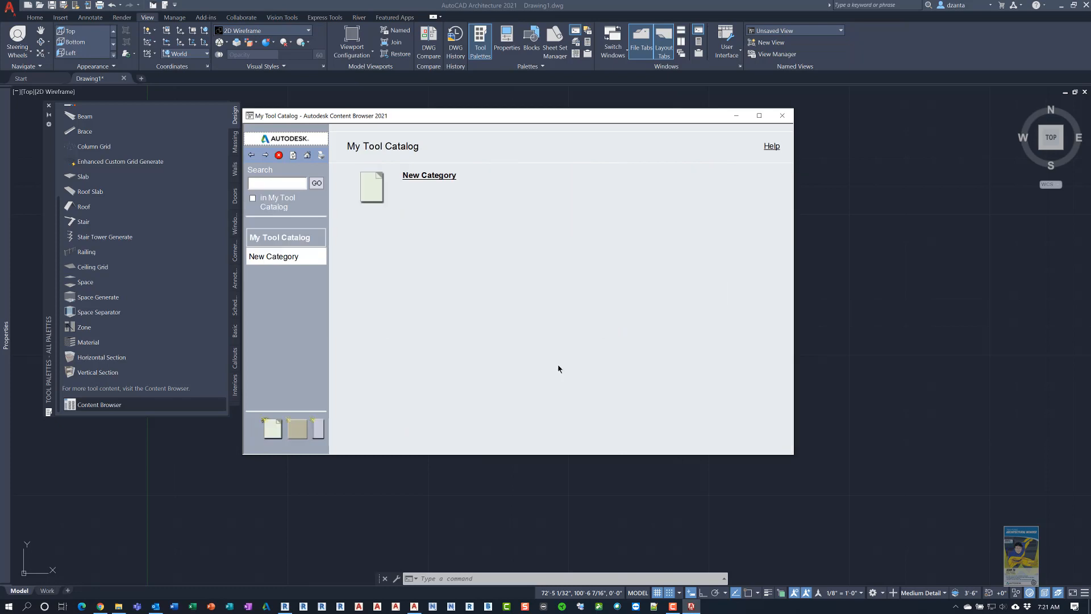
mouse_move(439, 198)
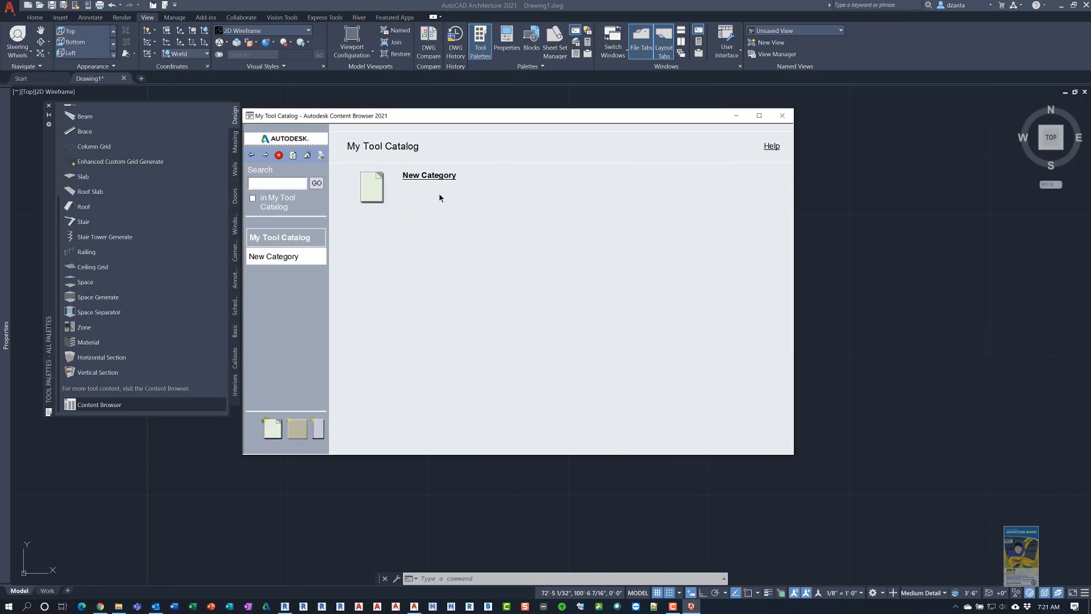
mouse_move(441, 178)
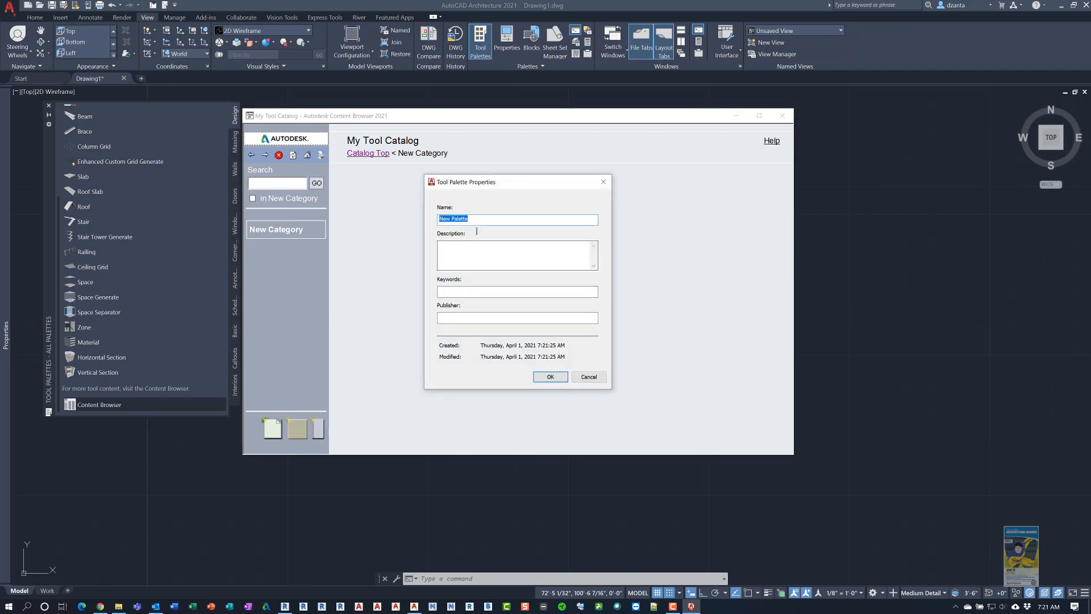
click(518, 255)
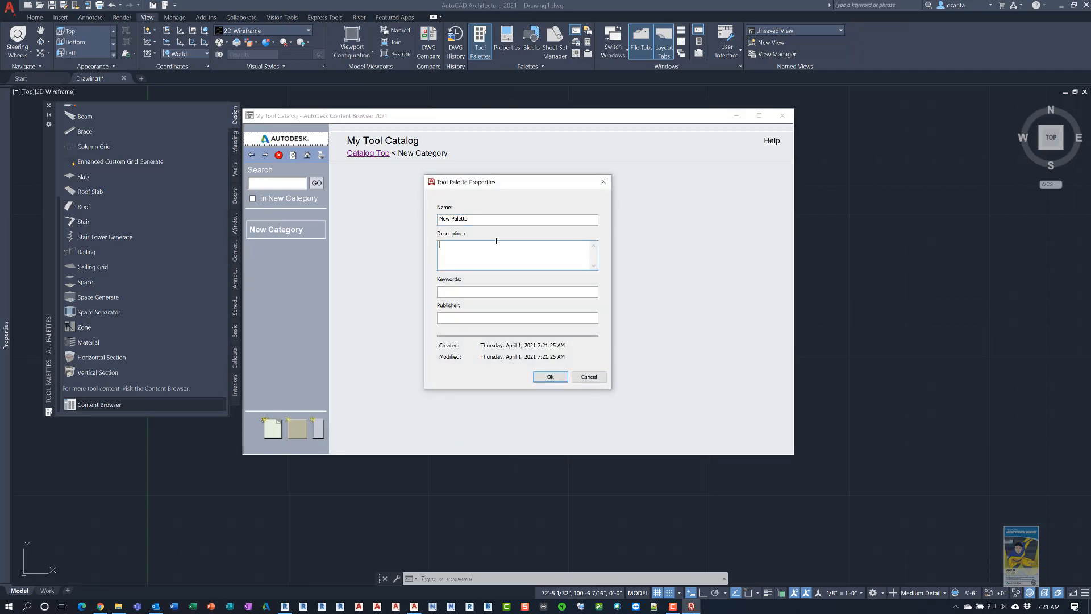
text(test)
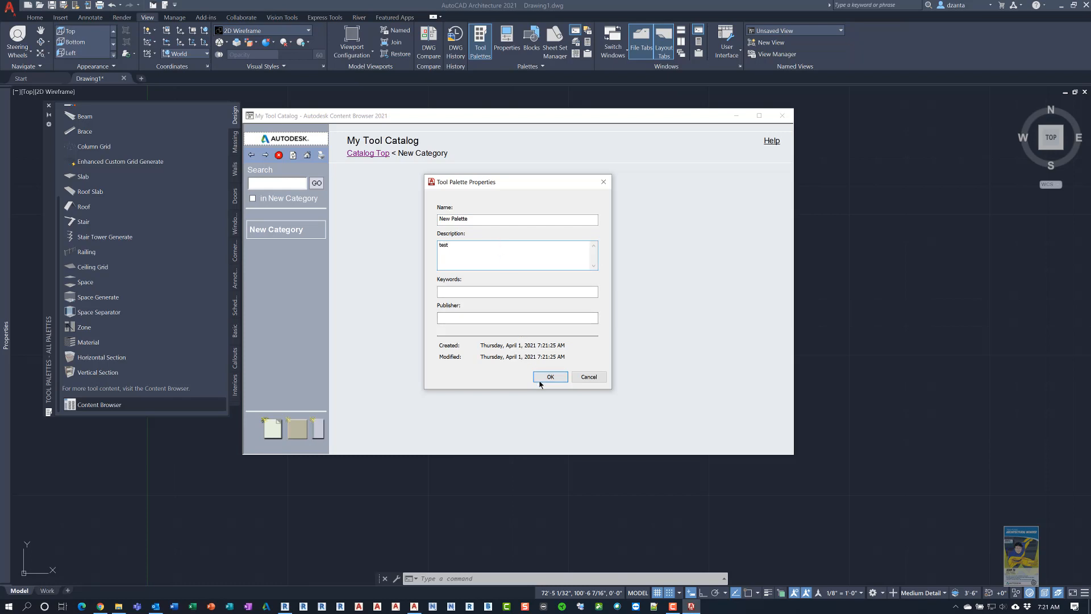
click(550, 376)
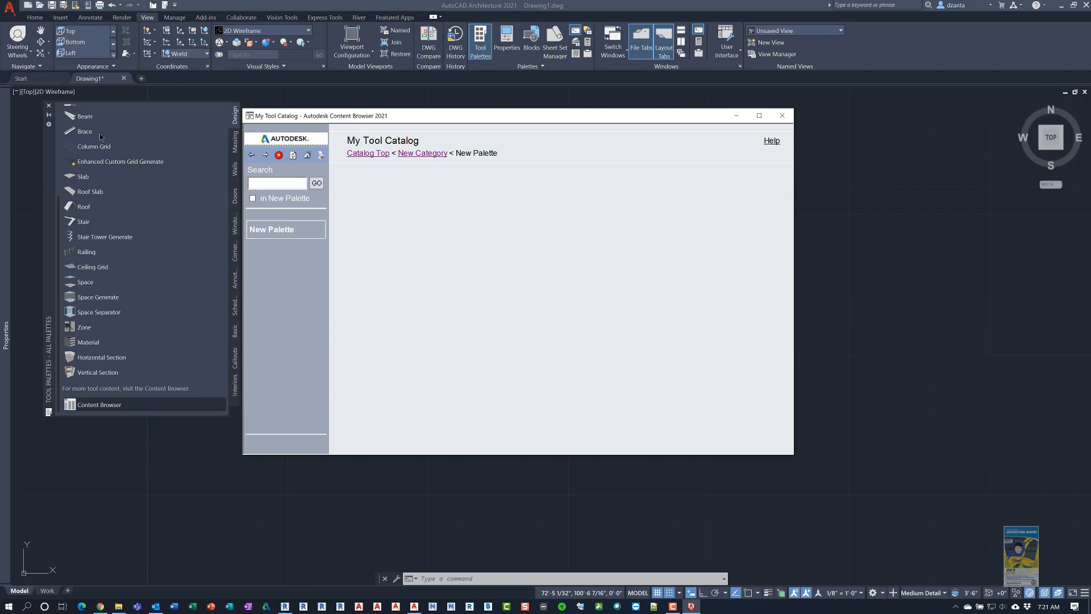
Step: Rename New Category to 'Test Category' in the Content Browser
right_click(83, 136)
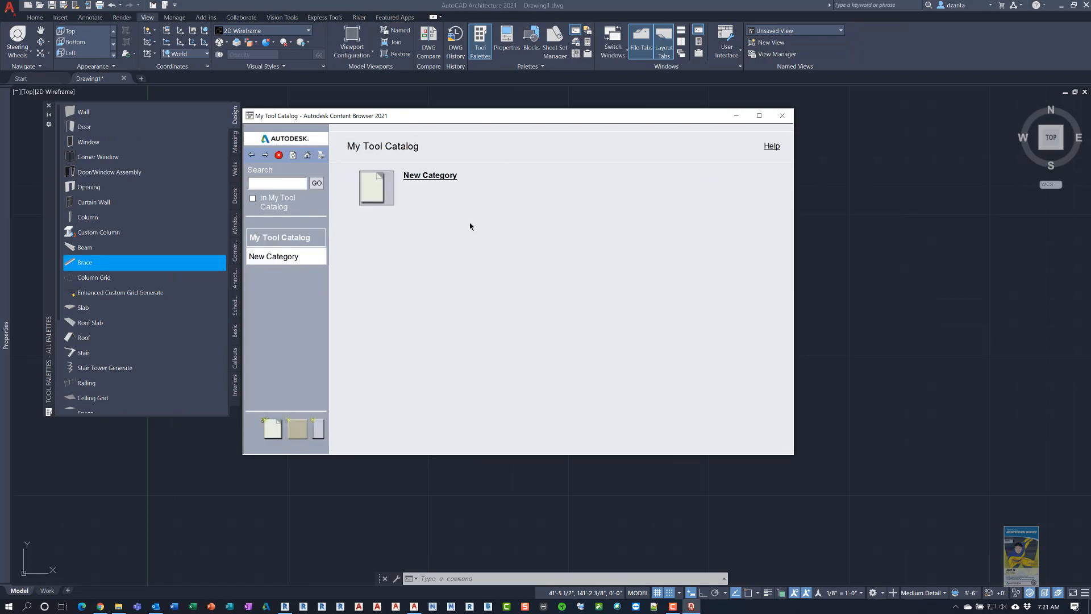
mouse_move(315, 406)
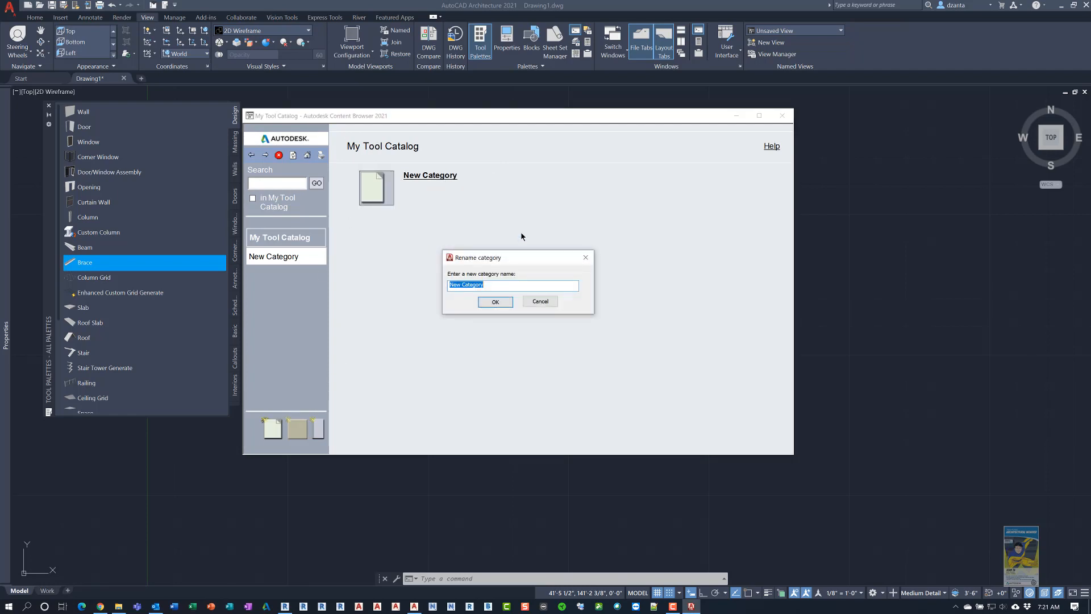
text(Test)
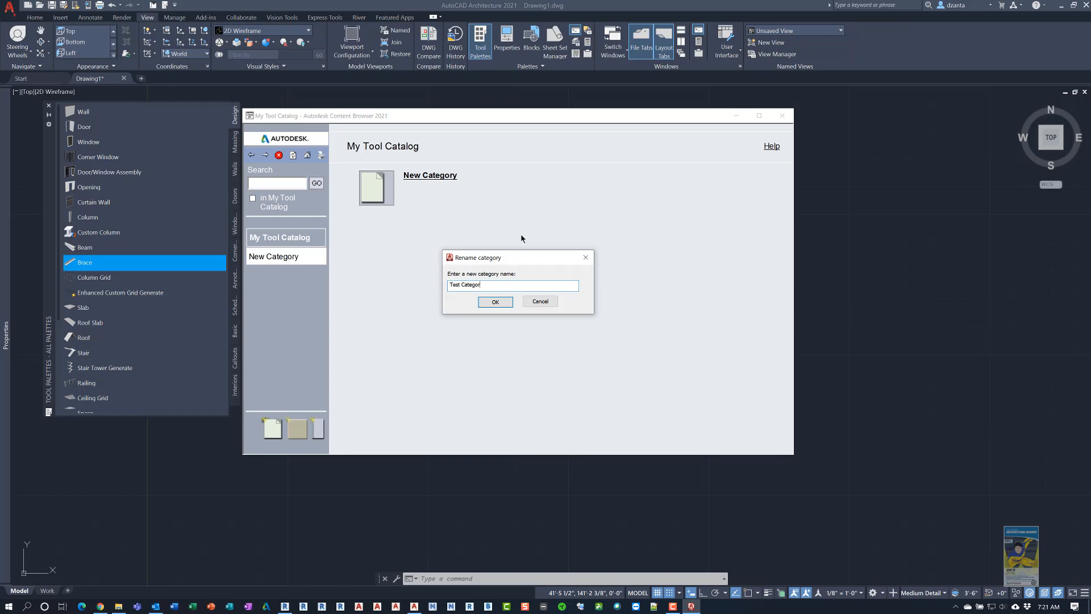
click(495, 301)
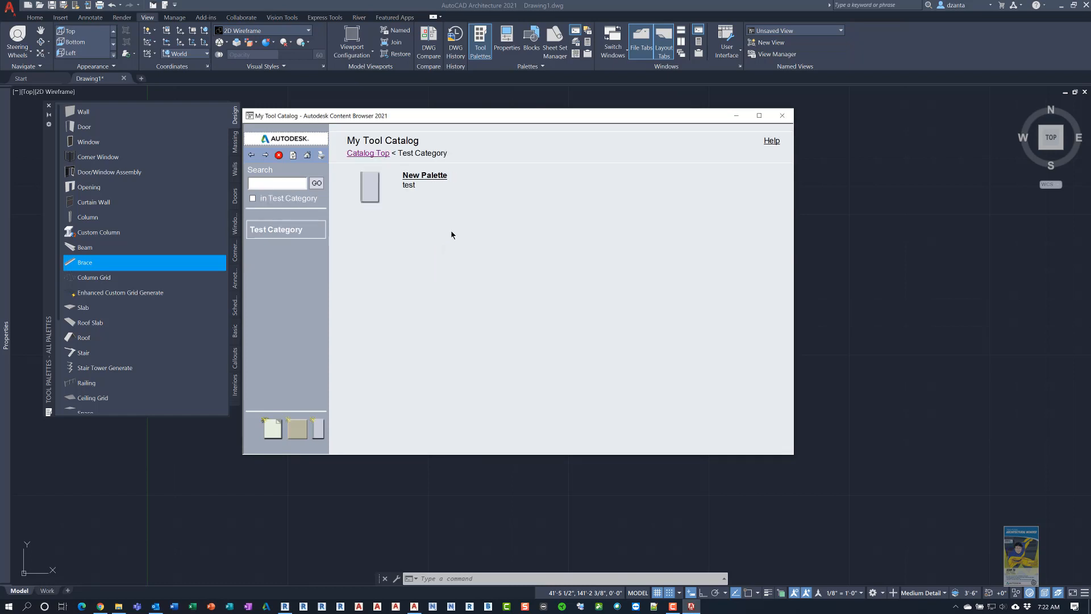
Step: Add New Palette as a tool palette and enable its auto-refresh from My Tool Catalog
right_click(370, 186)
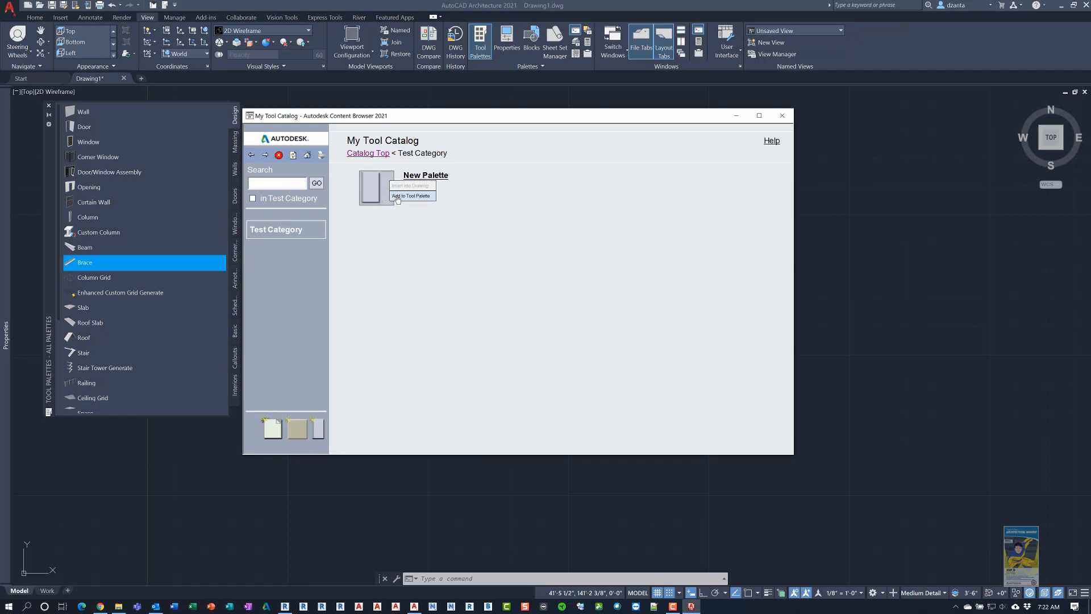
click(412, 196)
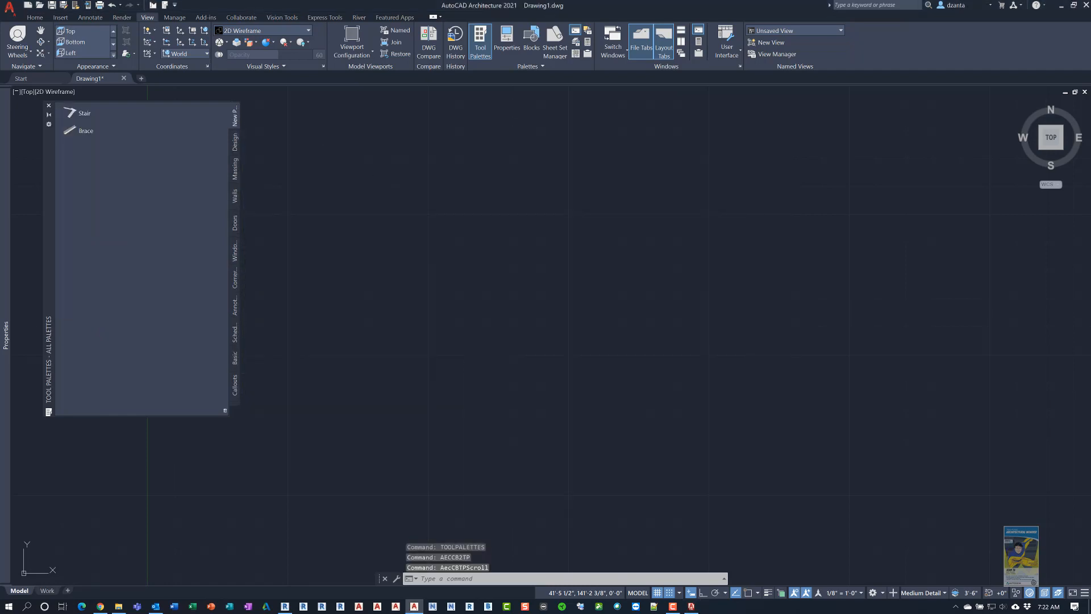
mouse_move(235, 112)
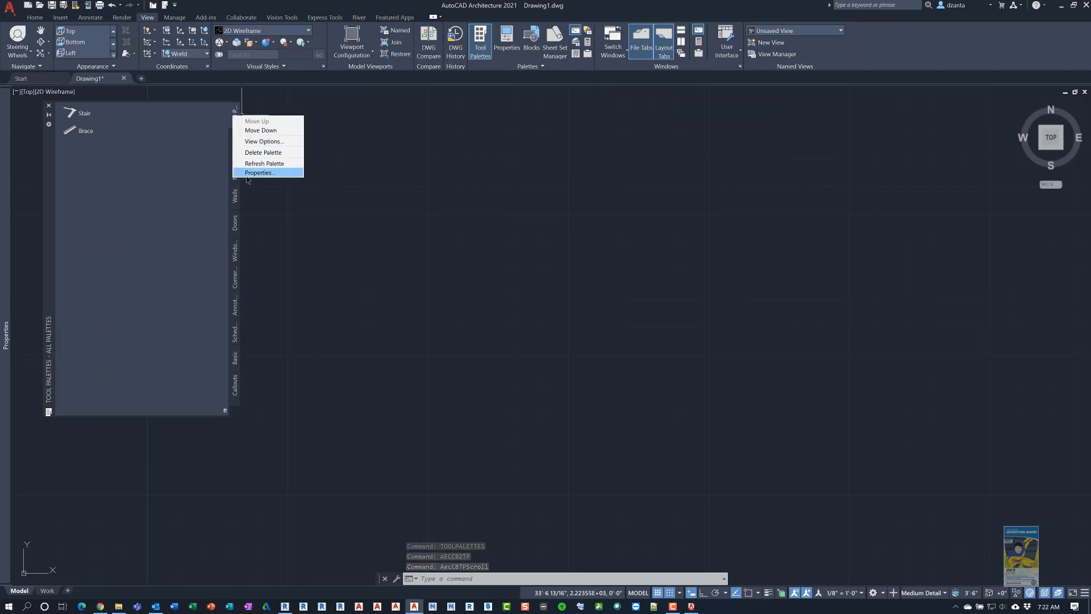
click(259, 172)
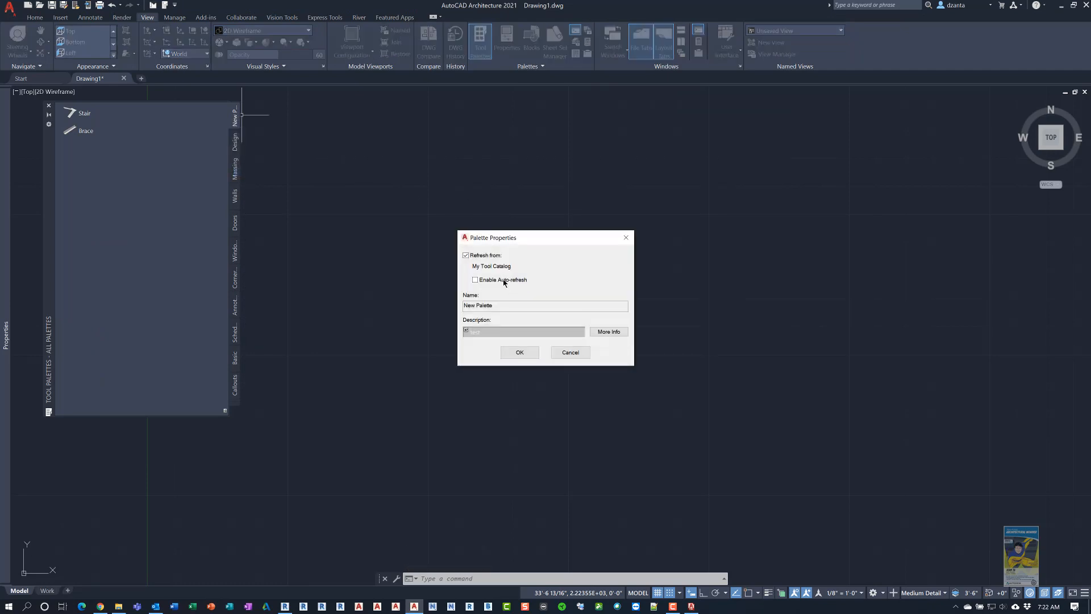
click(474, 280)
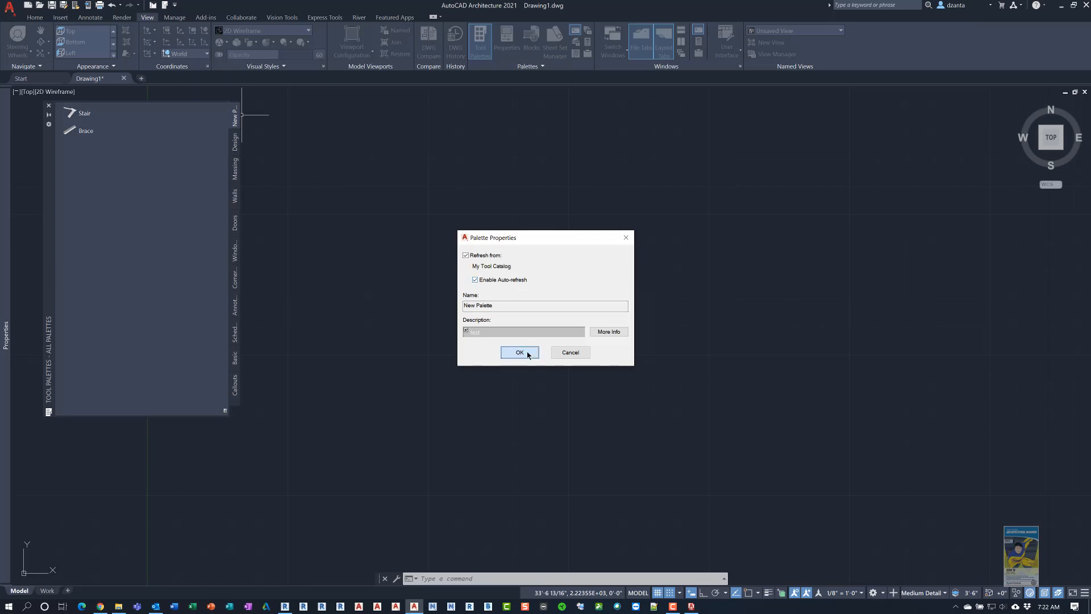
click(519, 353)
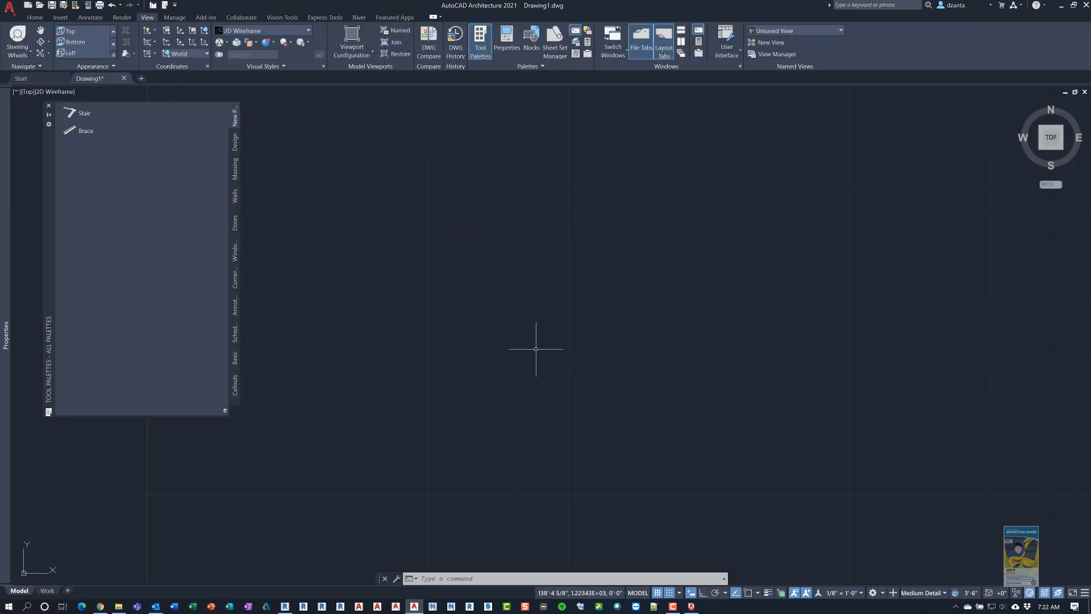
mouse_move(258, 374)
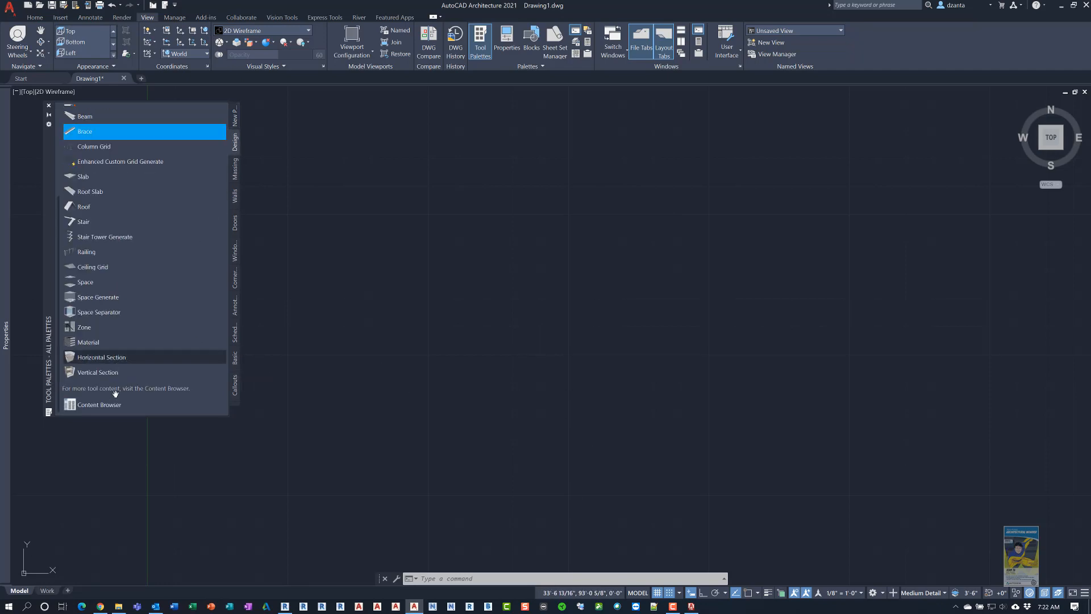
Step: Dismiss the catalog loading error and start the Publish wizard for My Tool Catalog
click(100, 405)
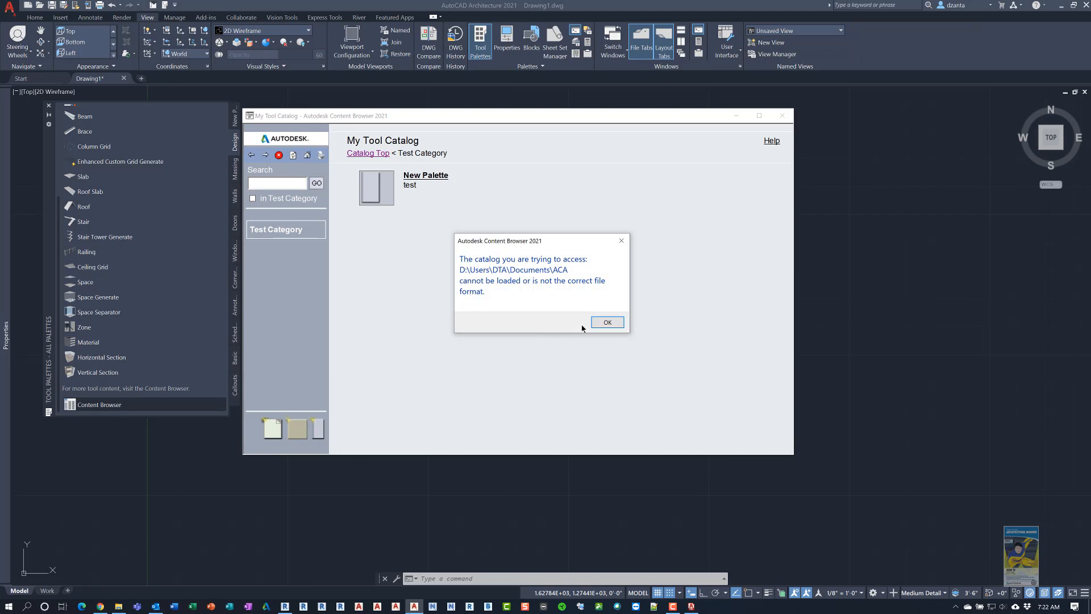
click(606, 322)
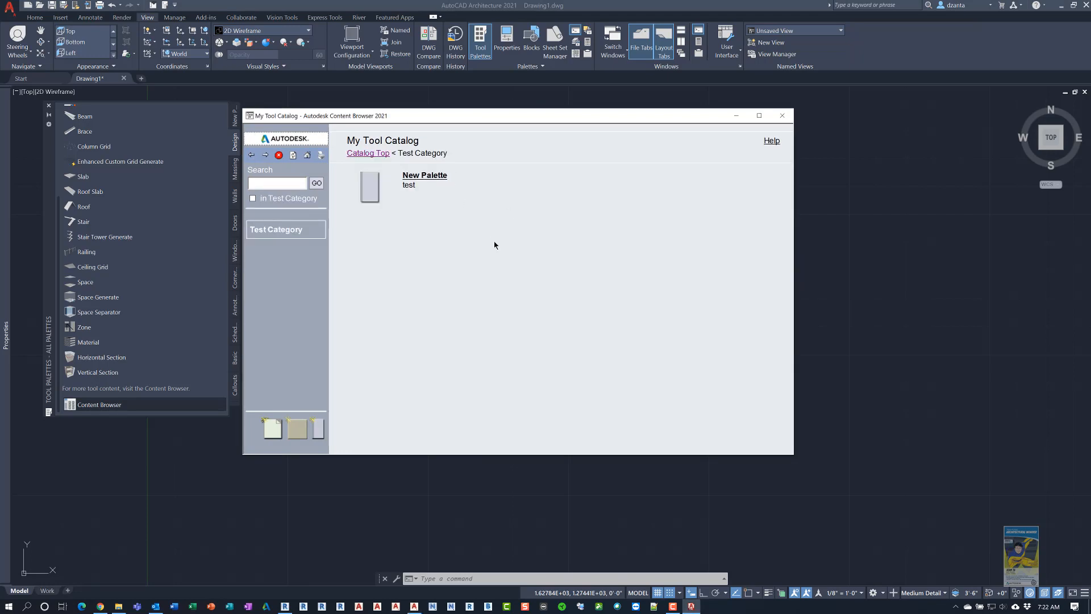
click(367, 152)
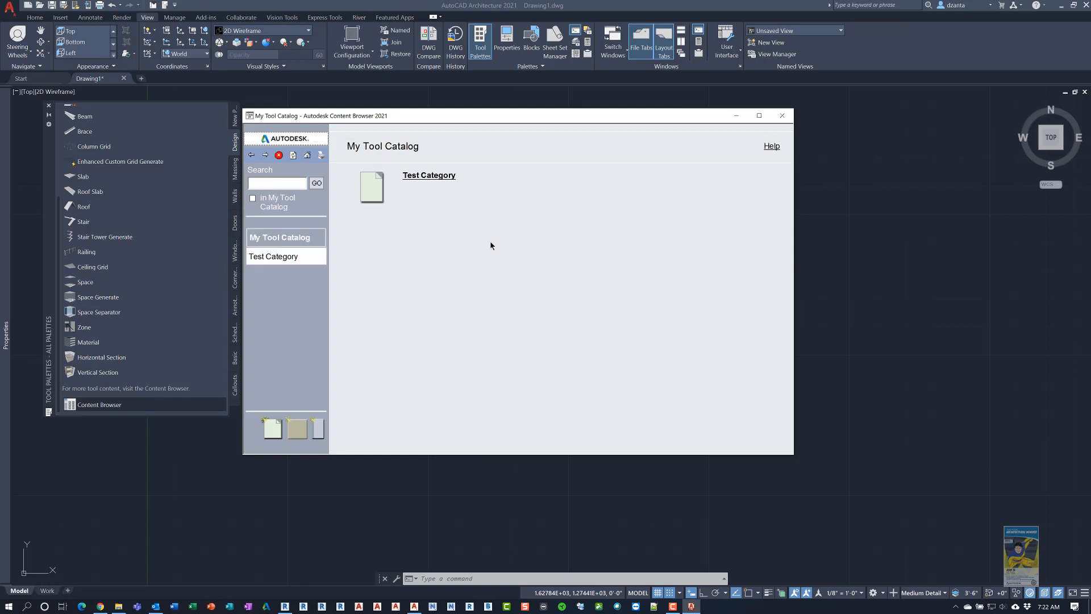
right_click(372, 187)
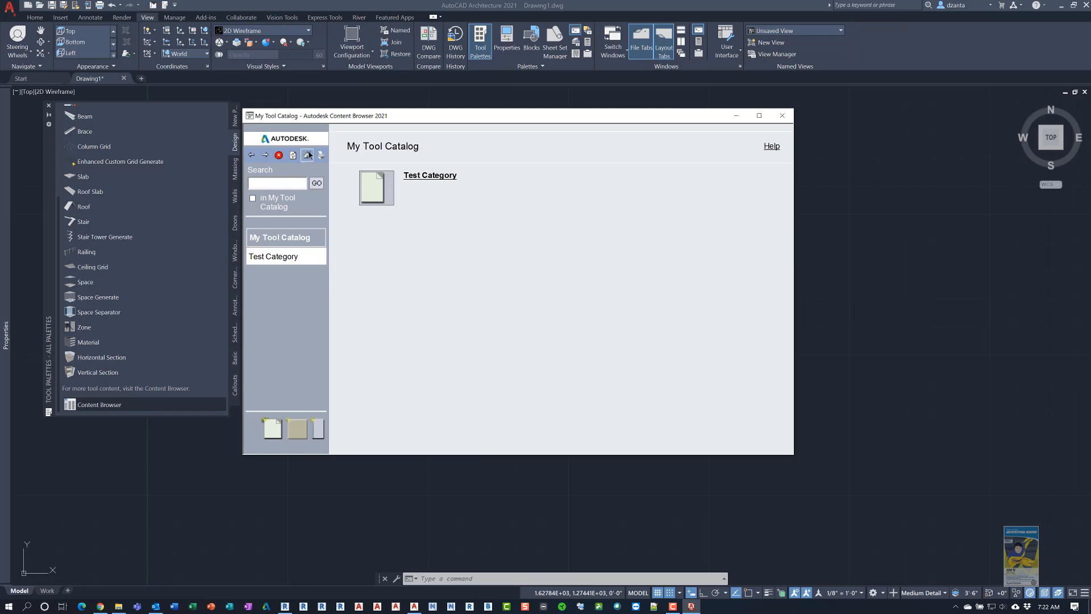
right_click(489, 421)
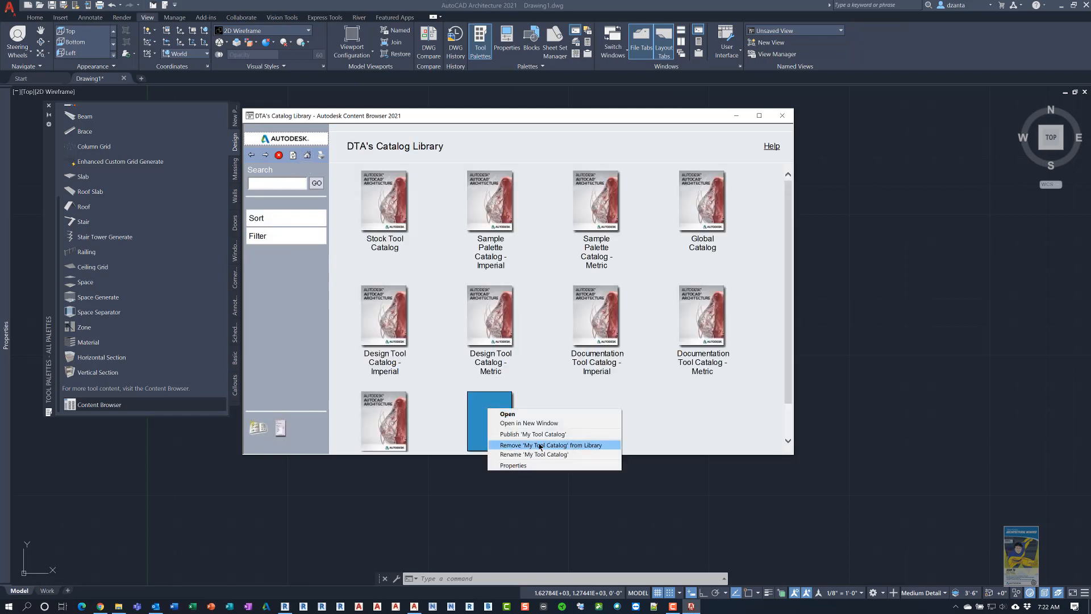
click(531, 433)
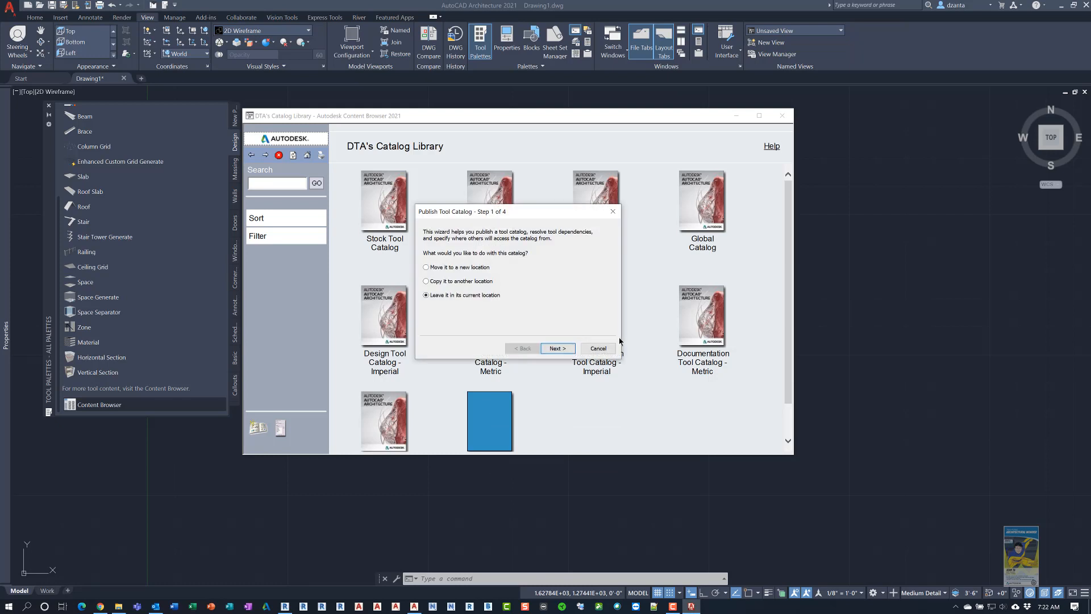
mouse_move(479, 283)
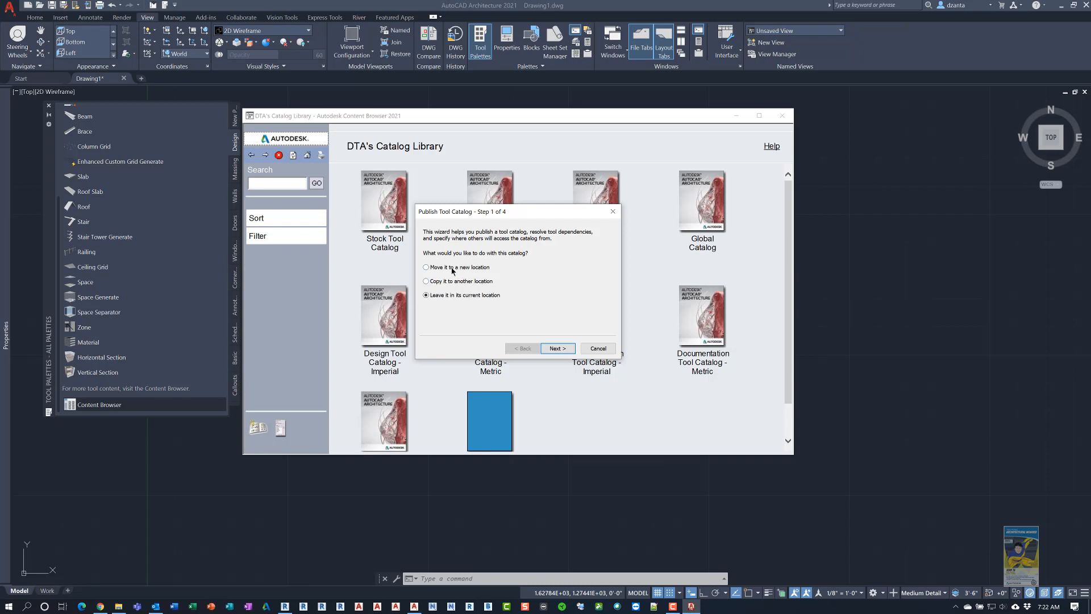
mouse_move(457, 292)
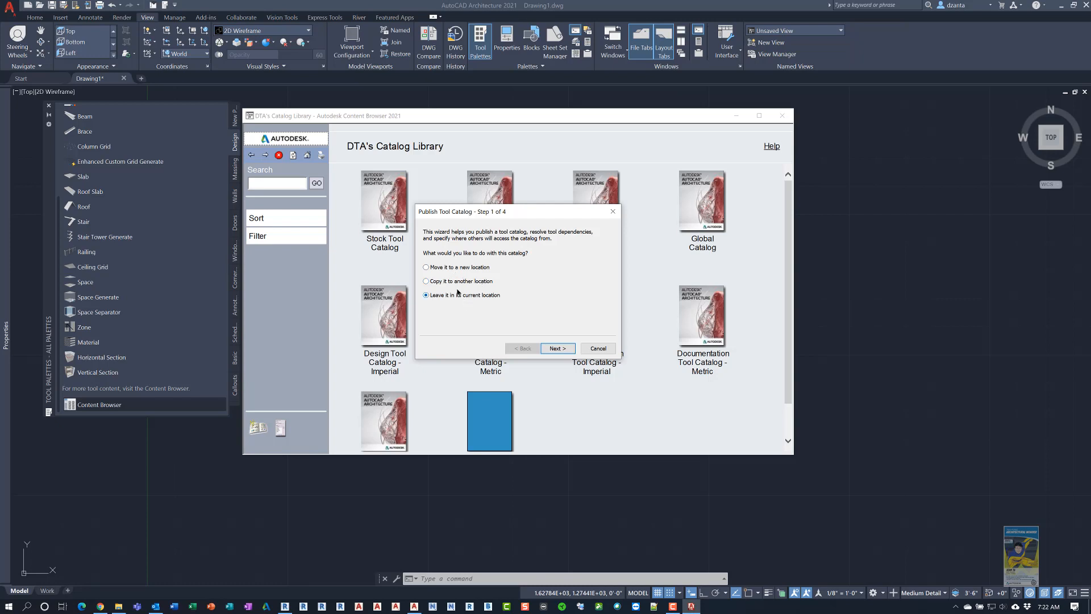
mouse_move(453, 283)
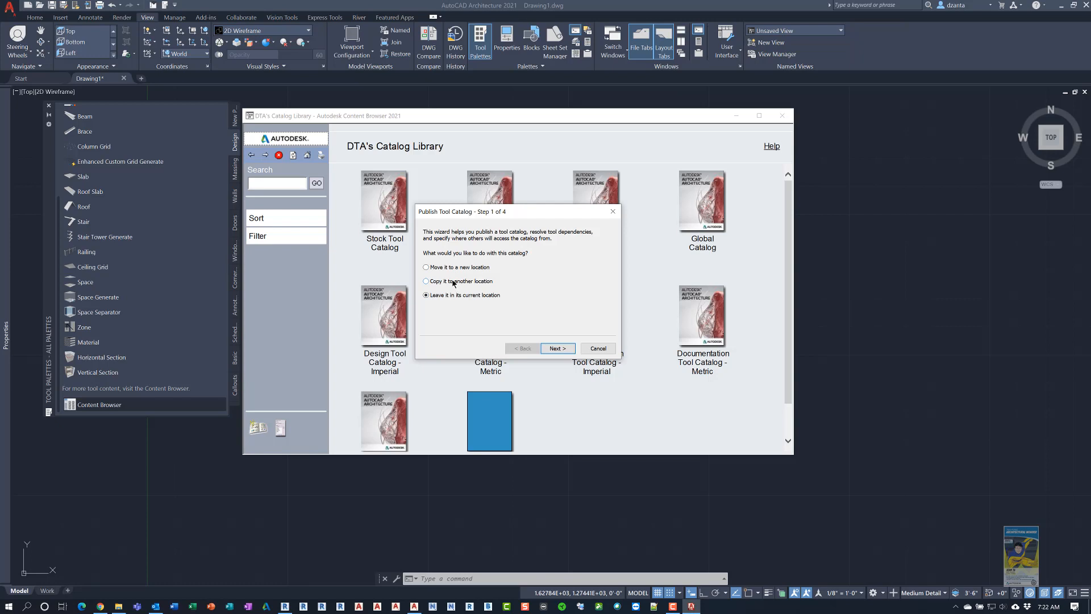
Step: Choose to copy the catalog to another location and set the destination to D:\Temp\Server
click(425, 281)
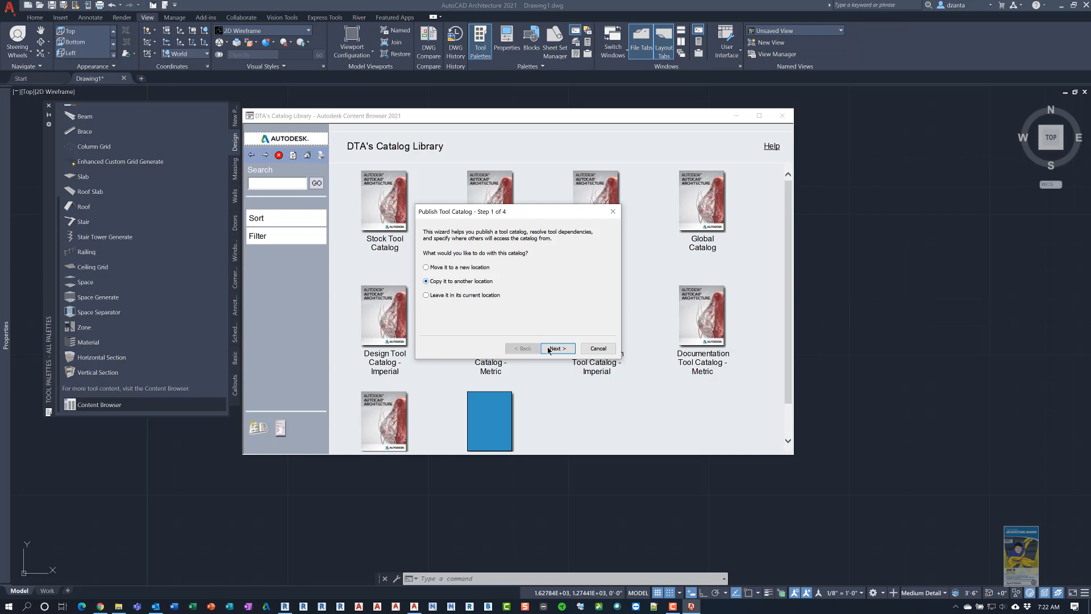
click(557, 347)
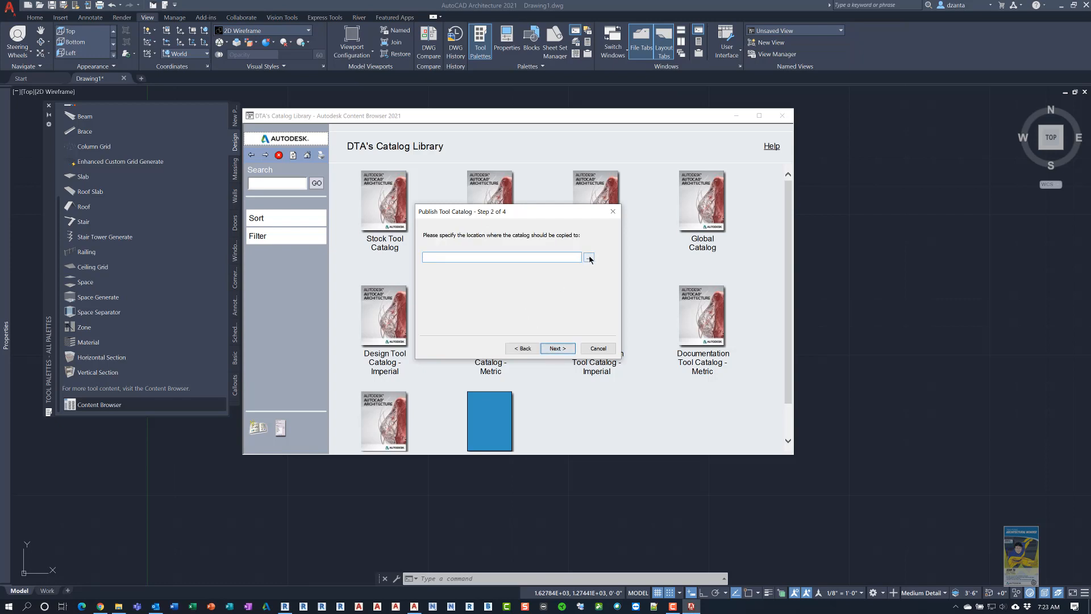
click(588, 257)
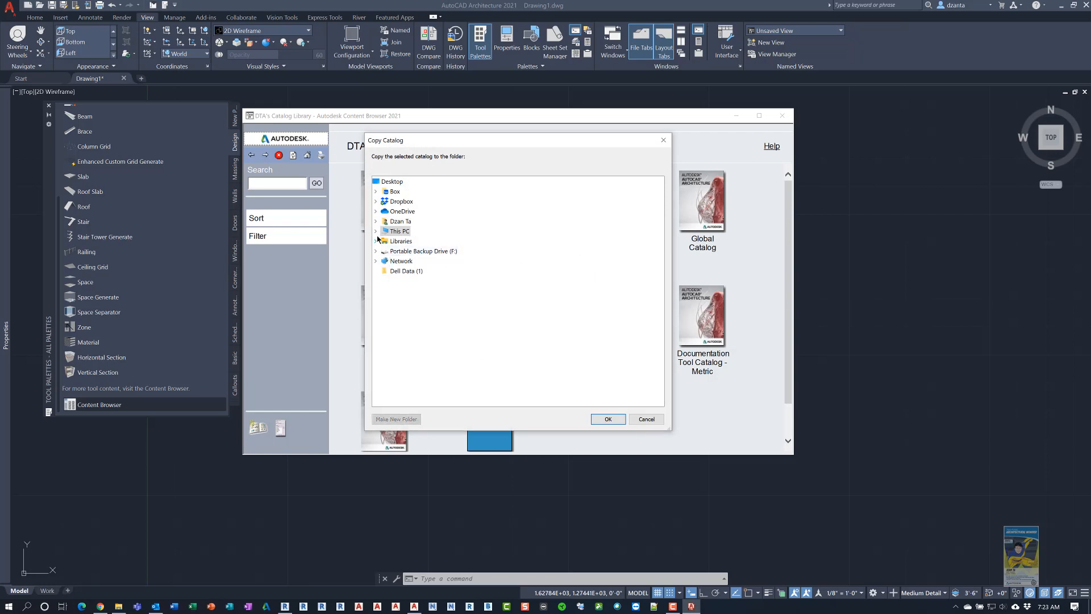
click(376, 231)
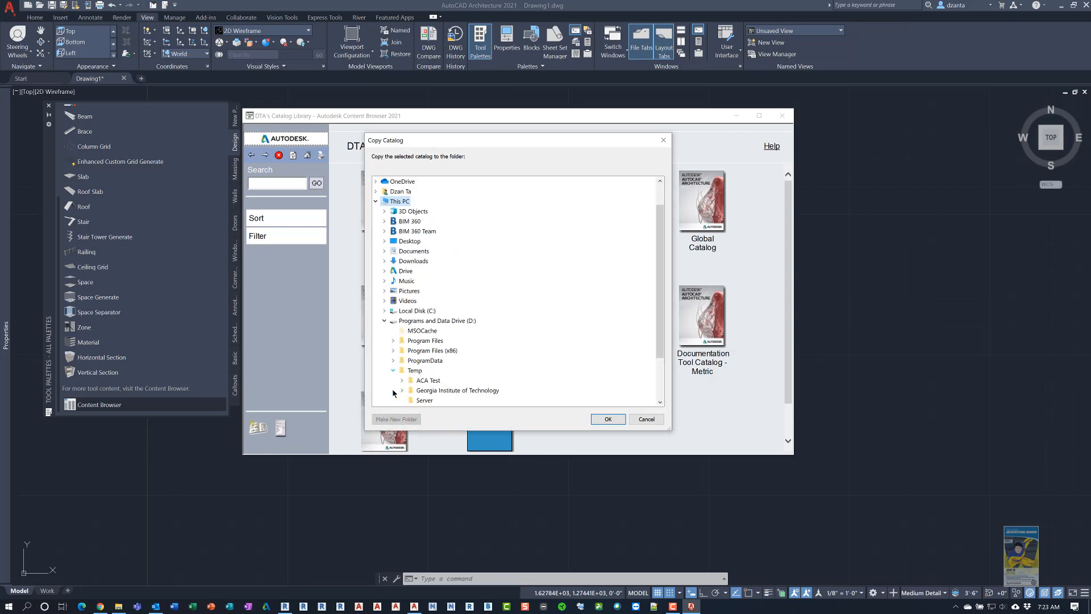
click(424, 399)
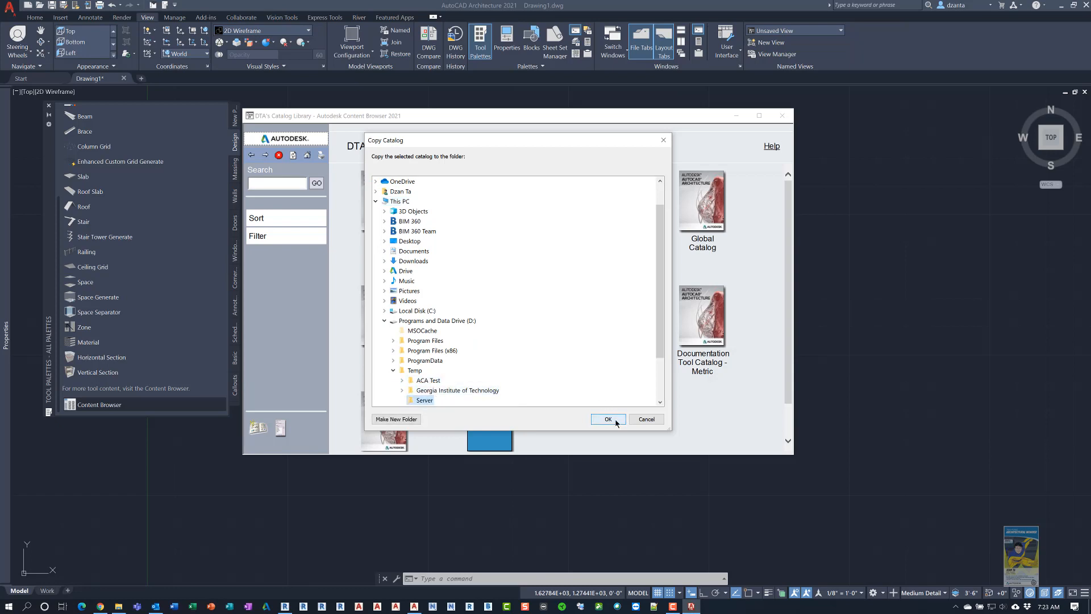
click(607, 420)
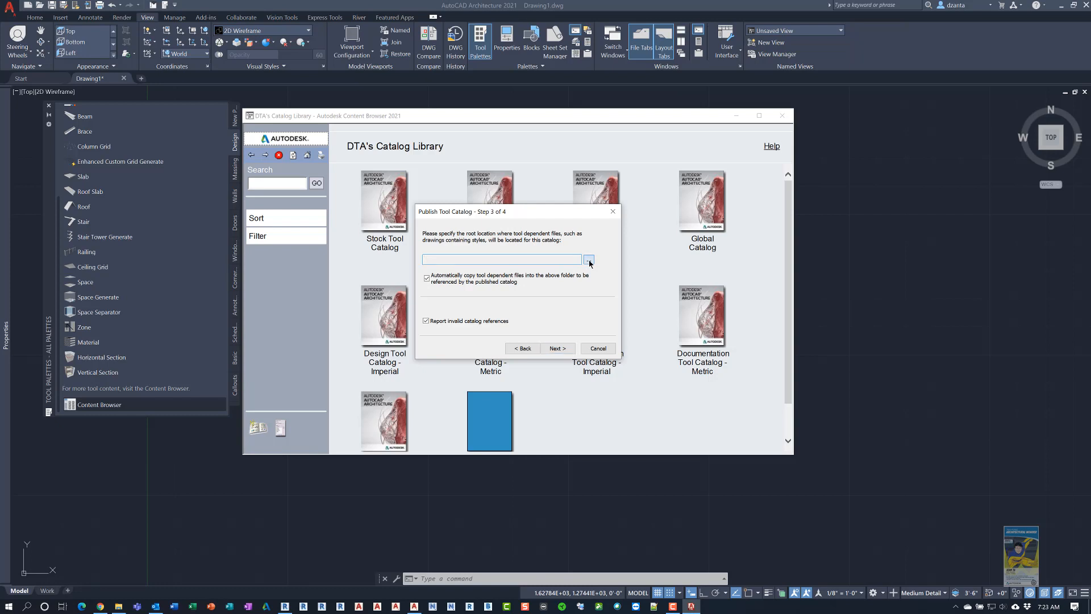
Step: Set D:\Temp\Server as the dependent files location and advance to step 4
click(588, 259)
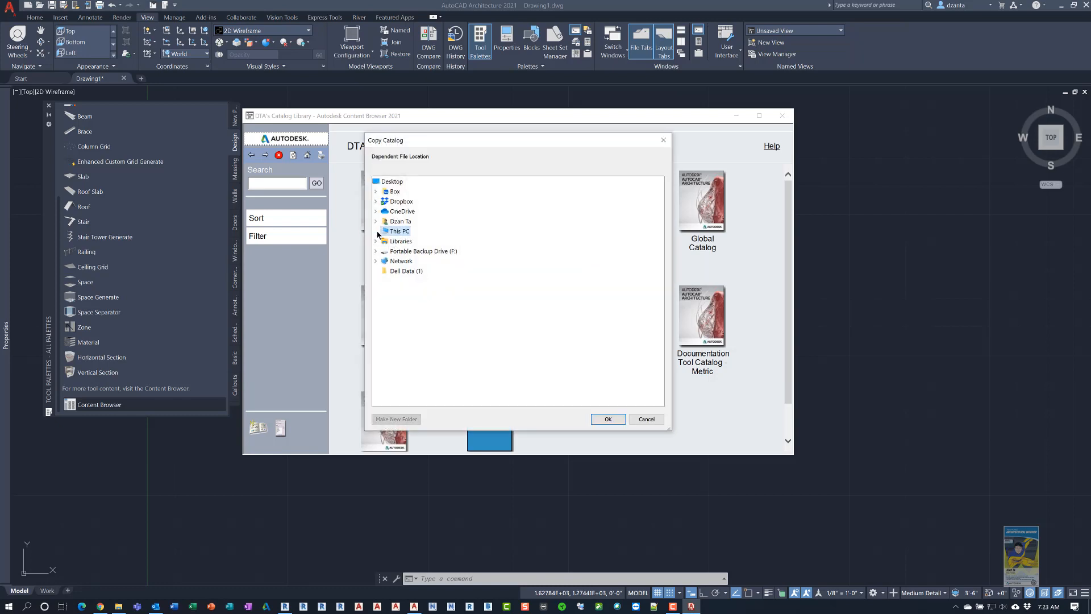
click(377, 231)
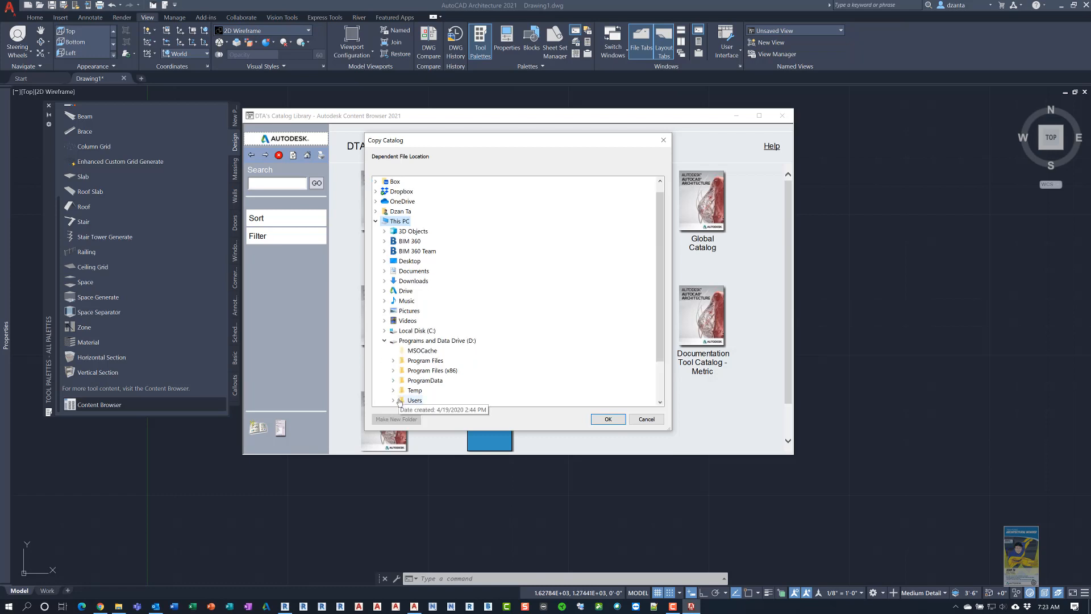
click(392, 370)
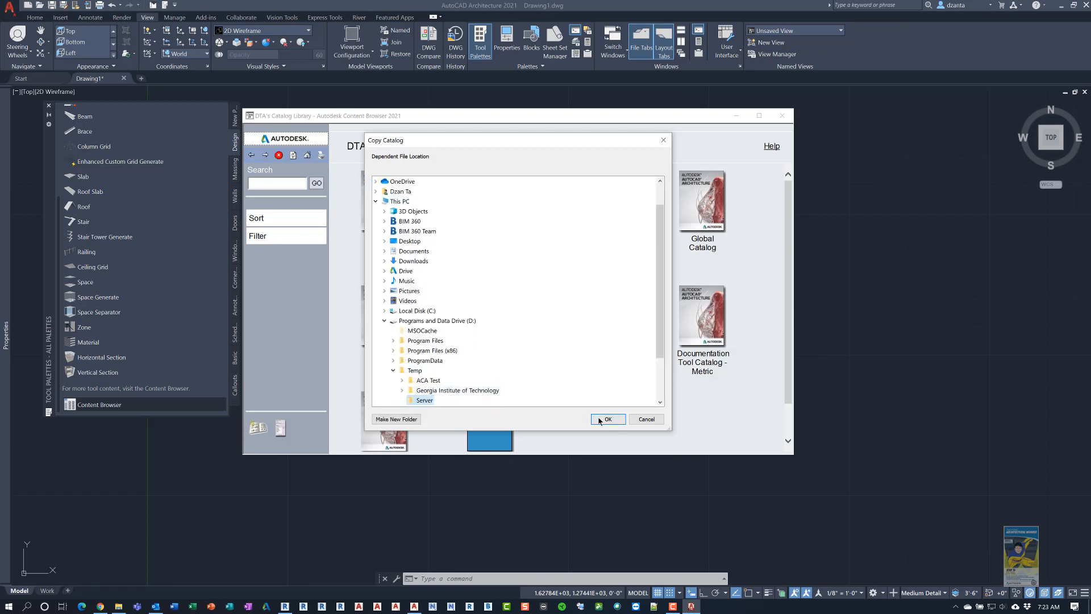
click(607, 419)
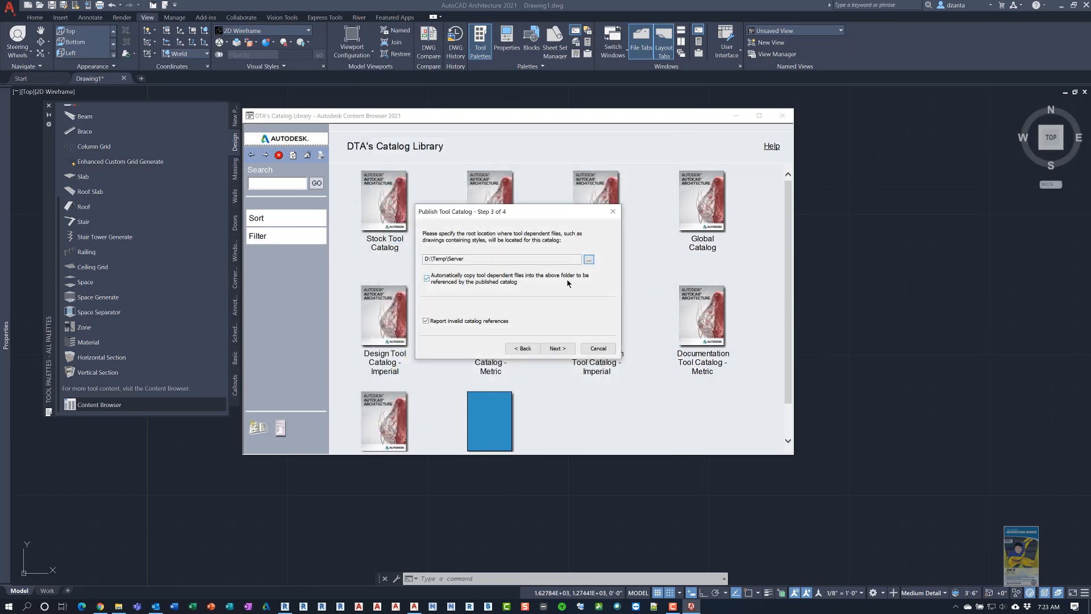
click(557, 347)
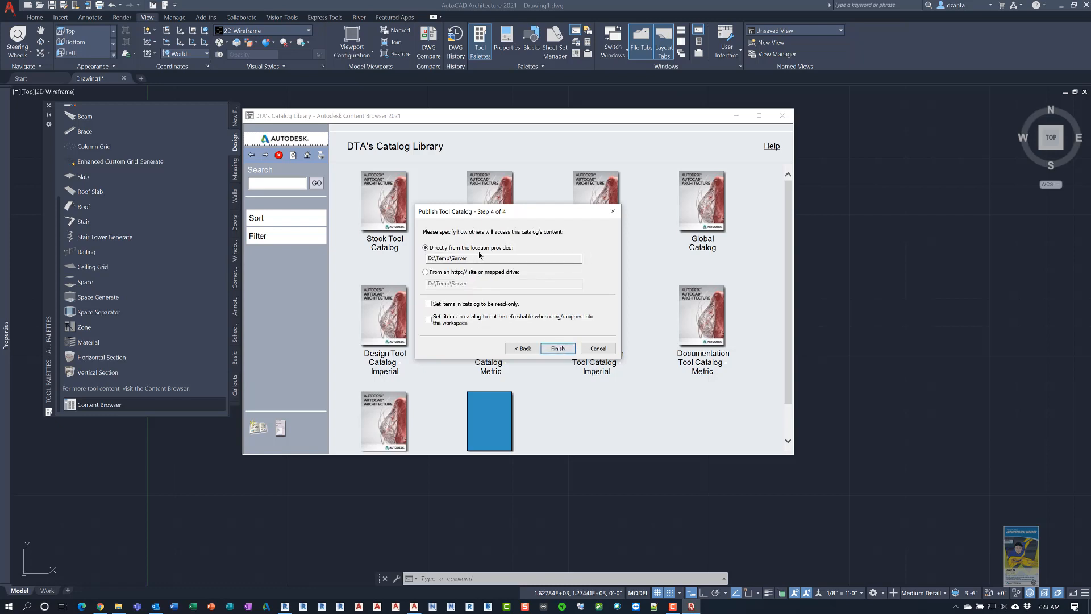
Step: Set catalog access to a mapped drive at D:\Temp\Server with items read-only
click(501, 258)
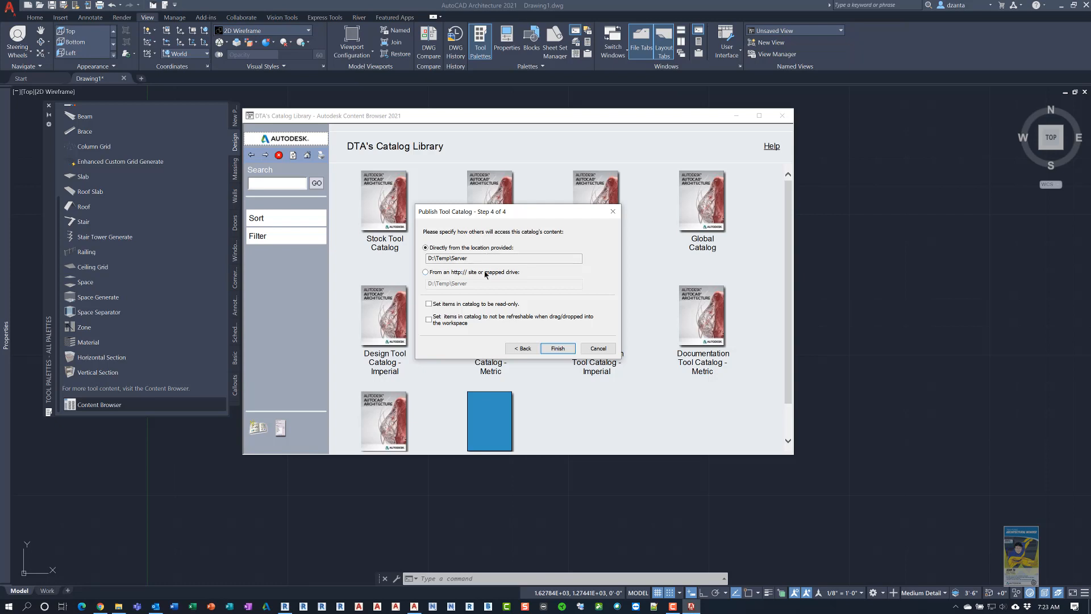
click(426, 271)
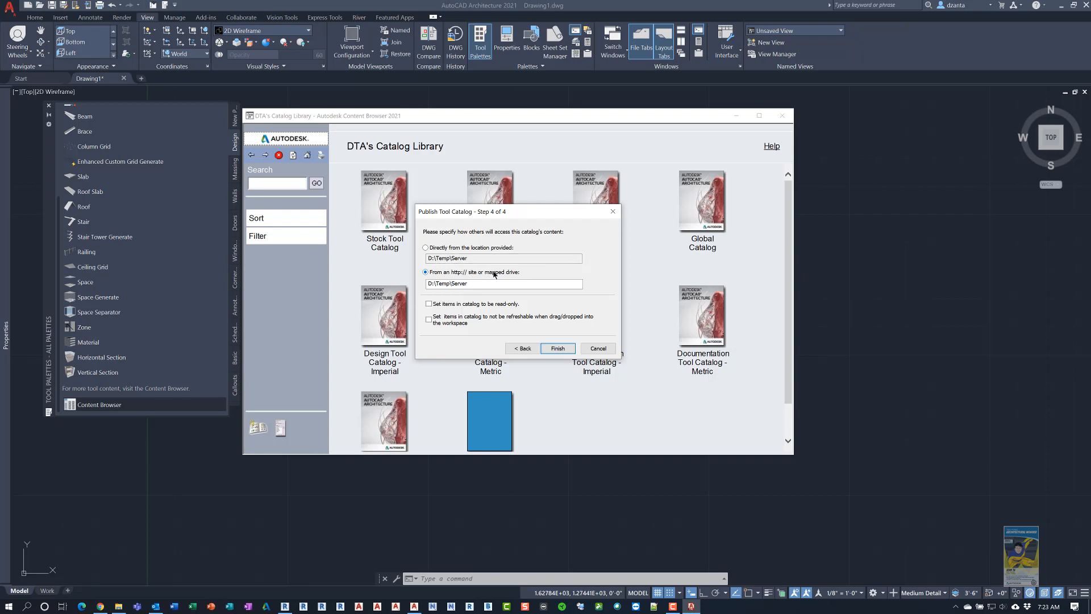
click(501, 283)
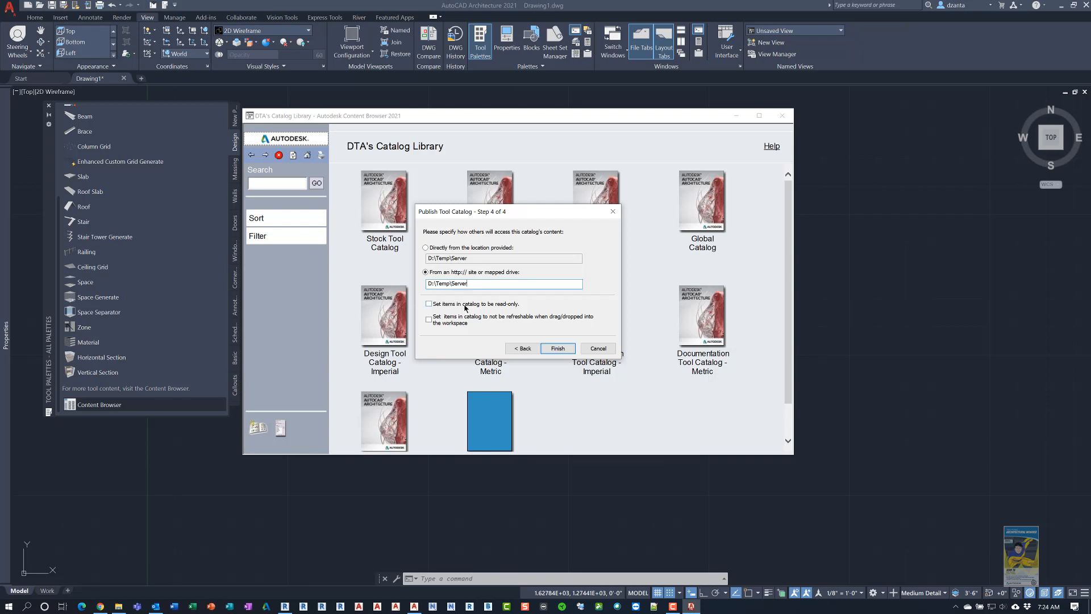
click(429, 303)
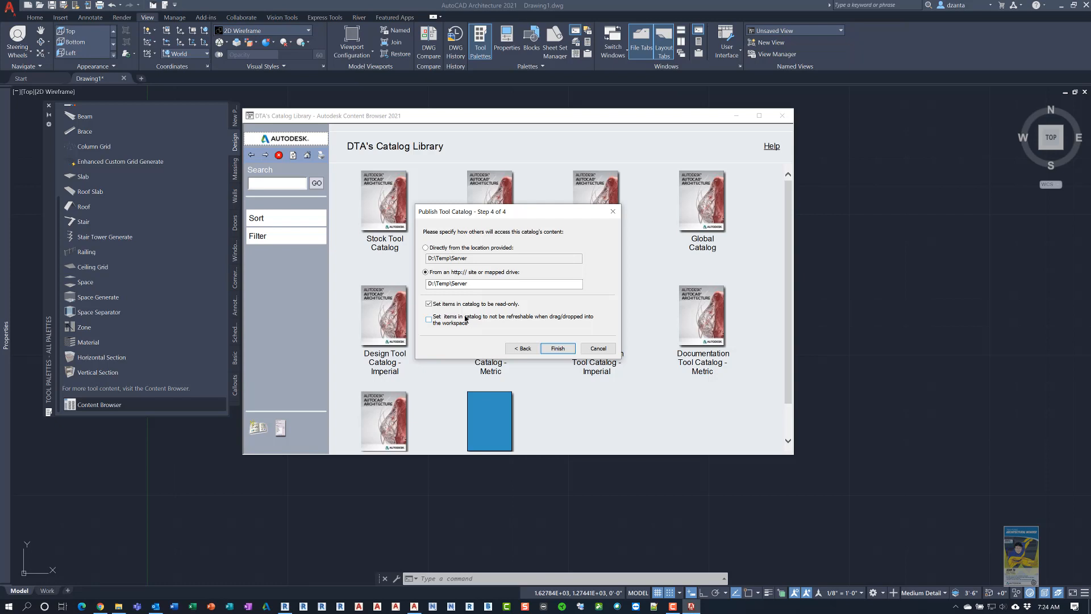
mouse_move(463, 318)
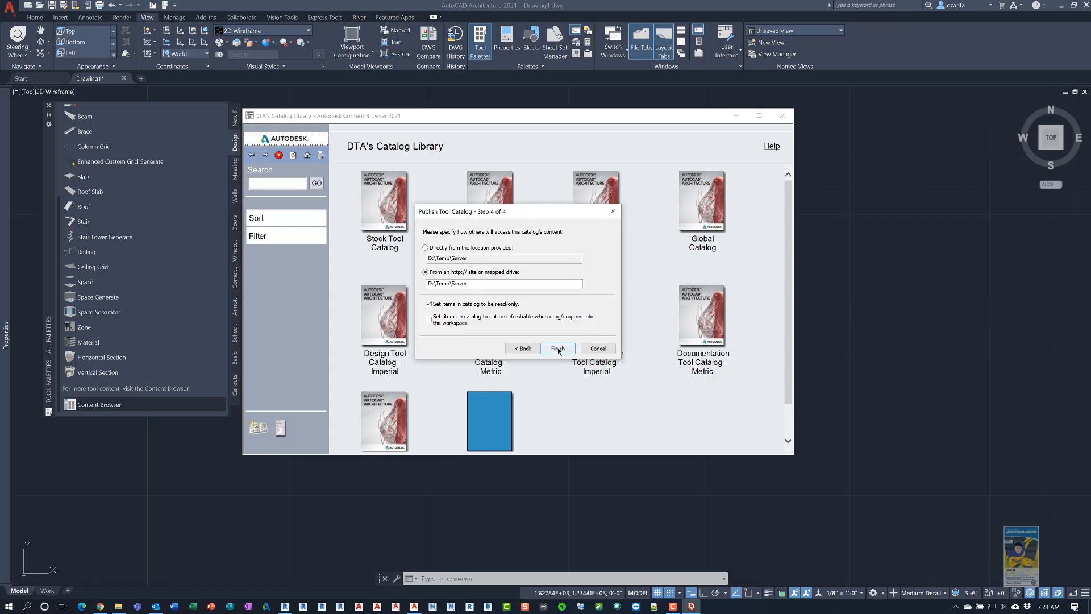
click(557, 348)
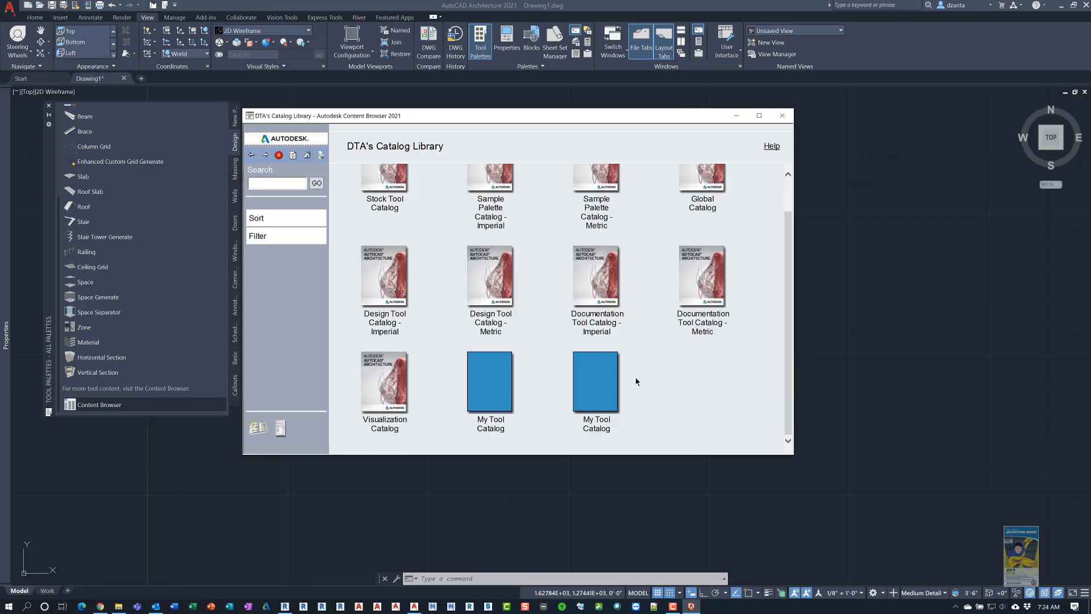
mouse_move(603, 390)
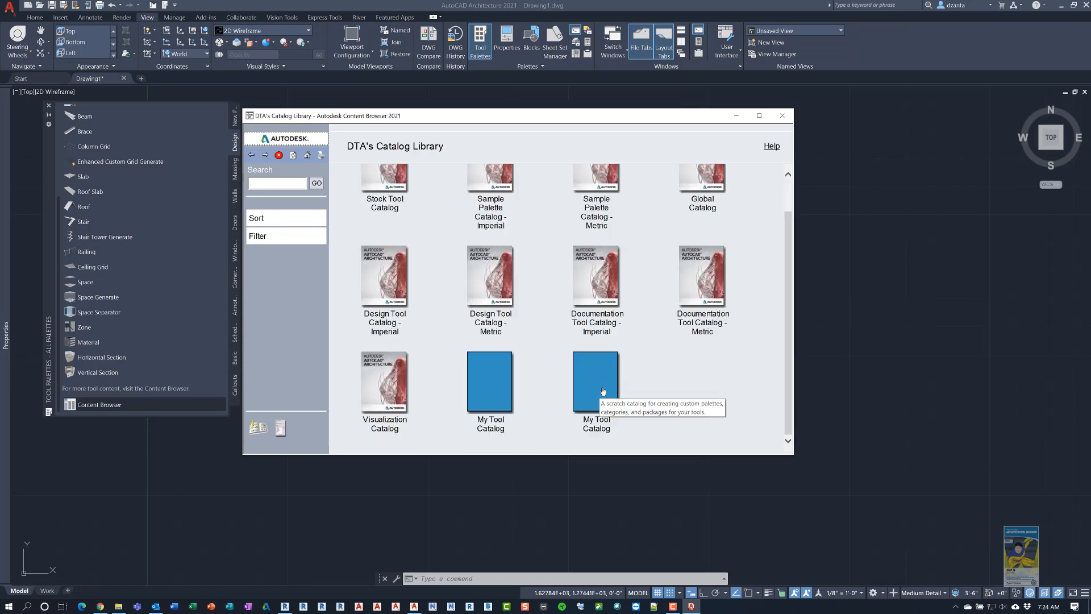
mouse_move(606, 380)
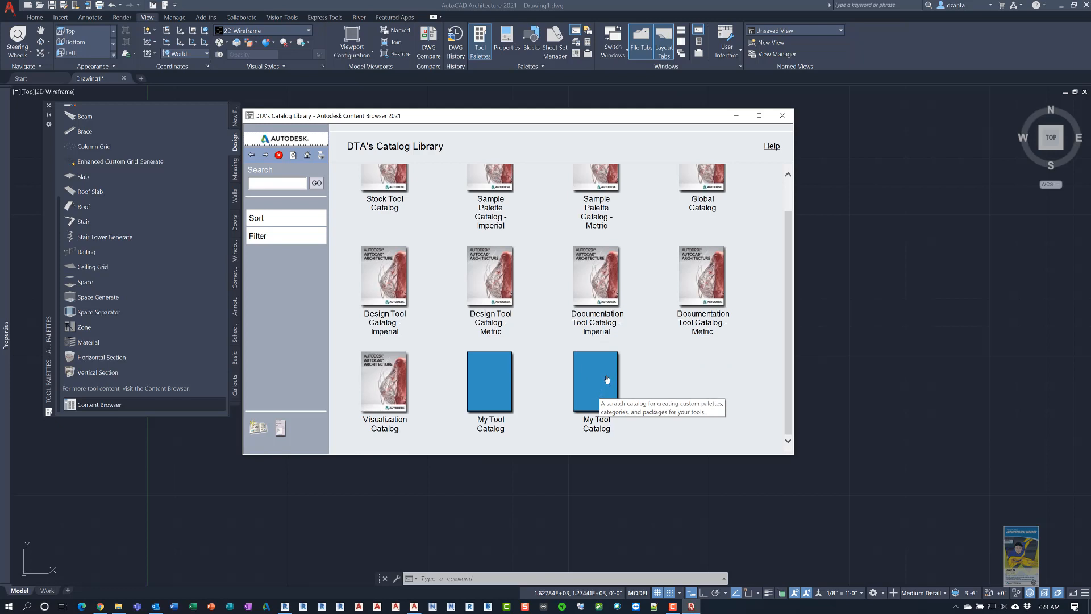
mouse_move(484, 390)
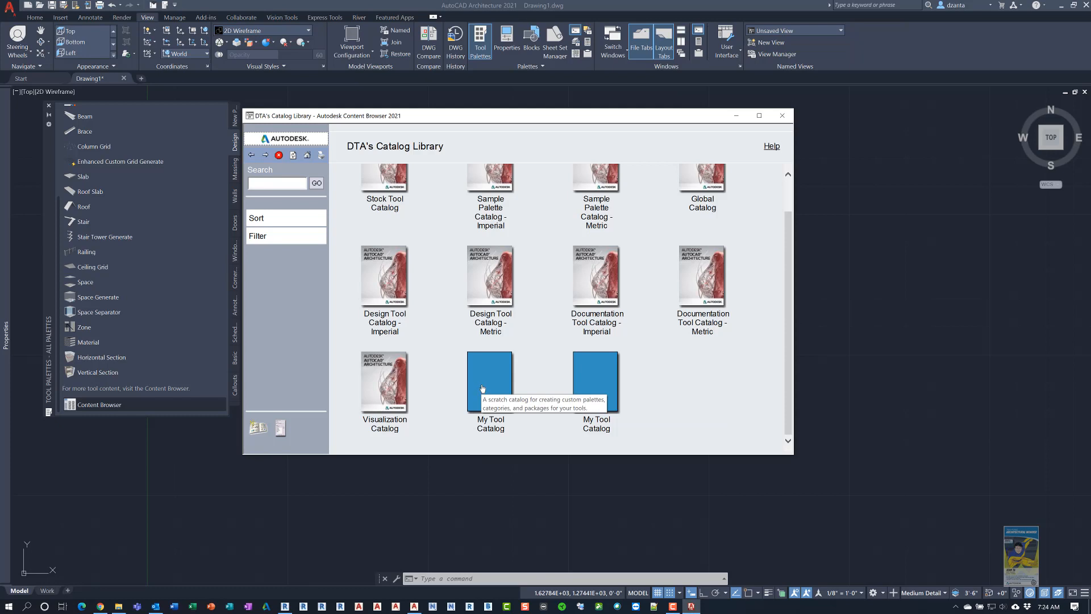
mouse_move(485, 389)
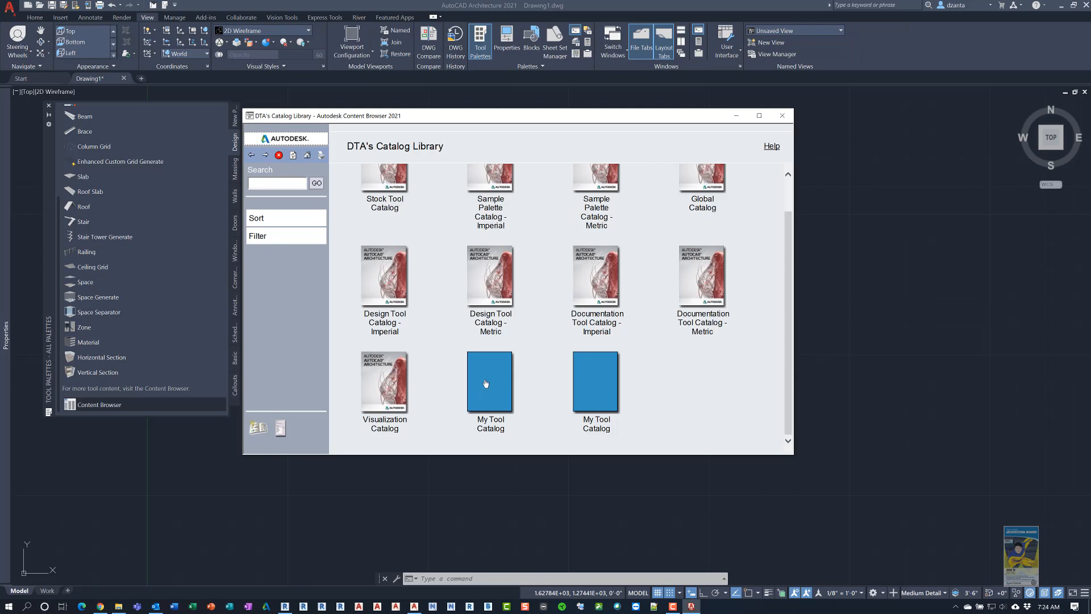
mouse_move(603, 399)
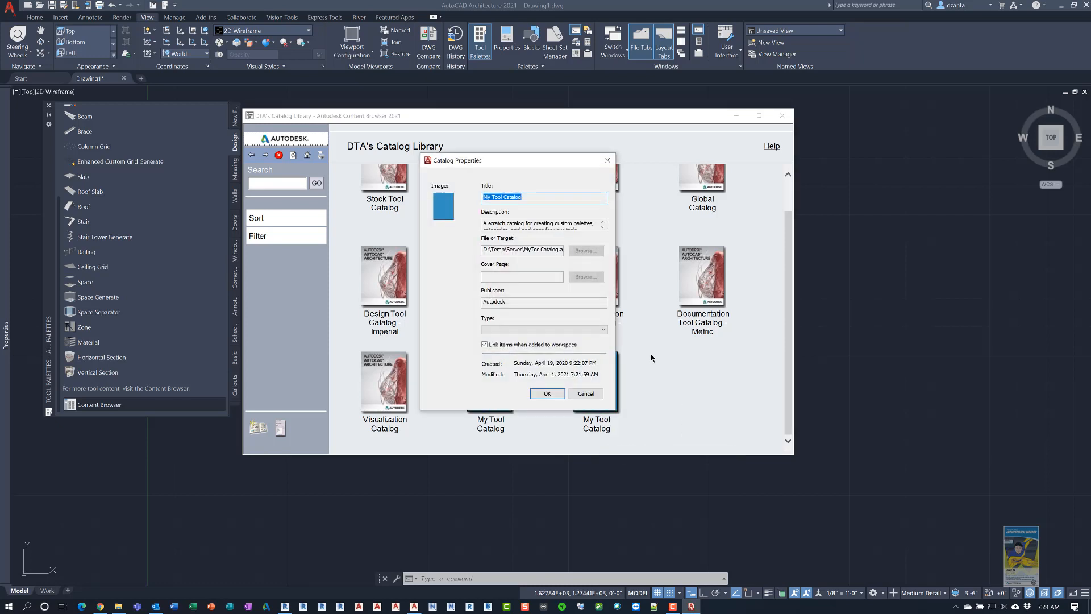
click(532, 198)
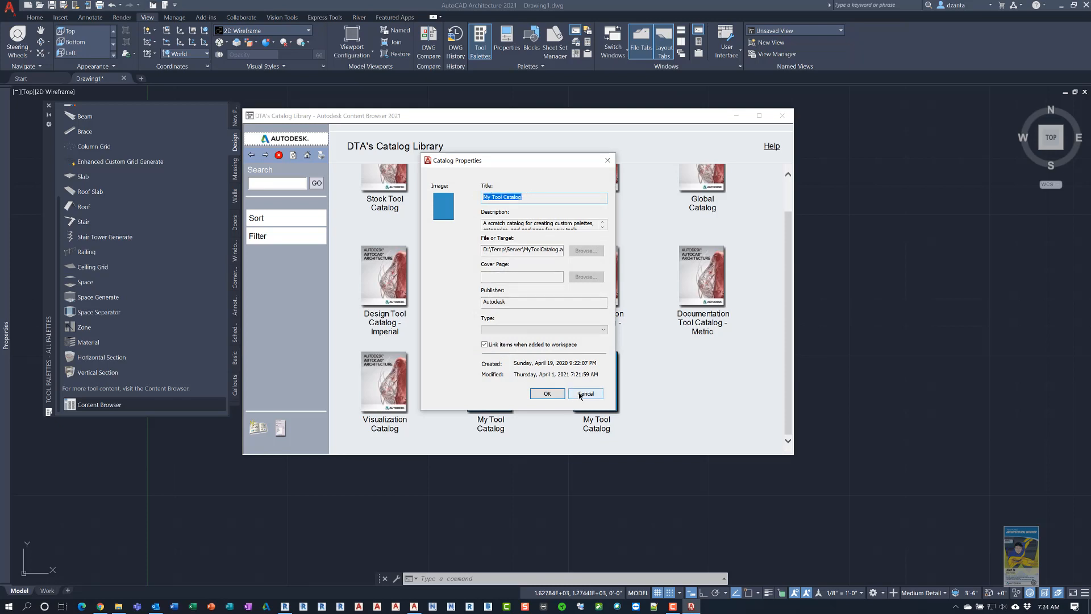
click(585, 393)
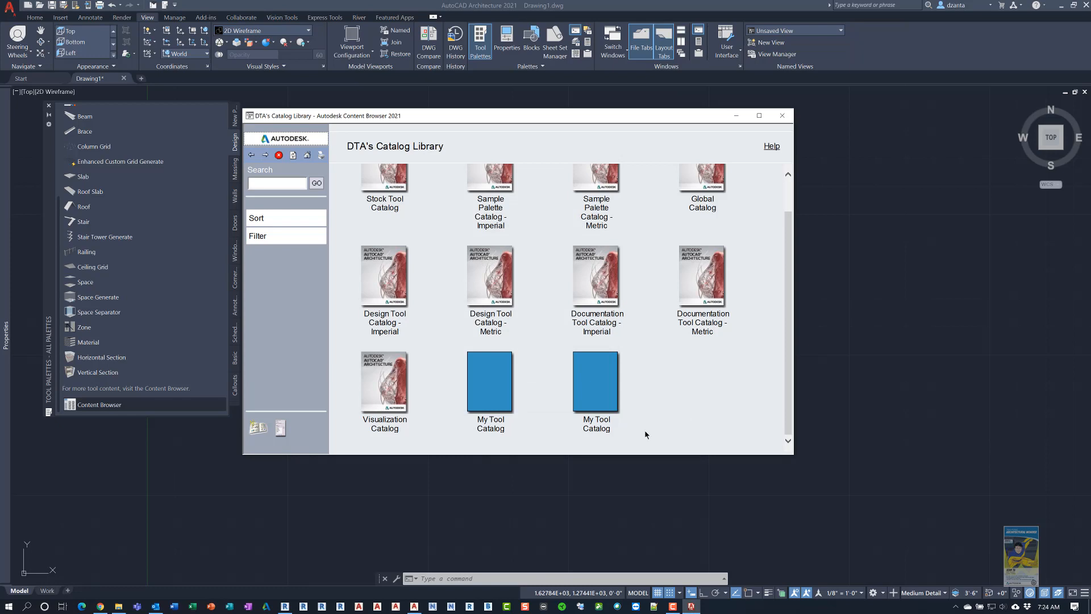
Step: Retitle the local catalog to 'My Tool Catalog Local Location'
double_click(490, 382)
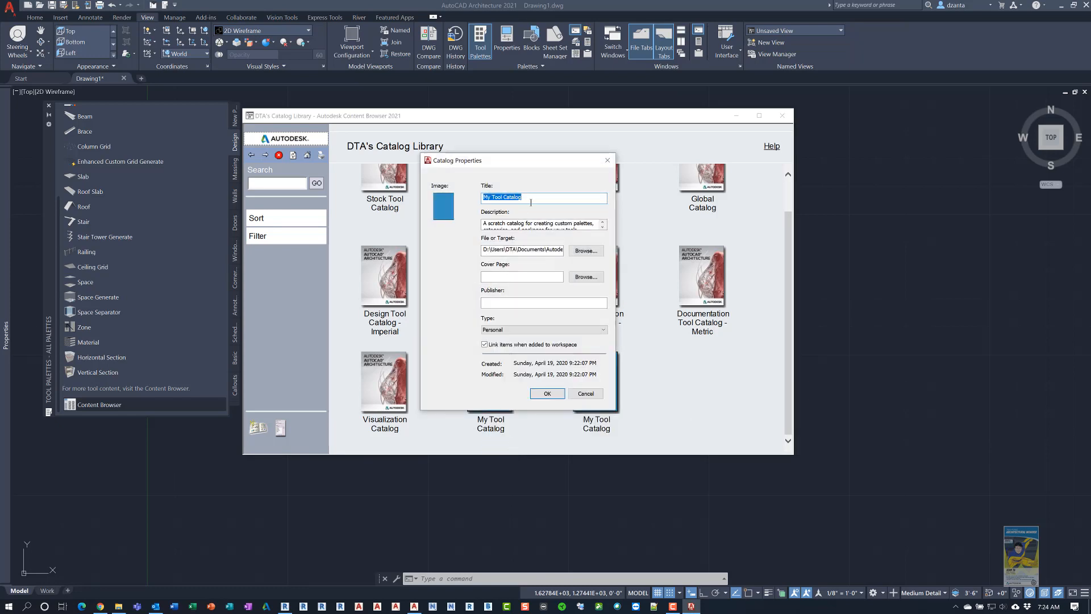
text(Local)
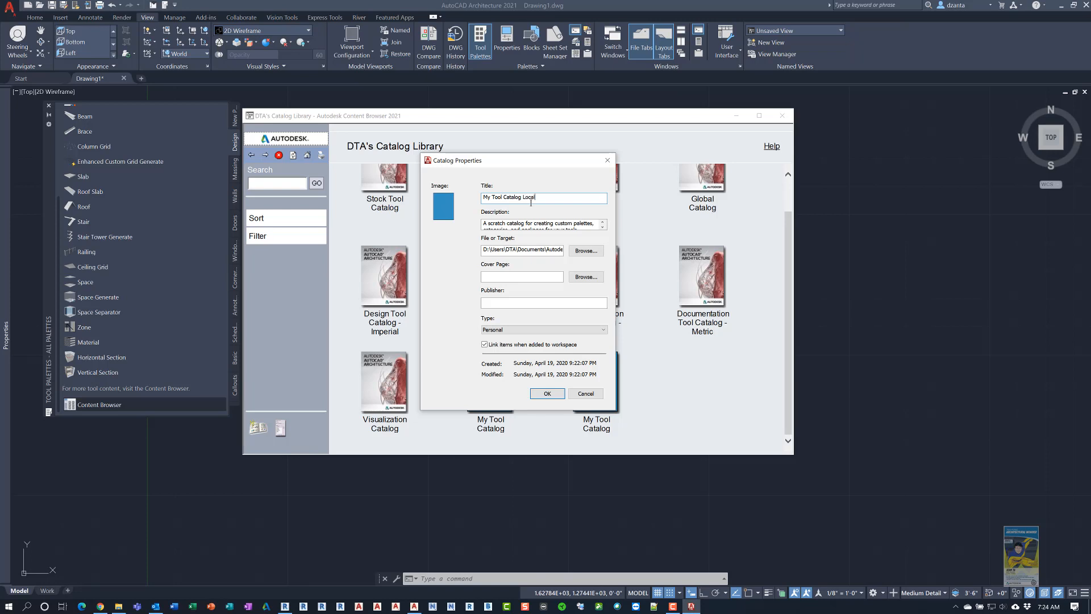
text(Location)
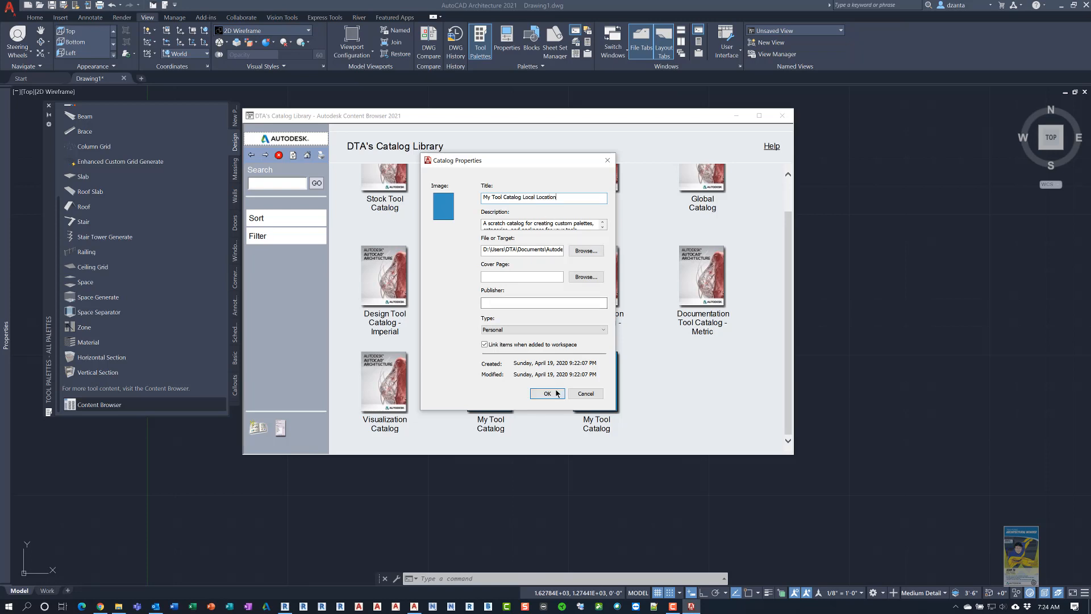
click(547, 393)
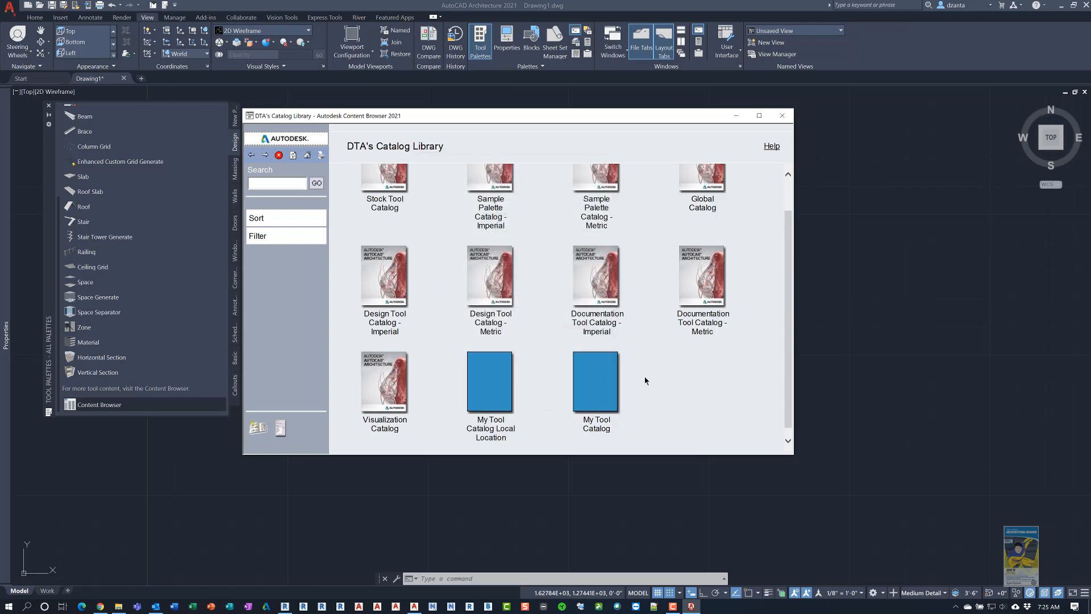
mouse_move(637, 389)
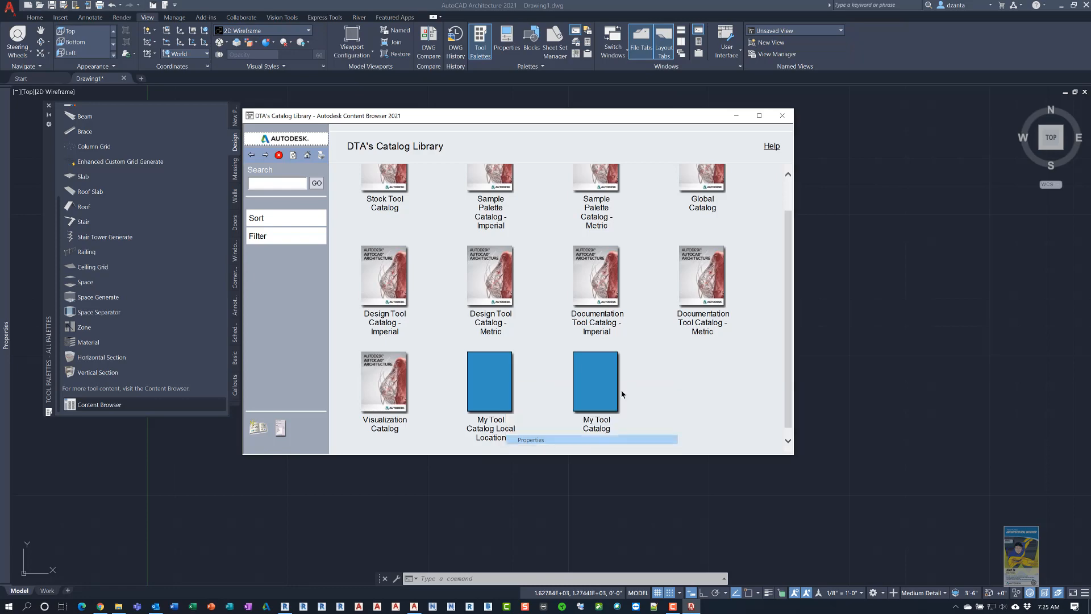
Step: Set the Autodesk Superhero trading card JPG from Pictures as the local catalog's cover image
click(531, 439)
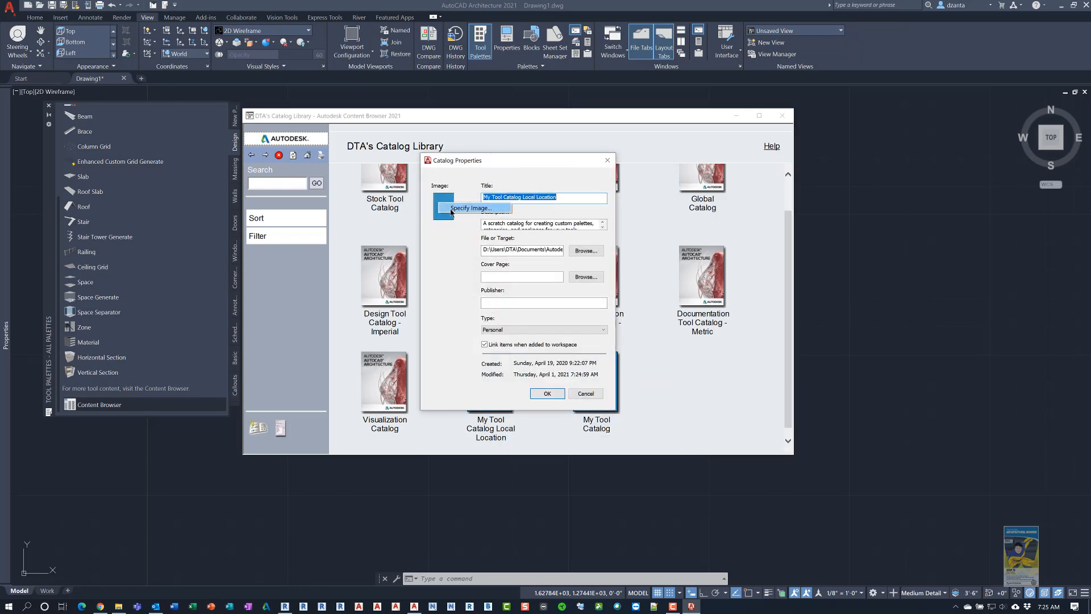
click(473, 207)
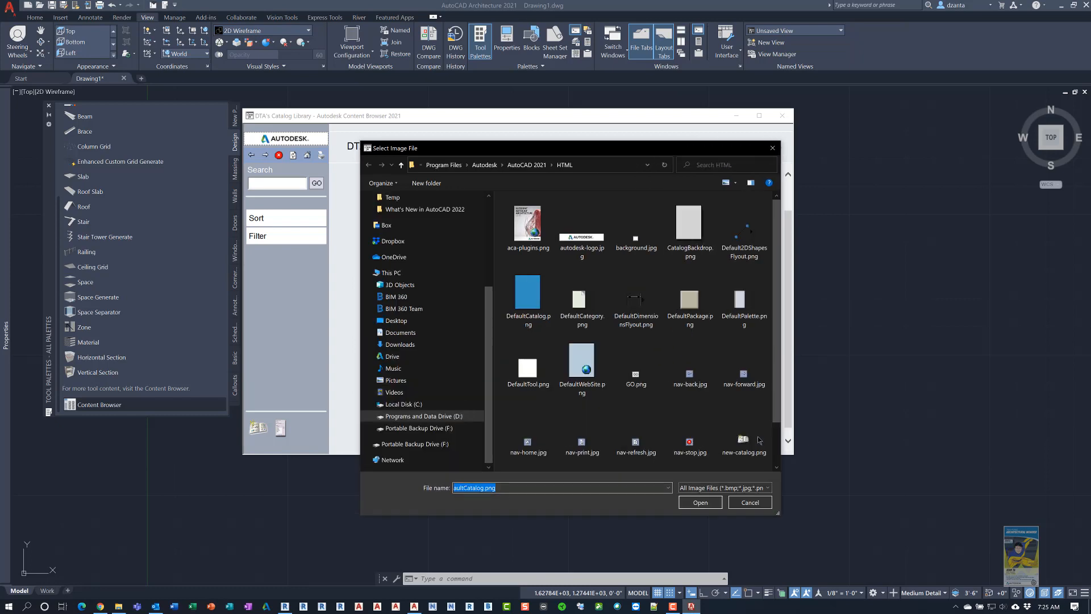
click(526, 223)
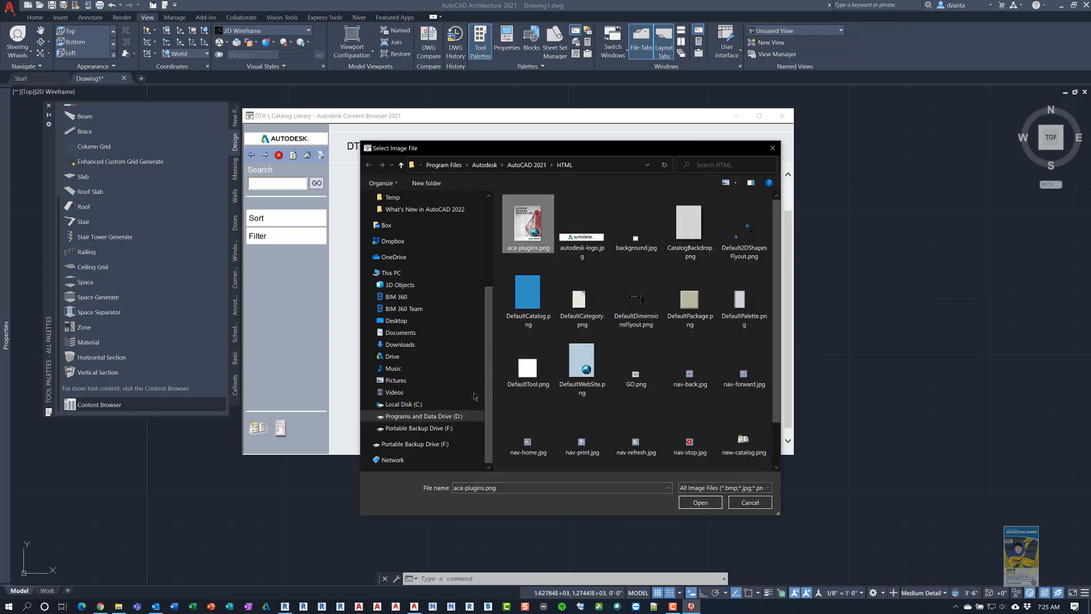
click(394, 379)
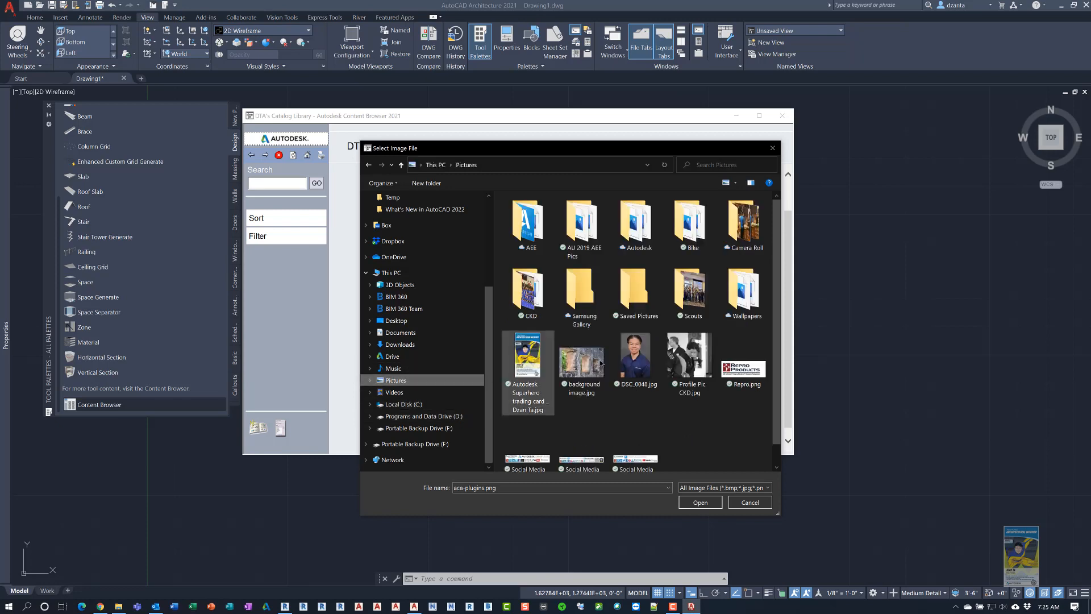
click(526, 357)
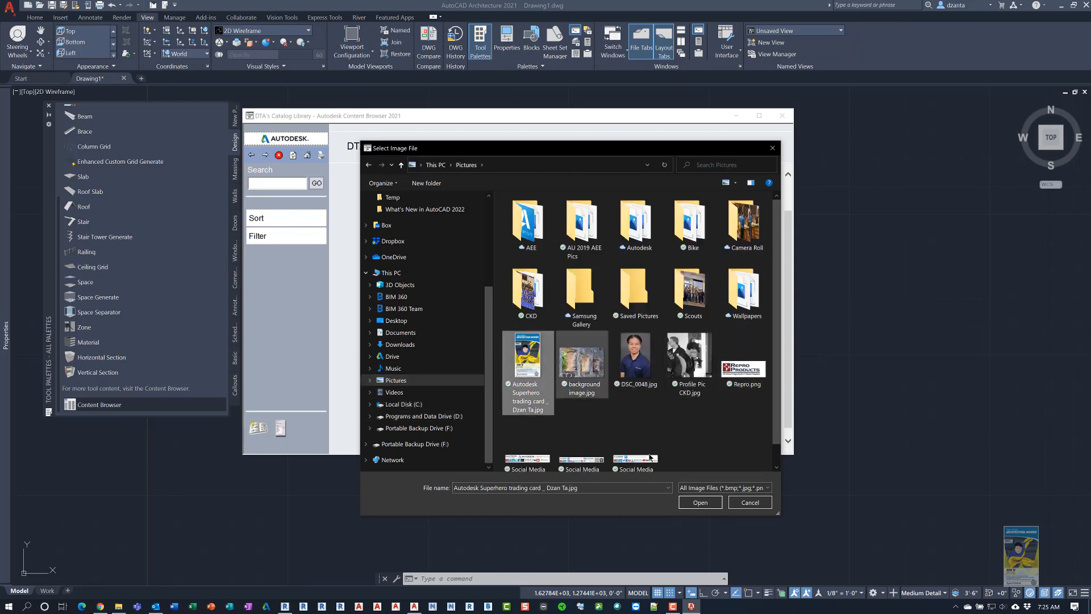
click(699, 502)
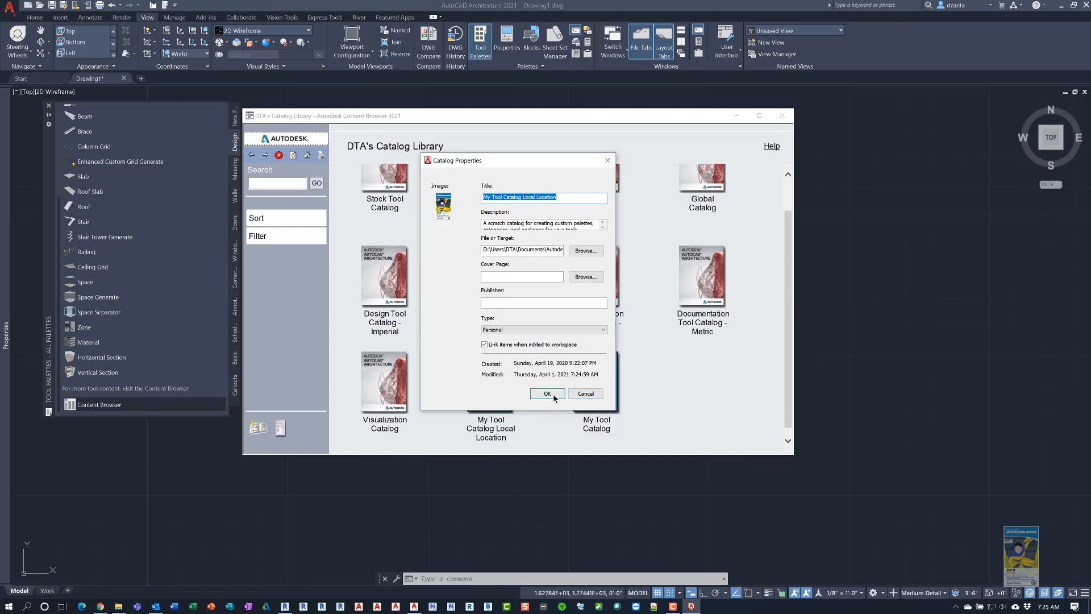
click(548, 394)
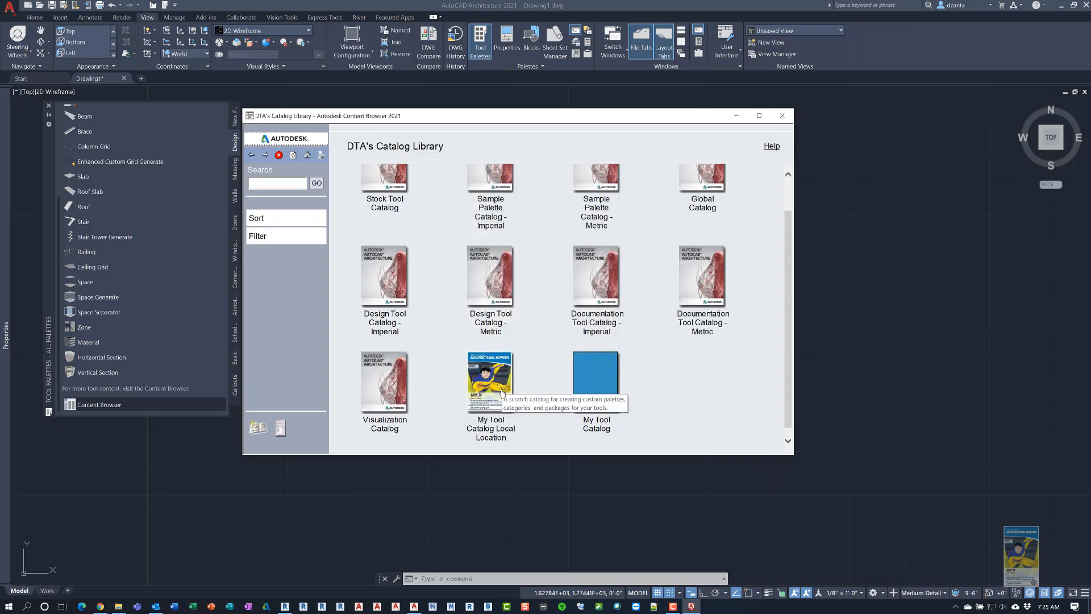
mouse_move(625, 368)
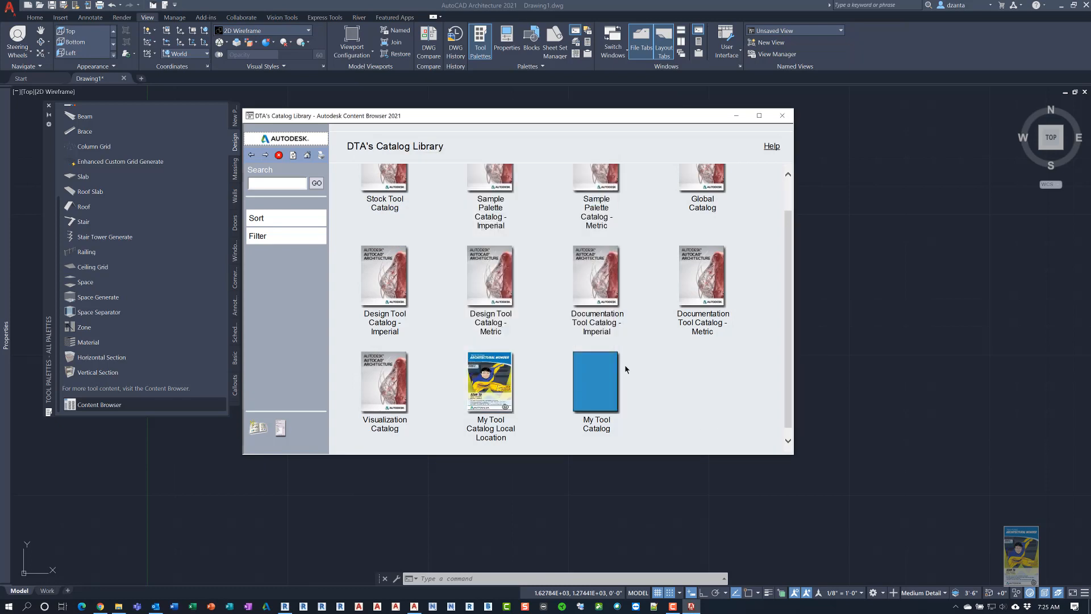
mouse_move(609, 387)
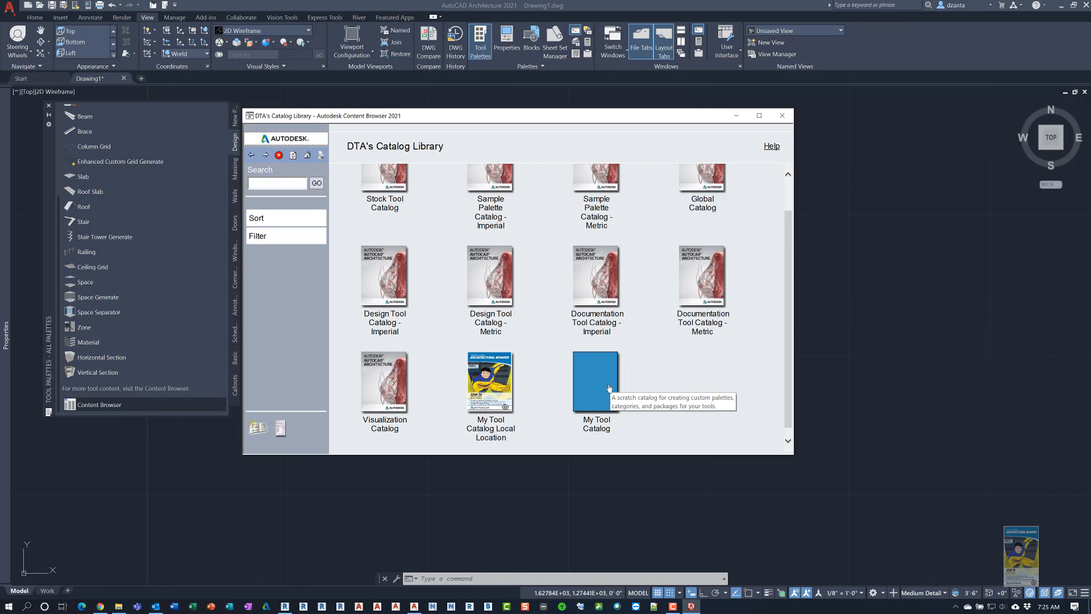
mouse_move(661, 361)
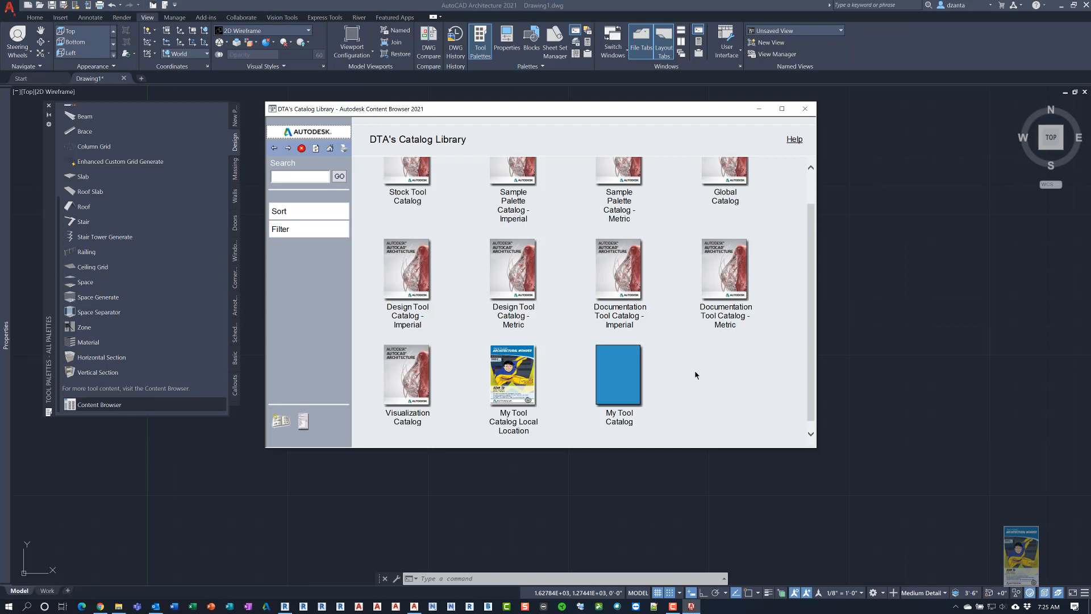
mouse_move(185, 274)
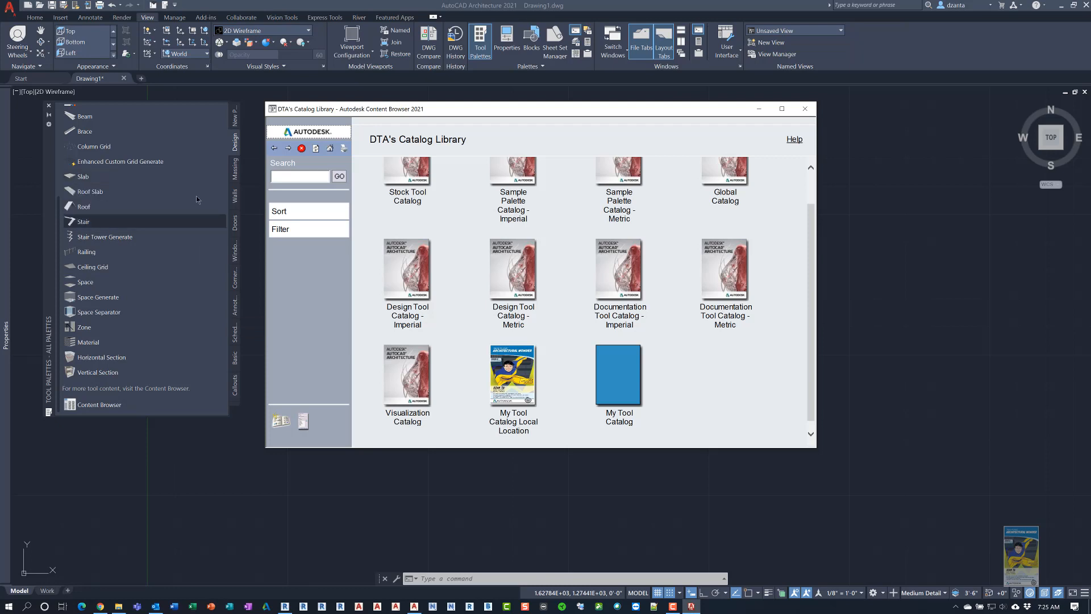
Step: Show the New Palette tab holding the Stair and Brace tools
click(804, 109)
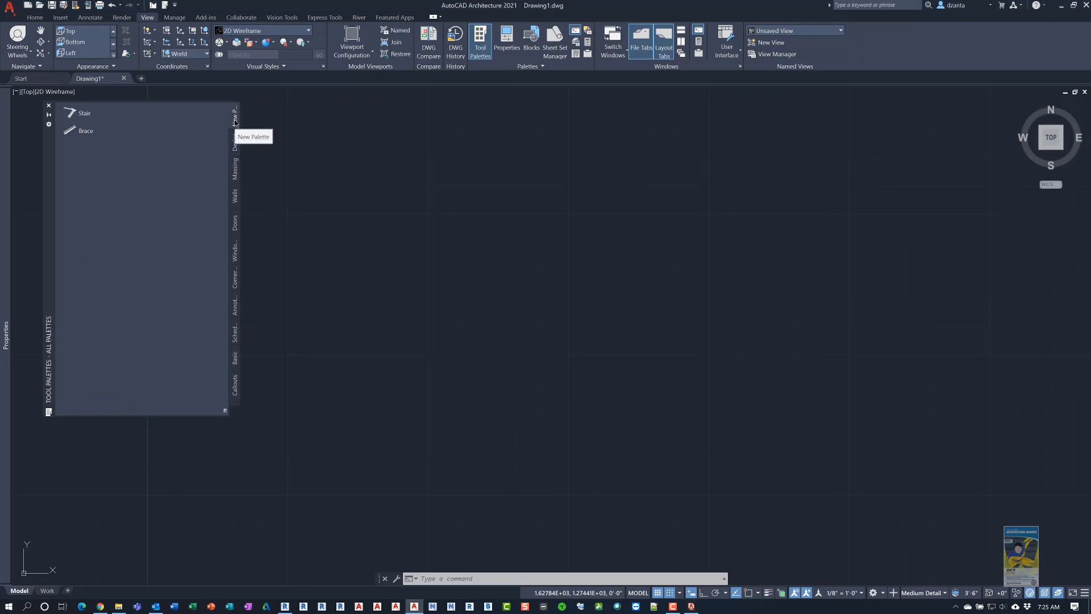
mouse_move(122, 204)
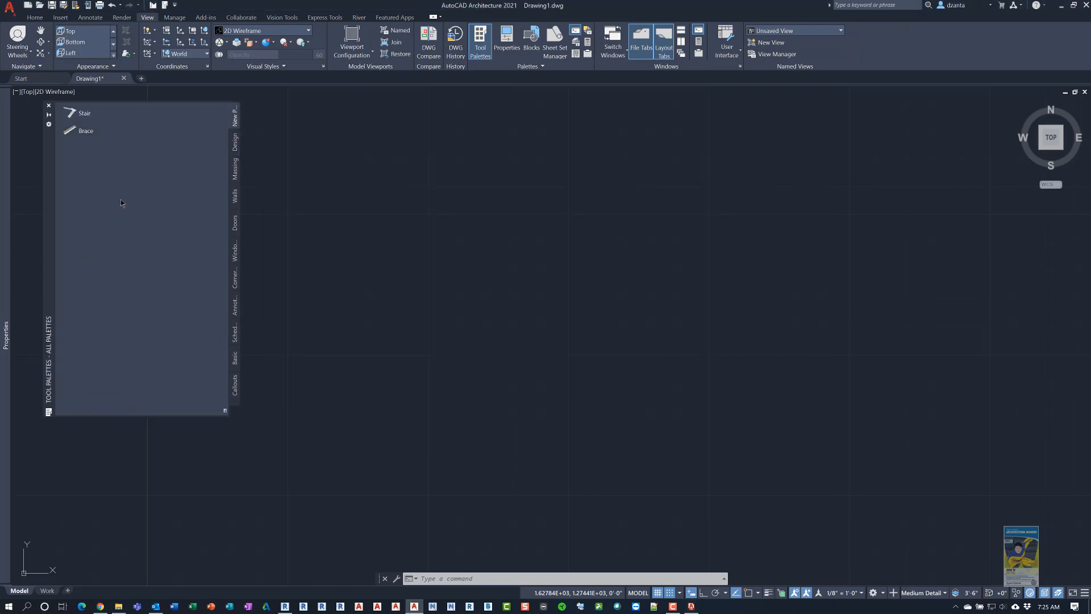
mouse_move(667, 550)
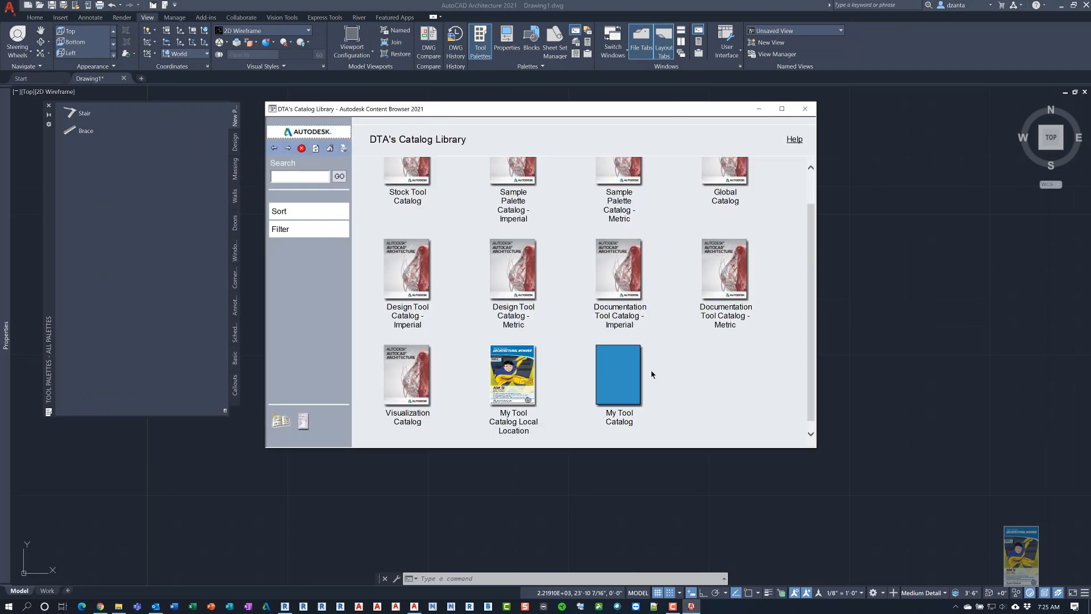
mouse_move(652, 382)
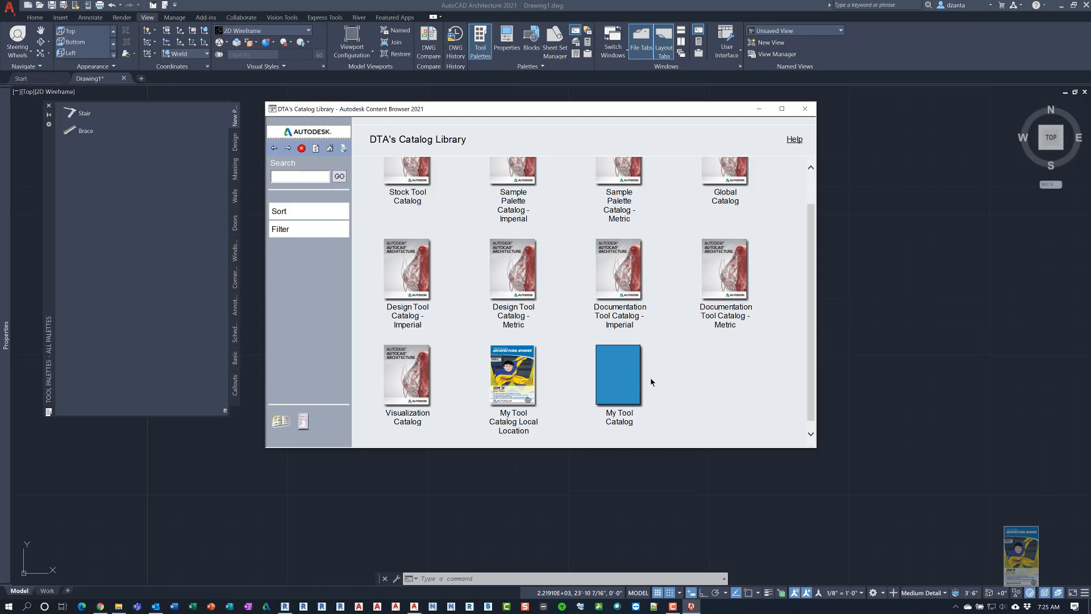